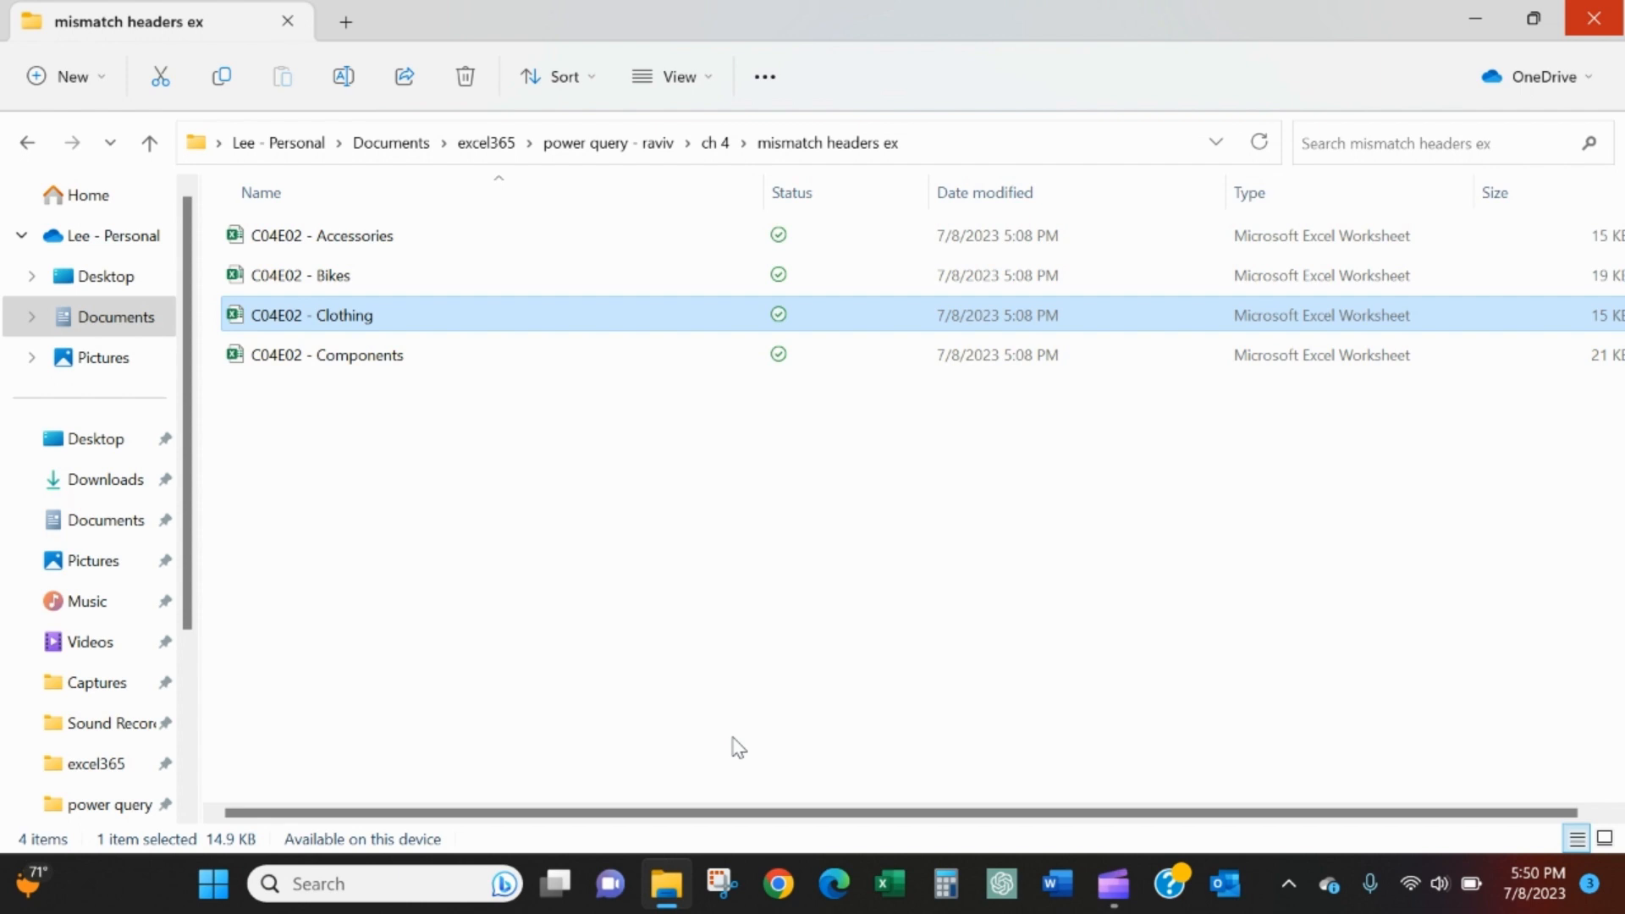
pyautogui.moveTo(741, 728)
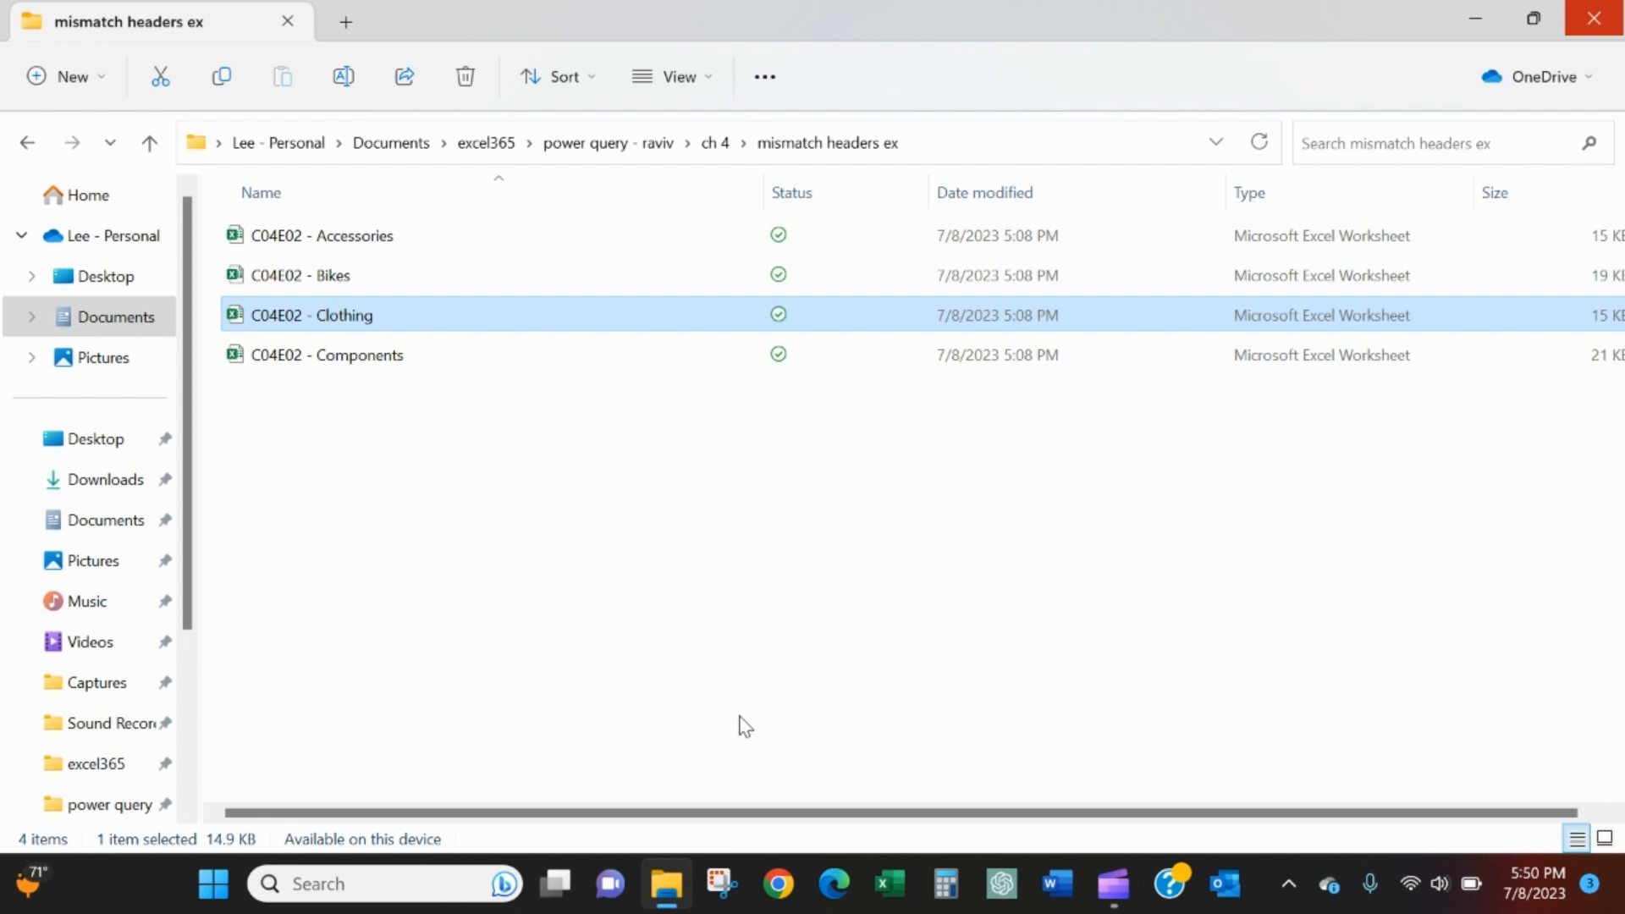
pyautogui.moveTo(566, 670)
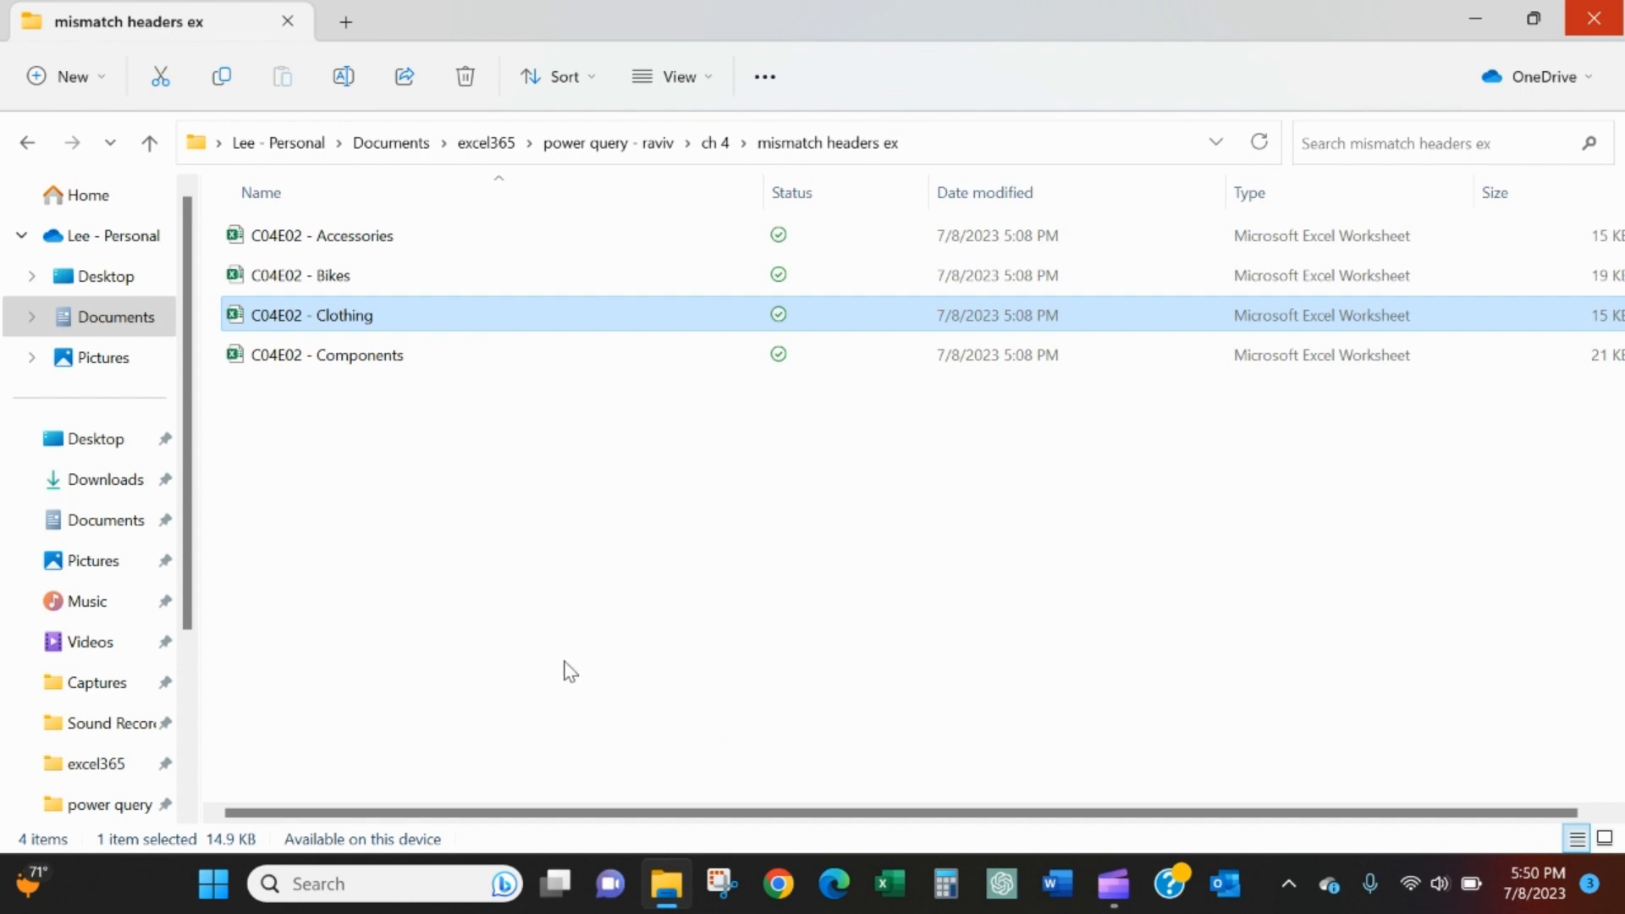
pyautogui.moveTo(576, 645)
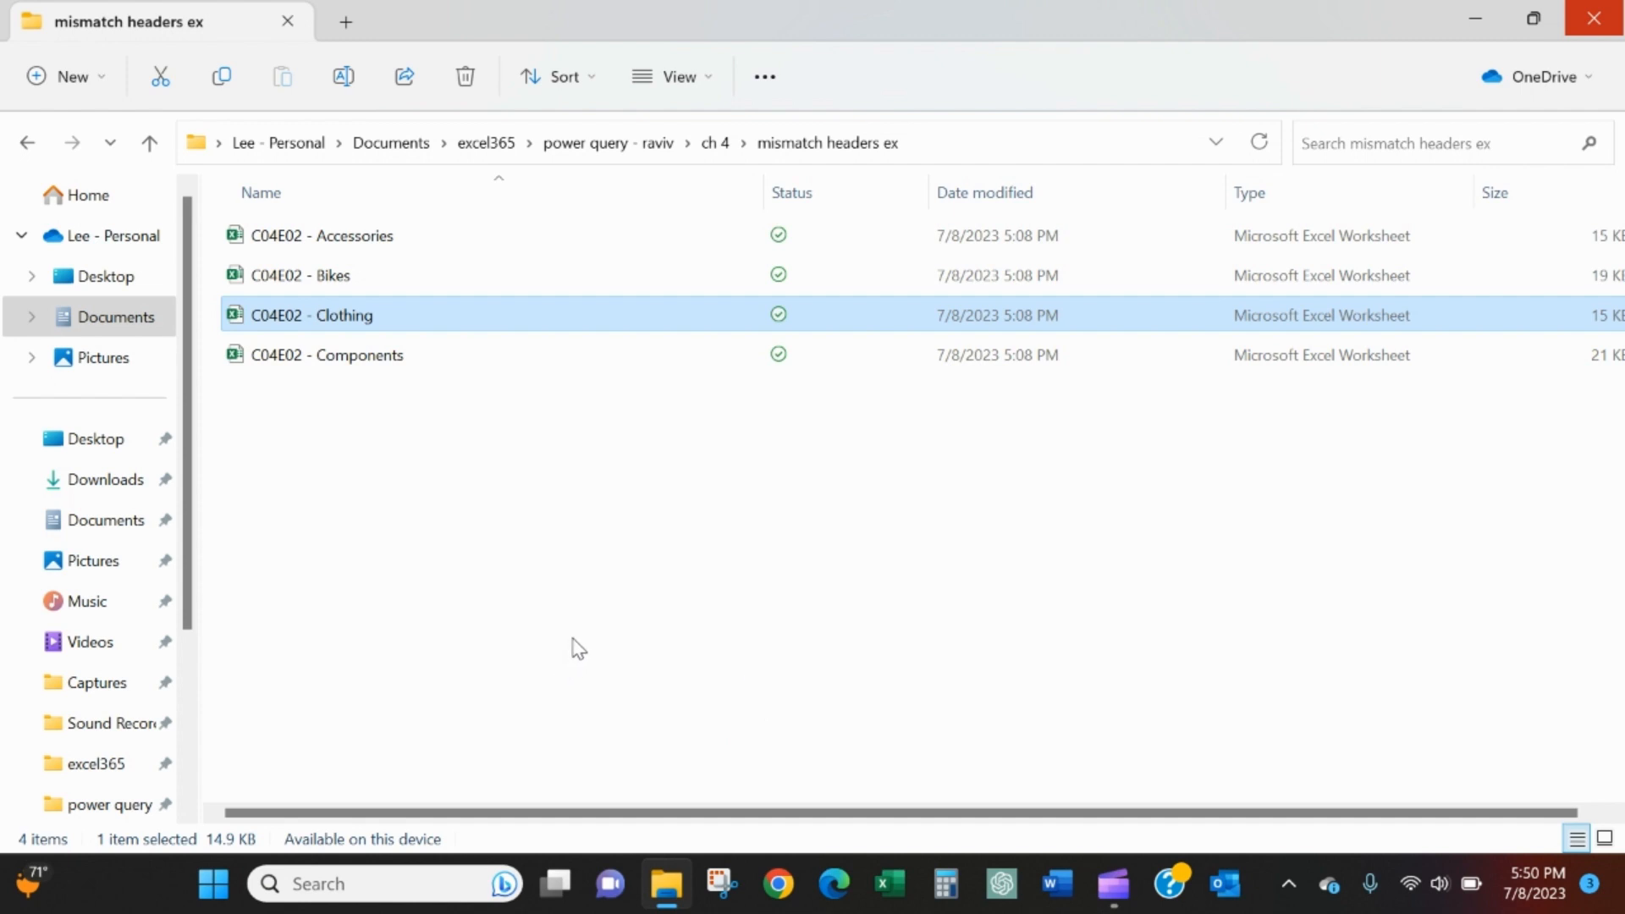
pyautogui.moveTo(469, 253)
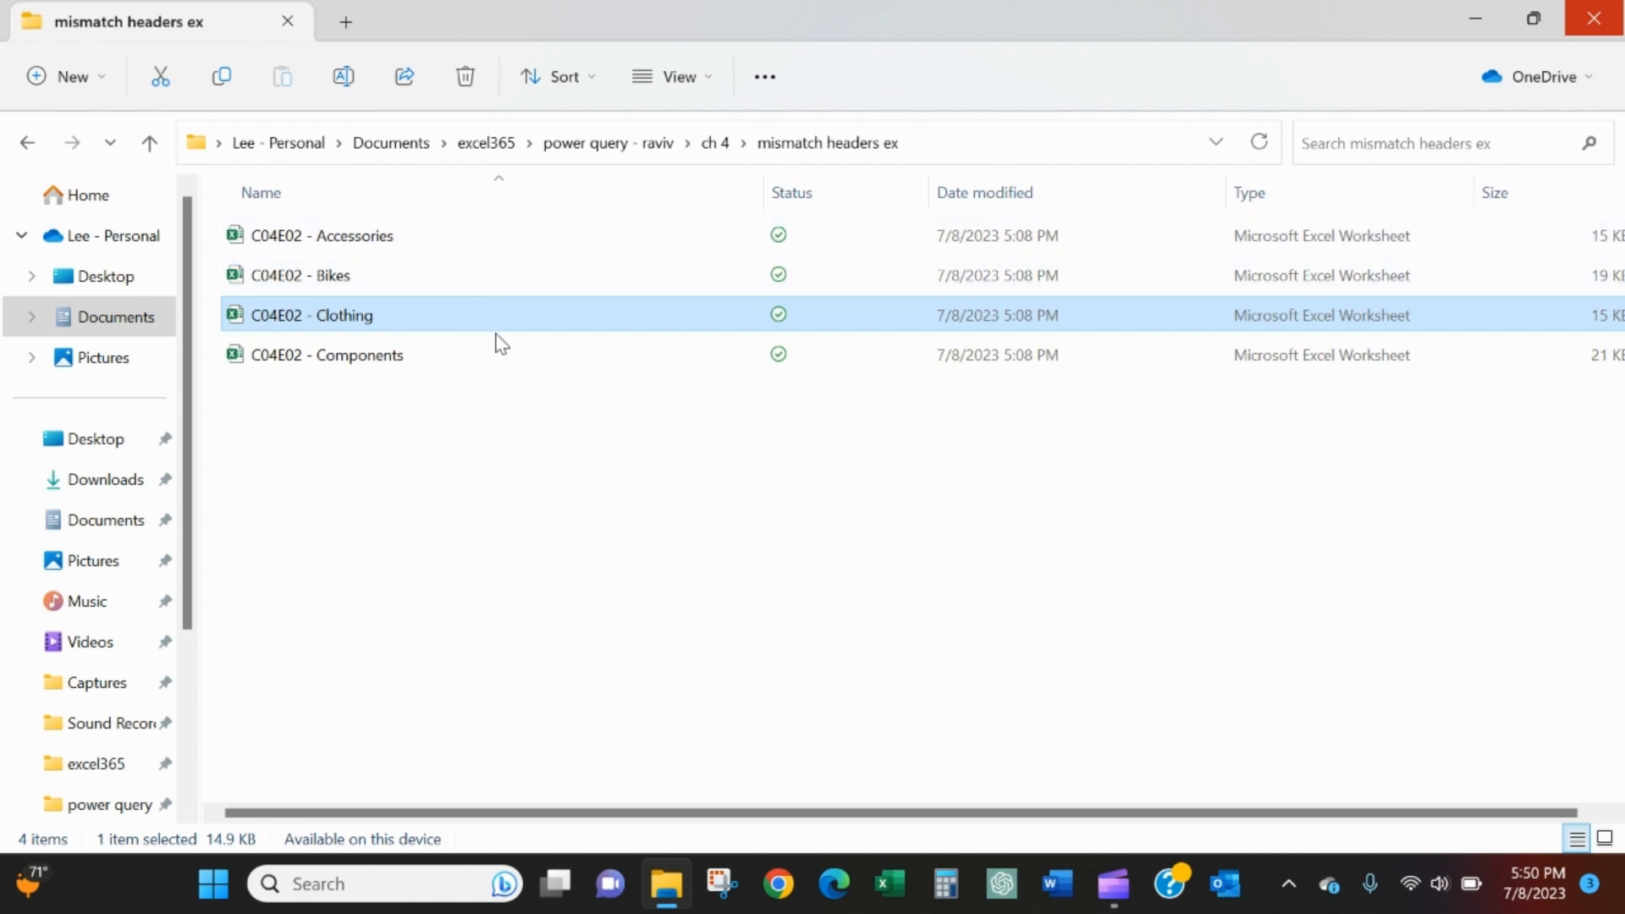
pyautogui.moveTo(588, 367)
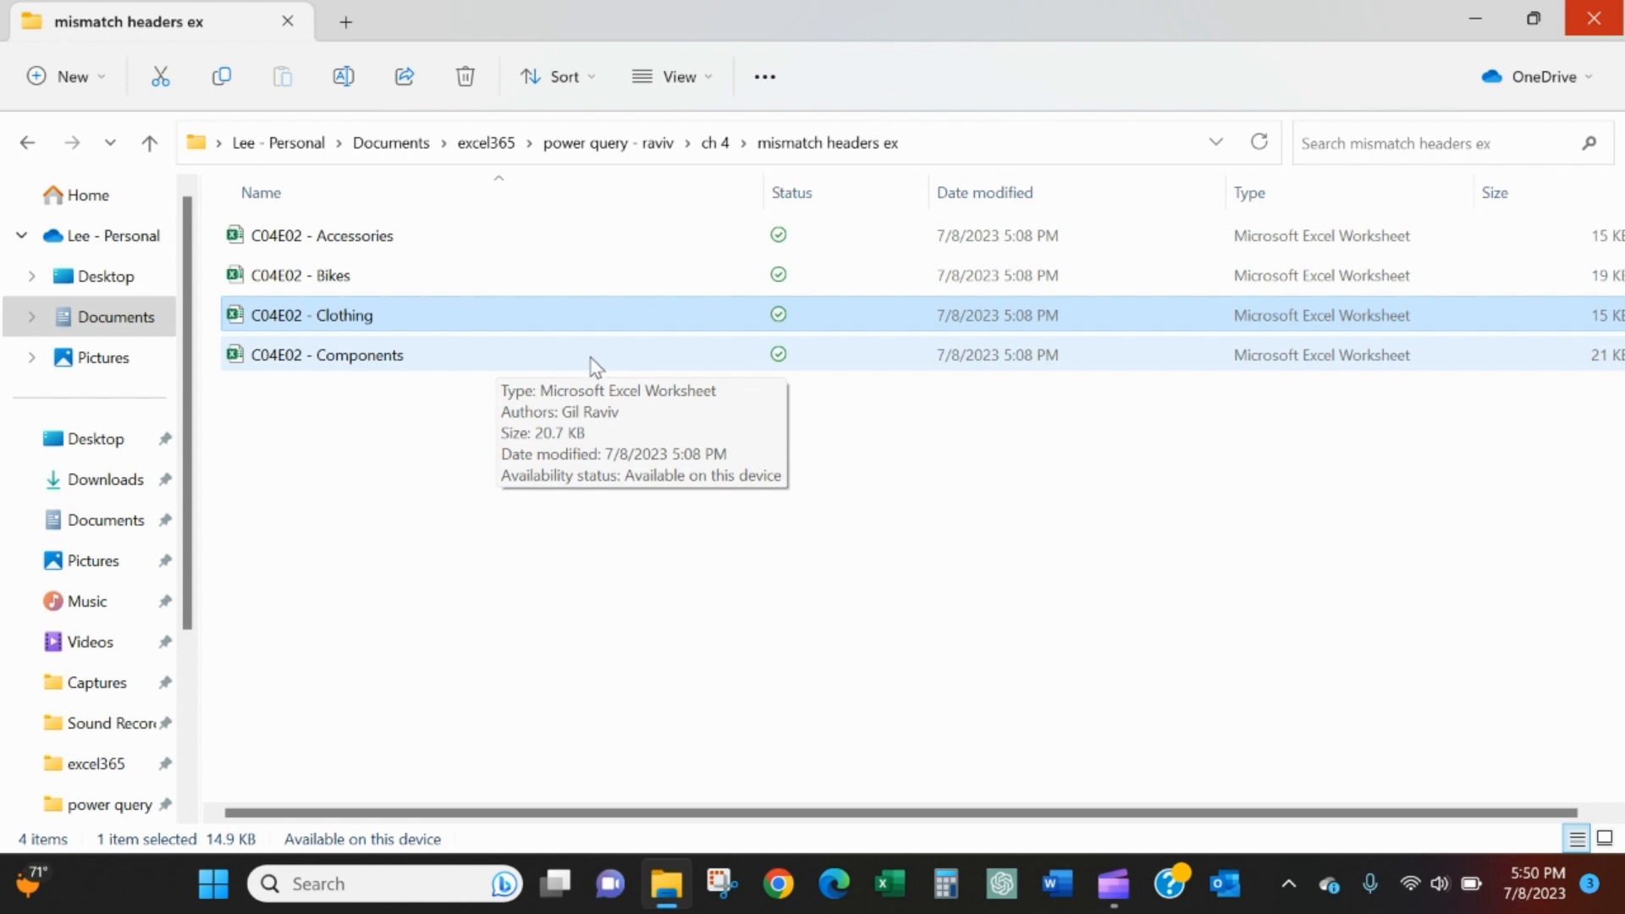
pyautogui.moveTo(596, 260)
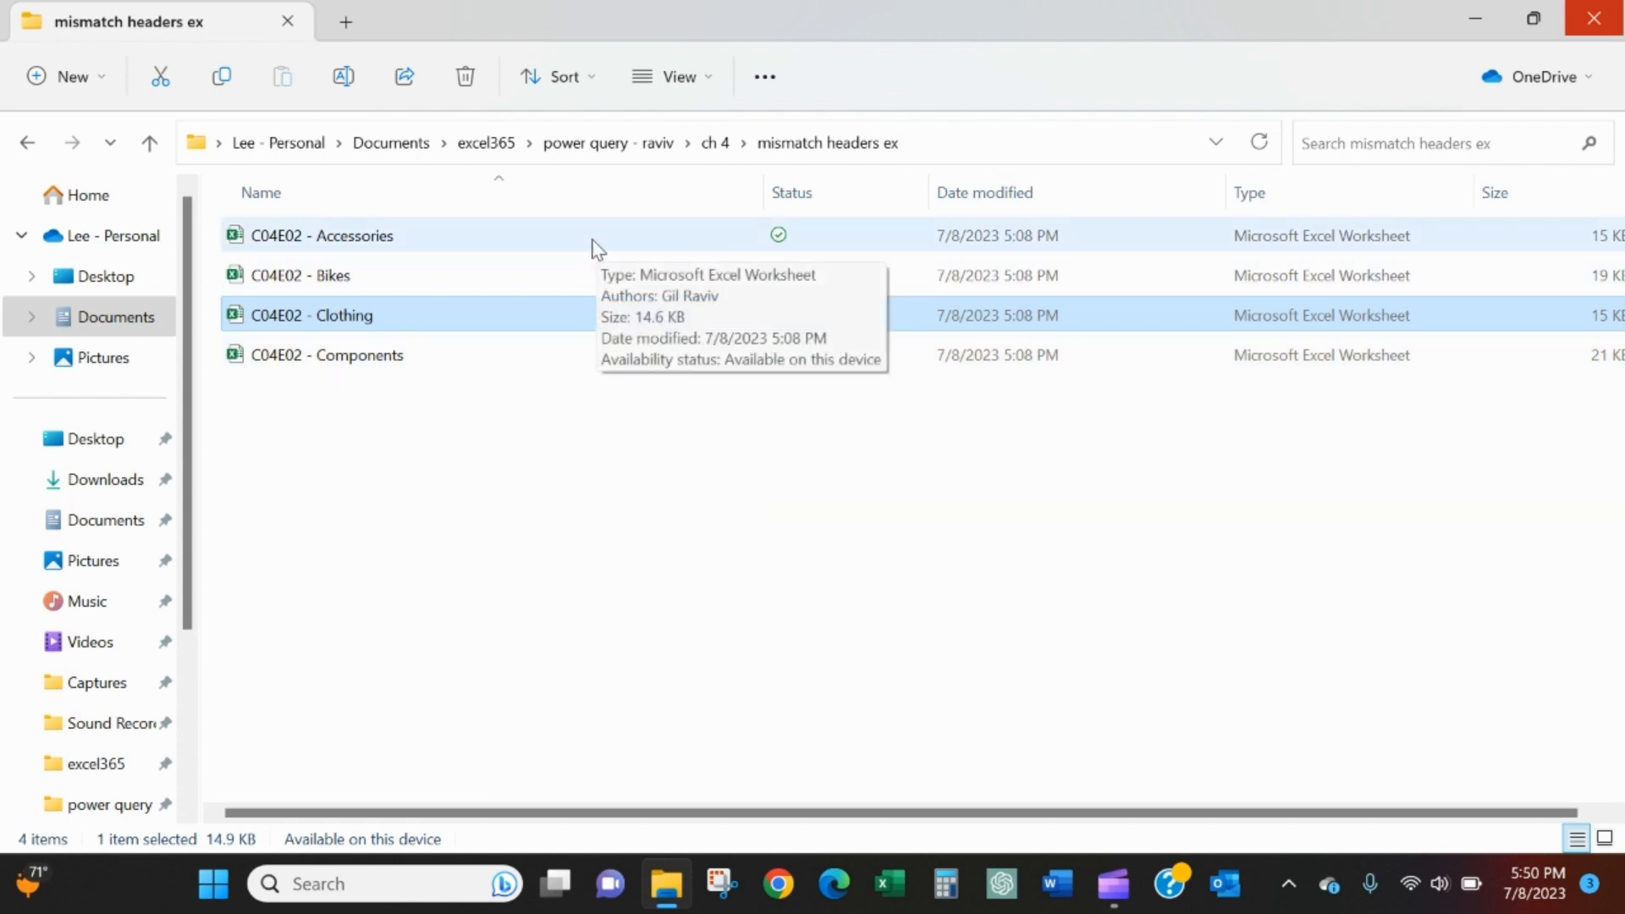
# - Select the C04E02 - Accessories workbook in the mismatch headers ex folder
pyautogui.click(355, 236)
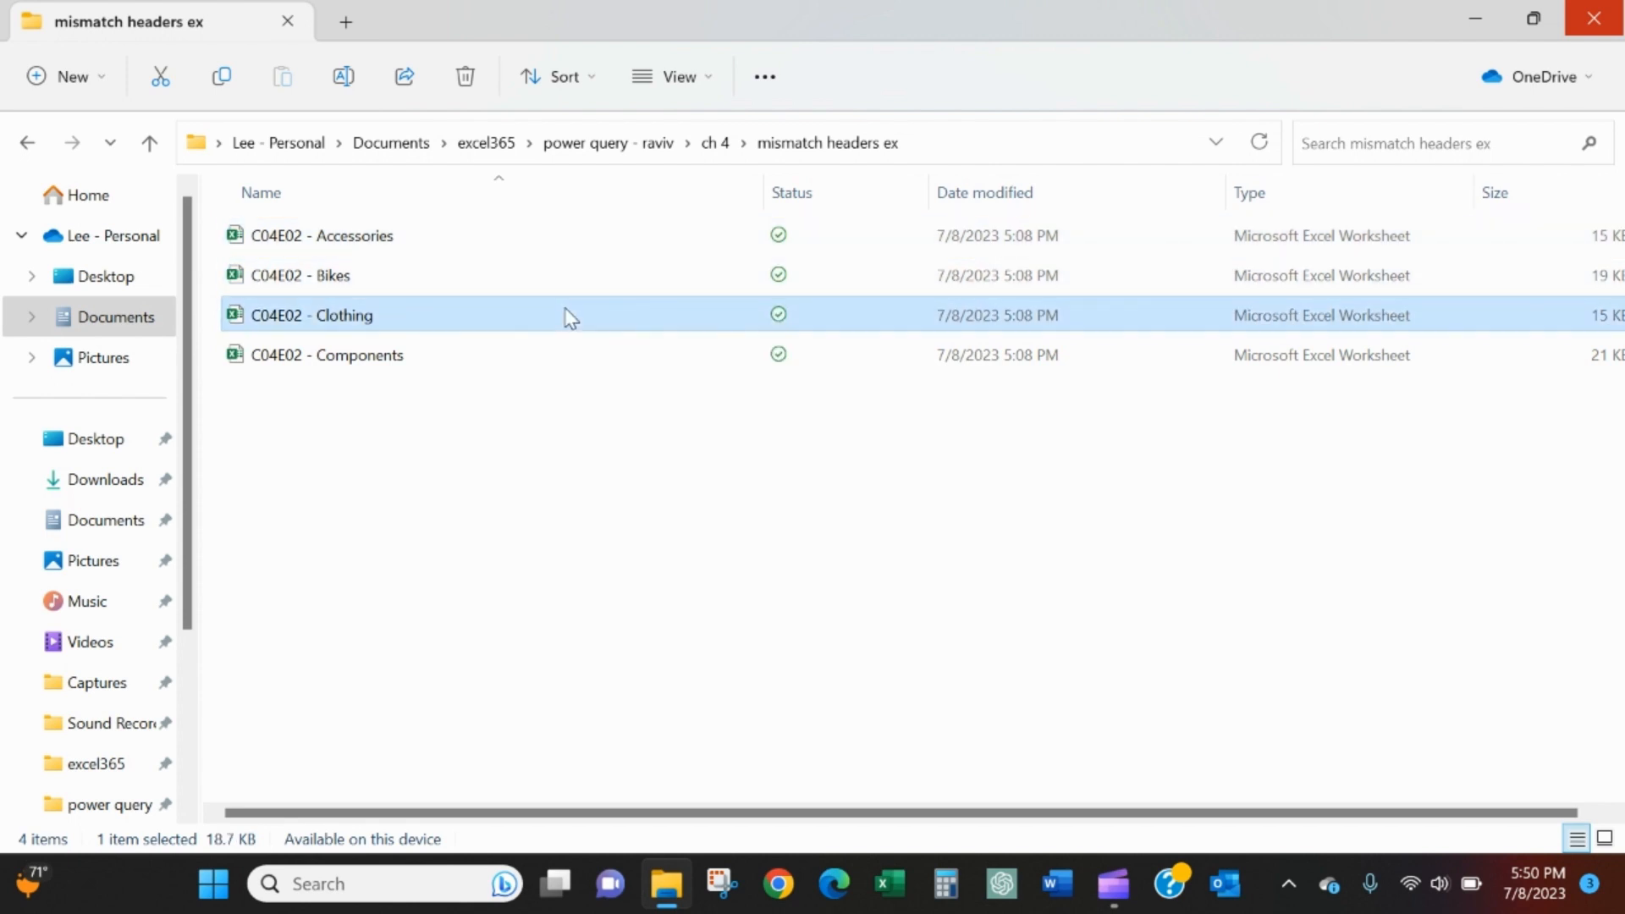
pyautogui.click(359, 355)
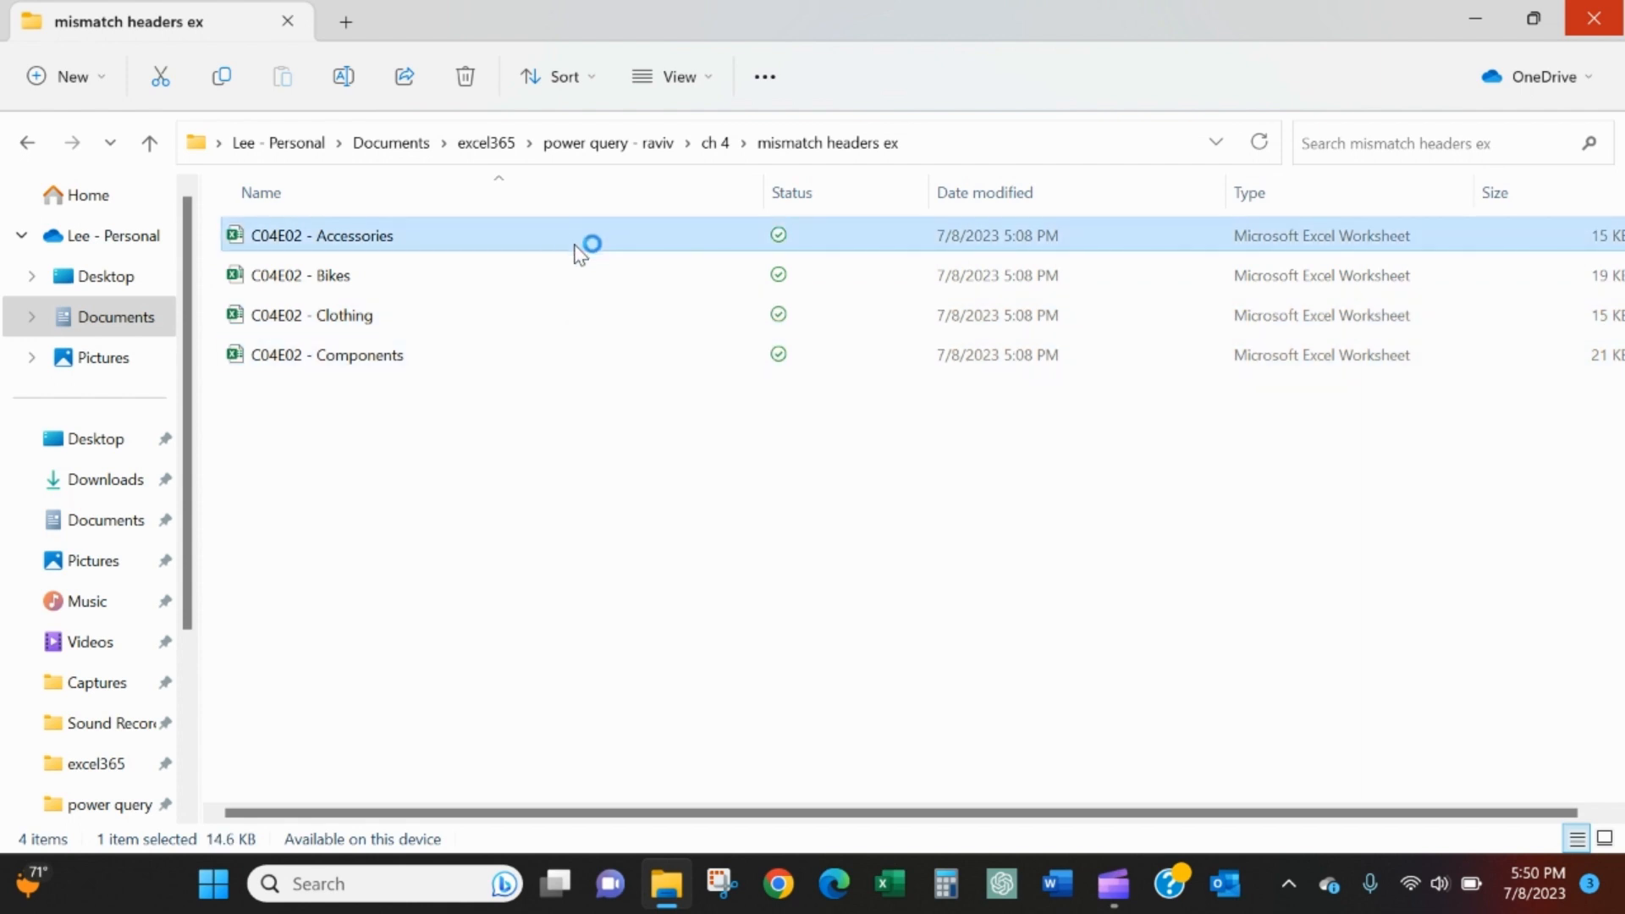
# - Open C04E02 - Accessories in Excel and inspect its headers and the StandardCost column
pyautogui.doubleClick(321, 235)
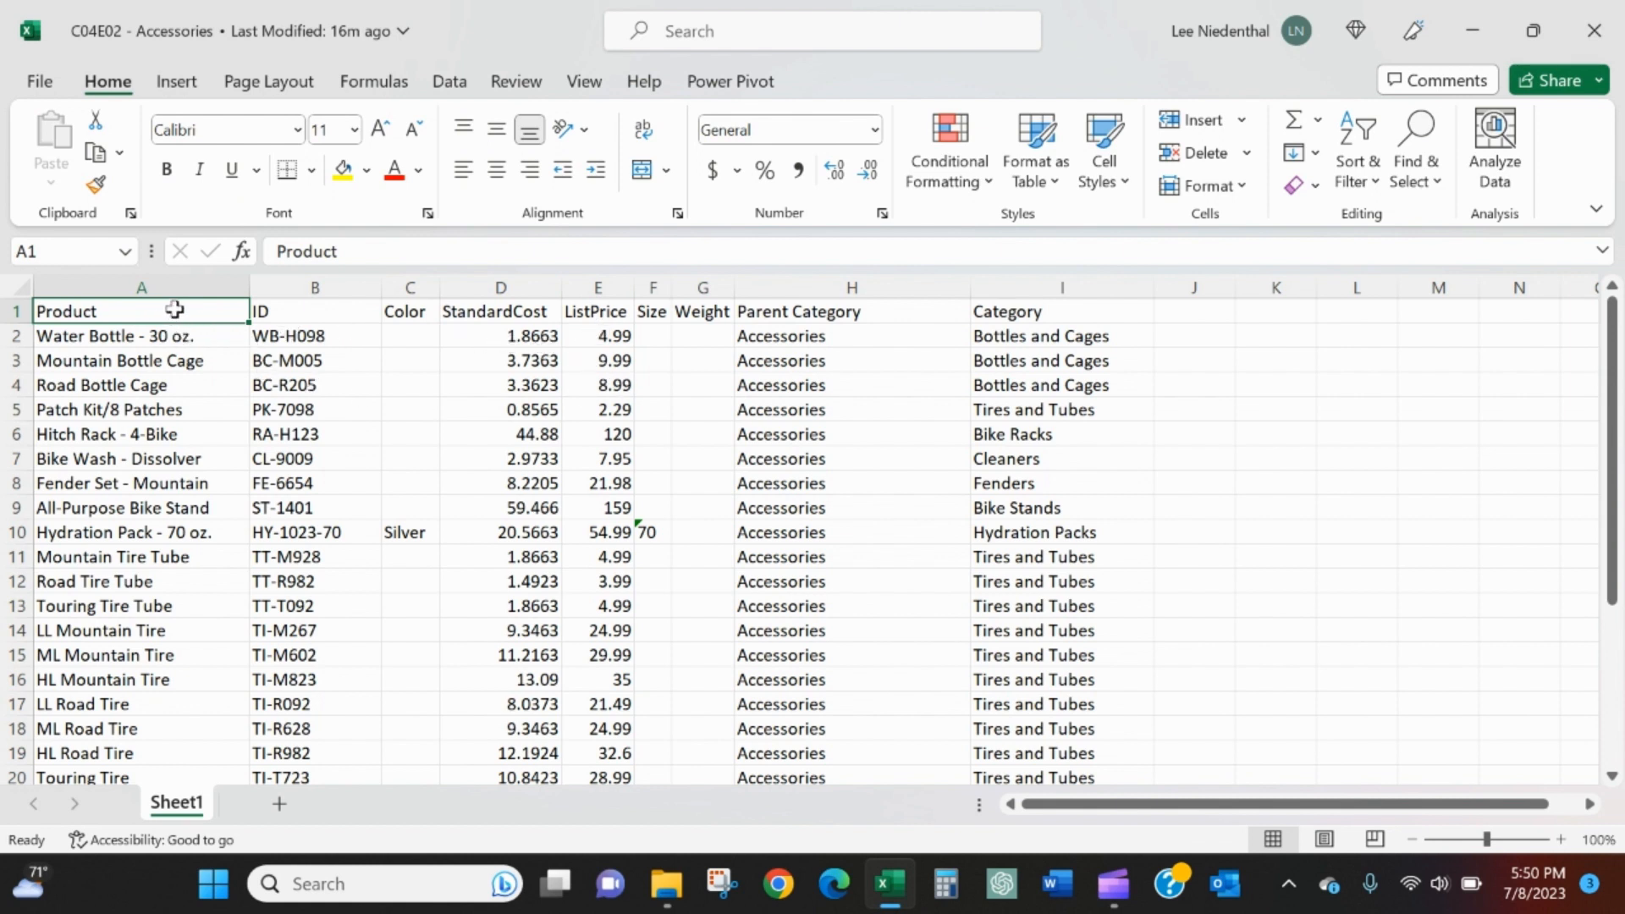
pyautogui.moveTo(141, 311); pyautogui.dragTo(315, 336)
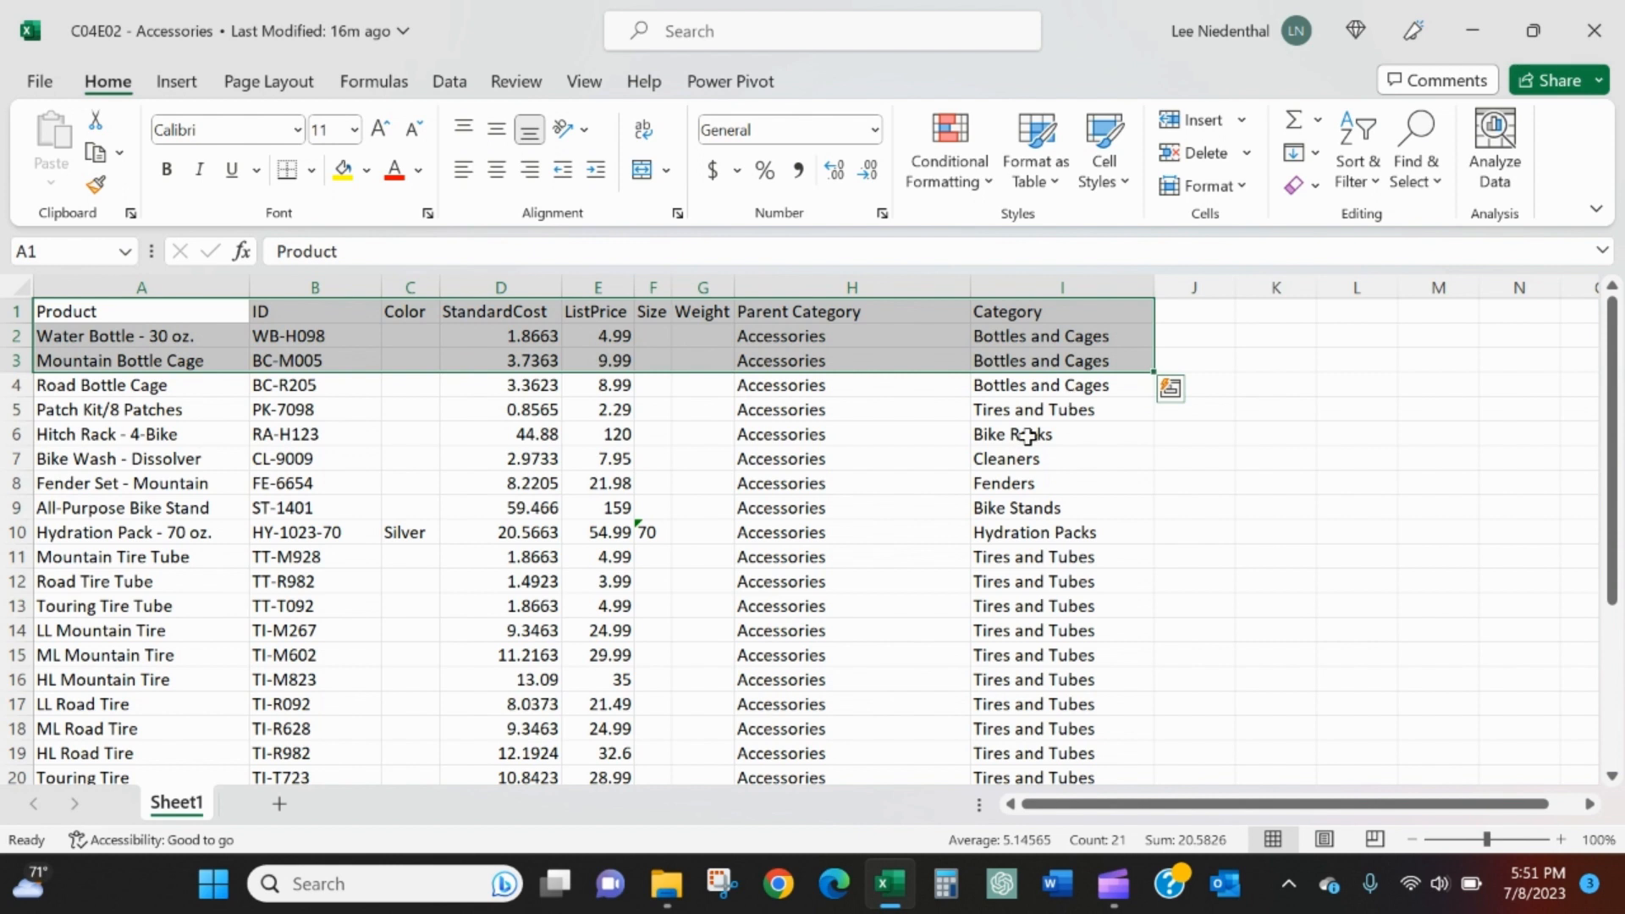
pyautogui.moveTo(1031, 396)
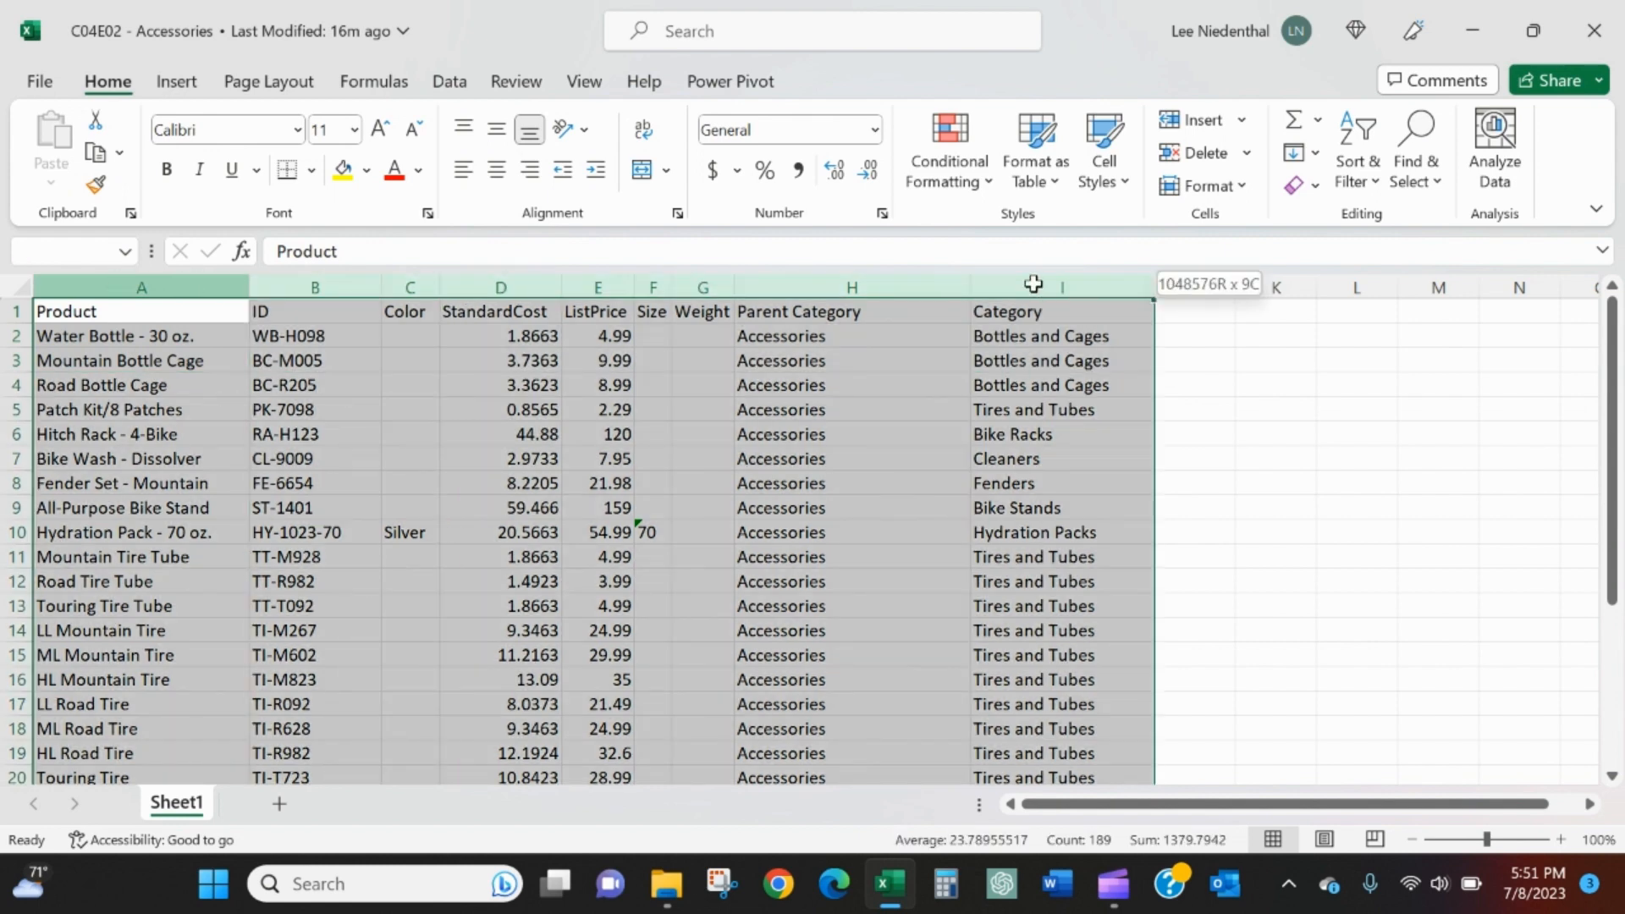
pyautogui.click(501, 360)
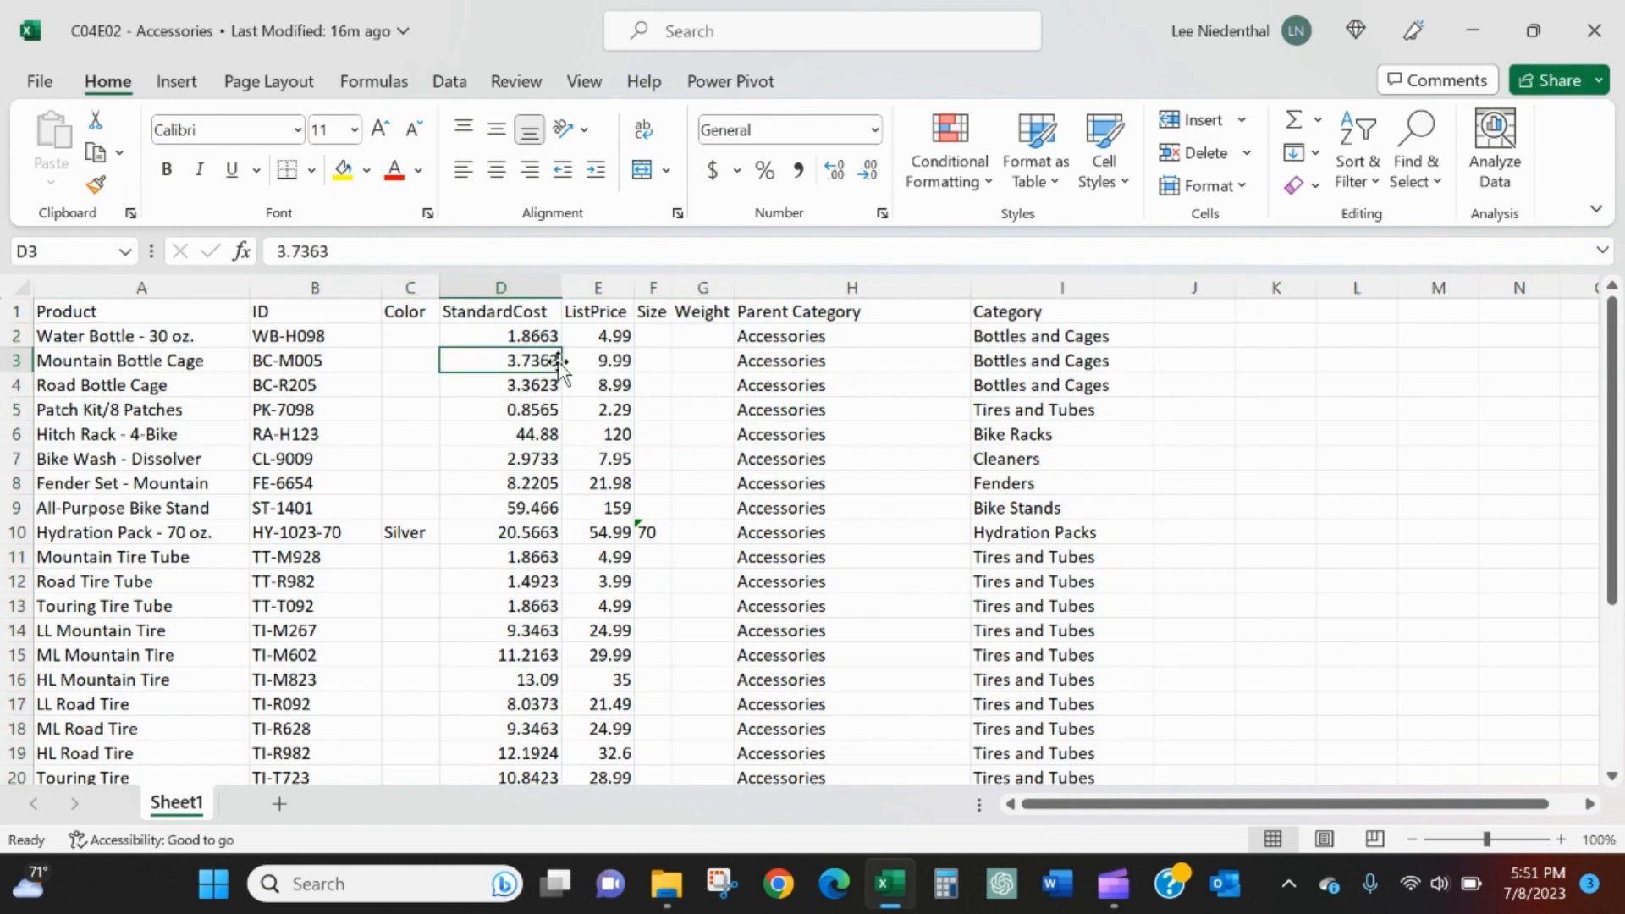
pyautogui.click(501, 311)
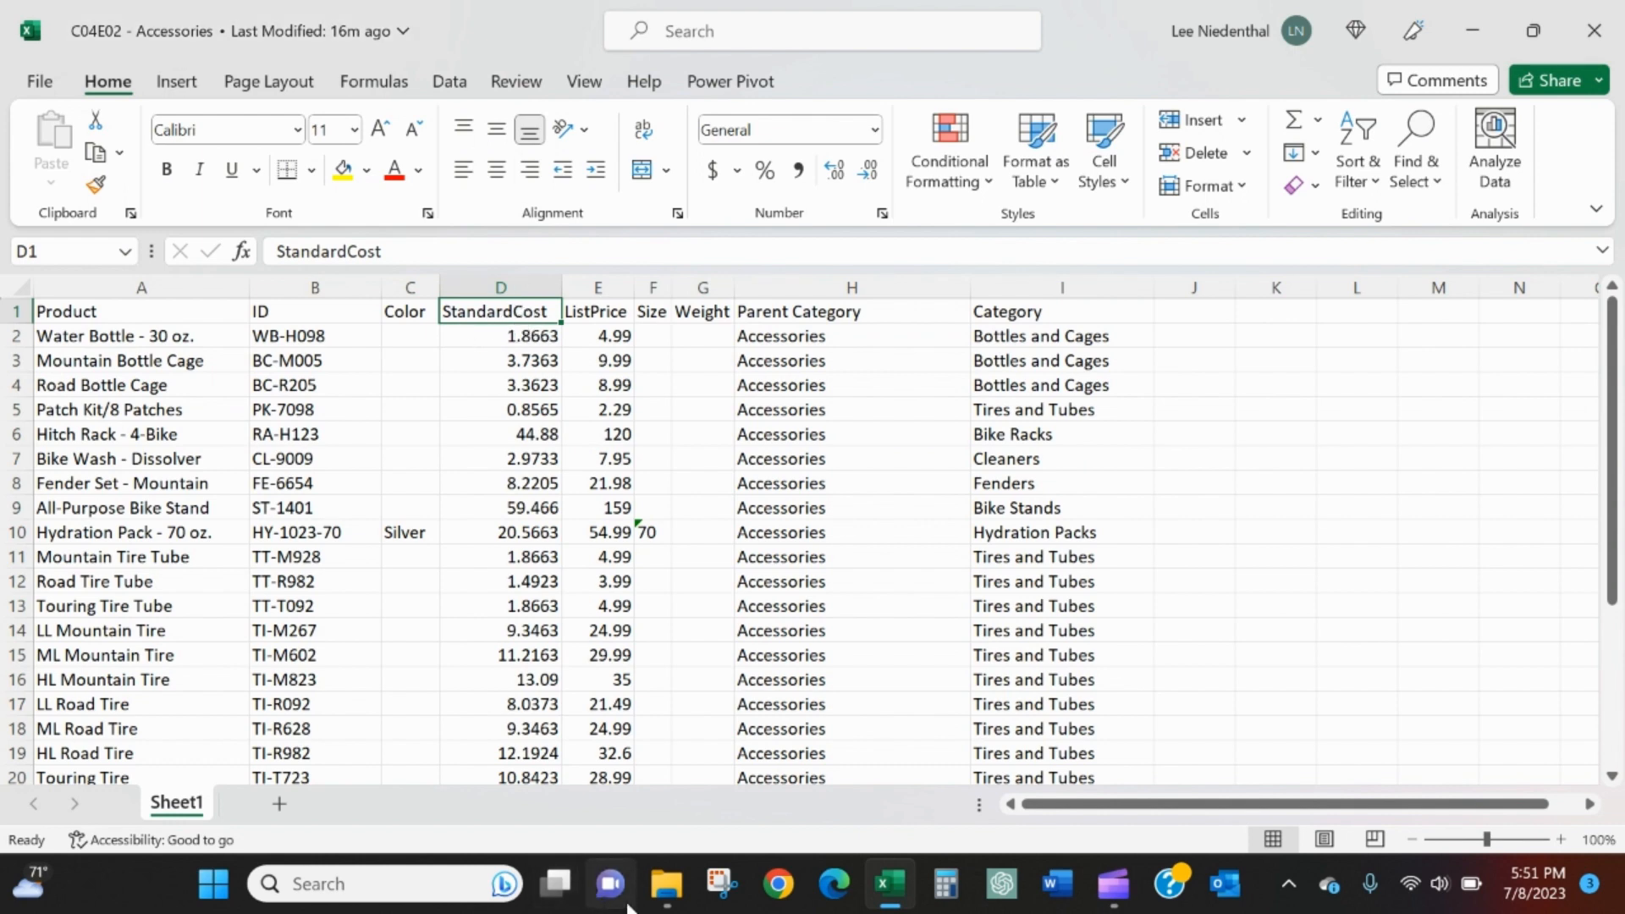
# - Open the Bikes and Clothing workbooks and compare headers such as Prod_cost
pyautogui.click(667, 885)
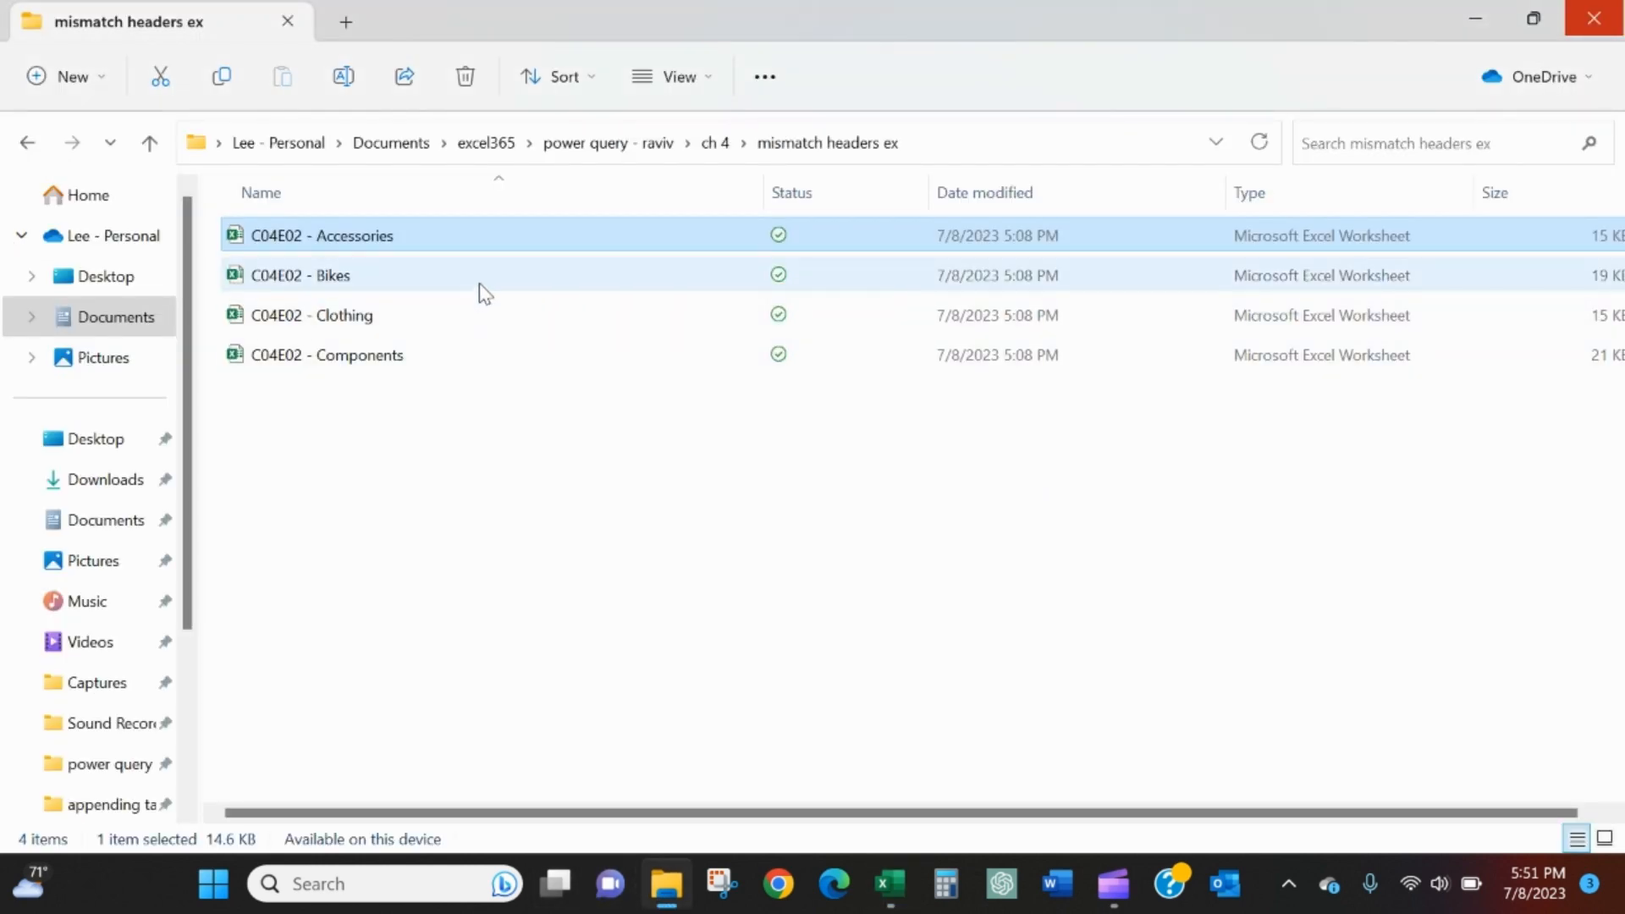
pyautogui.doubleClick(321, 235)
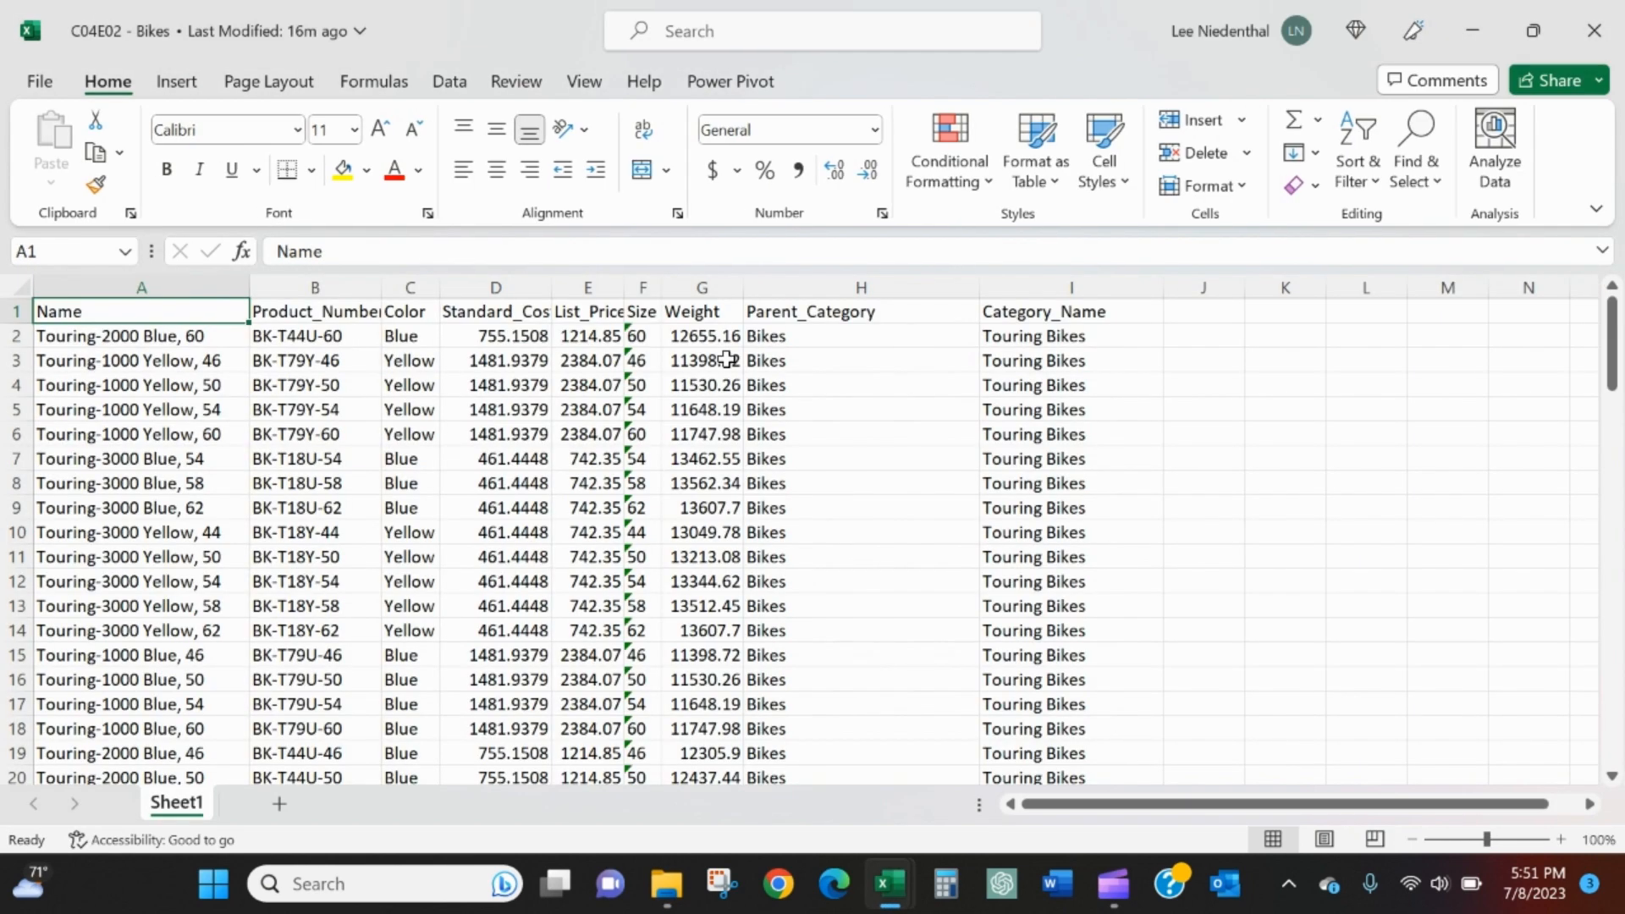
pyautogui.click(496, 286)
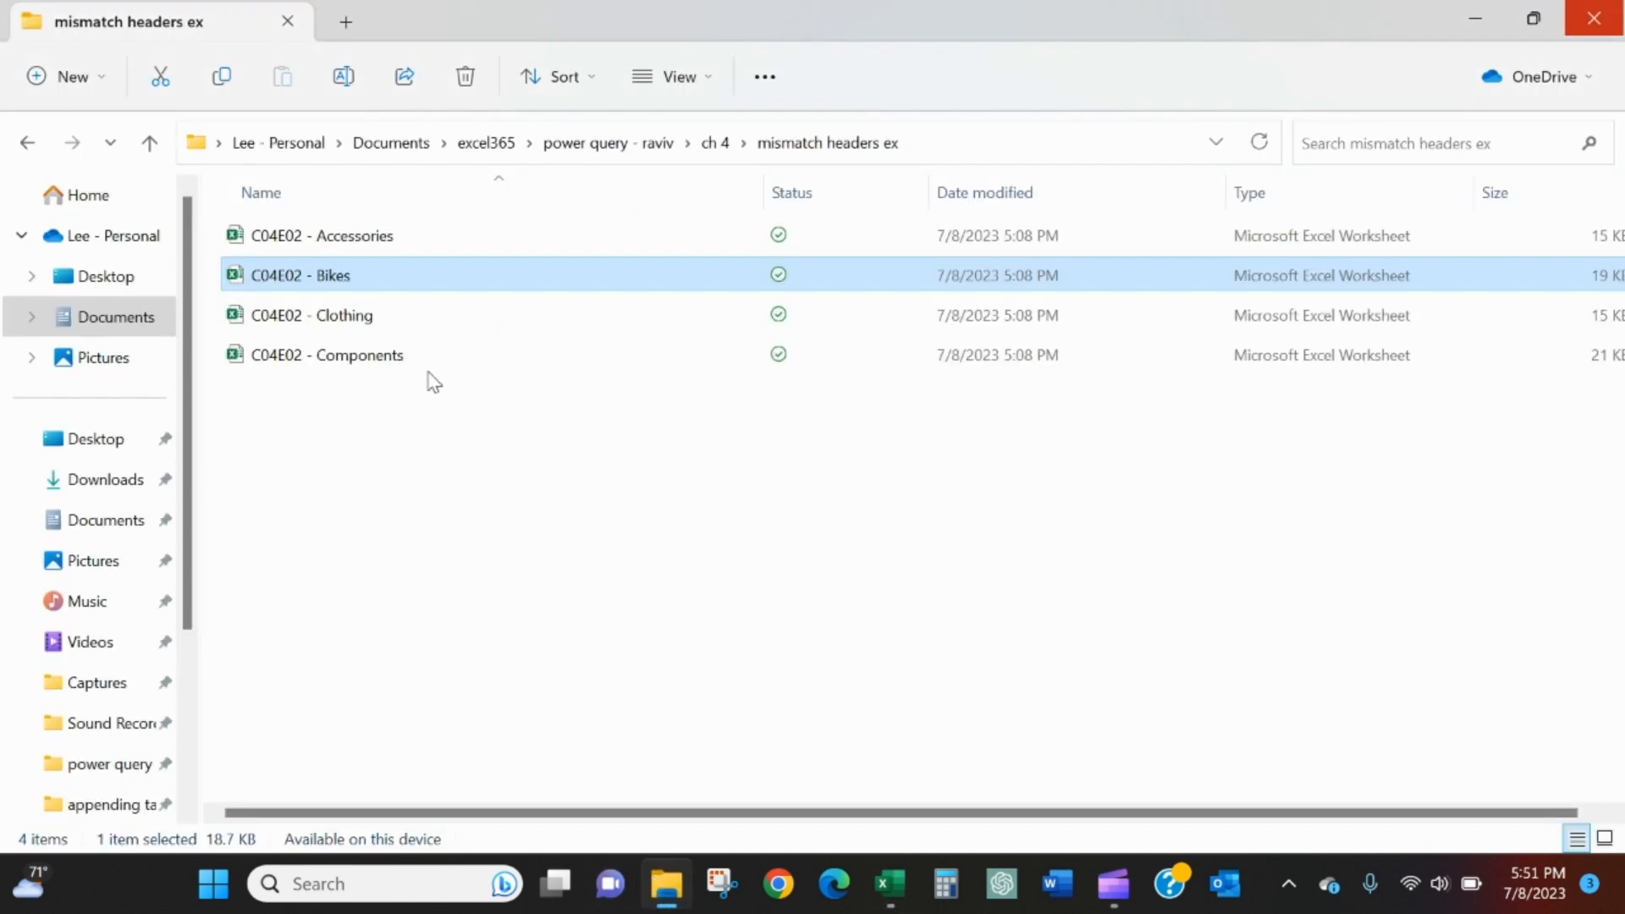
pyautogui.doubleClick(294, 274)
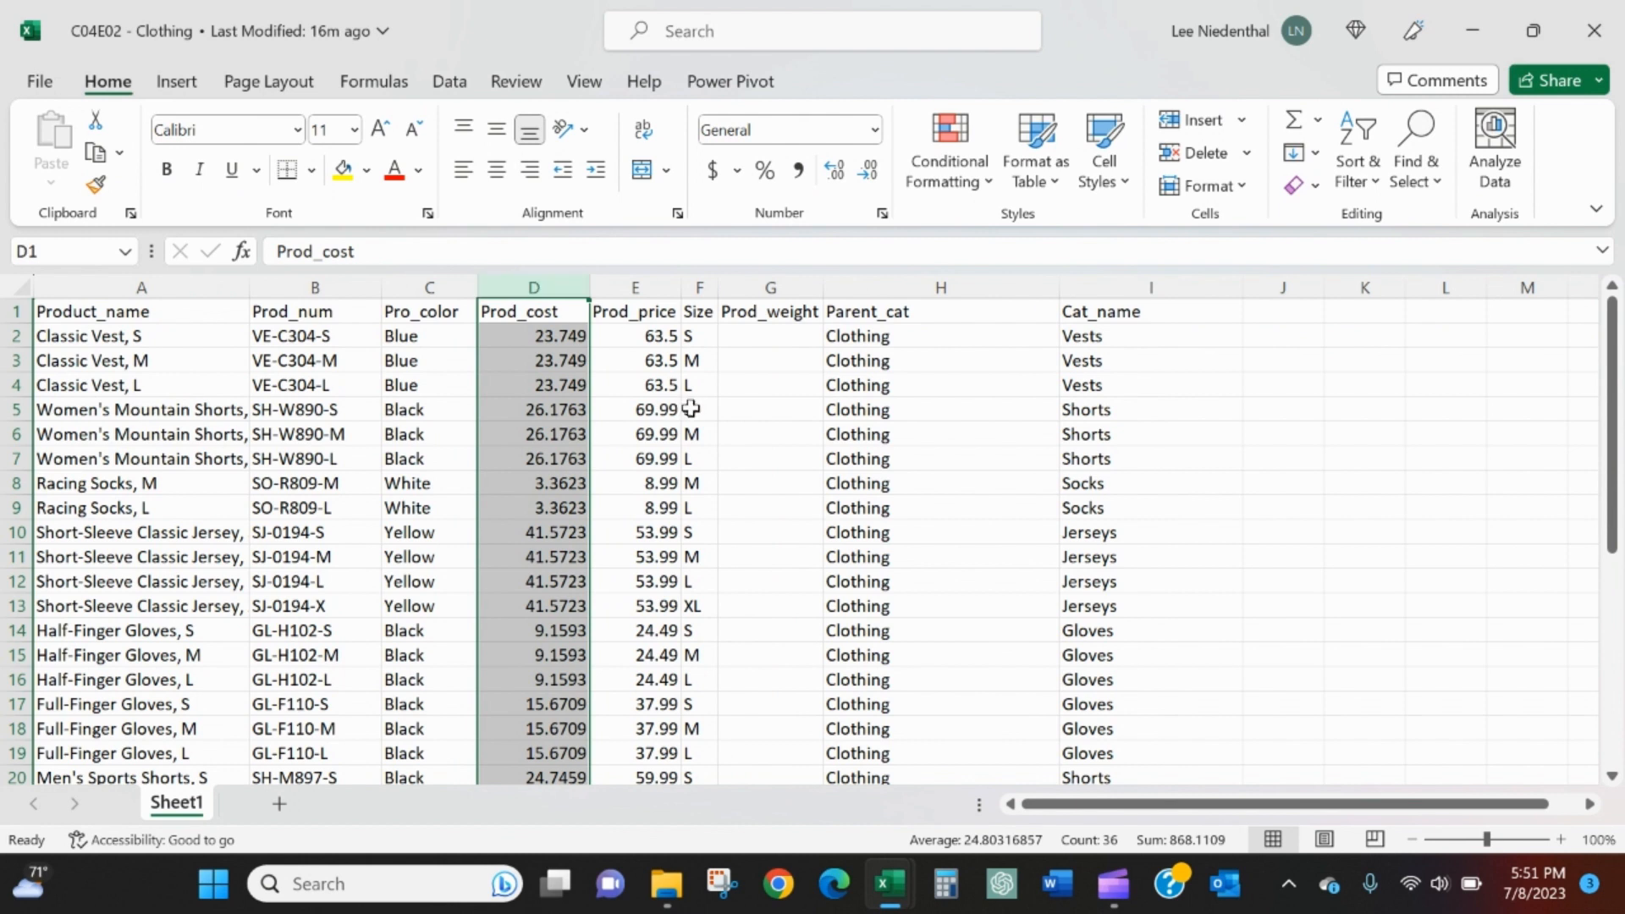
pyautogui.moveTo(694, 389)
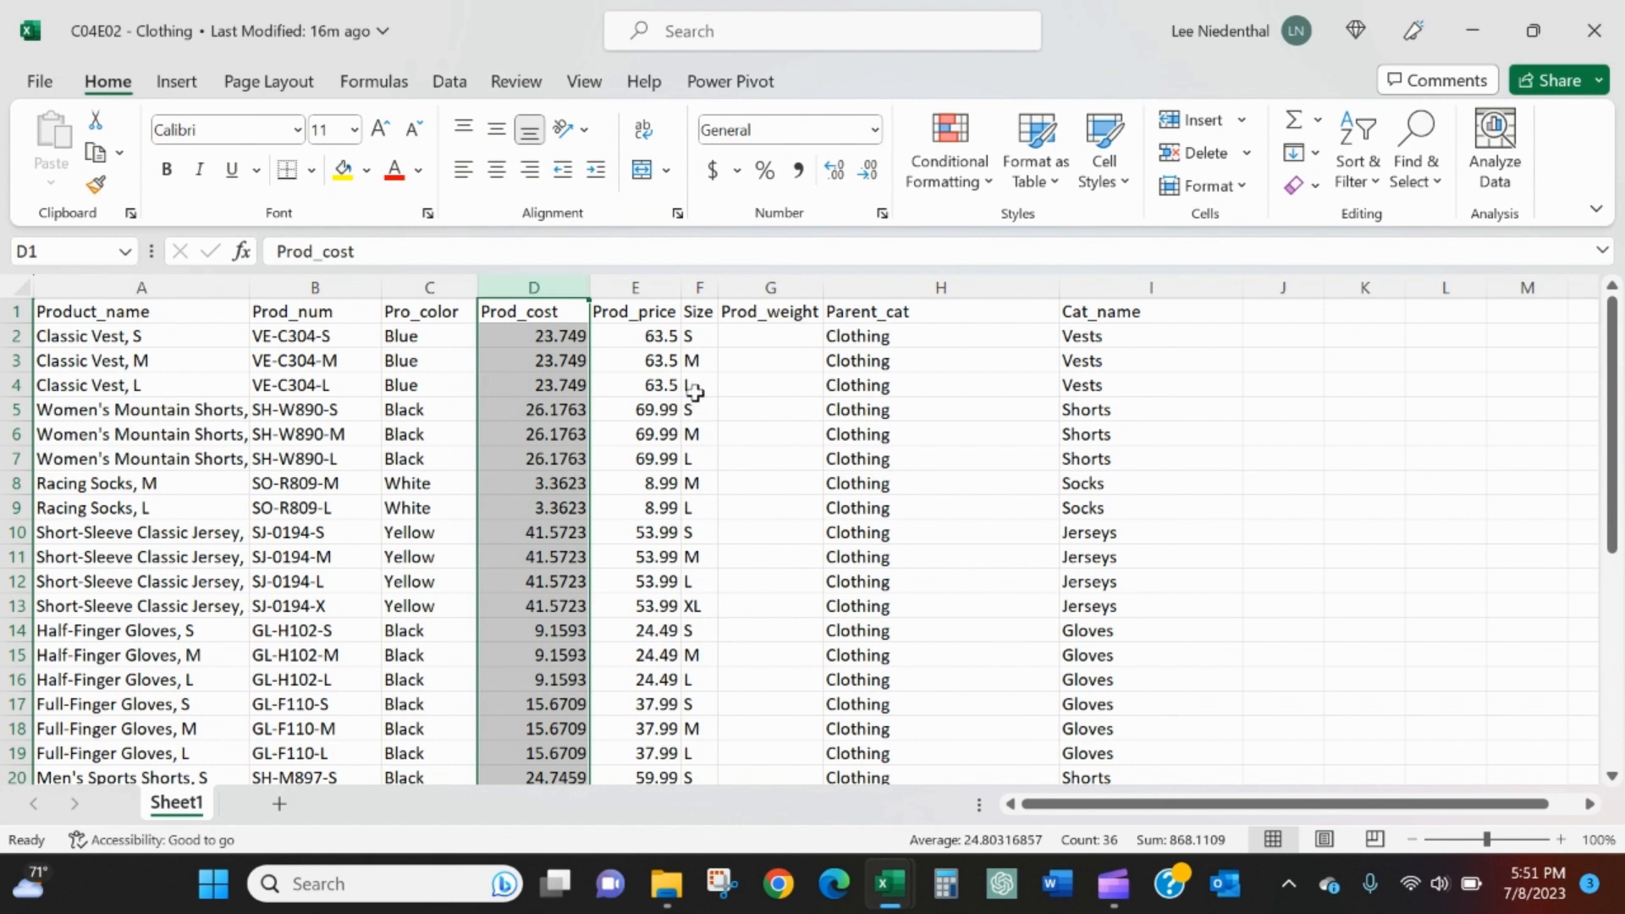
pyautogui.click(533, 386)
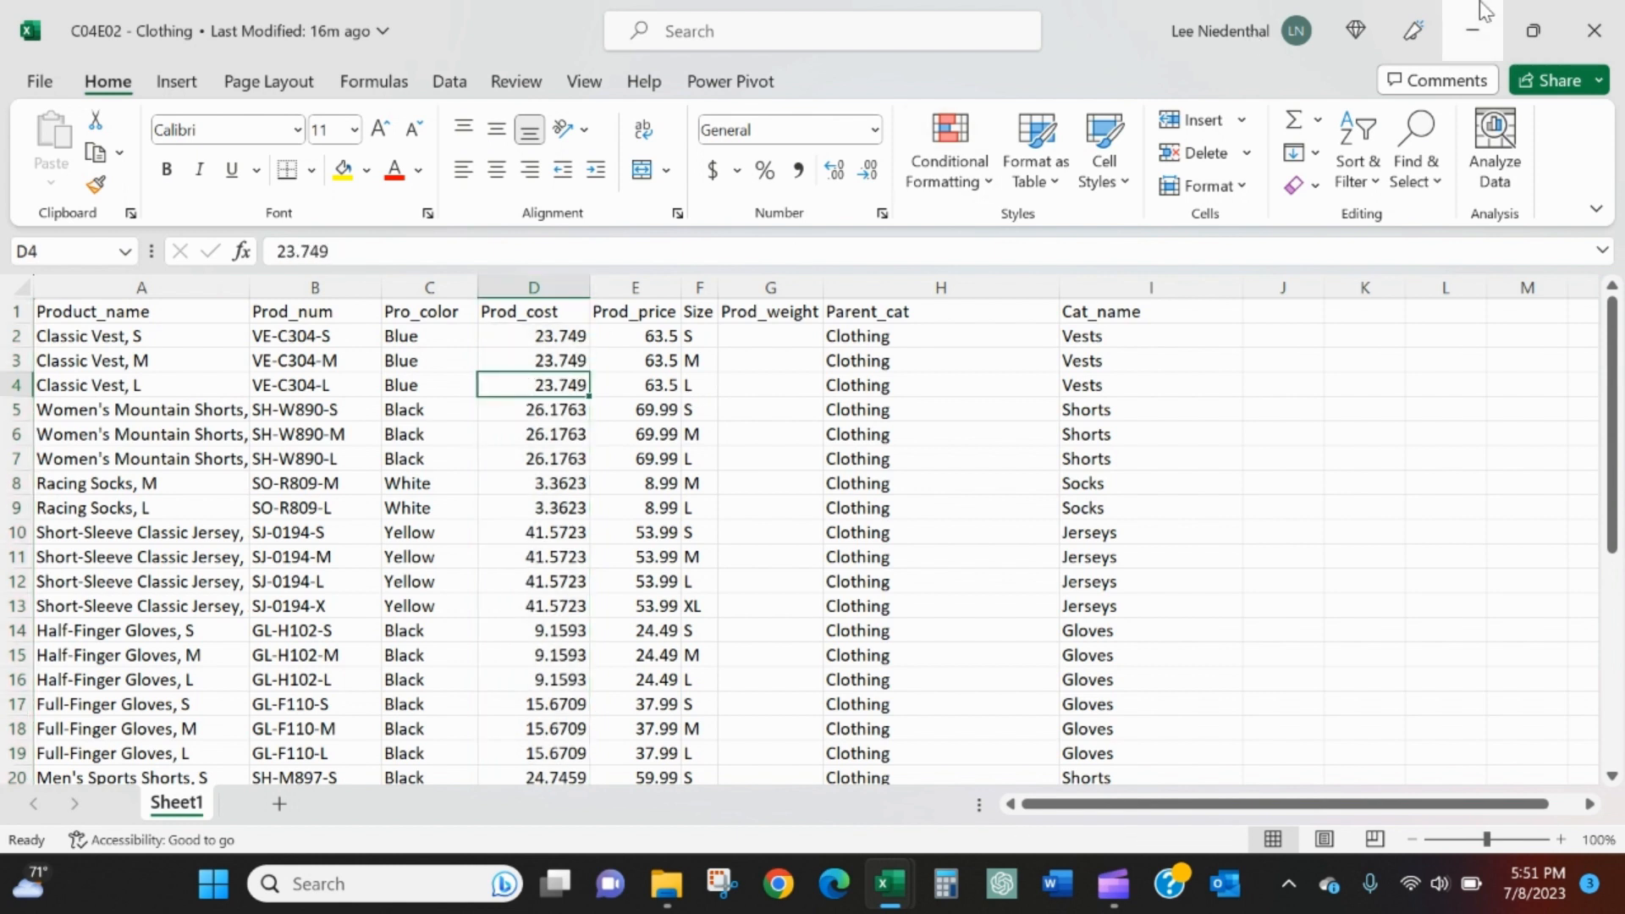
pyautogui.moveTo(1594, 27)
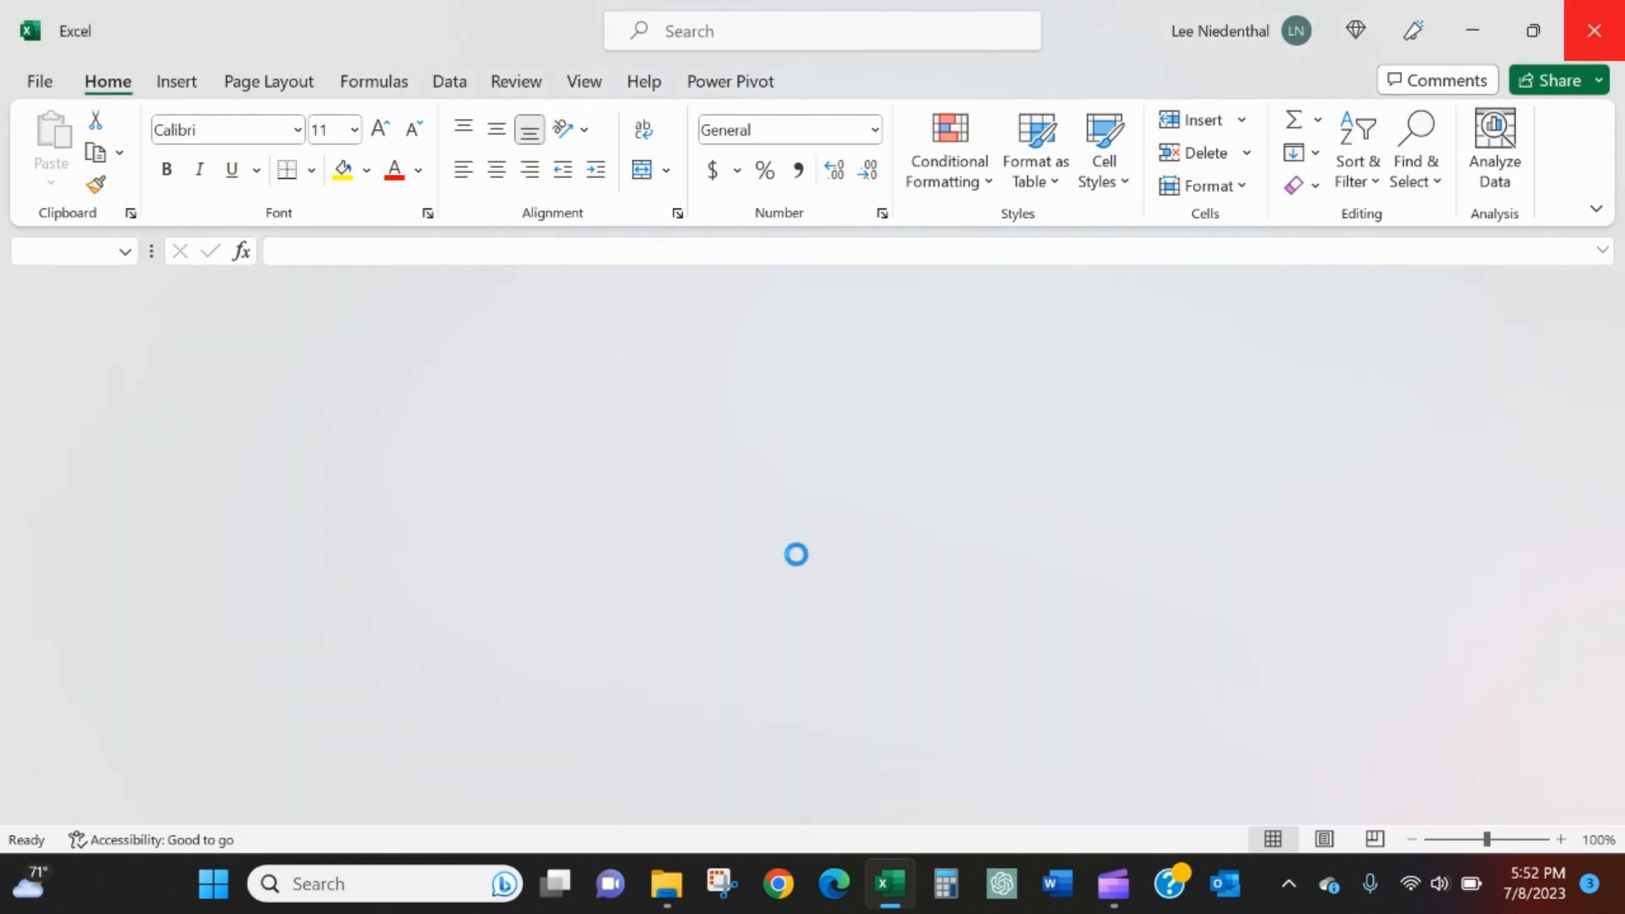
# - Close the product workbooks and return to Excel's start screen with recent files
pyautogui.click(667, 891)
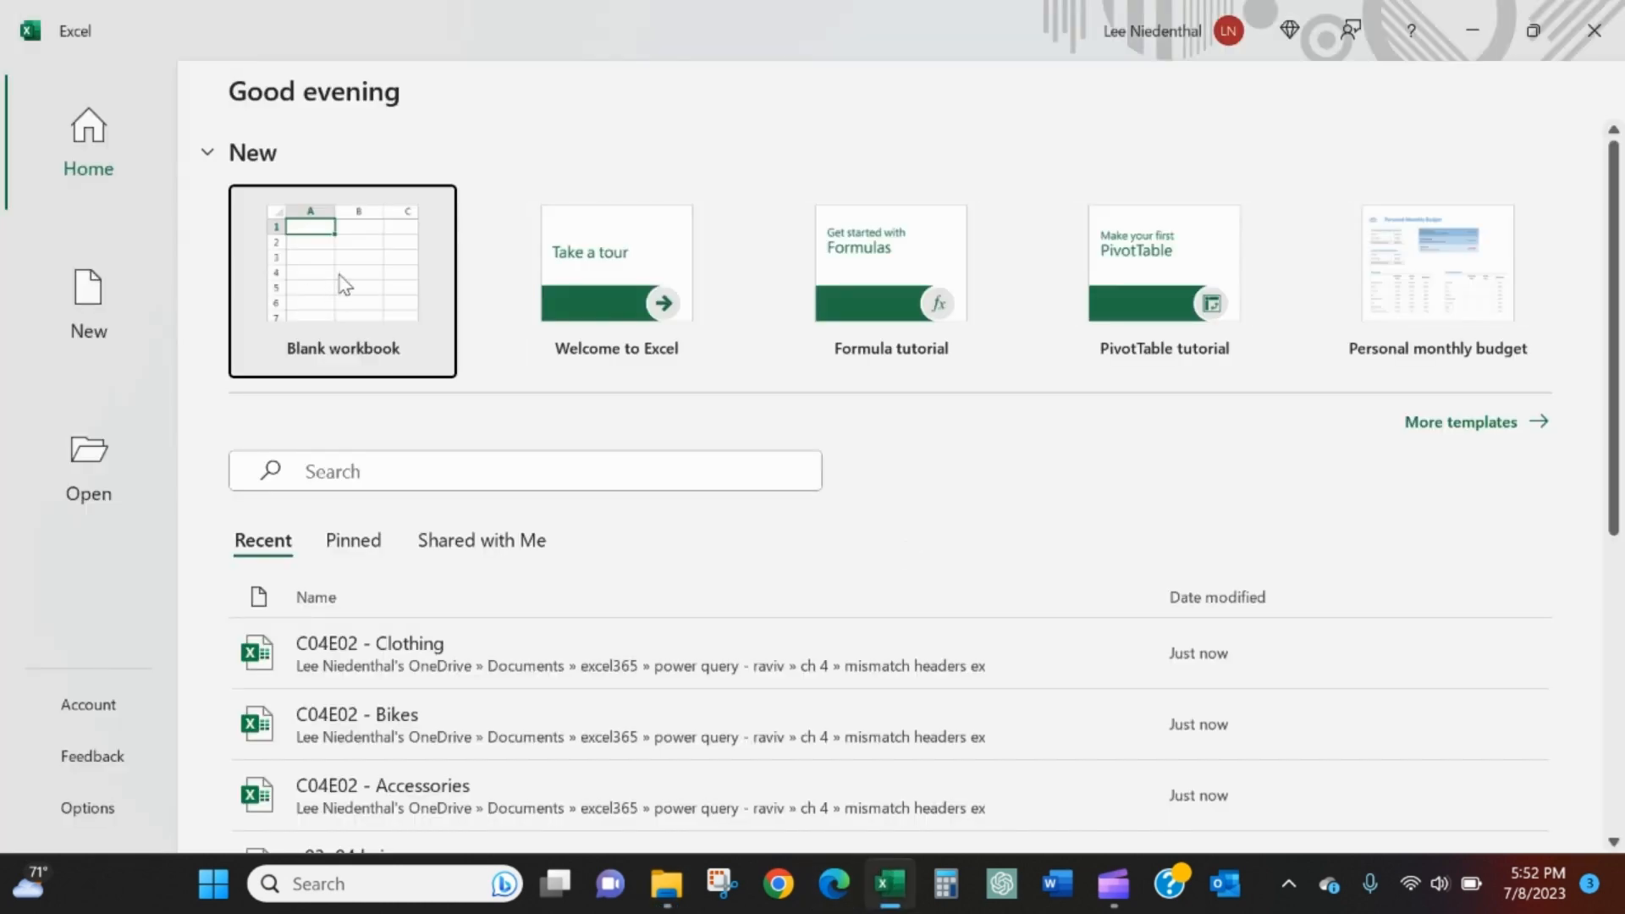
# - Create a blank workbook and start a Get Data From Folder import
pyautogui.click(342, 262)
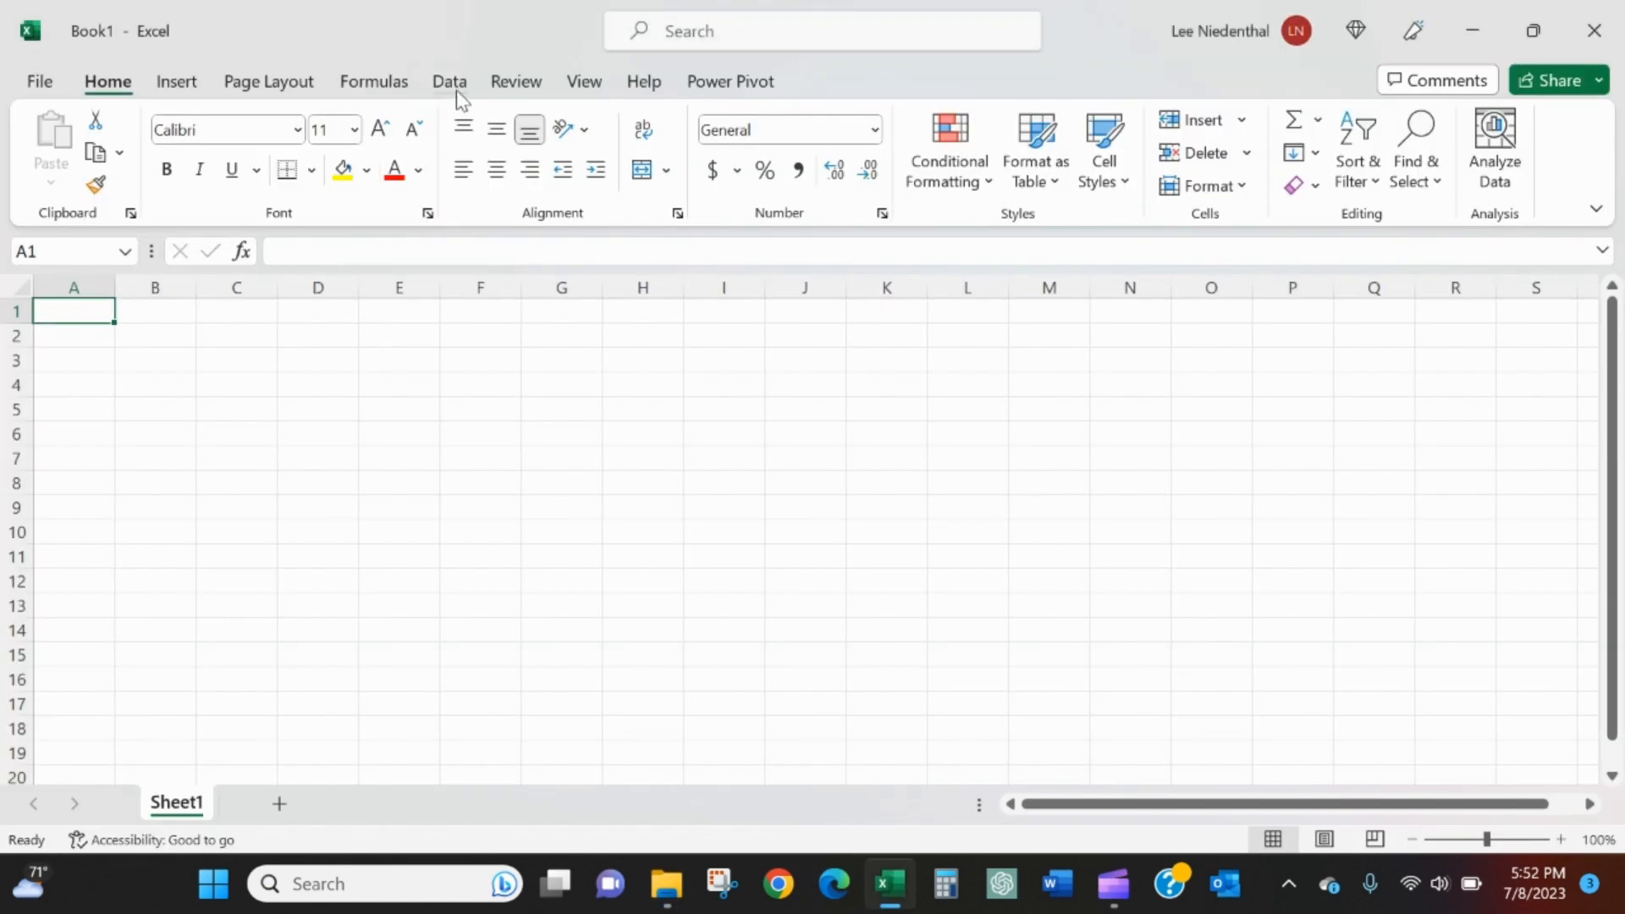
pyautogui.click(448, 81)
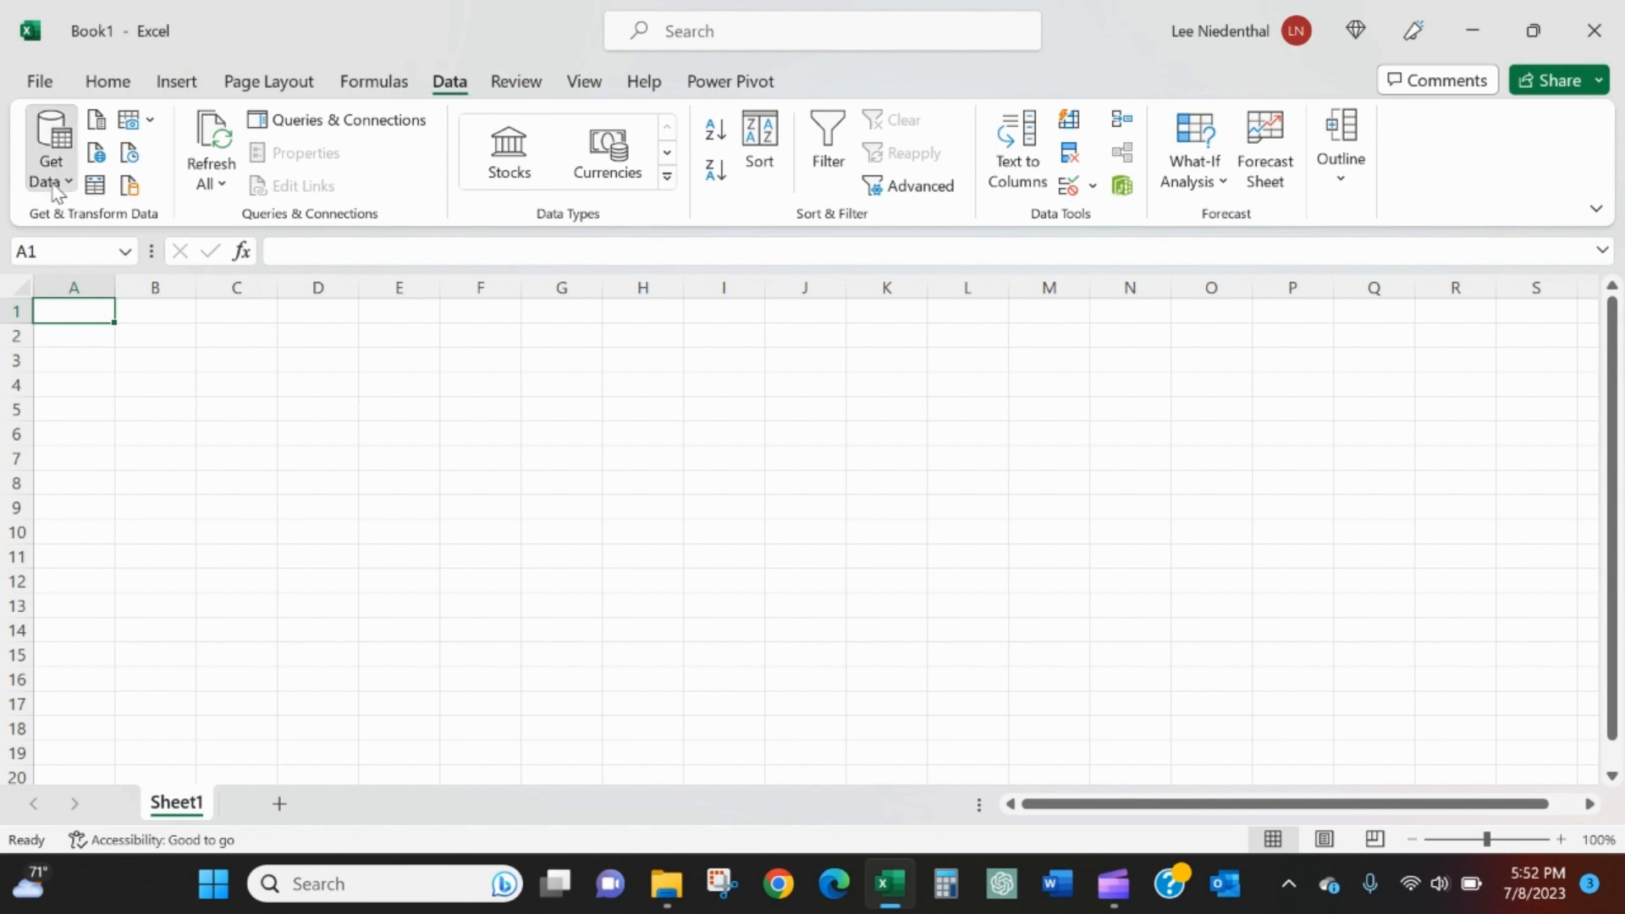
pyautogui.click(48, 166)
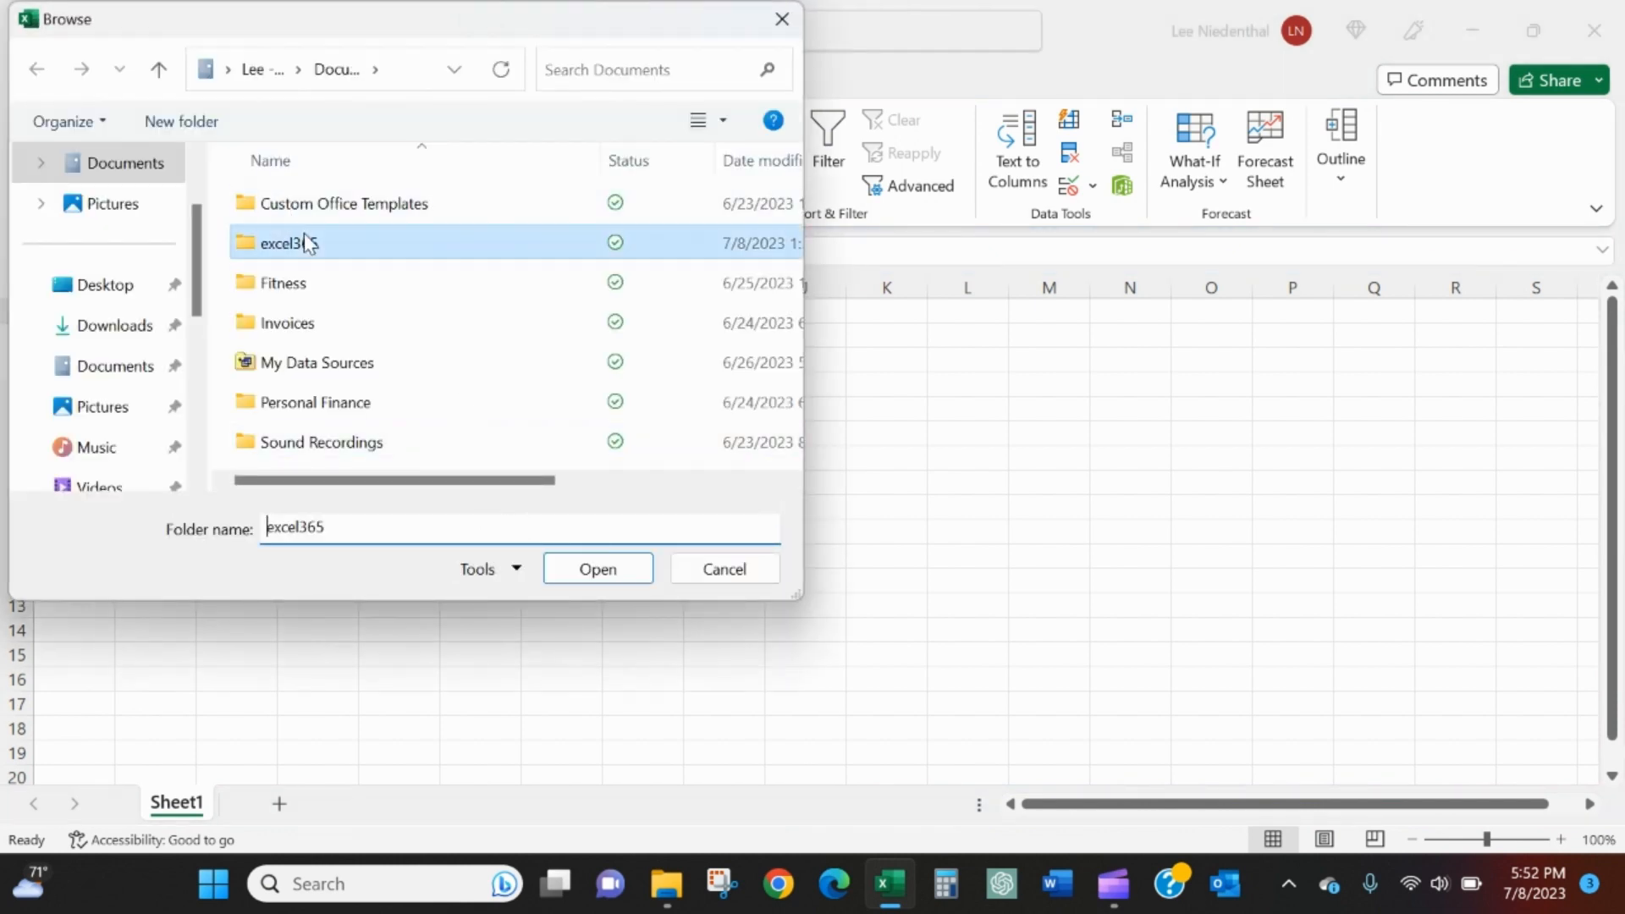
# - Browse through excel365 into the ch 4 folder toward mismatch headers ex
pyautogui.doubleClick(288, 244)
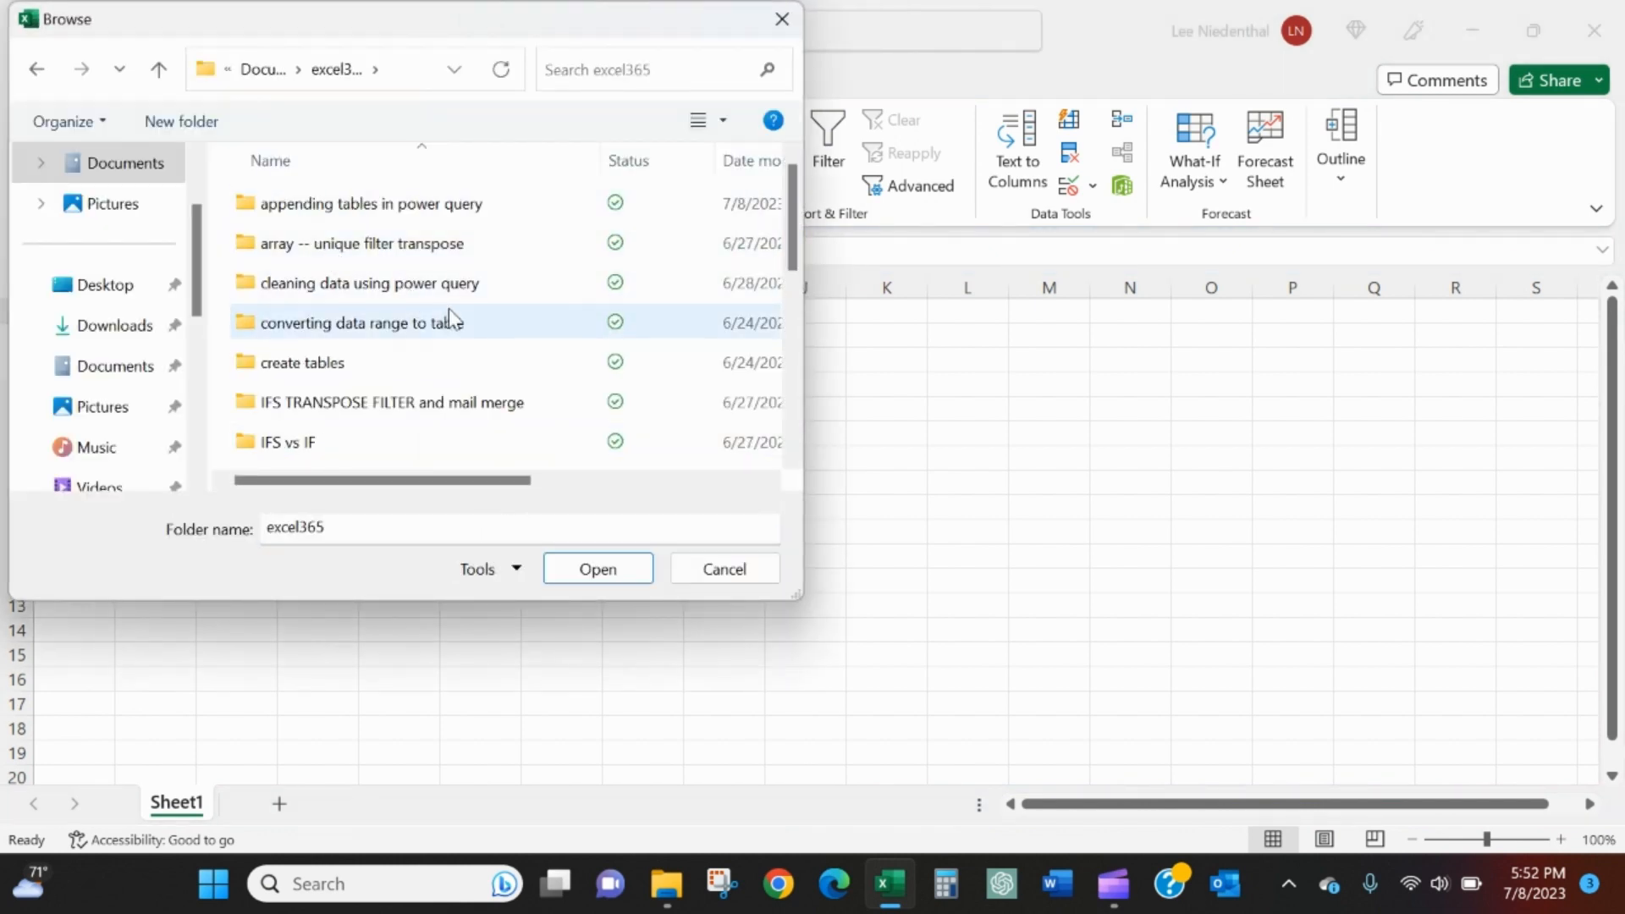
pyautogui.scroll(-3)
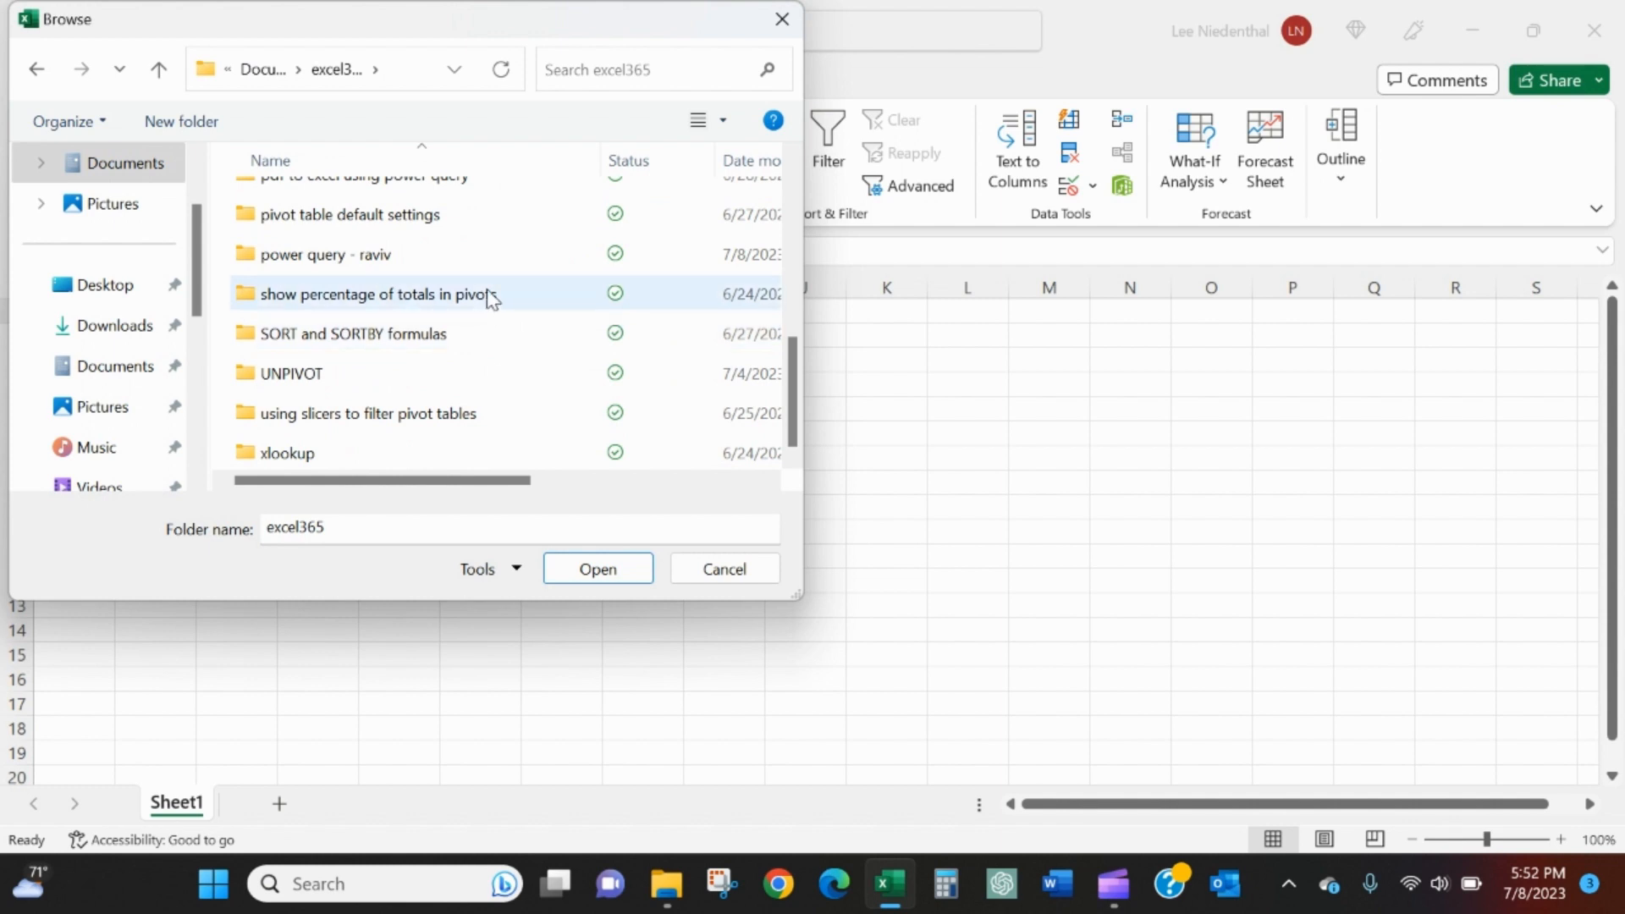
pyautogui.doubleClick(323, 254)
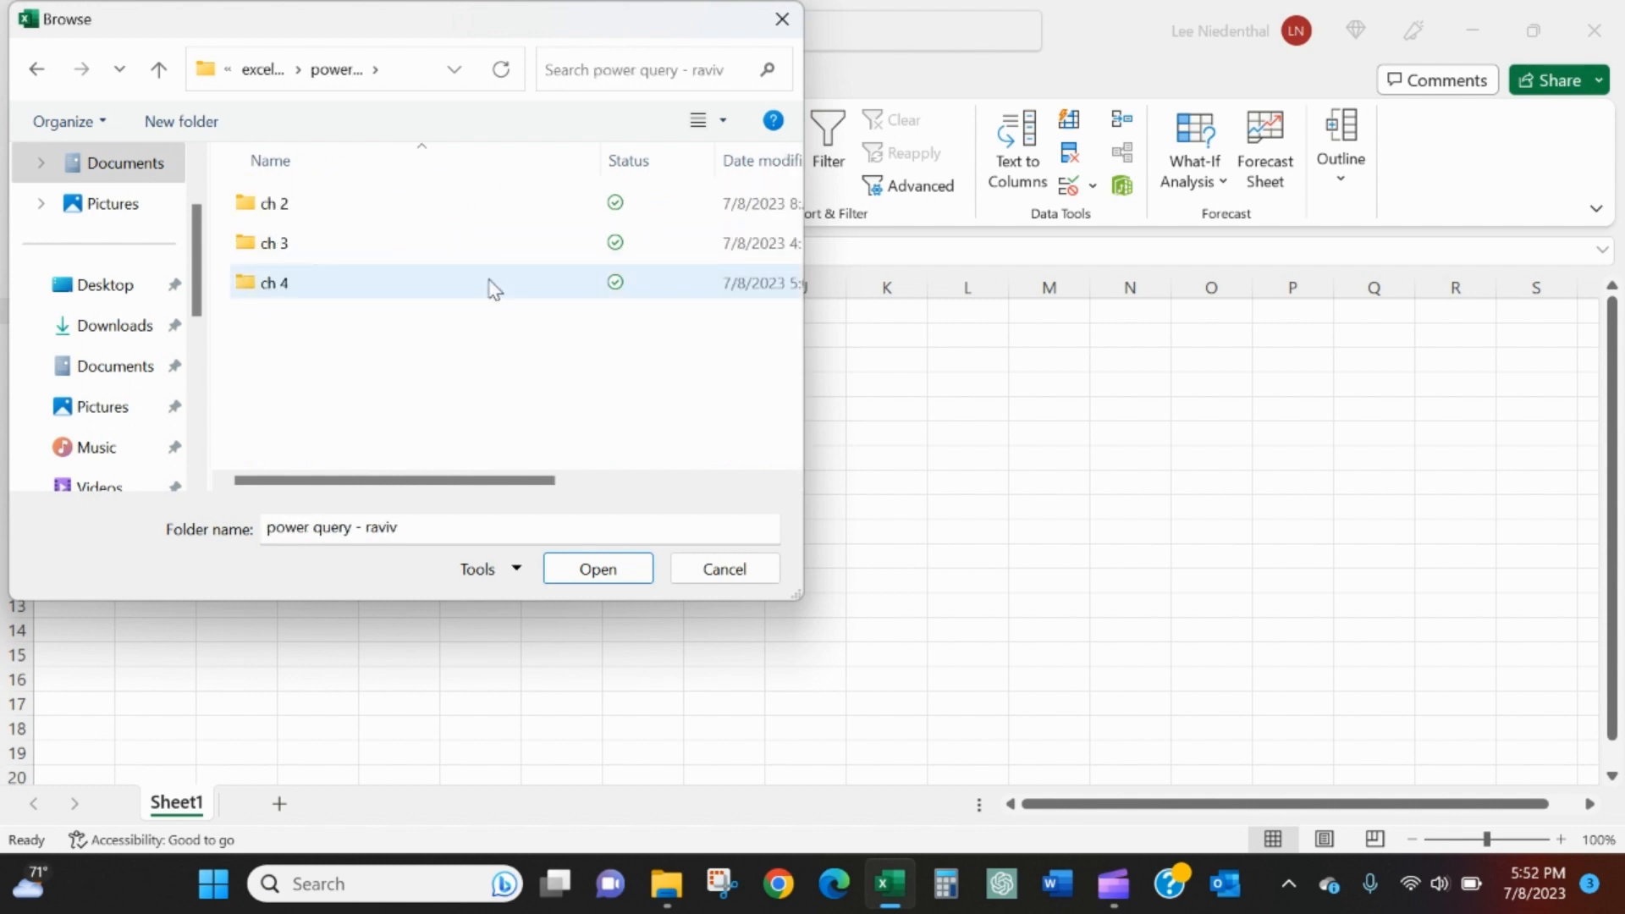
pyautogui.doubleClick(272, 283)
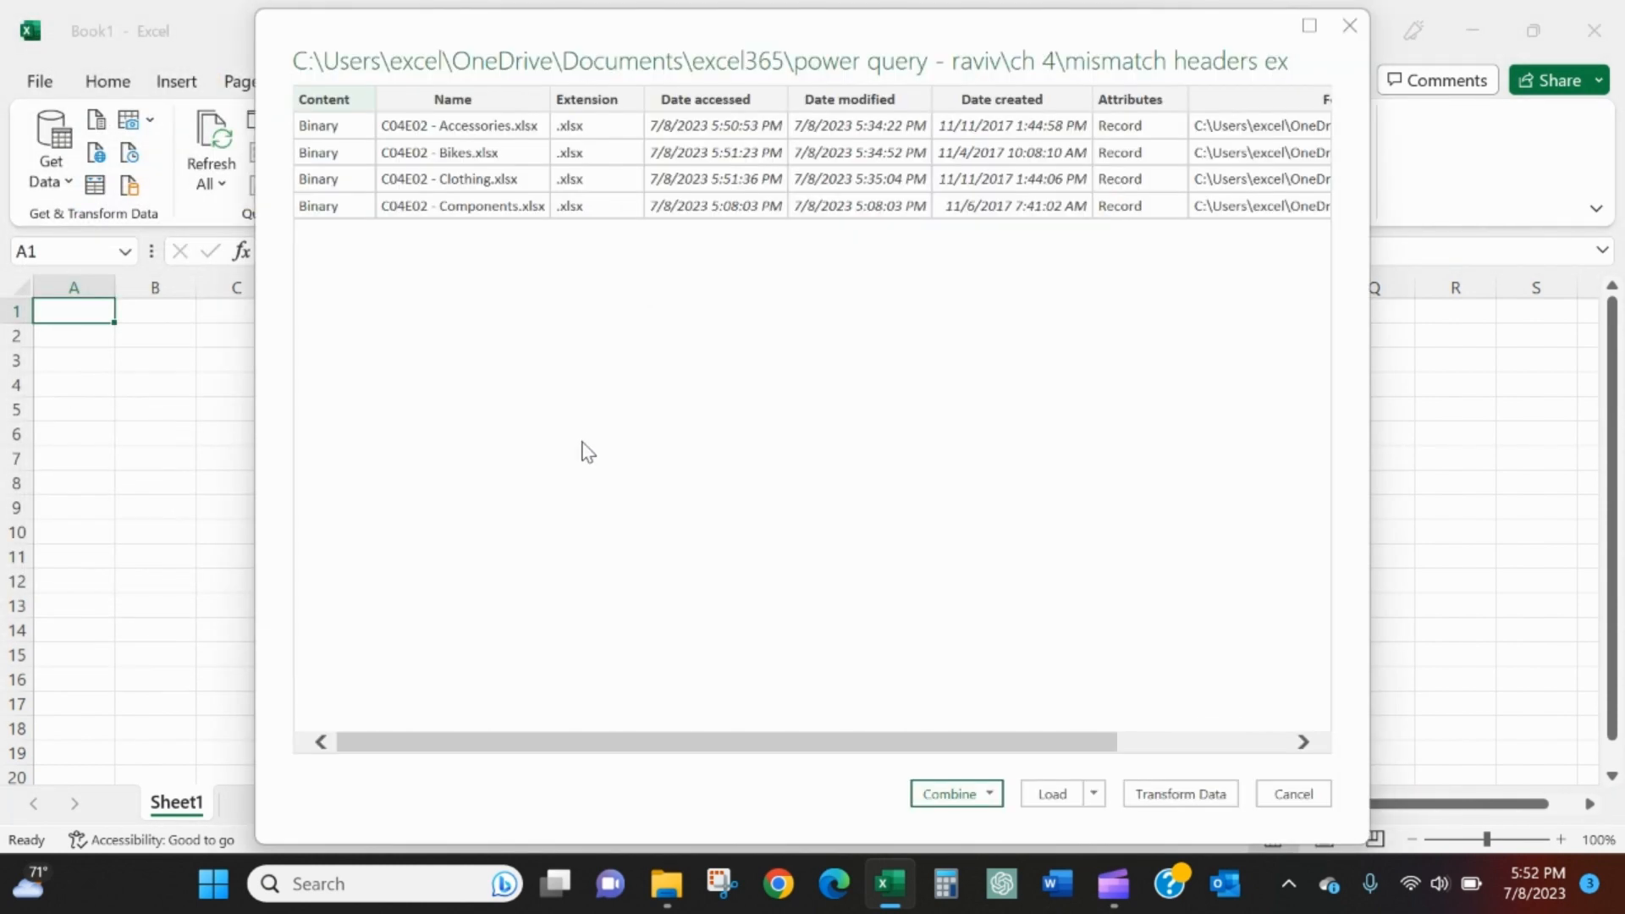
pyautogui.moveTo(562, 147)
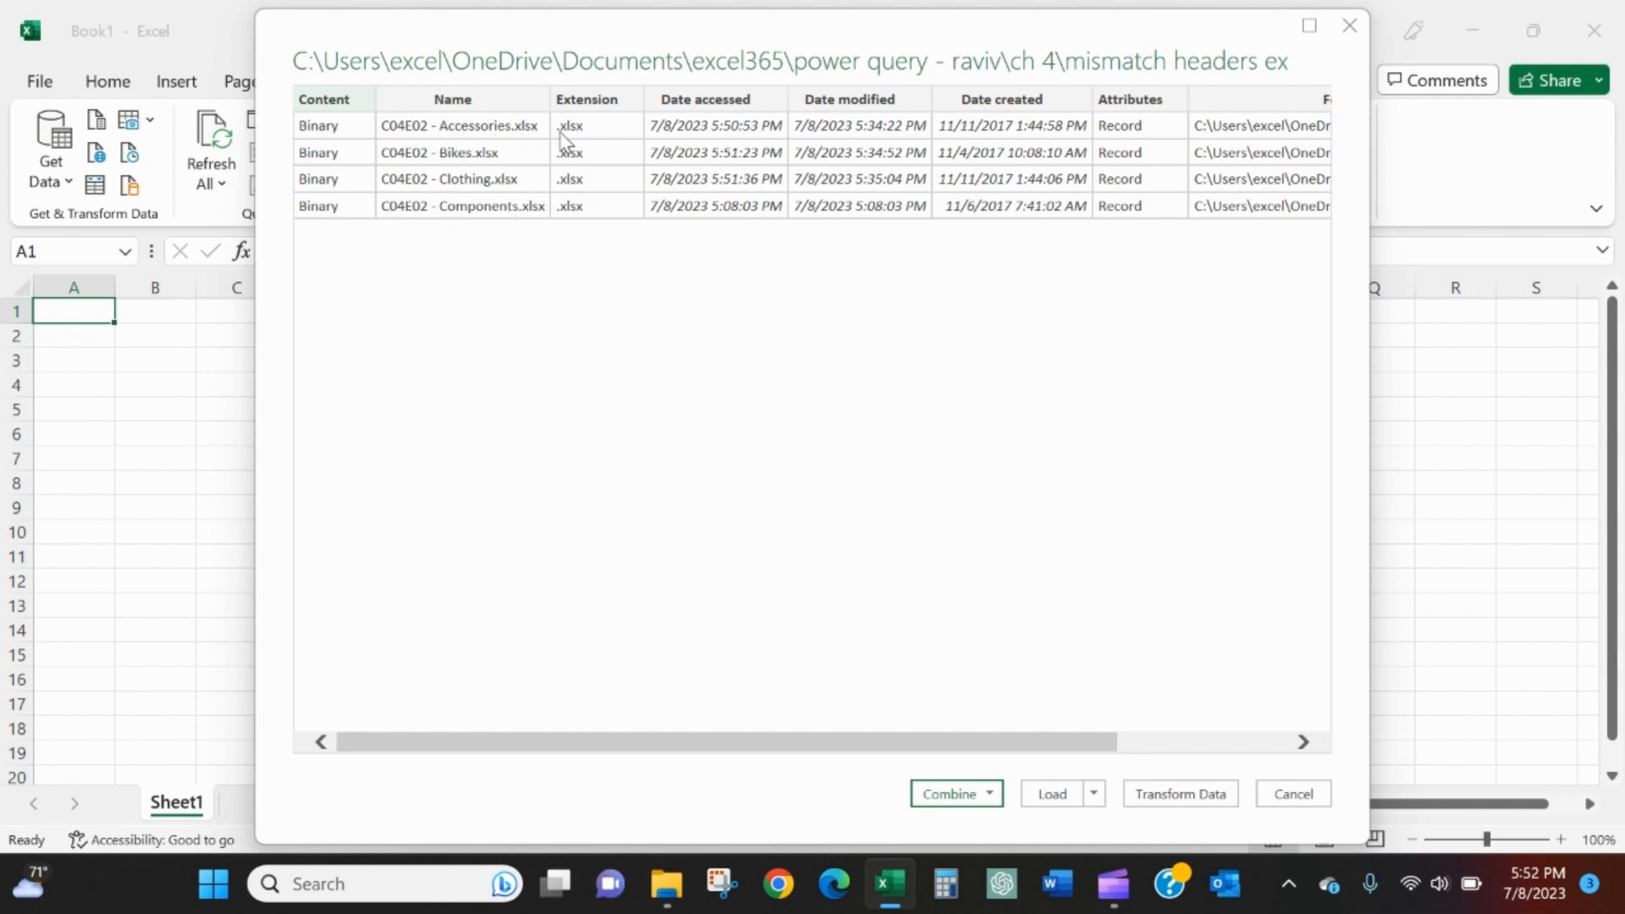
pyautogui.moveTo(493, 152)
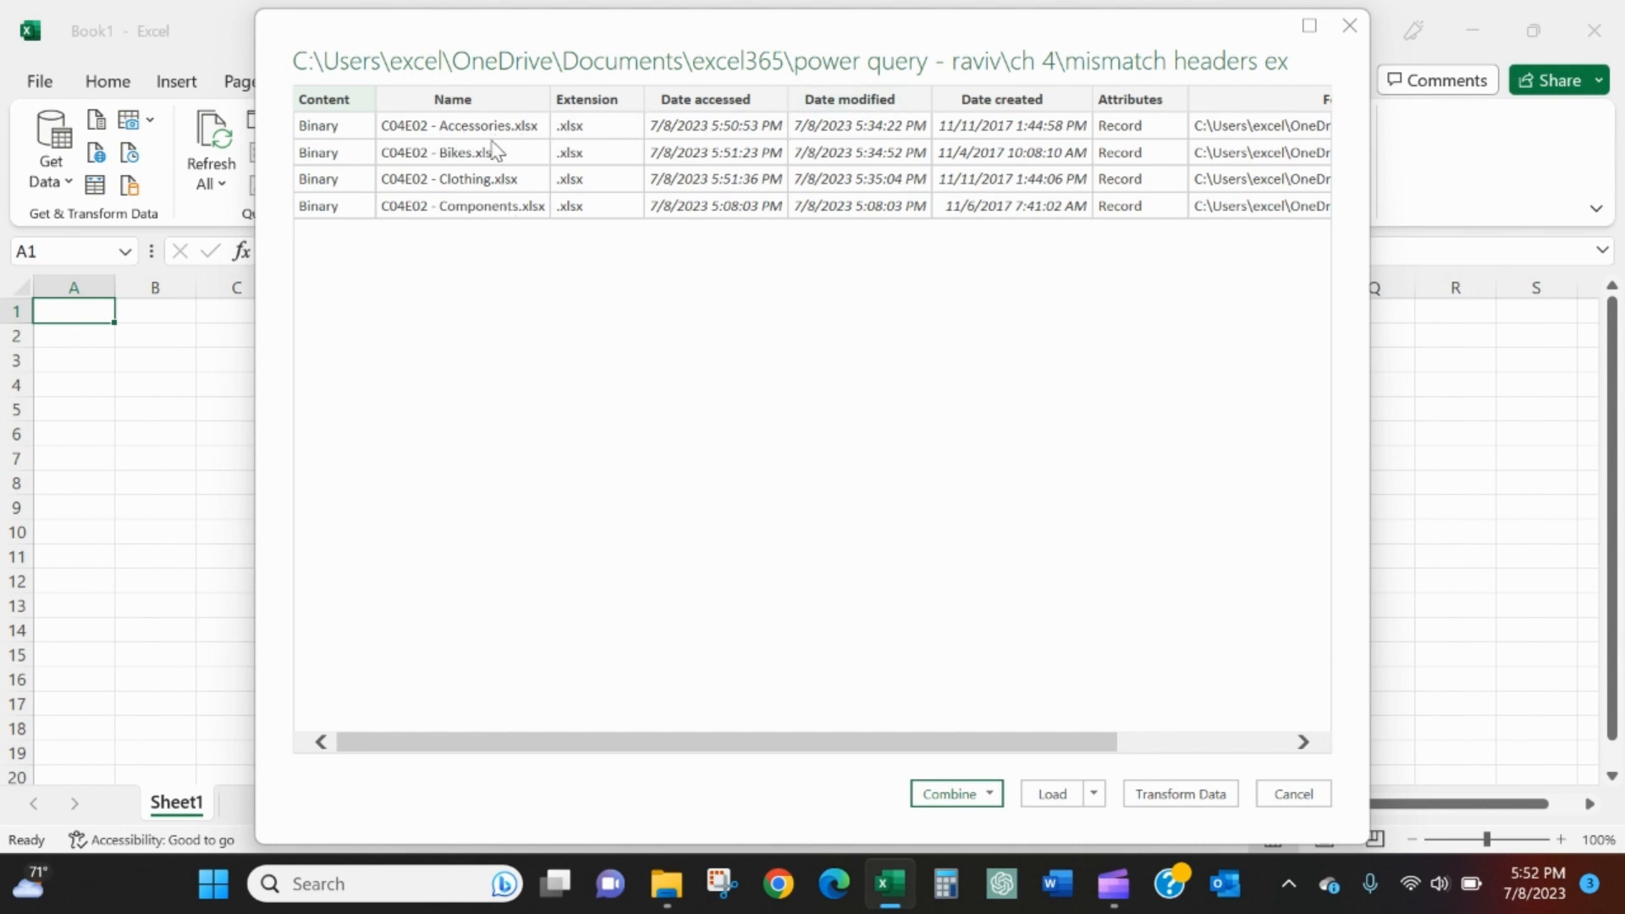
pyautogui.moveTo(489, 216)
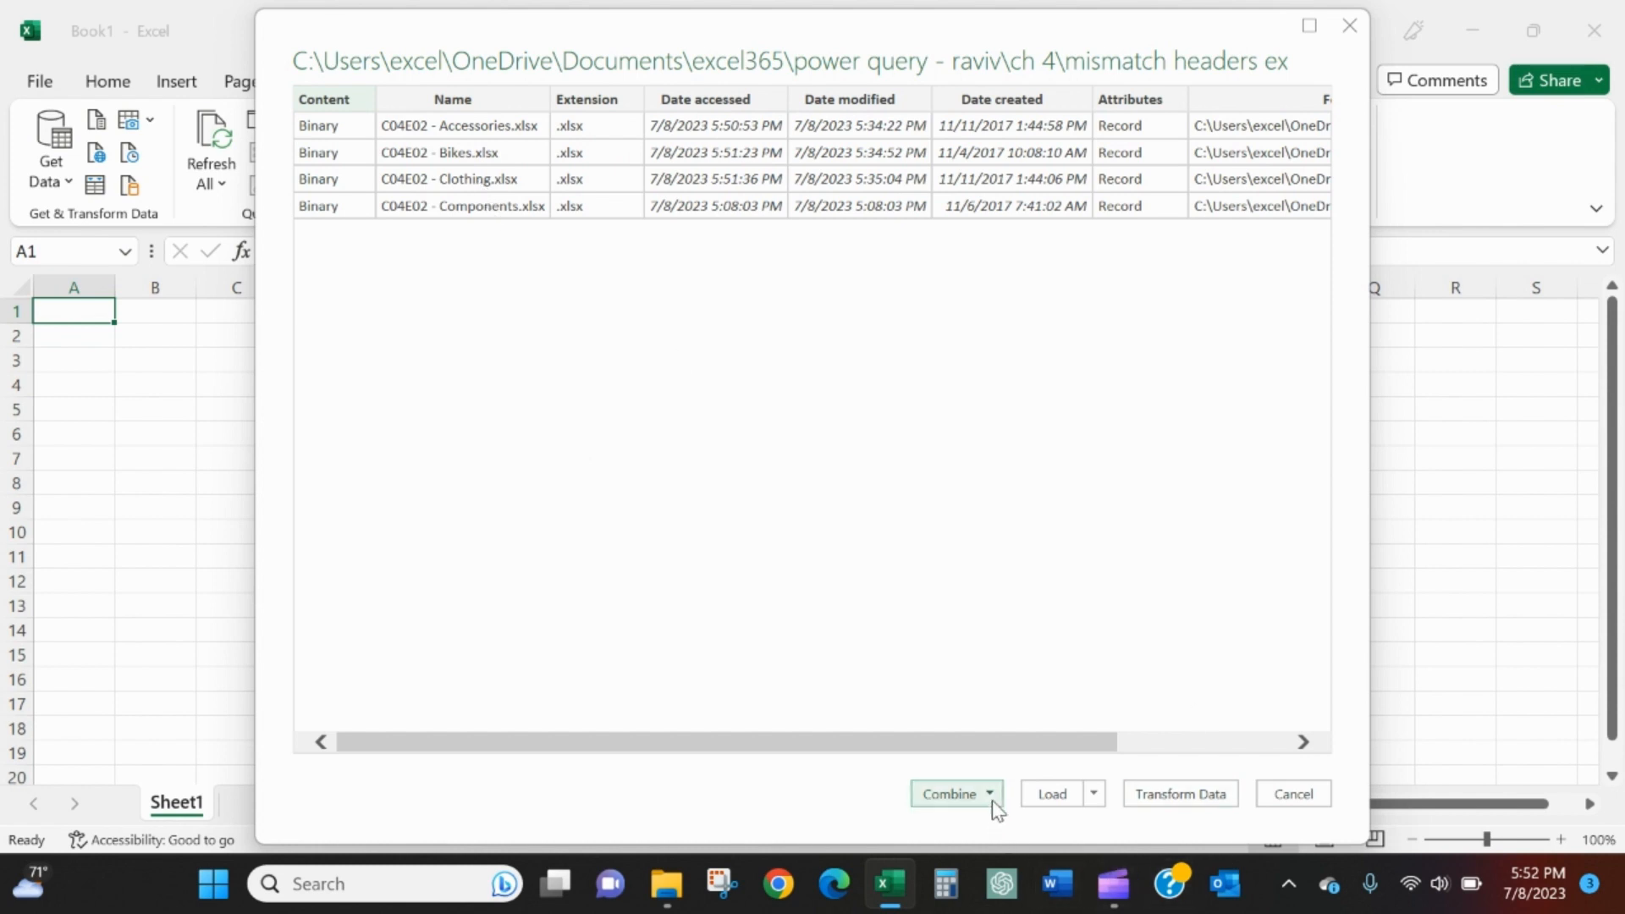
# - Combine & Transform the four workbooks using Sheet1 as the data to extract
pyautogui.click(988, 792)
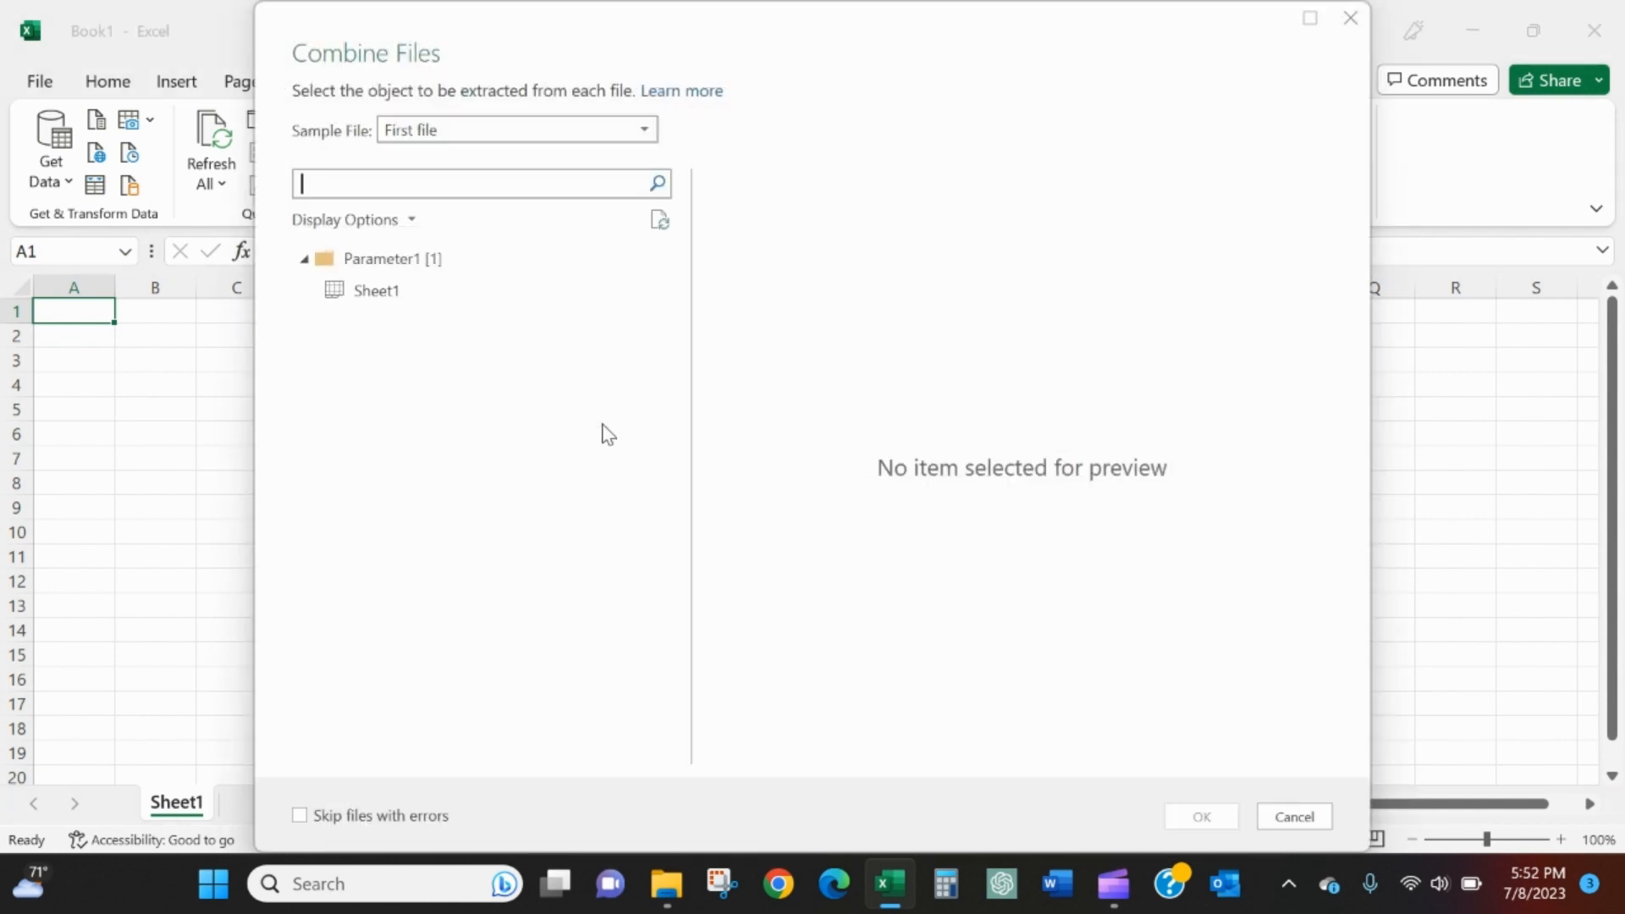
pyautogui.click(375, 291)
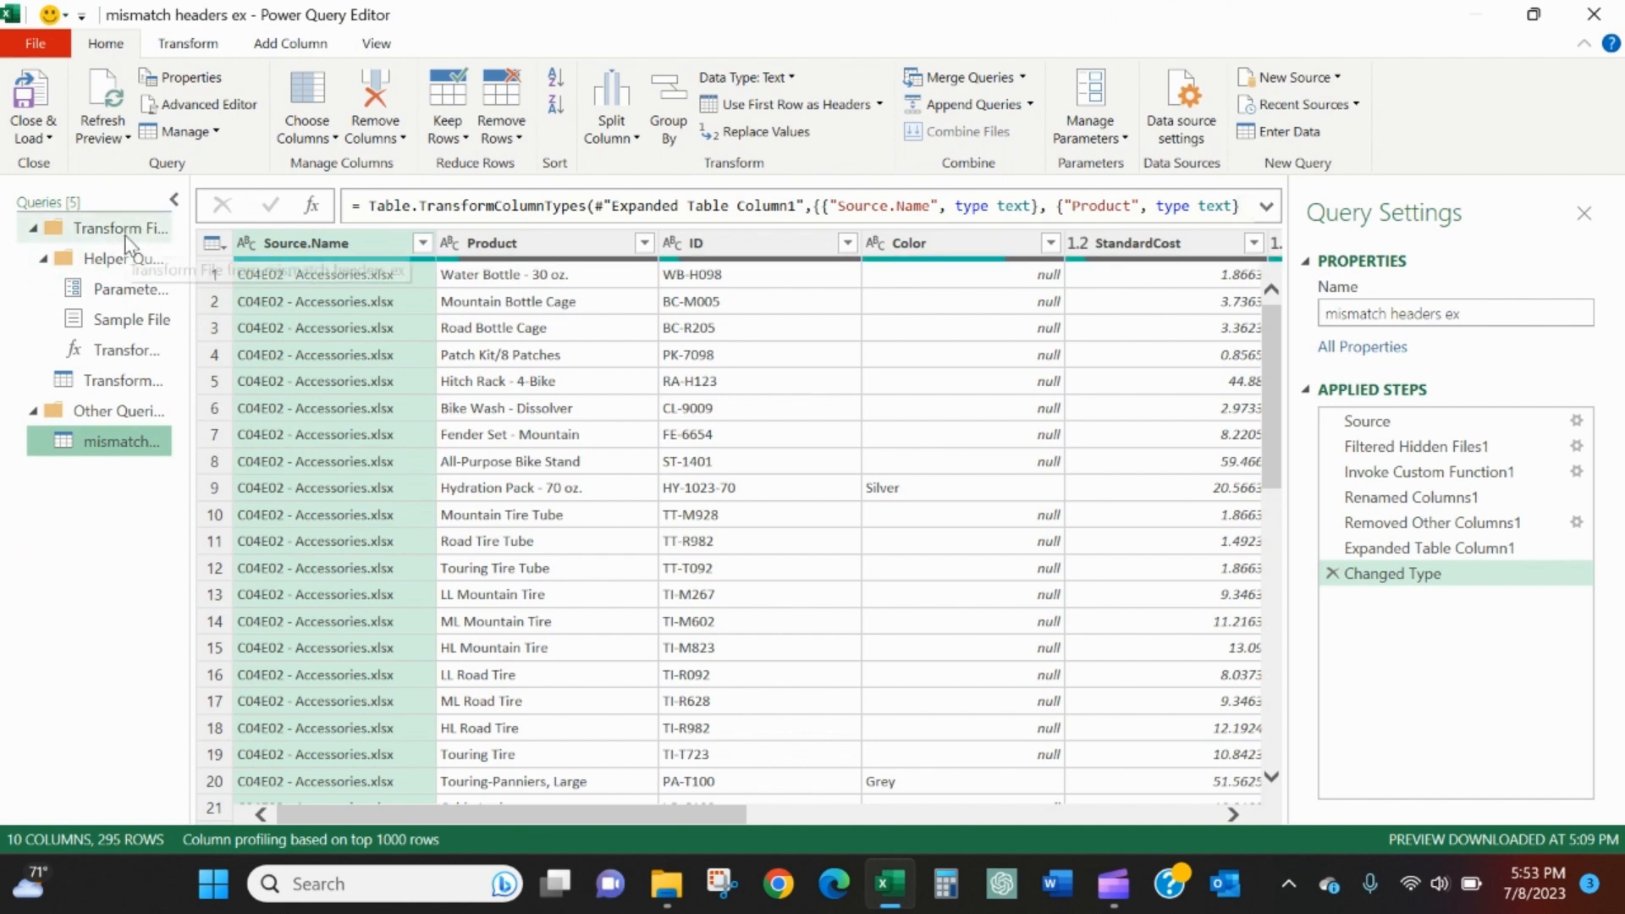
pyautogui.moveTo(127, 245)
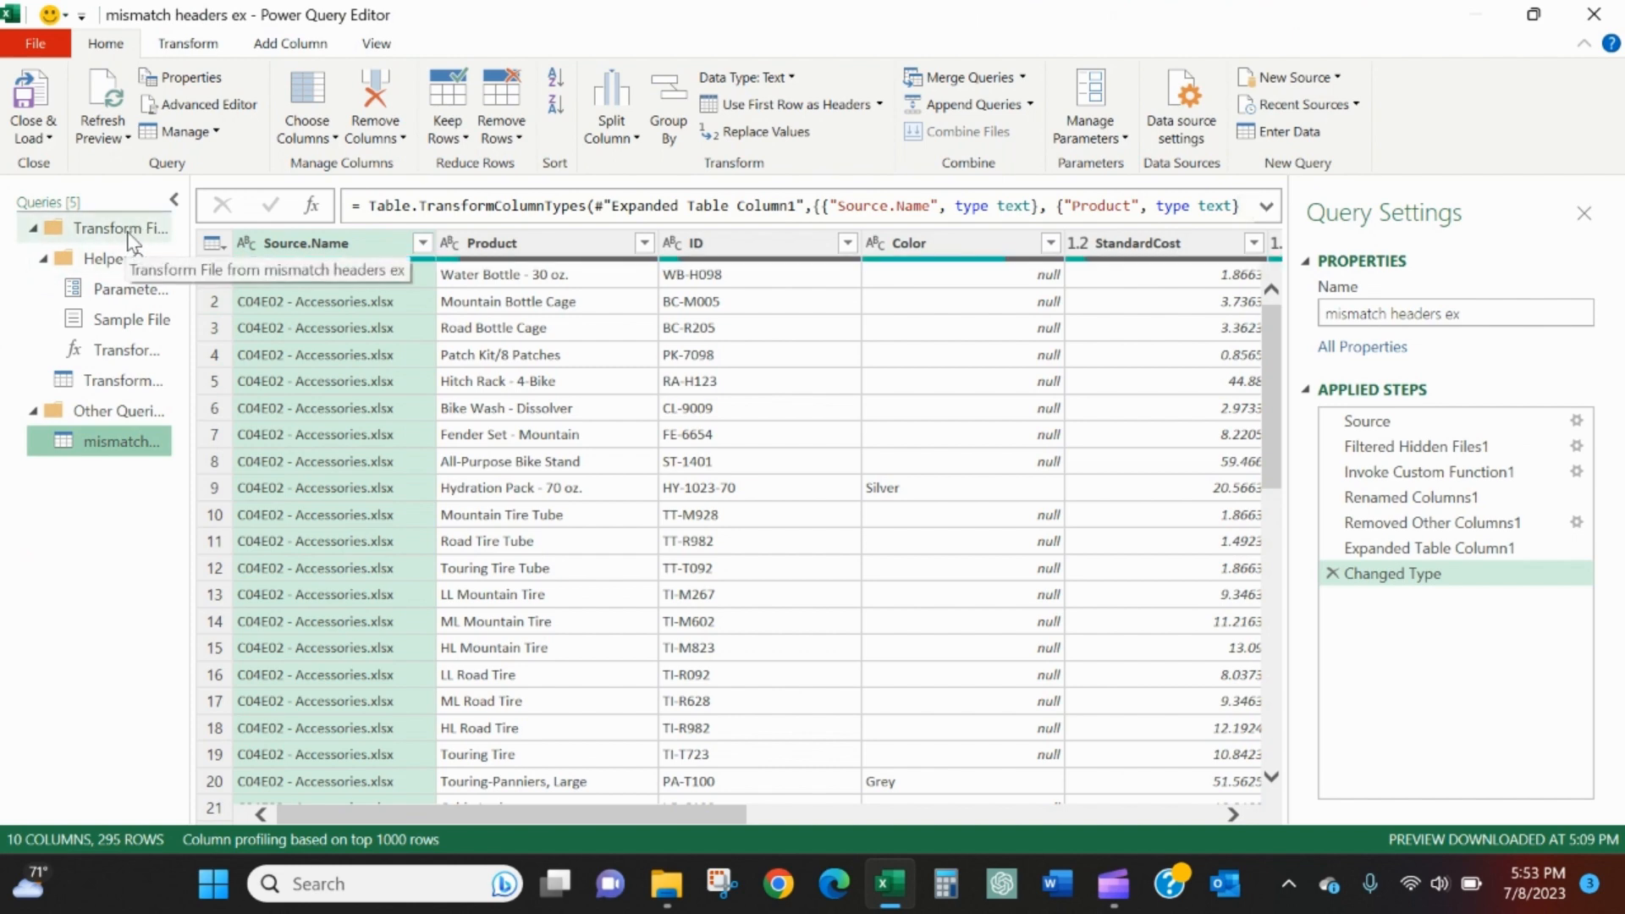
# - Rename the Transform Sample File query to Example
pyautogui.click(110, 379)
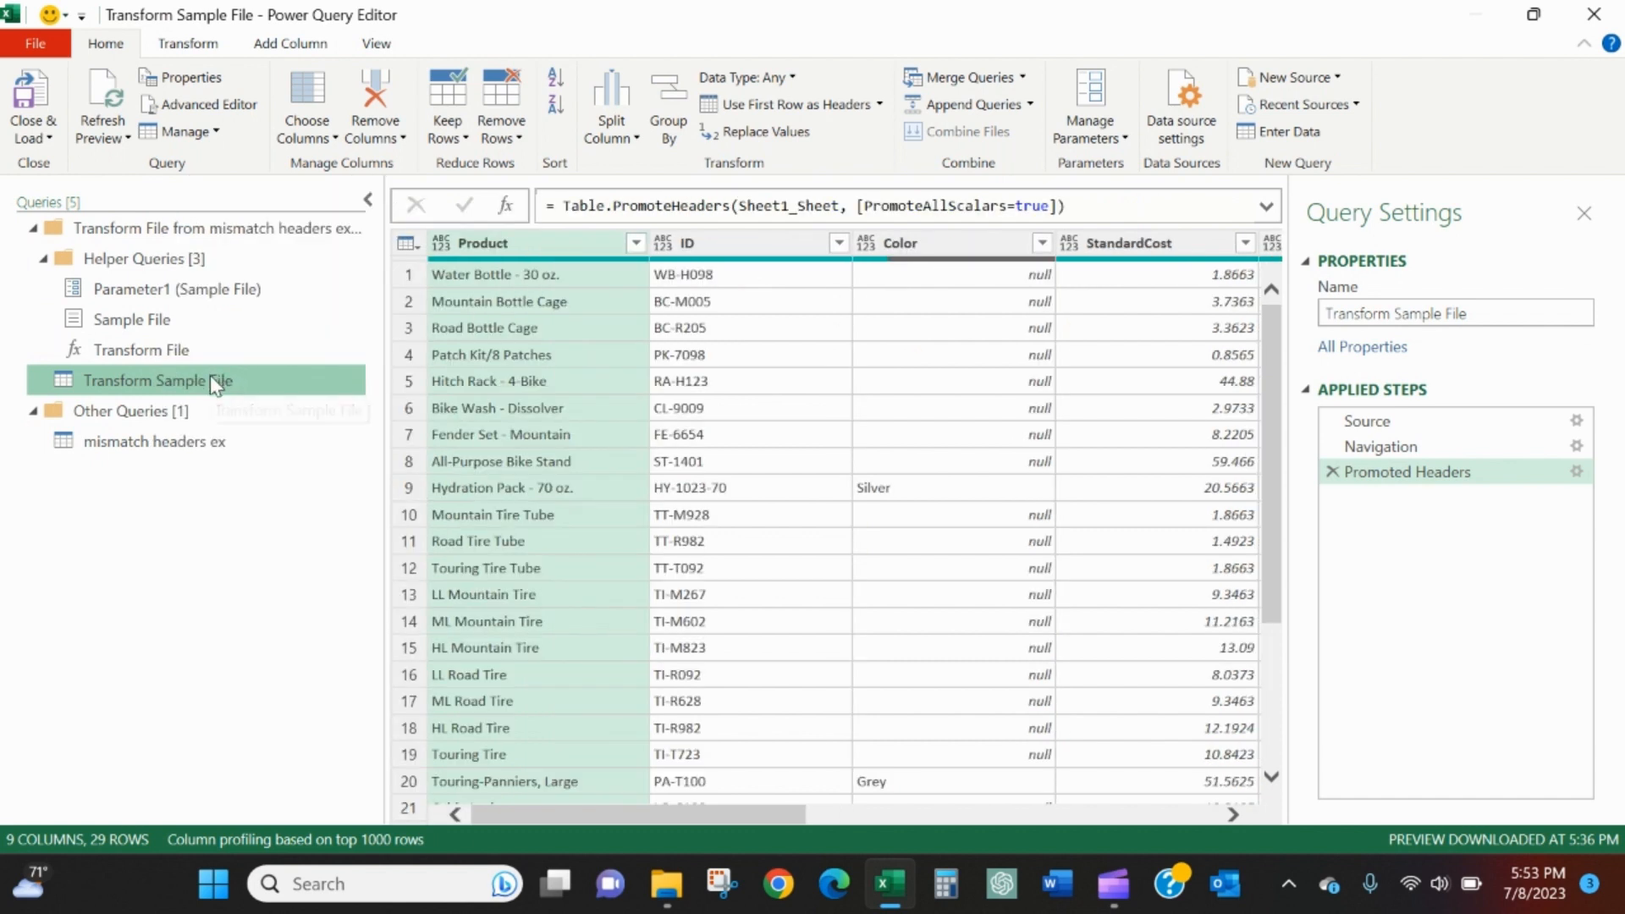
pyautogui.doubleClick(159, 381)
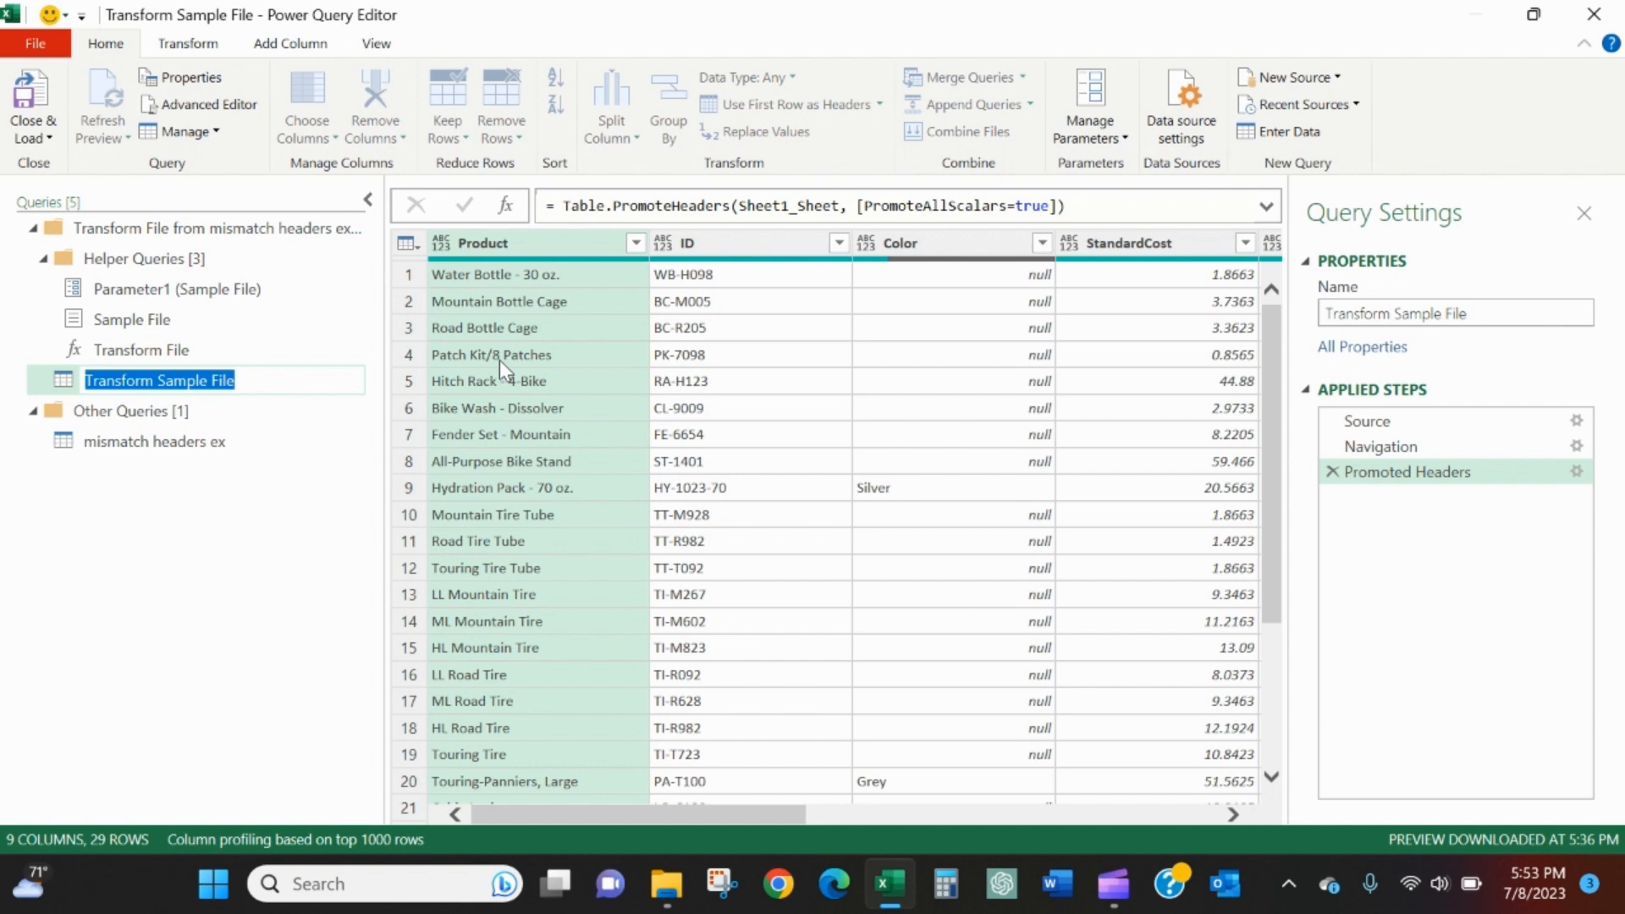
pyautogui.write('Example')
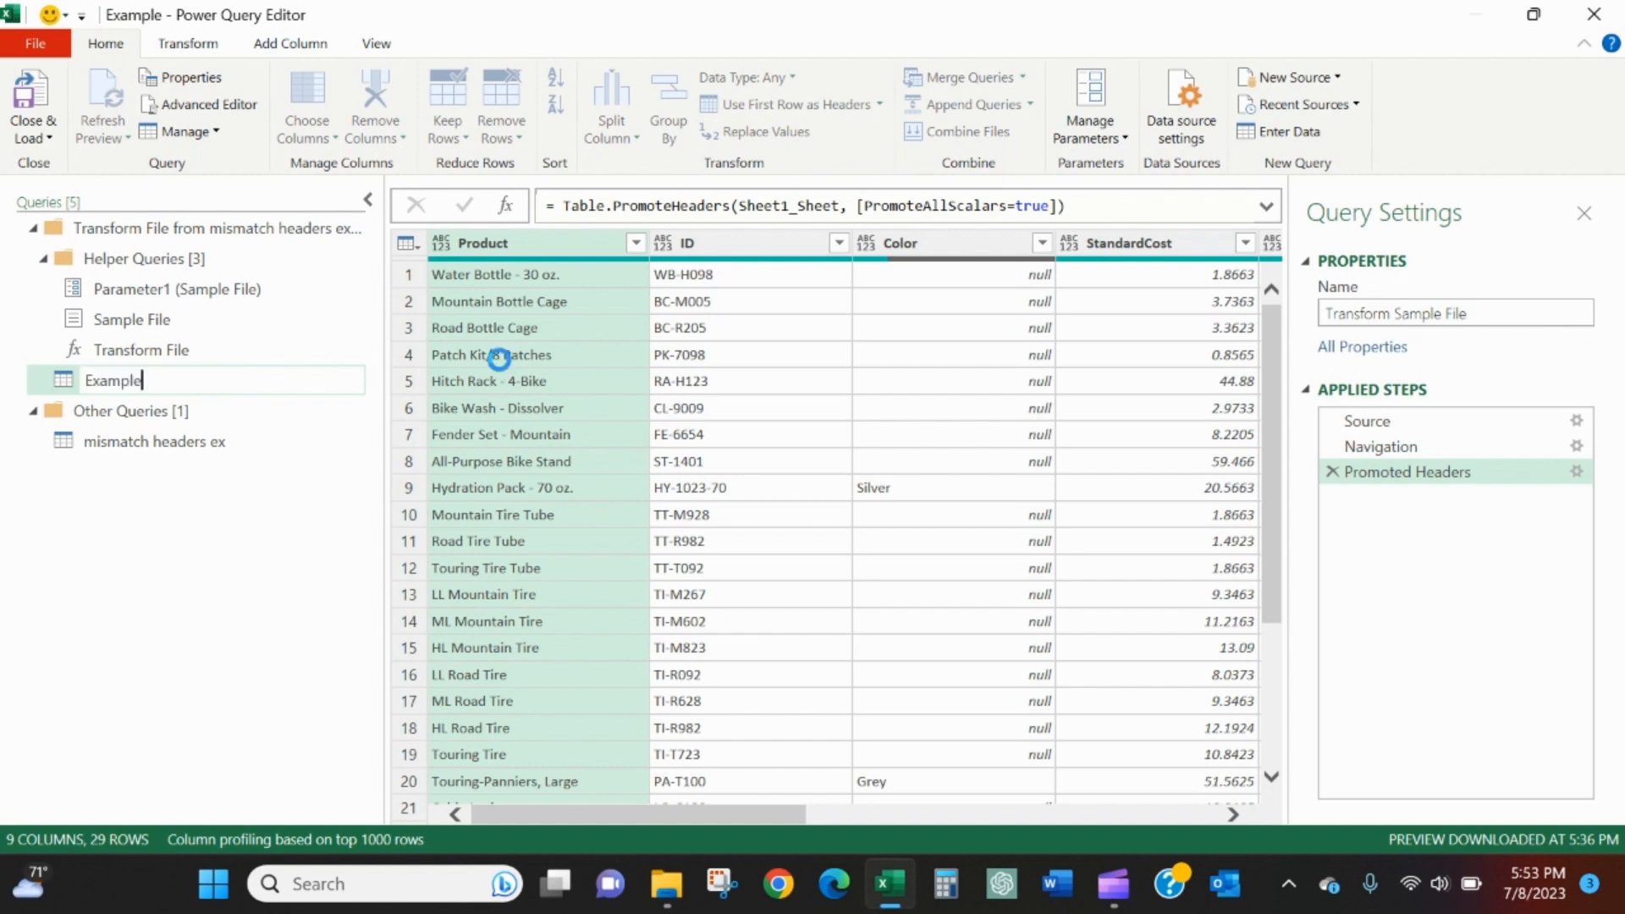
# - Rename the mismatch headers ex combined query to Products
pyautogui.click(154, 440)
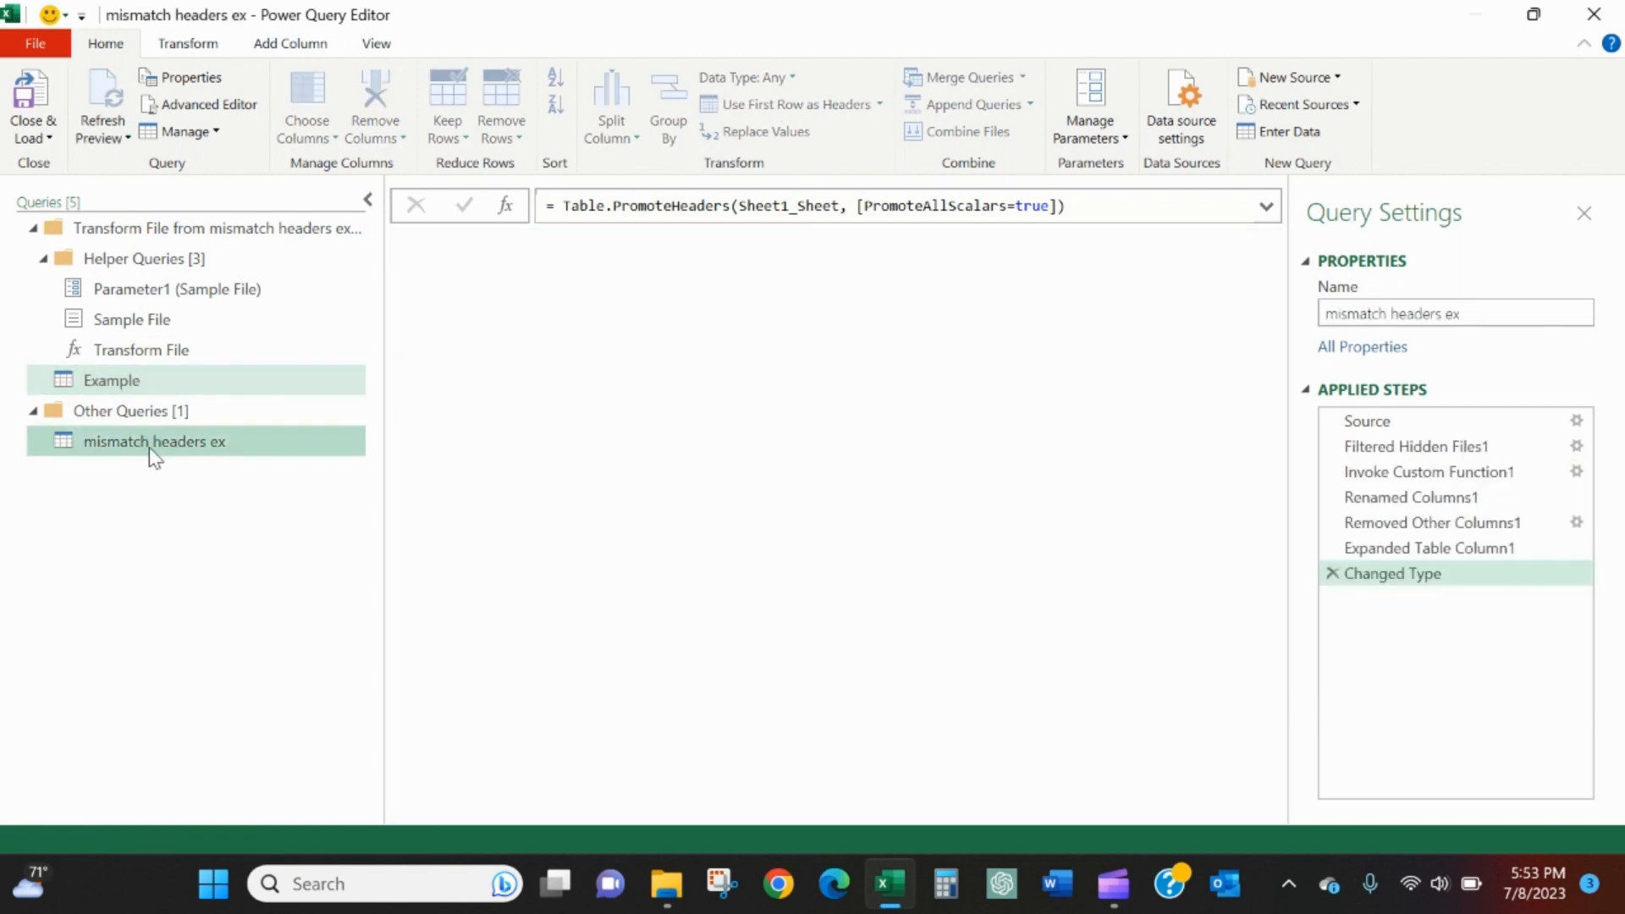
pyautogui.doubleClick(155, 440)
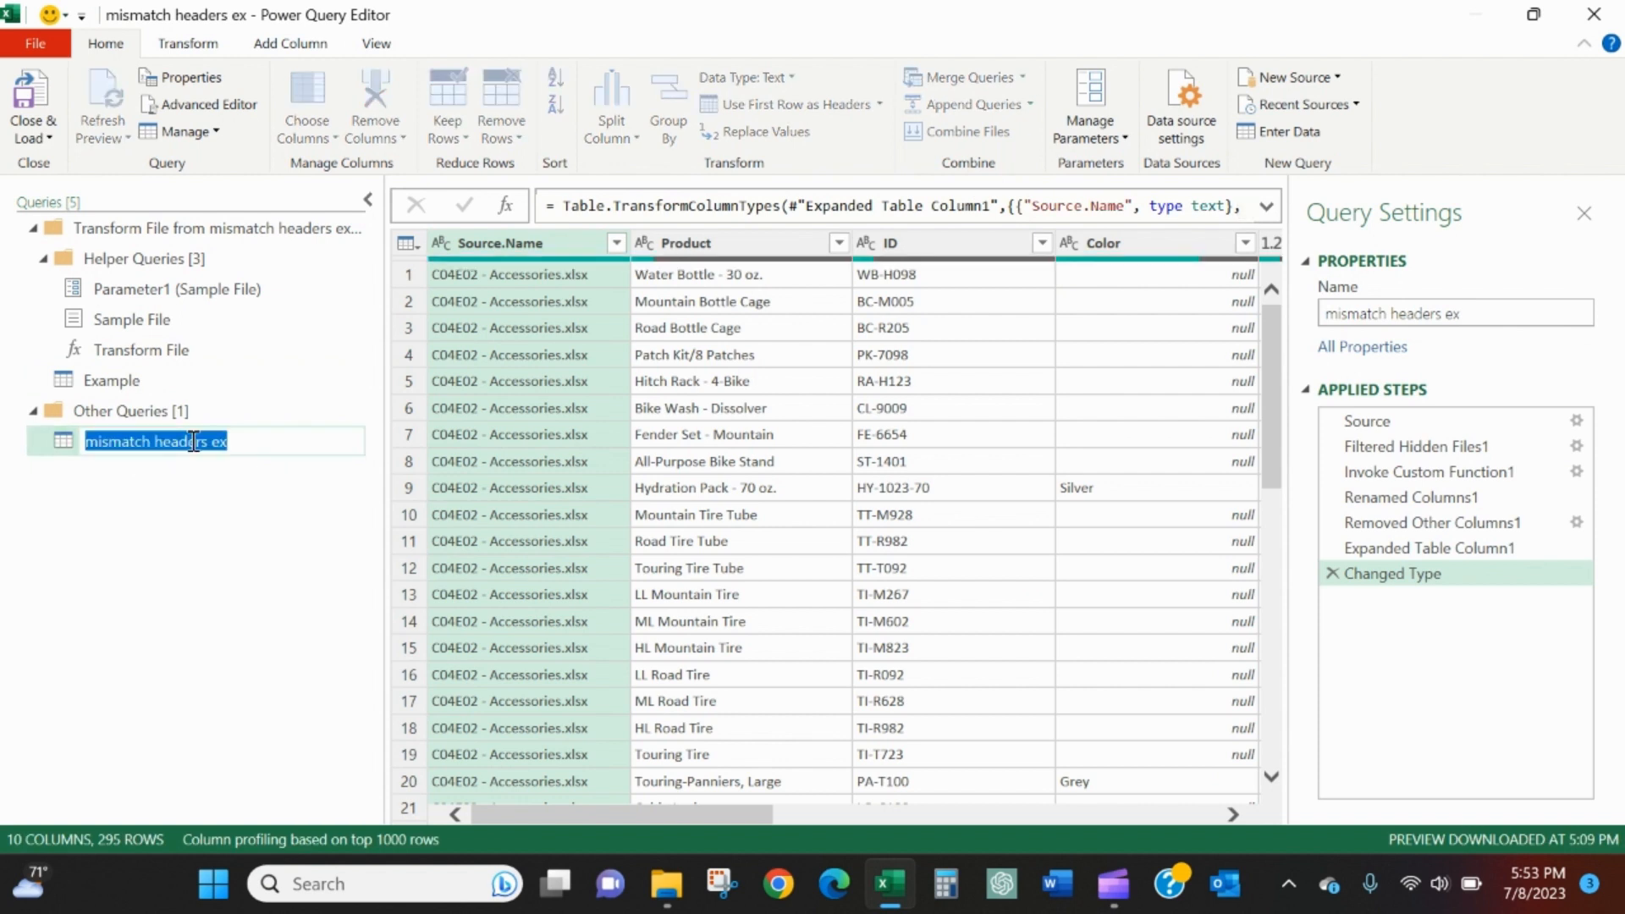
pyautogui.write('Products')
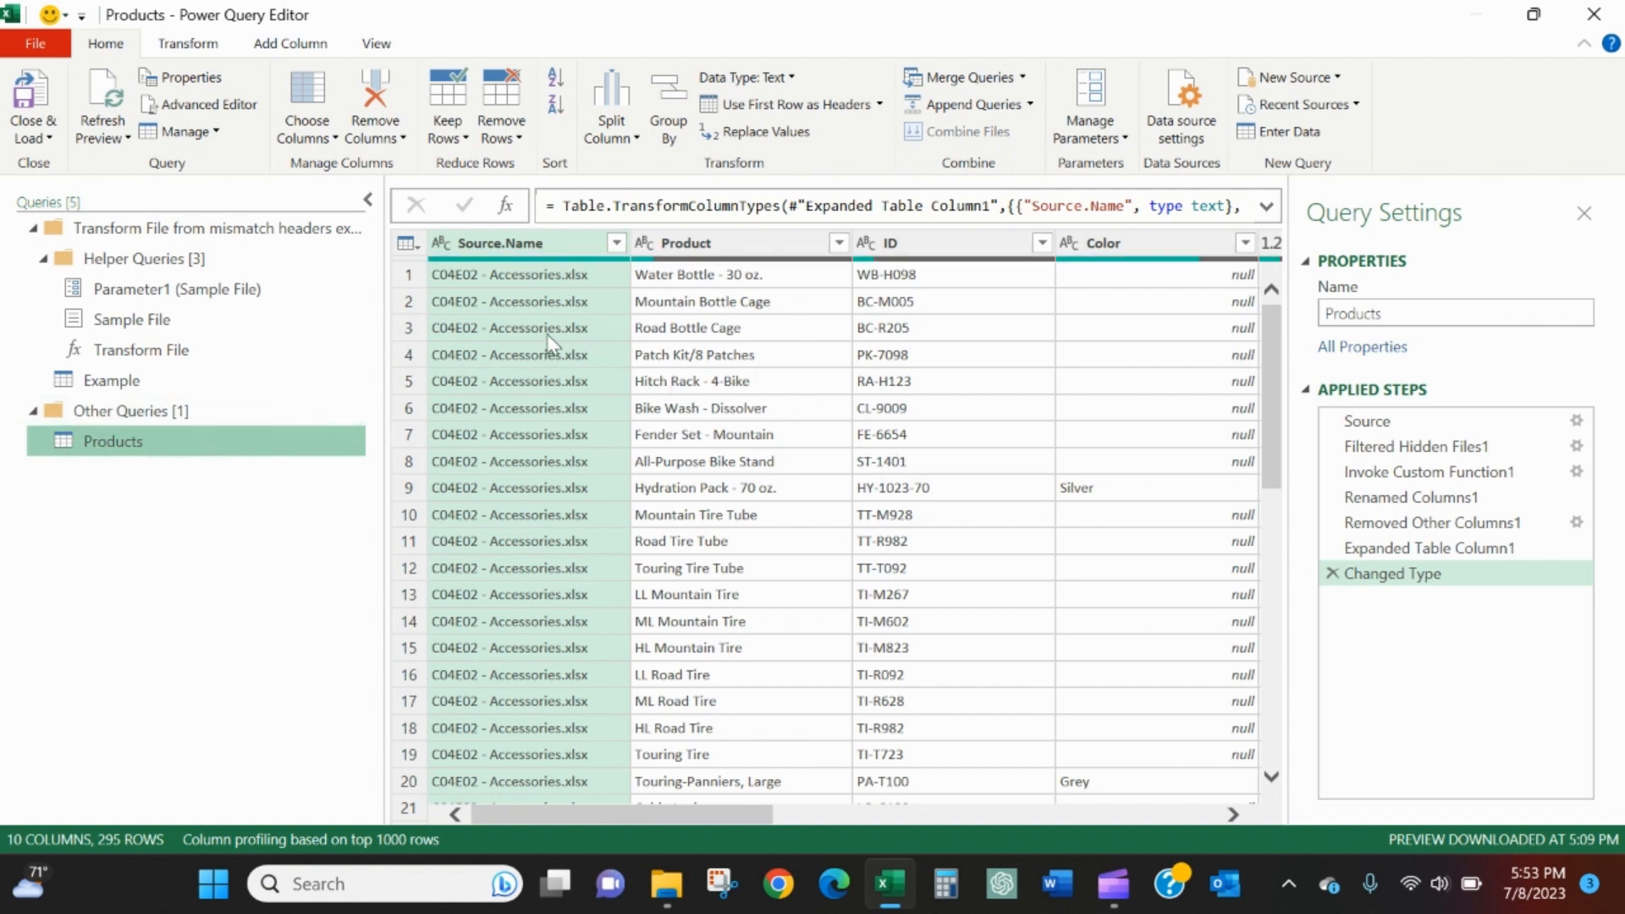
pyautogui.moveTo(389, 548)
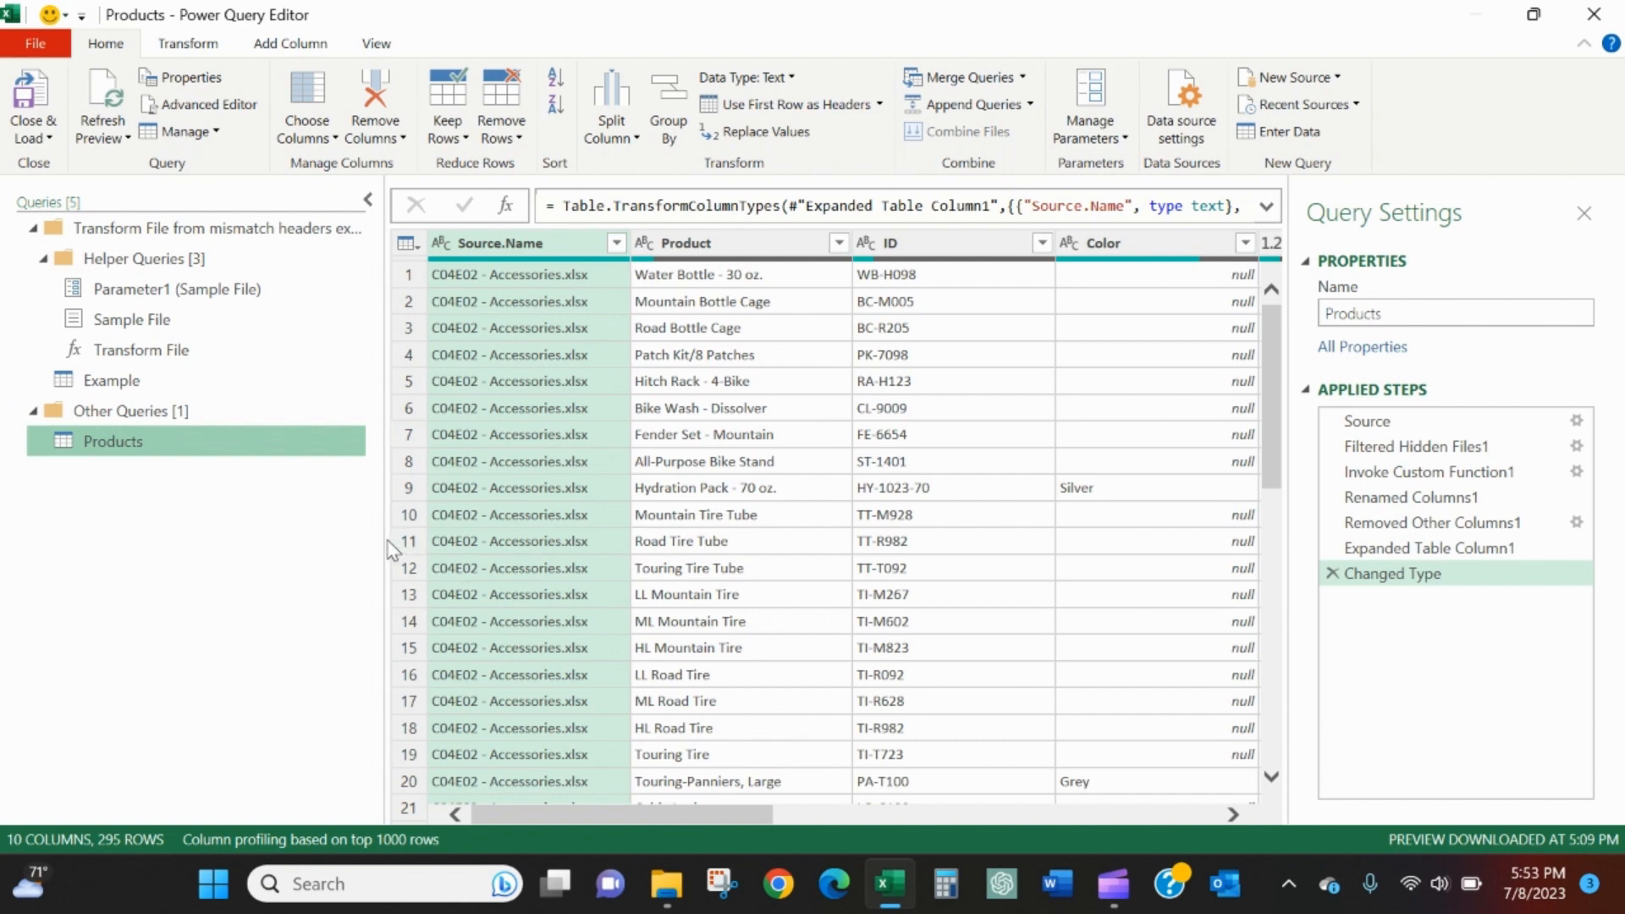
pyautogui.moveTo(172, 514)
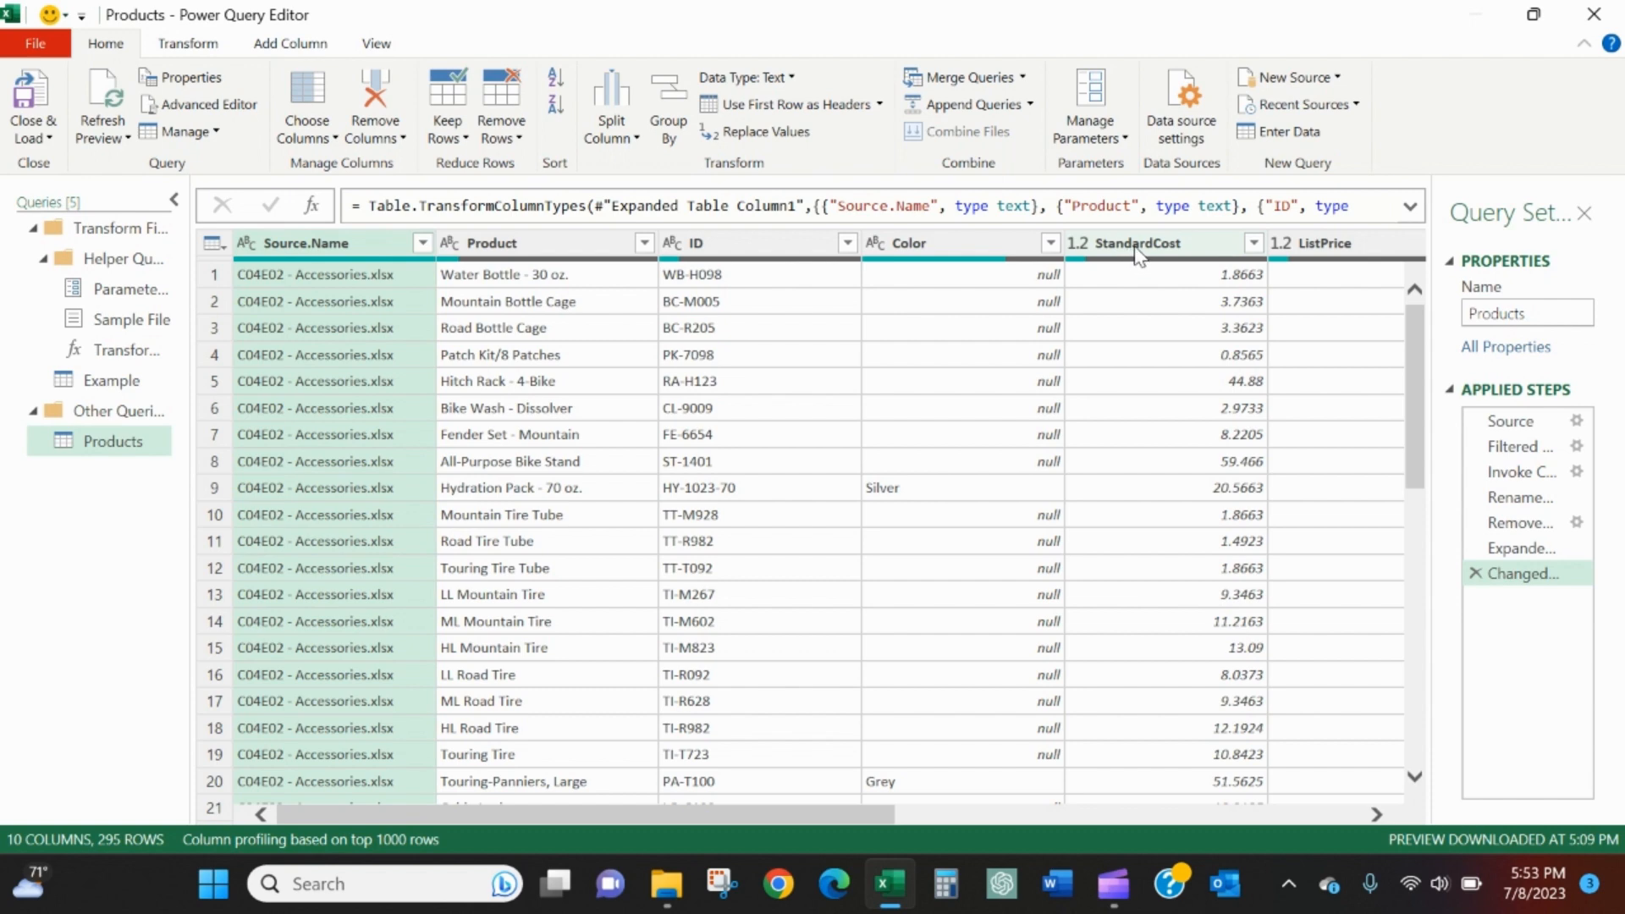
pyautogui.scroll(-3)
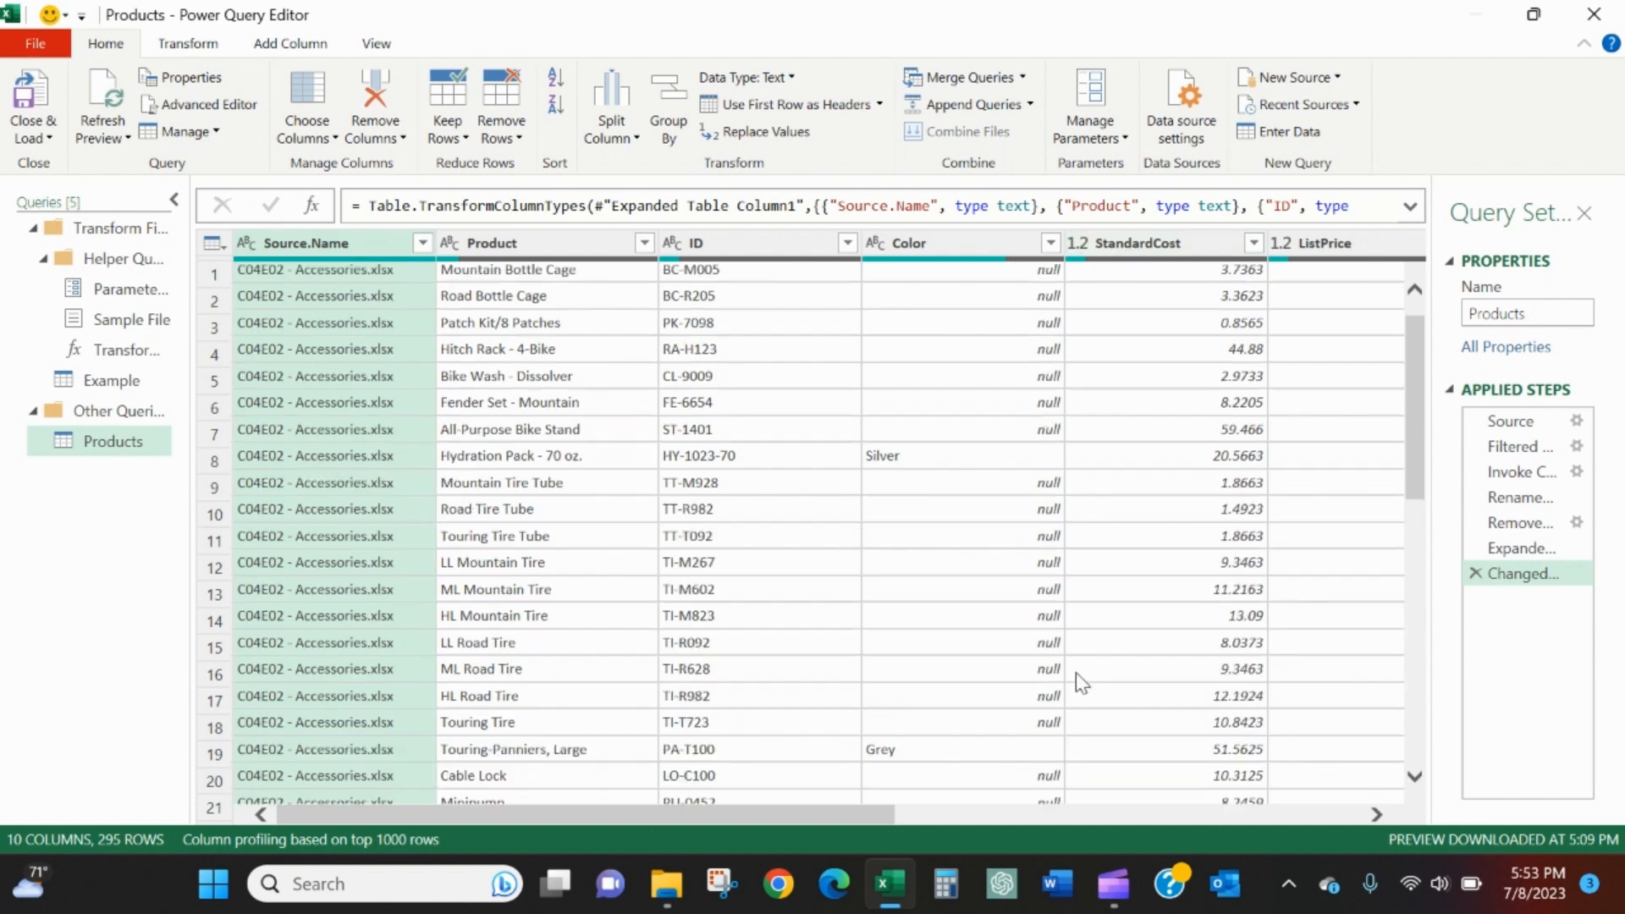
pyautogui.scroll(-3)
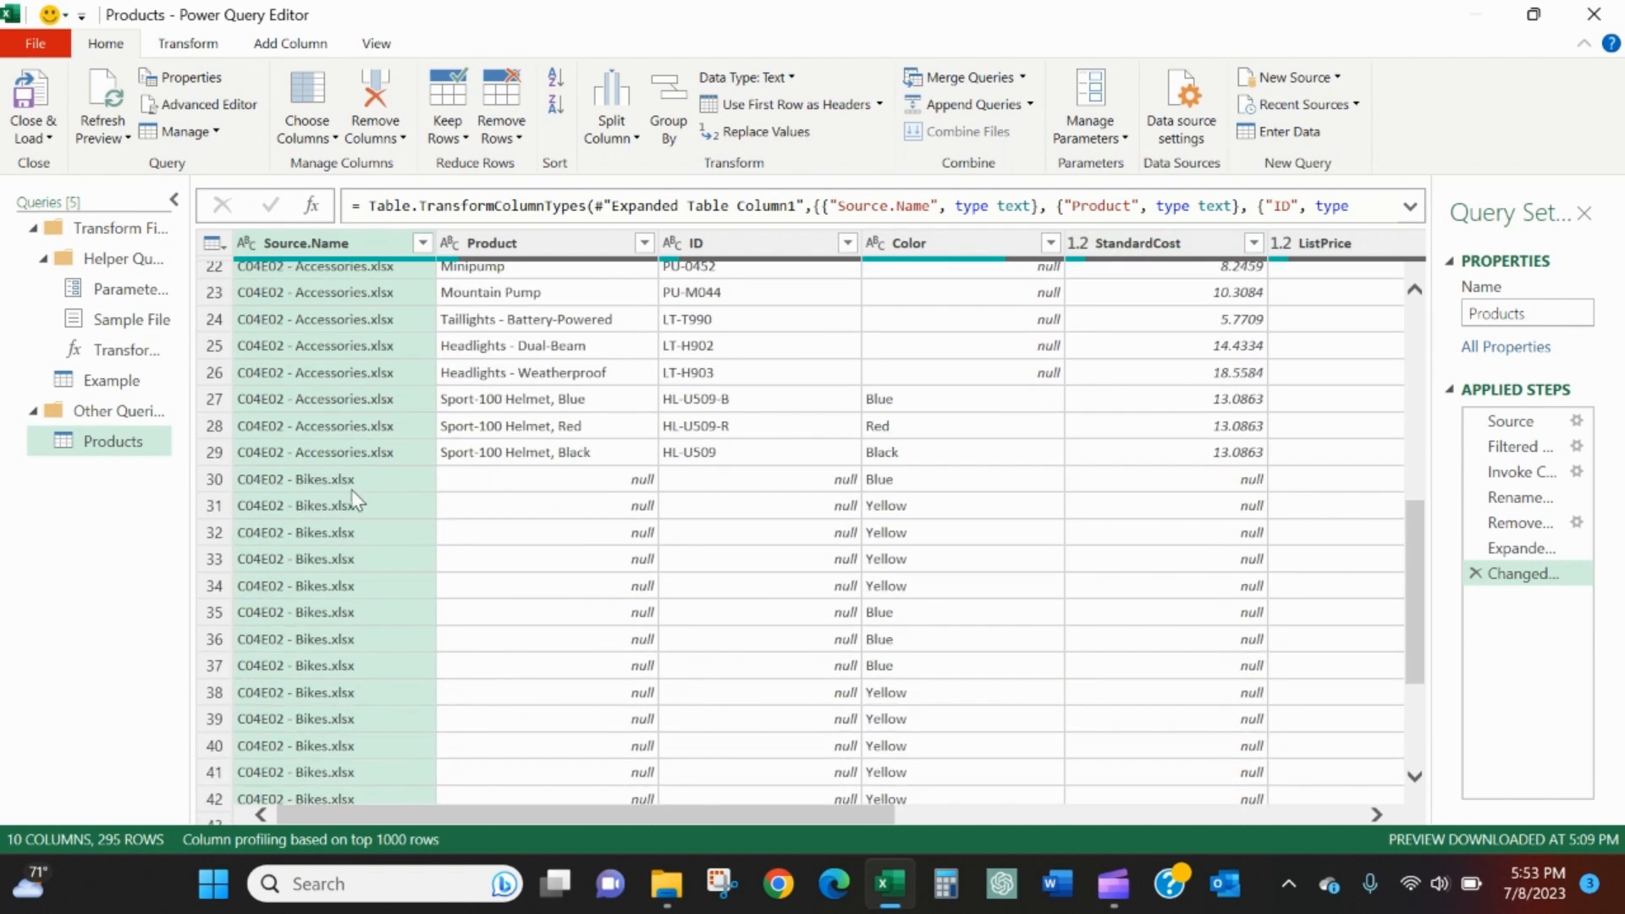
pyautogui.moveTo(1222, 501)
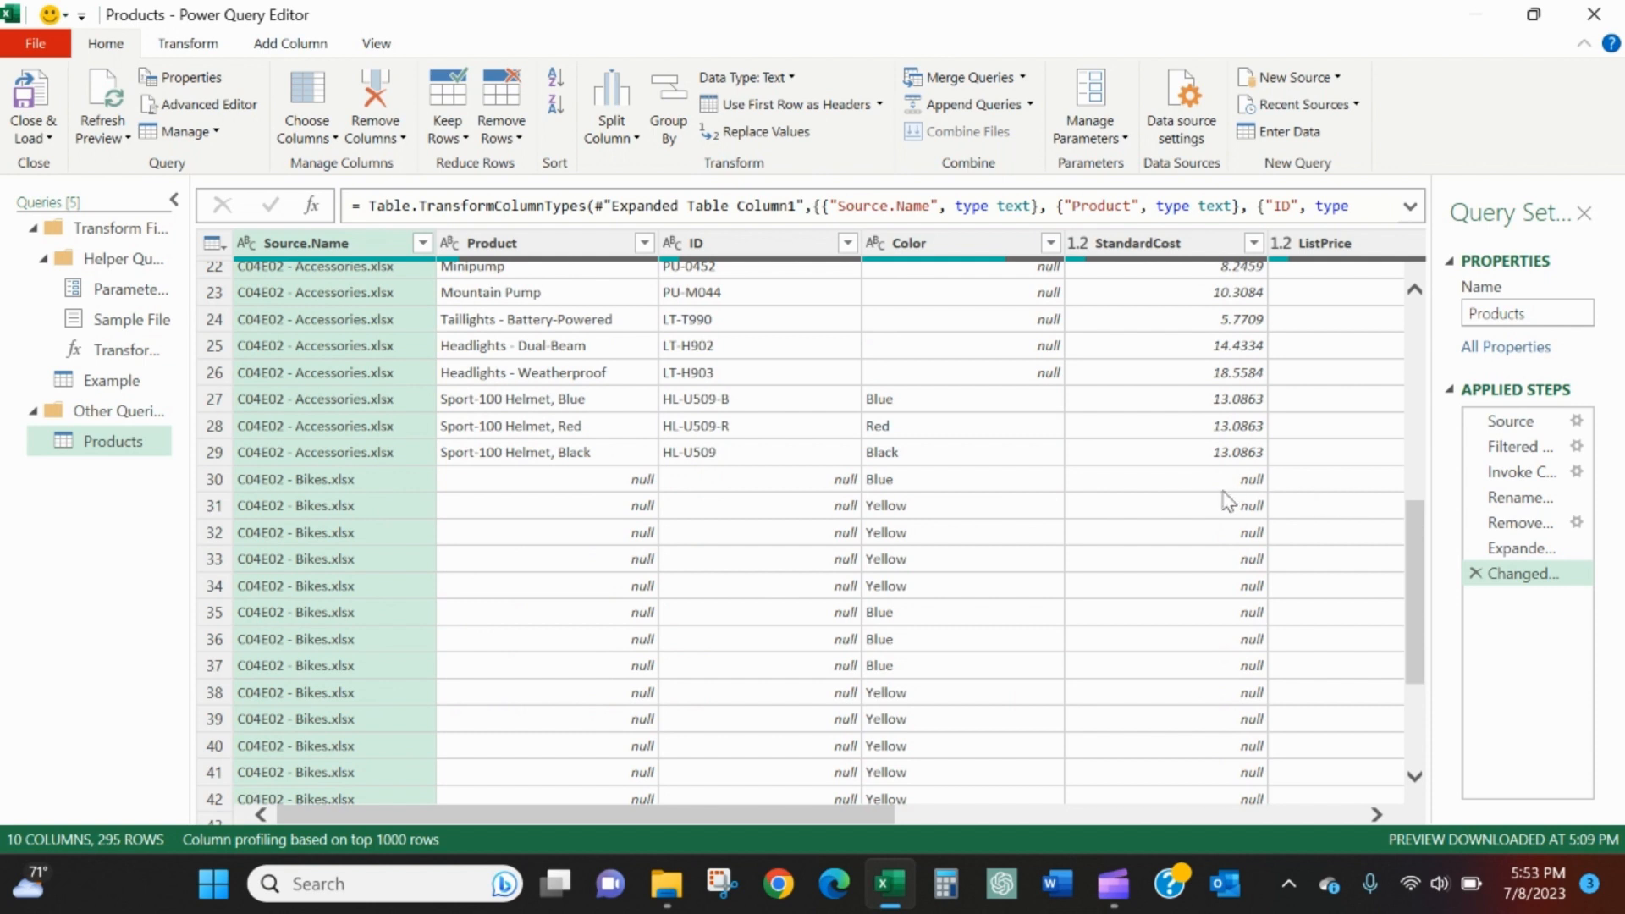
pyautogui.moveTo(1212, 491)
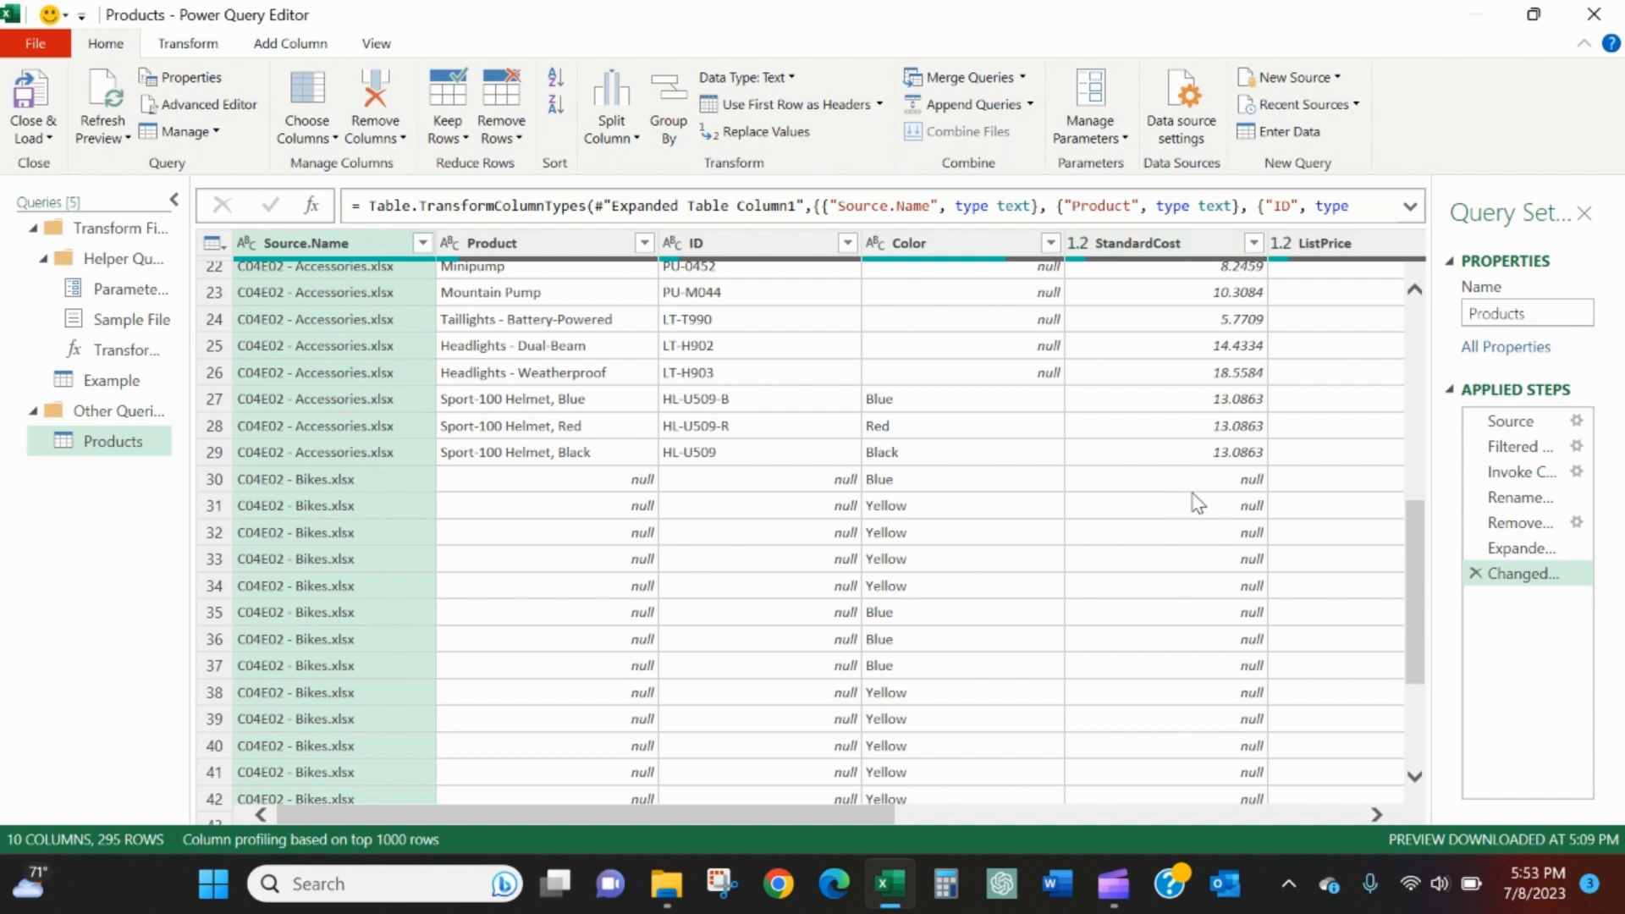
pyautogui.moveTo(1196, 542)
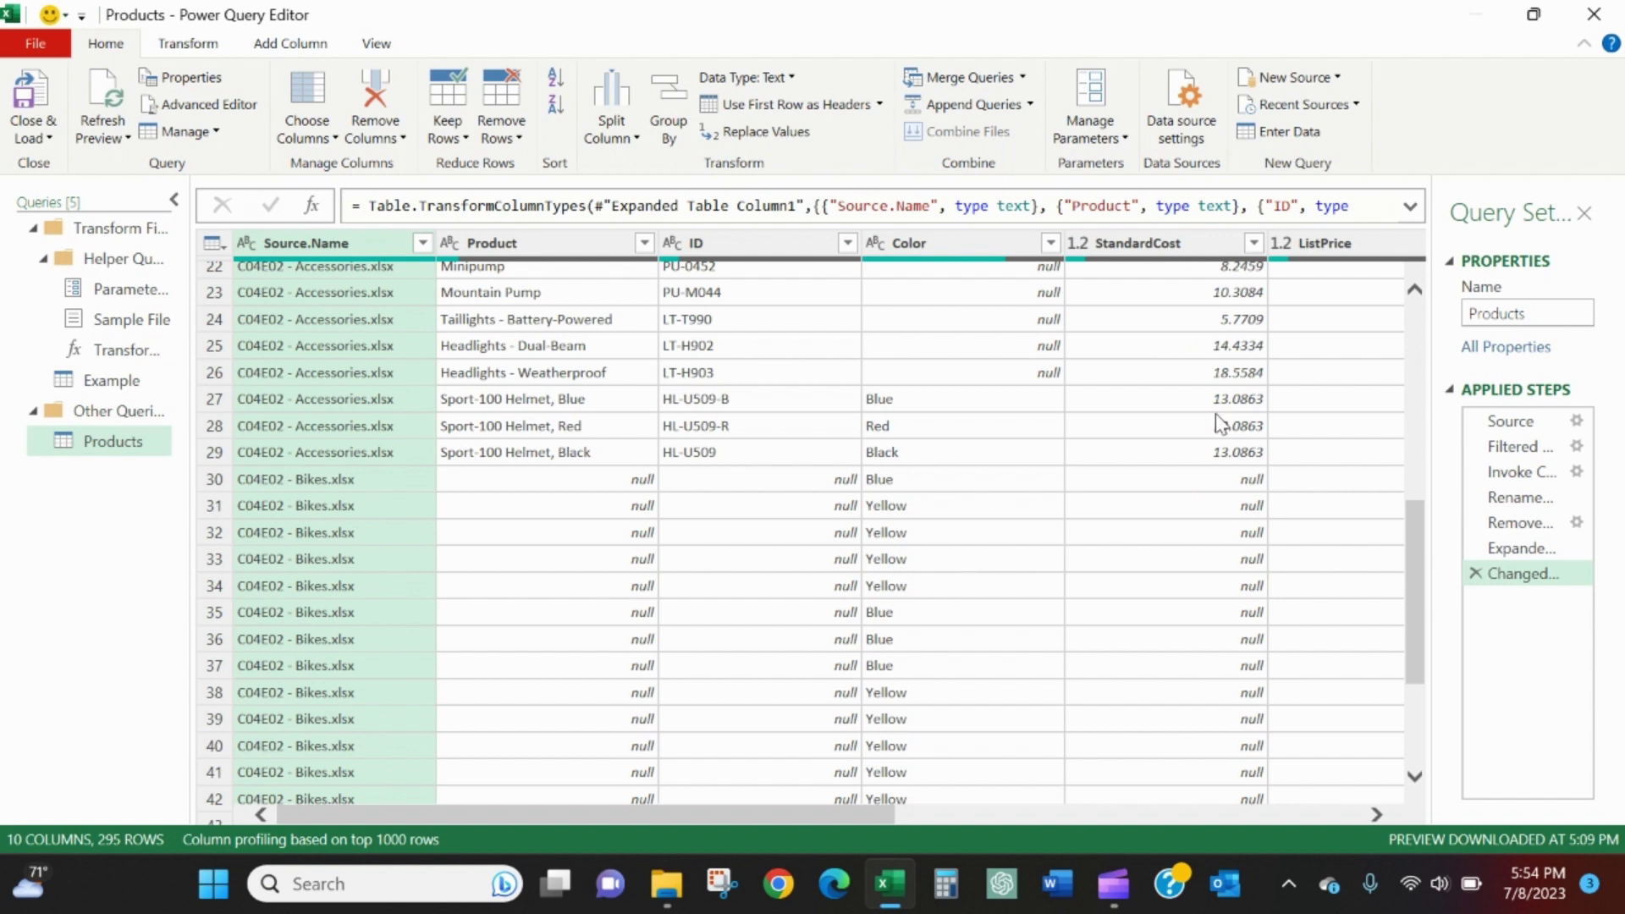
pyautogui.moveTo(1217, 505)
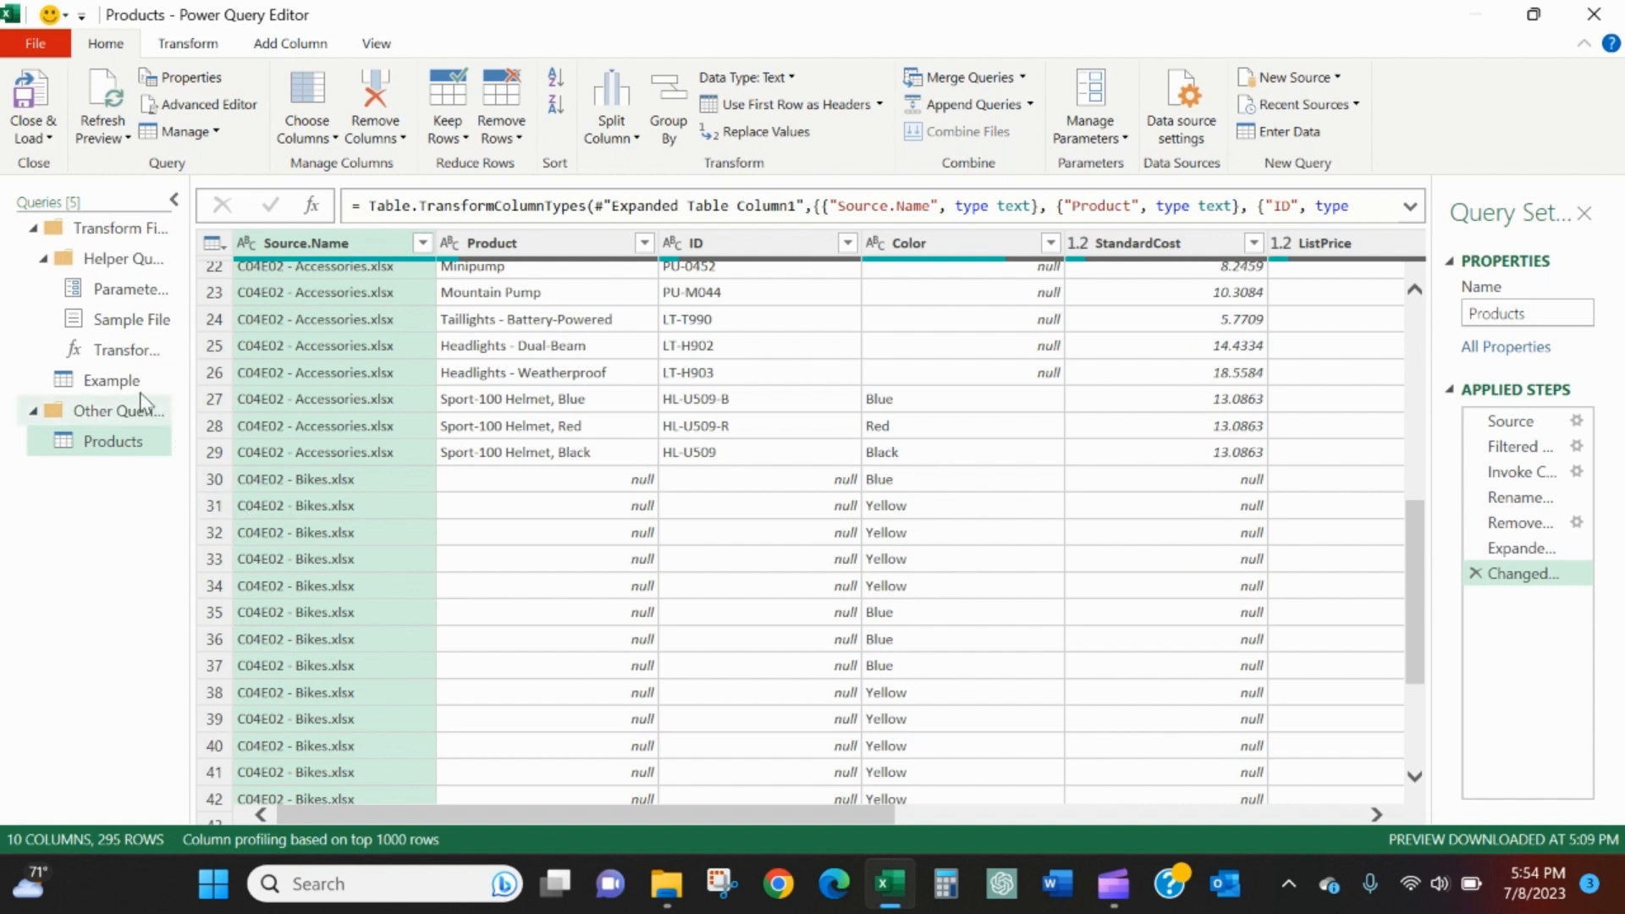
pyautogui.click(109, 379)
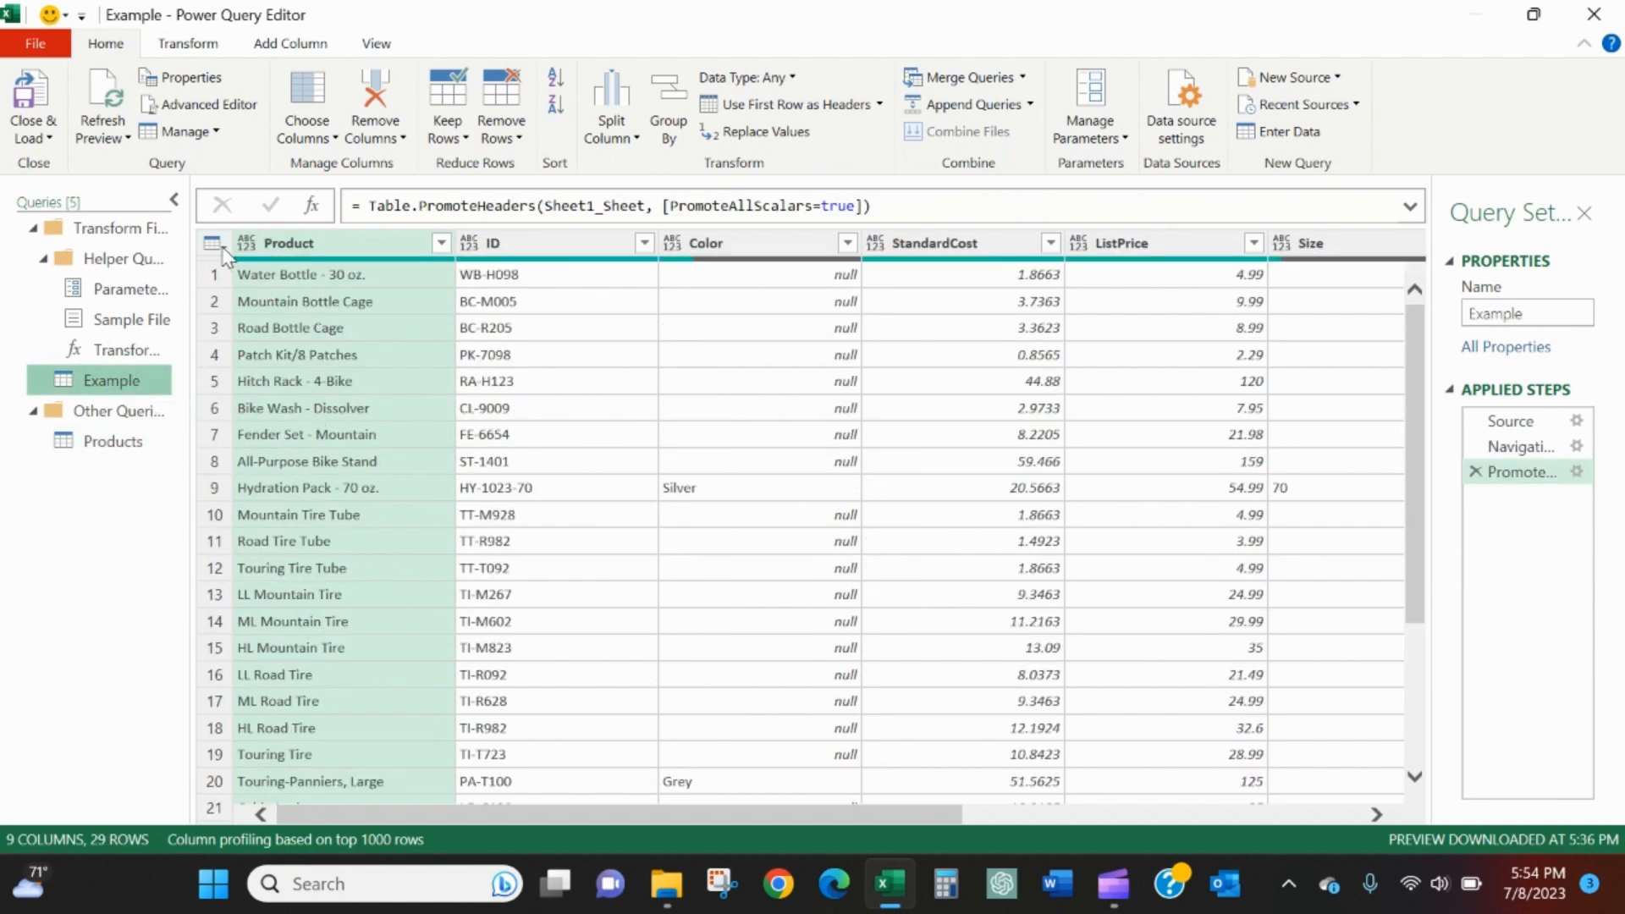
pyautogui.click(213, 243)
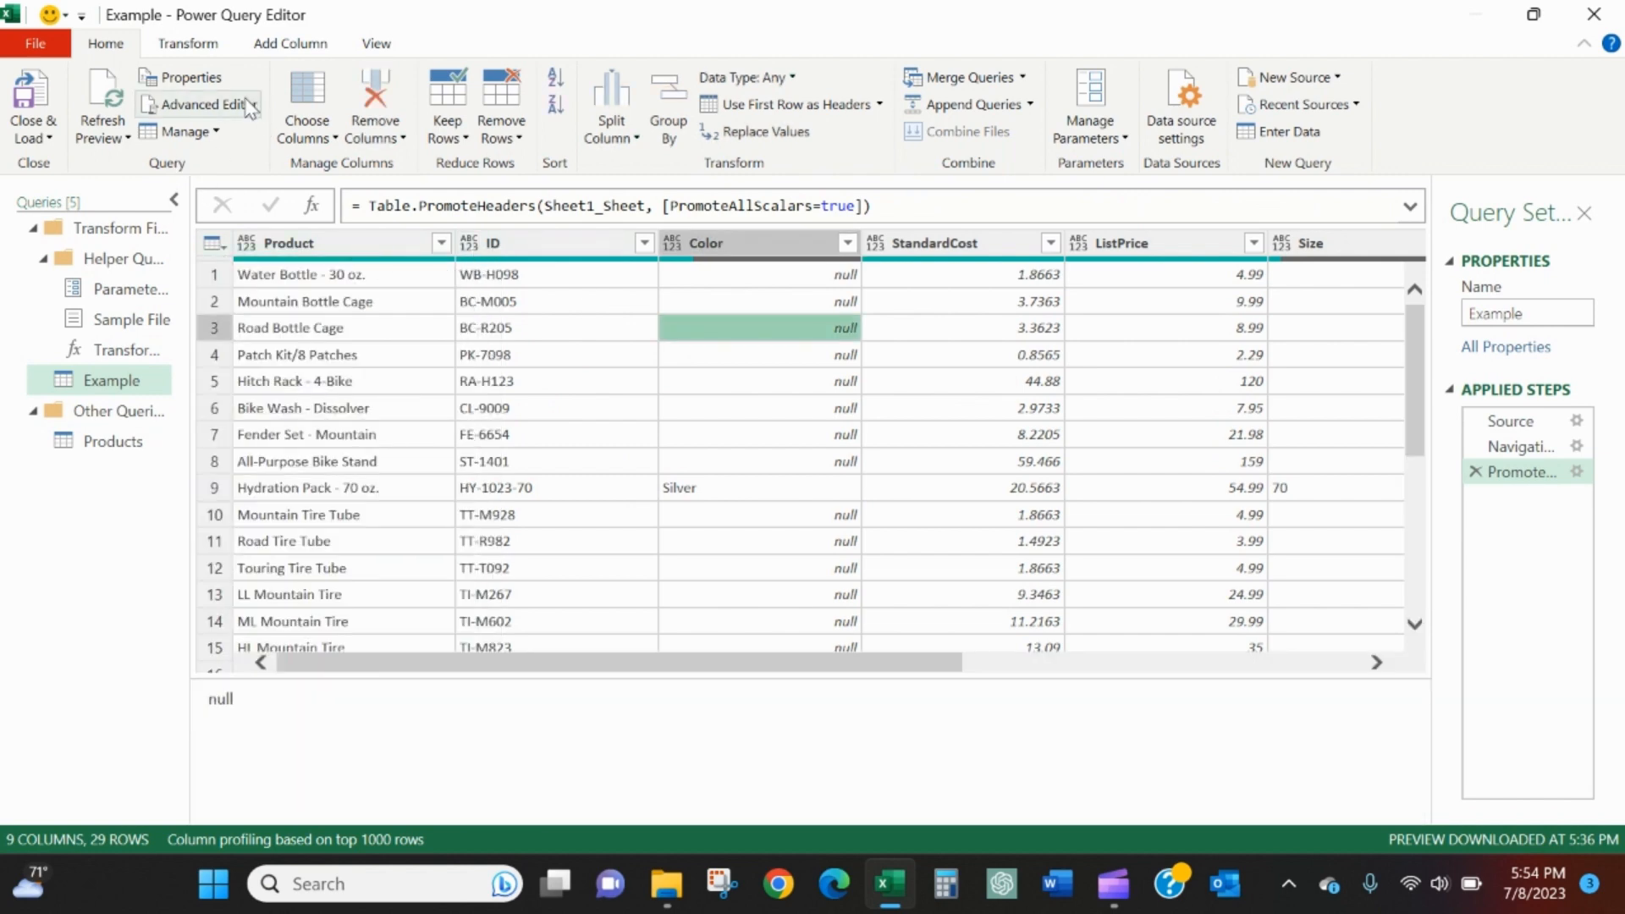
pyautogui.click(186, 44)
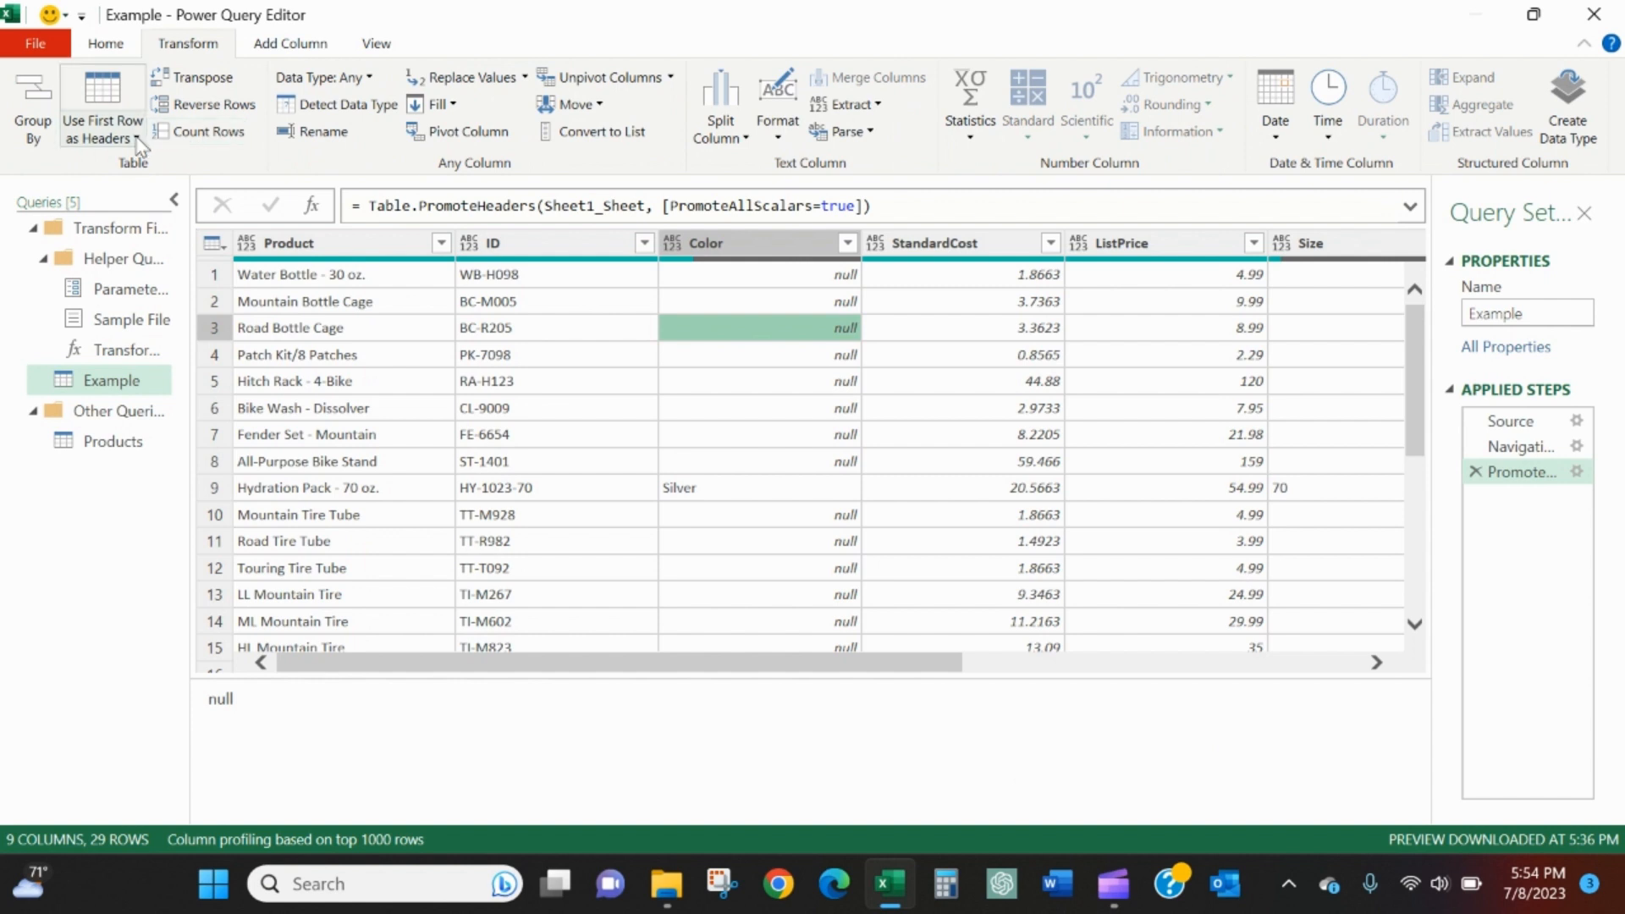
pyautogui.click(130, 139)
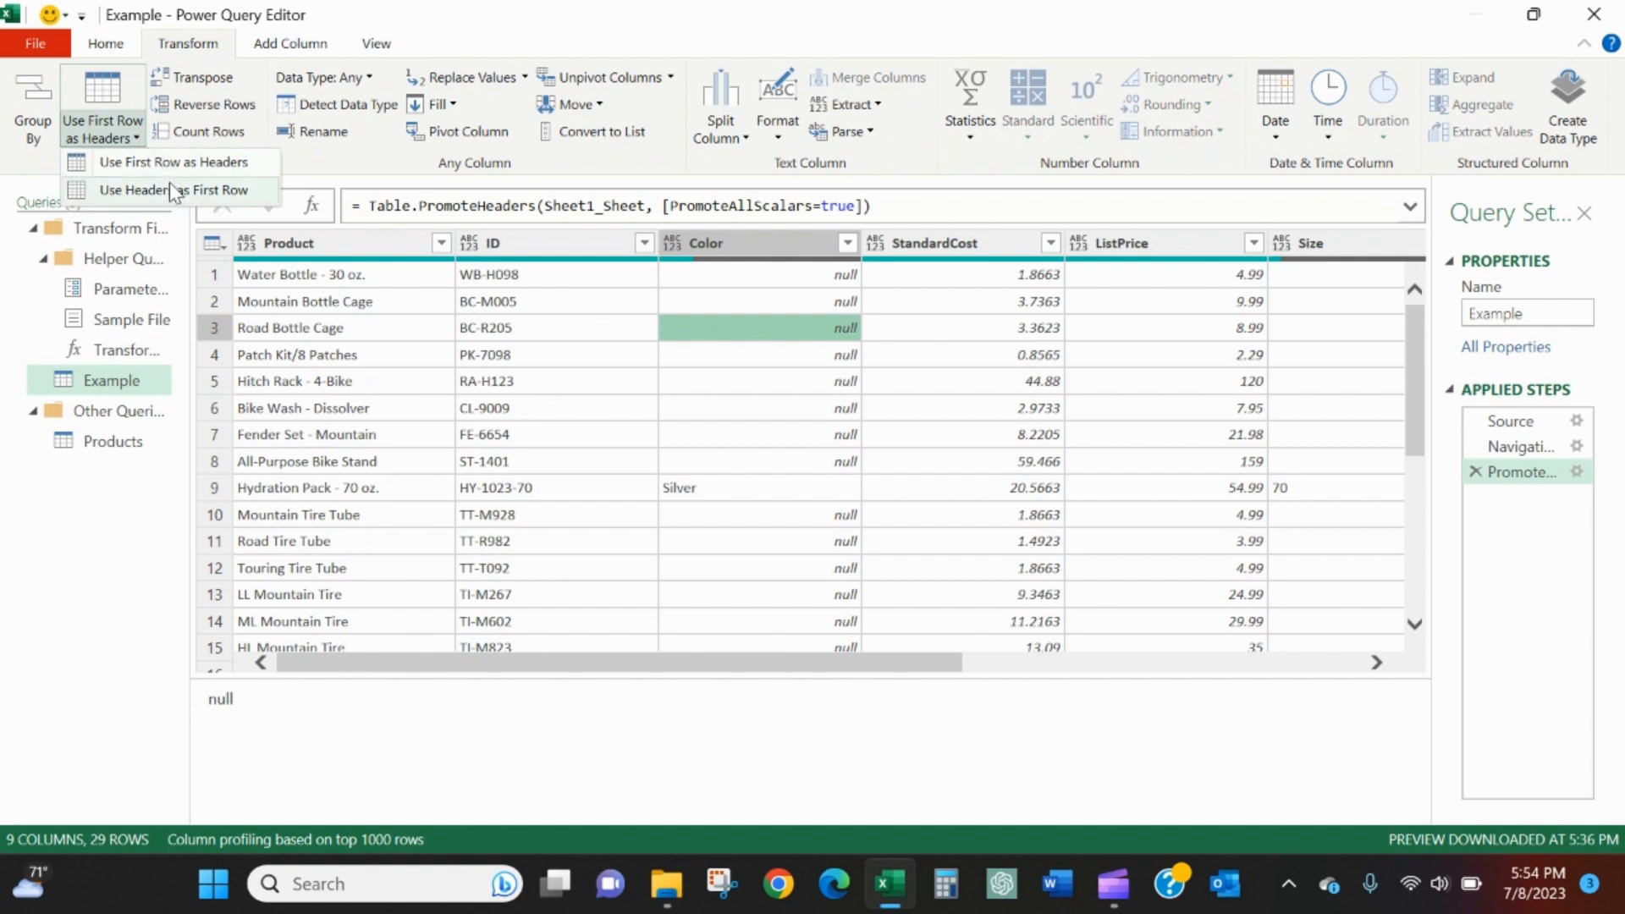
pyautogui.click(168, 189)
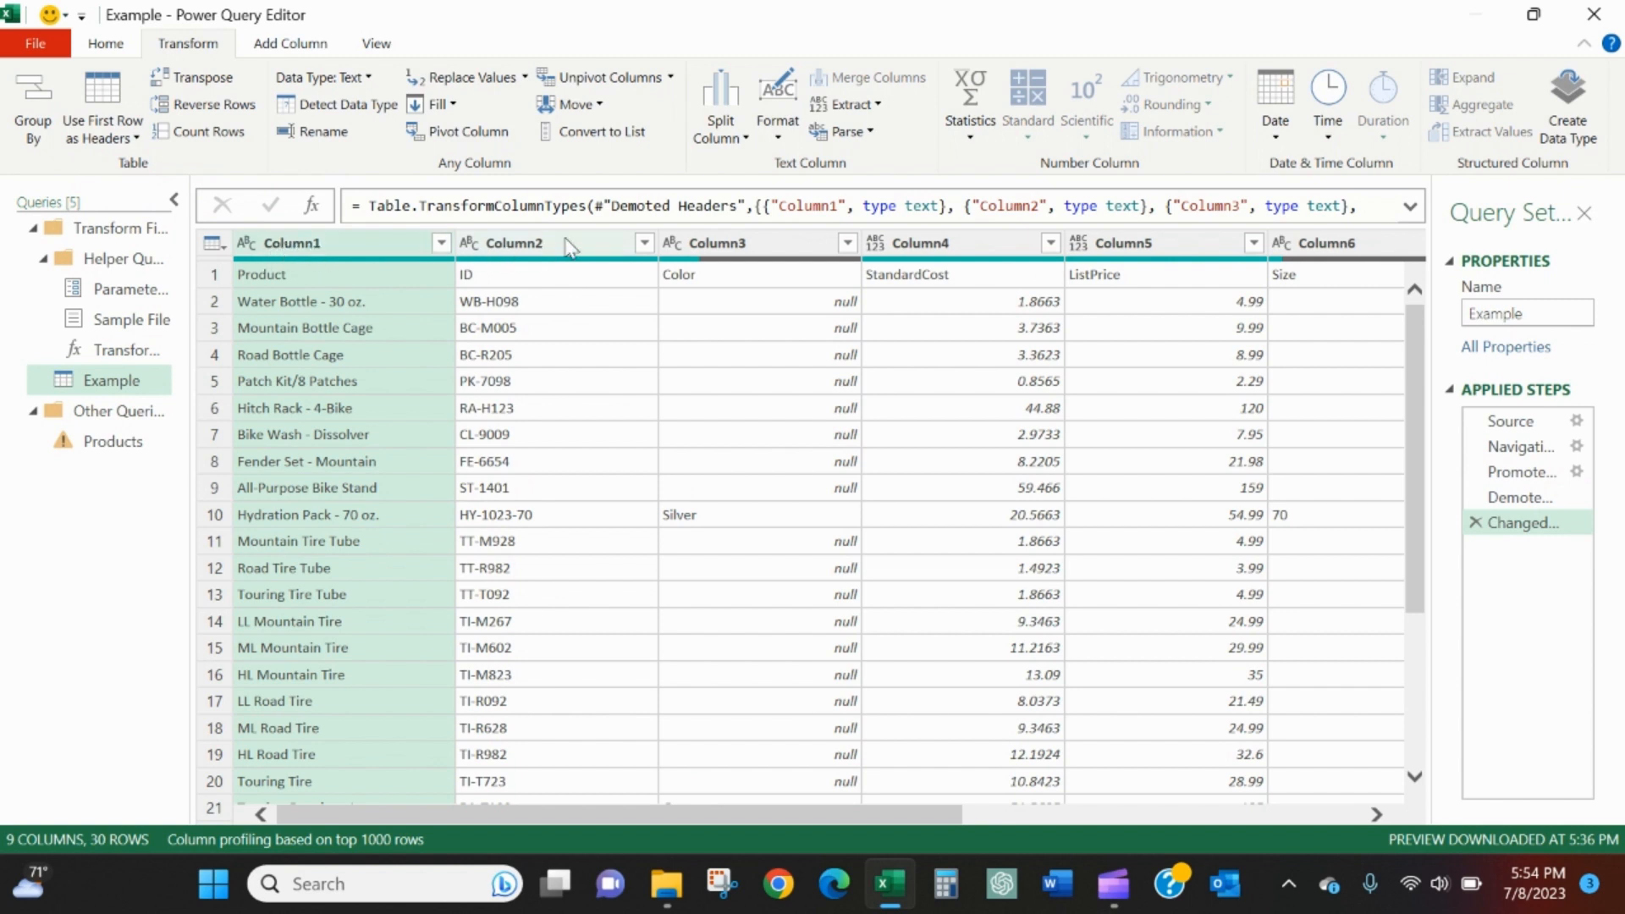
pyautogui.moveTo(963, 339)
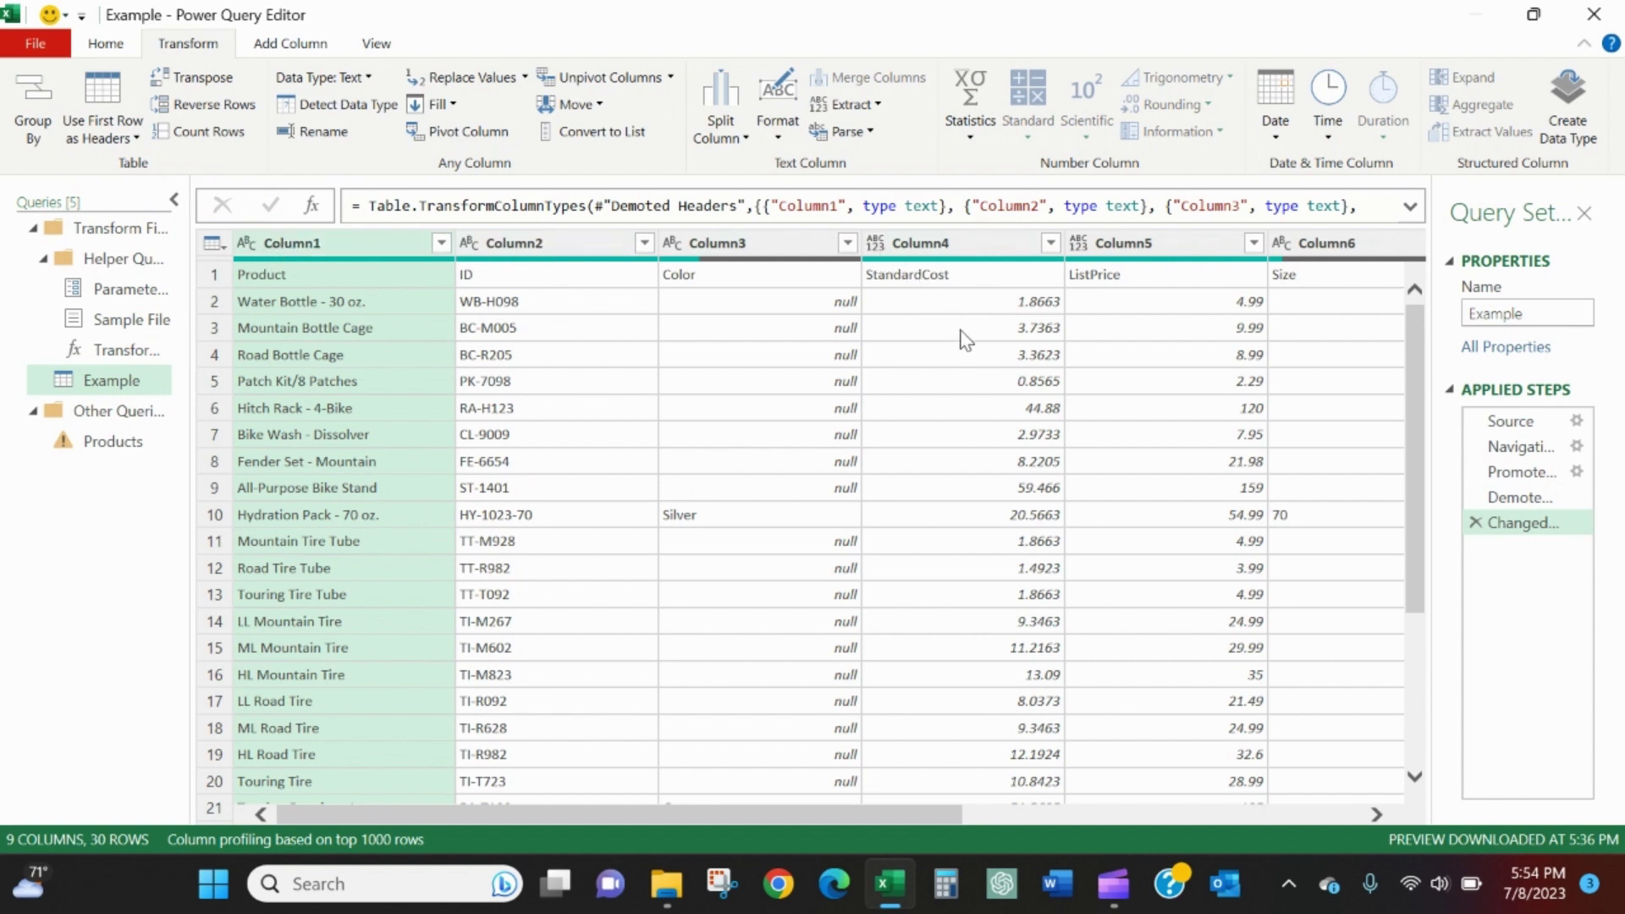
pyautogui.moveTo(562, 314)
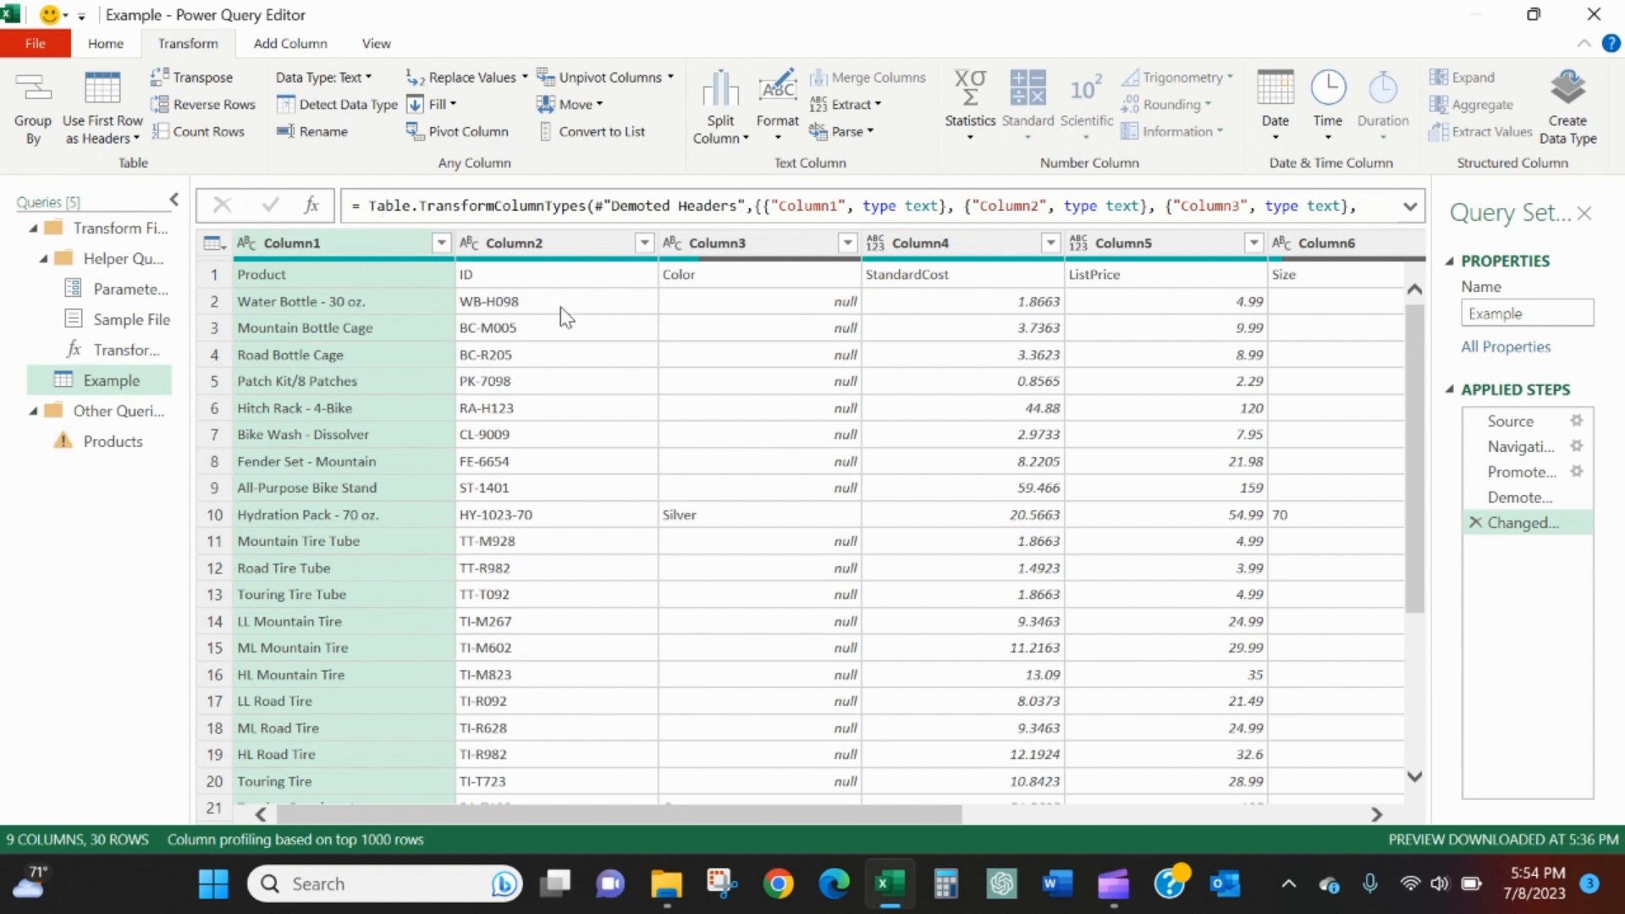
pyautogui.click(848, 205)
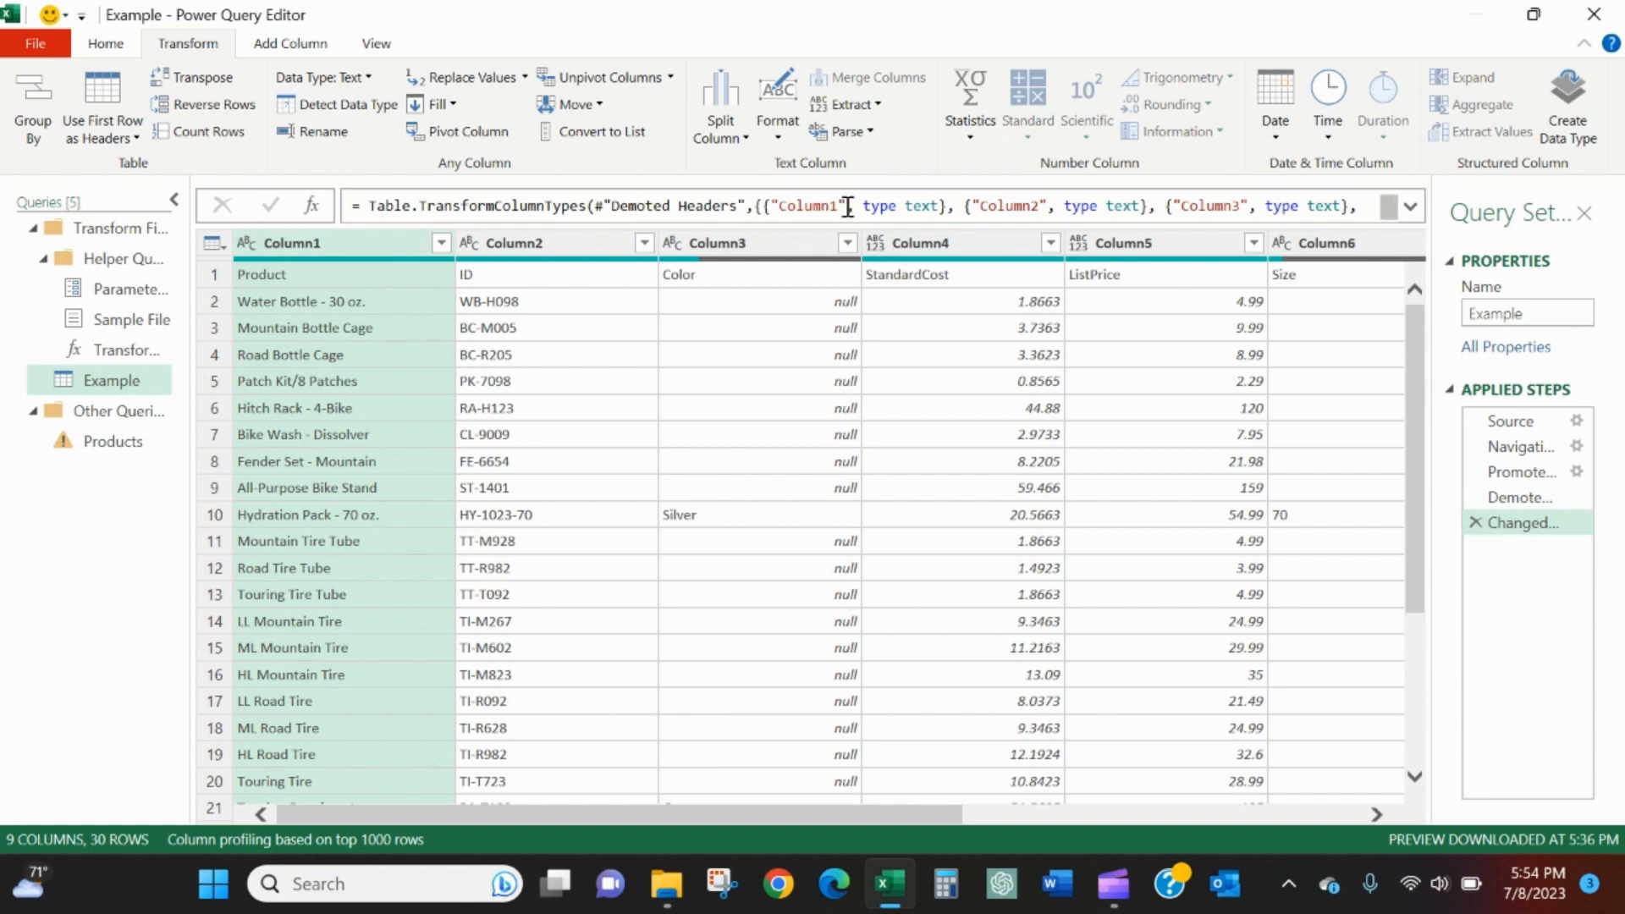
pyautogui.moveTo(413, 211)
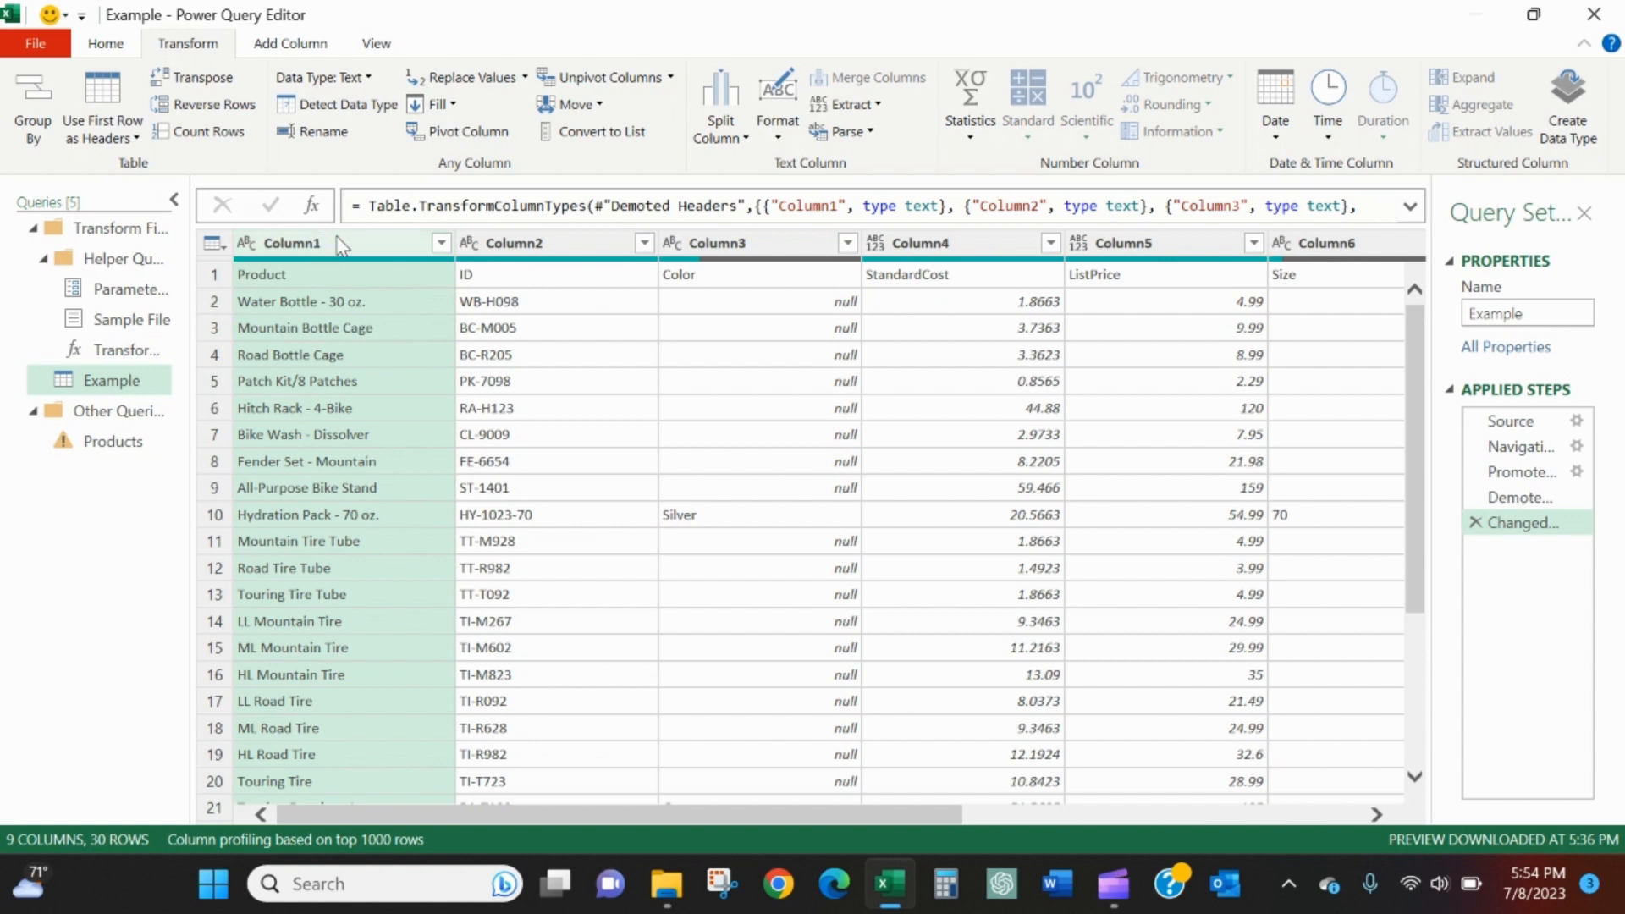
pyautogui.moveTo(378, 217)
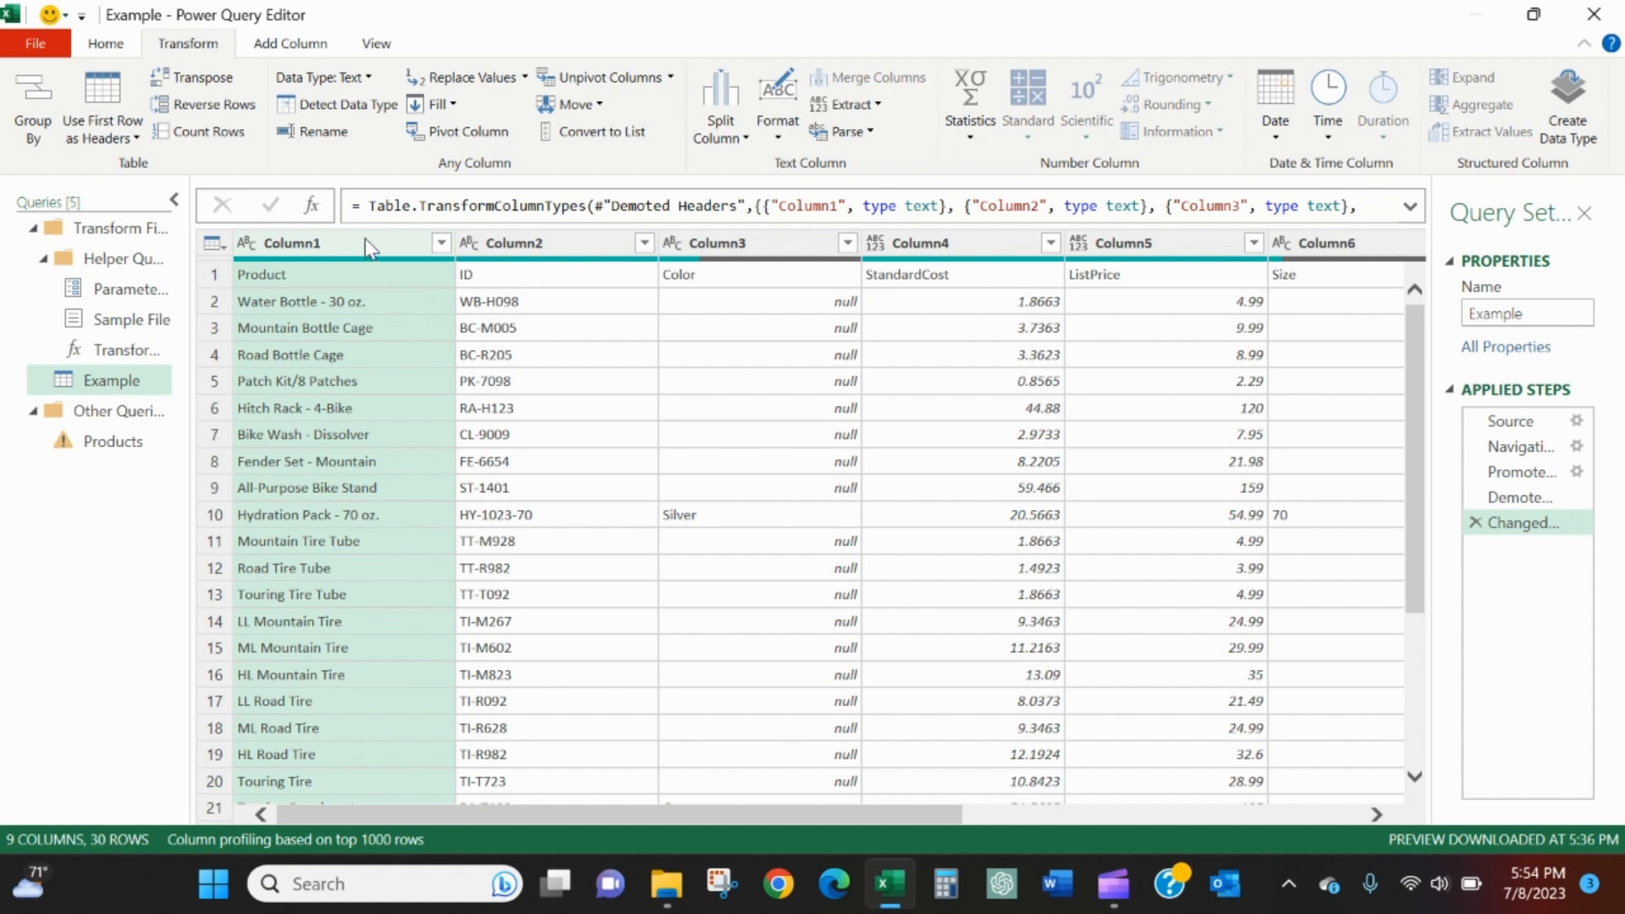
pyautogui.moveTo(359, 247)
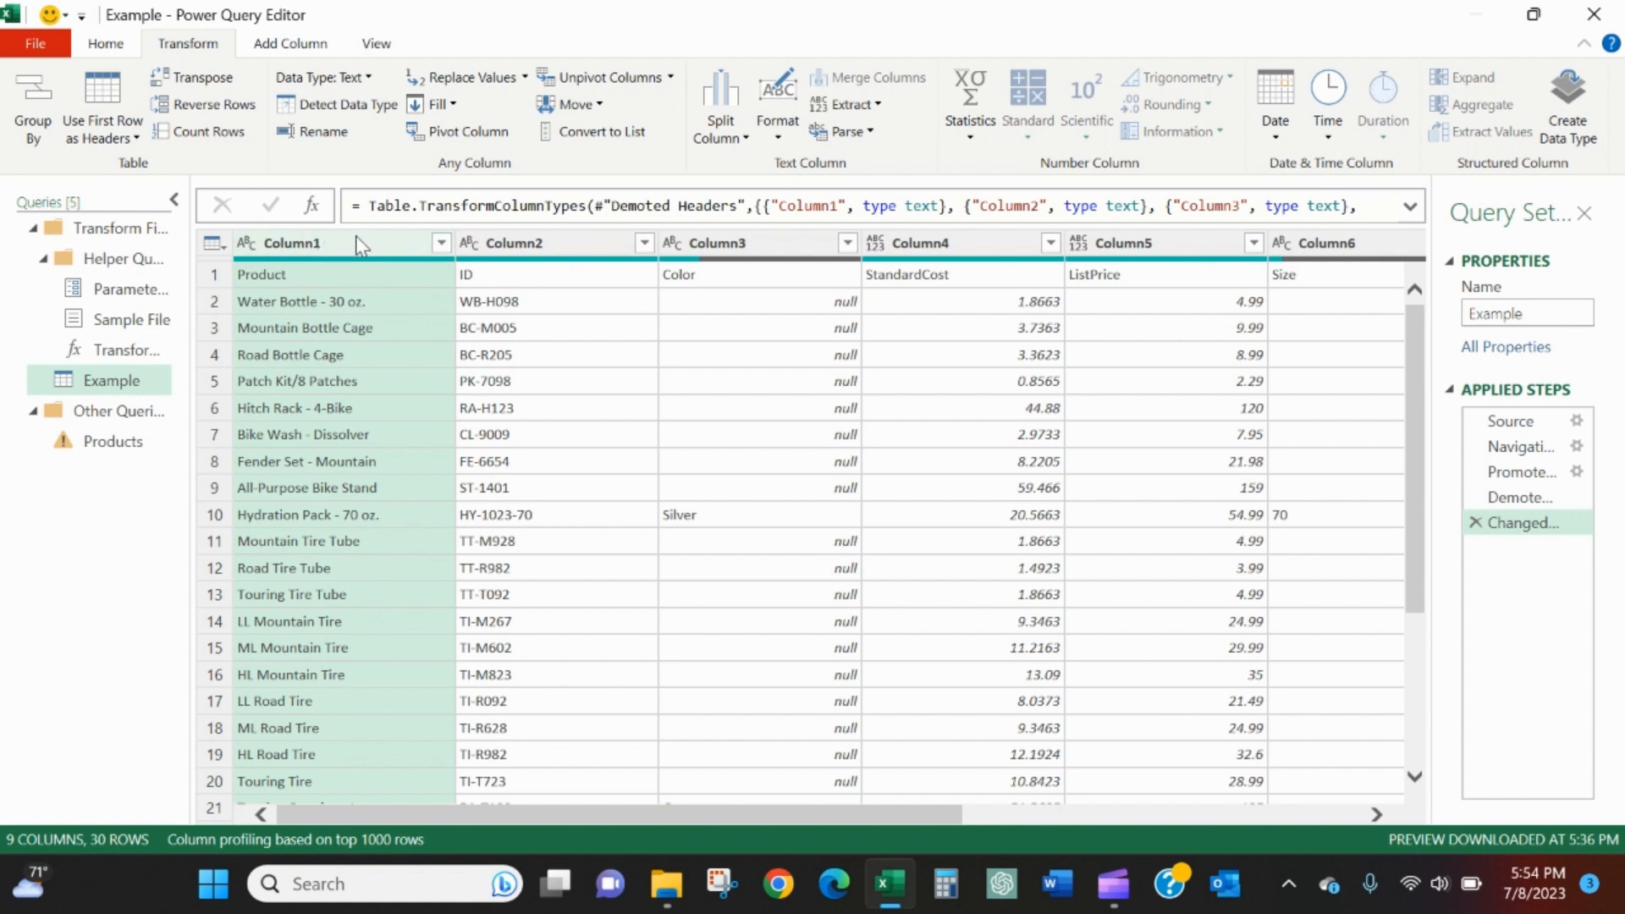
pyautogui.moveTo(393, 309)
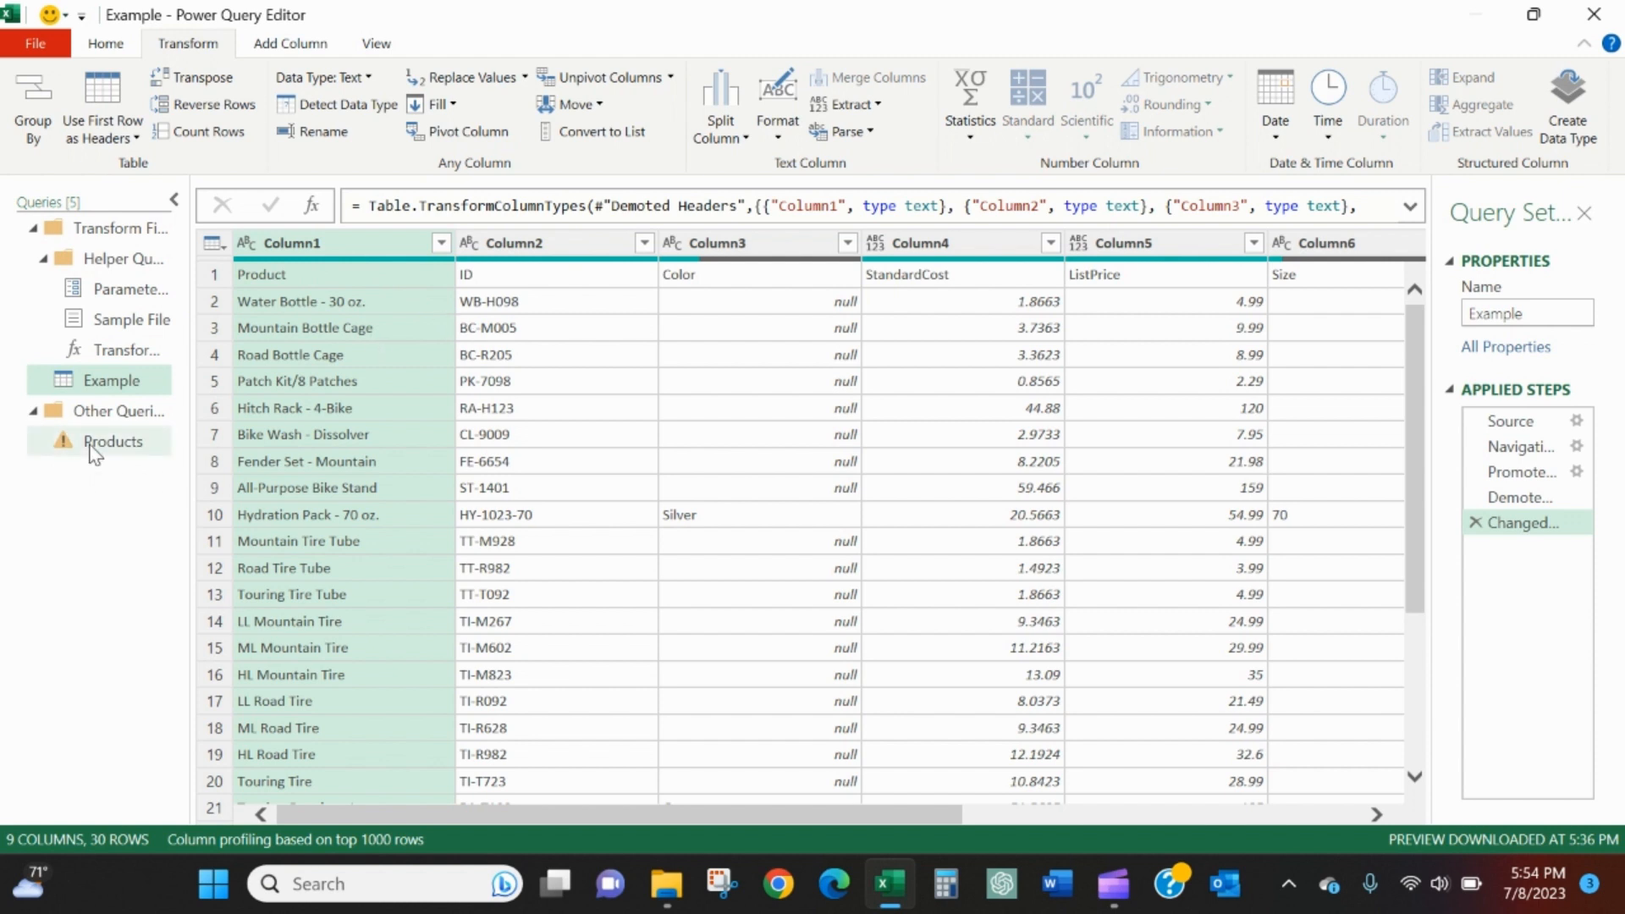
# - Select the Products query at its Expanded Table Column1 step, before the failing type change
pyautogui.click(112, 440)
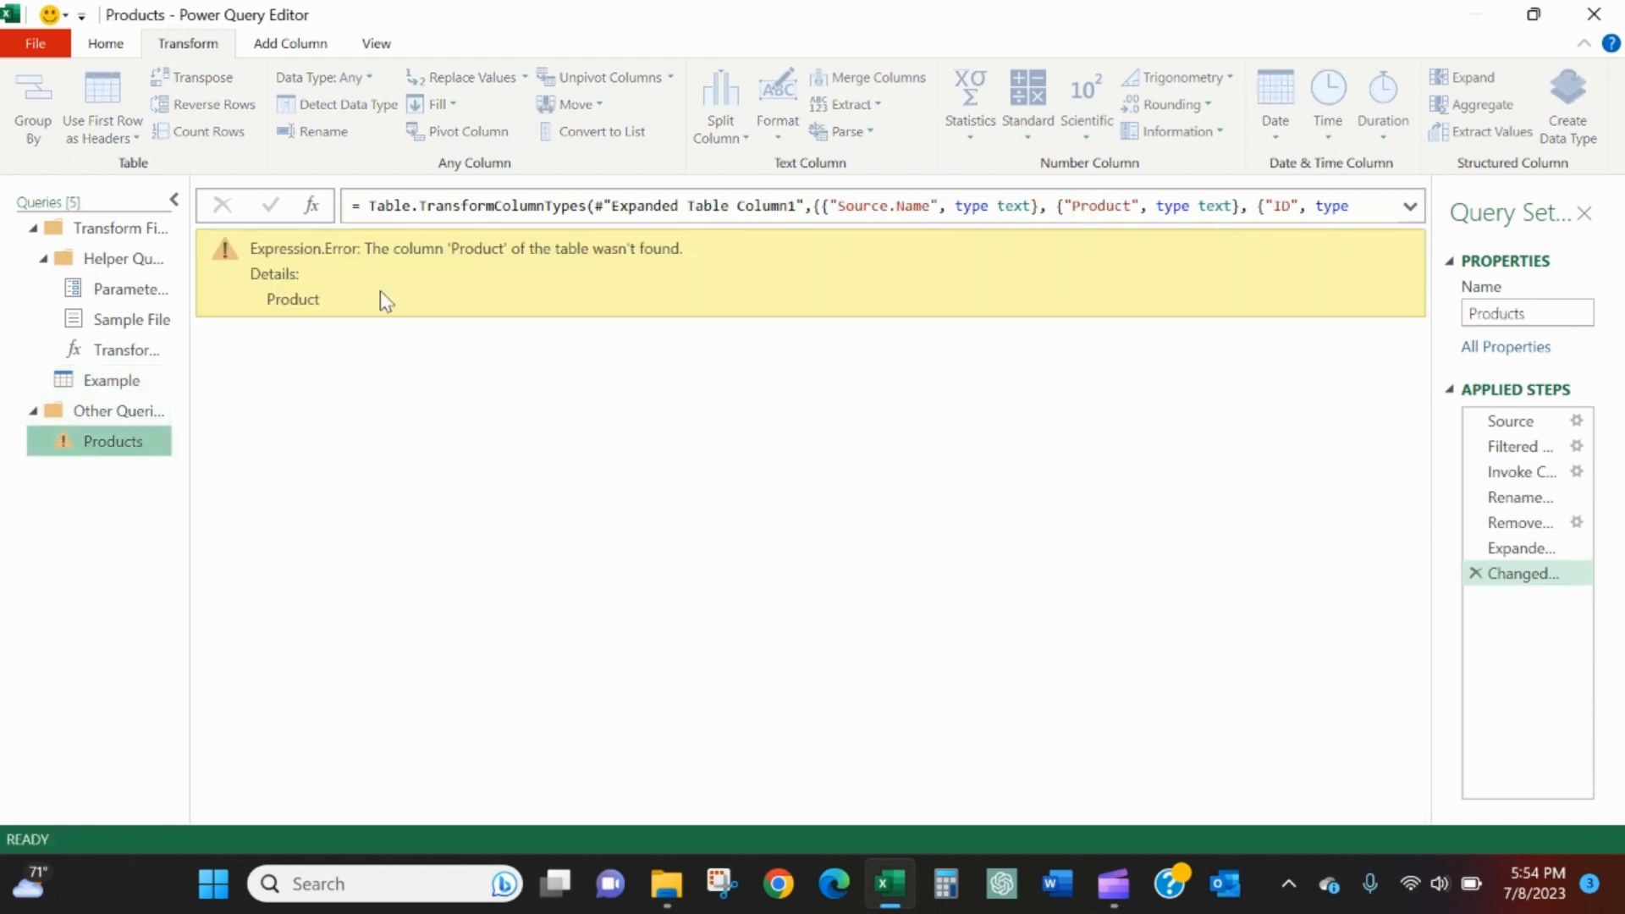
pyautogui.moveTo(1144, 257)
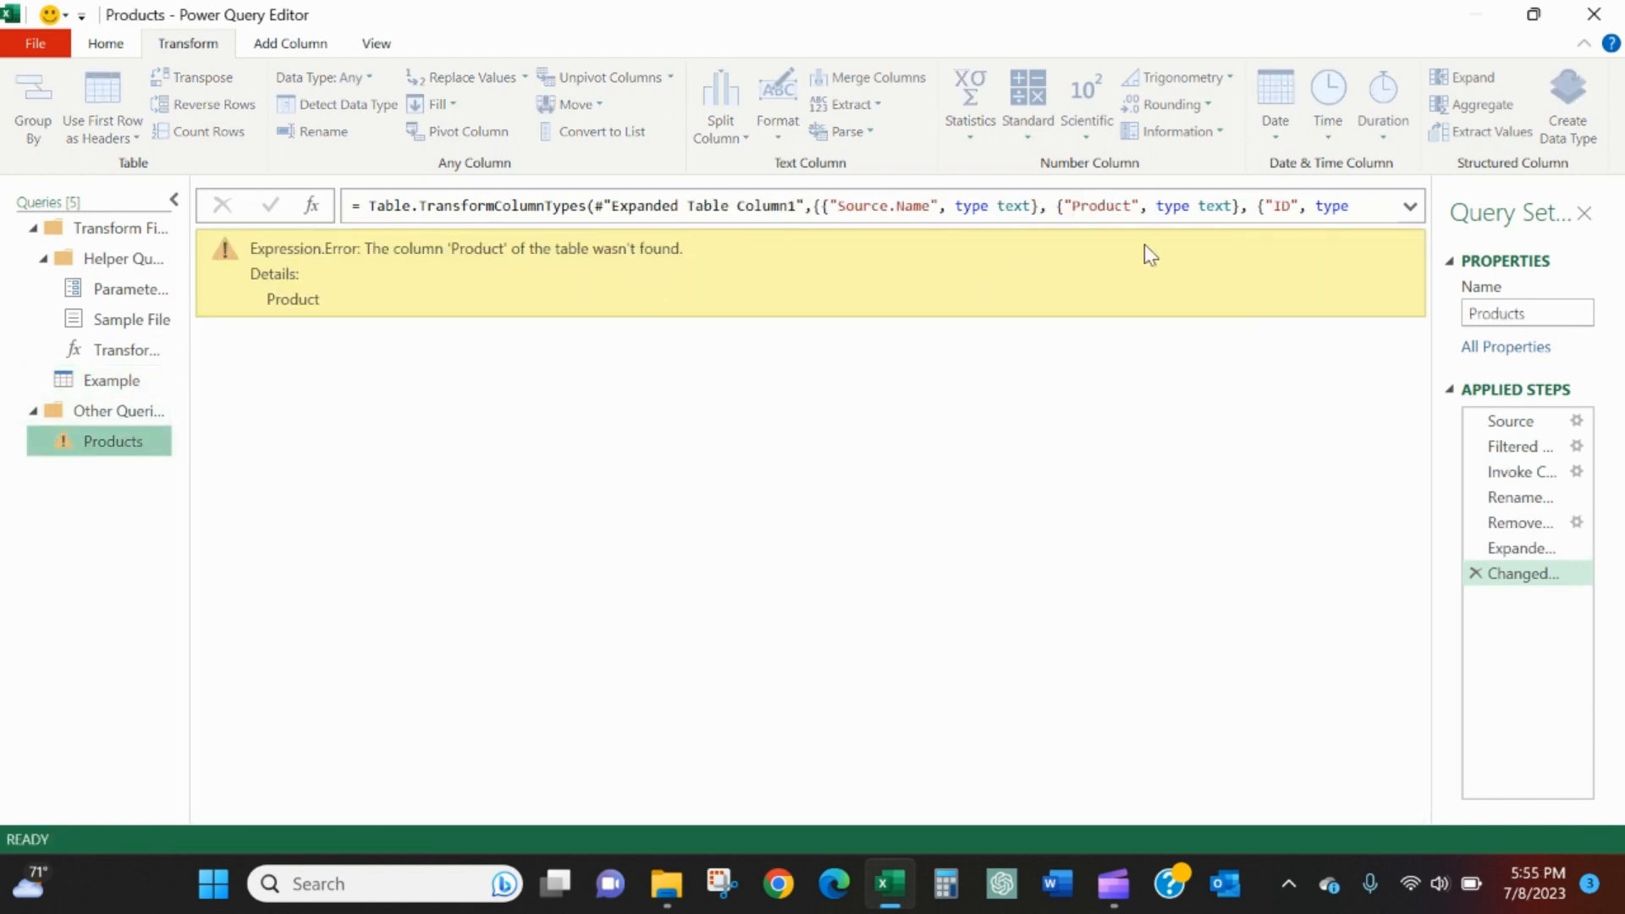
pyautogui.click(1104, 205)
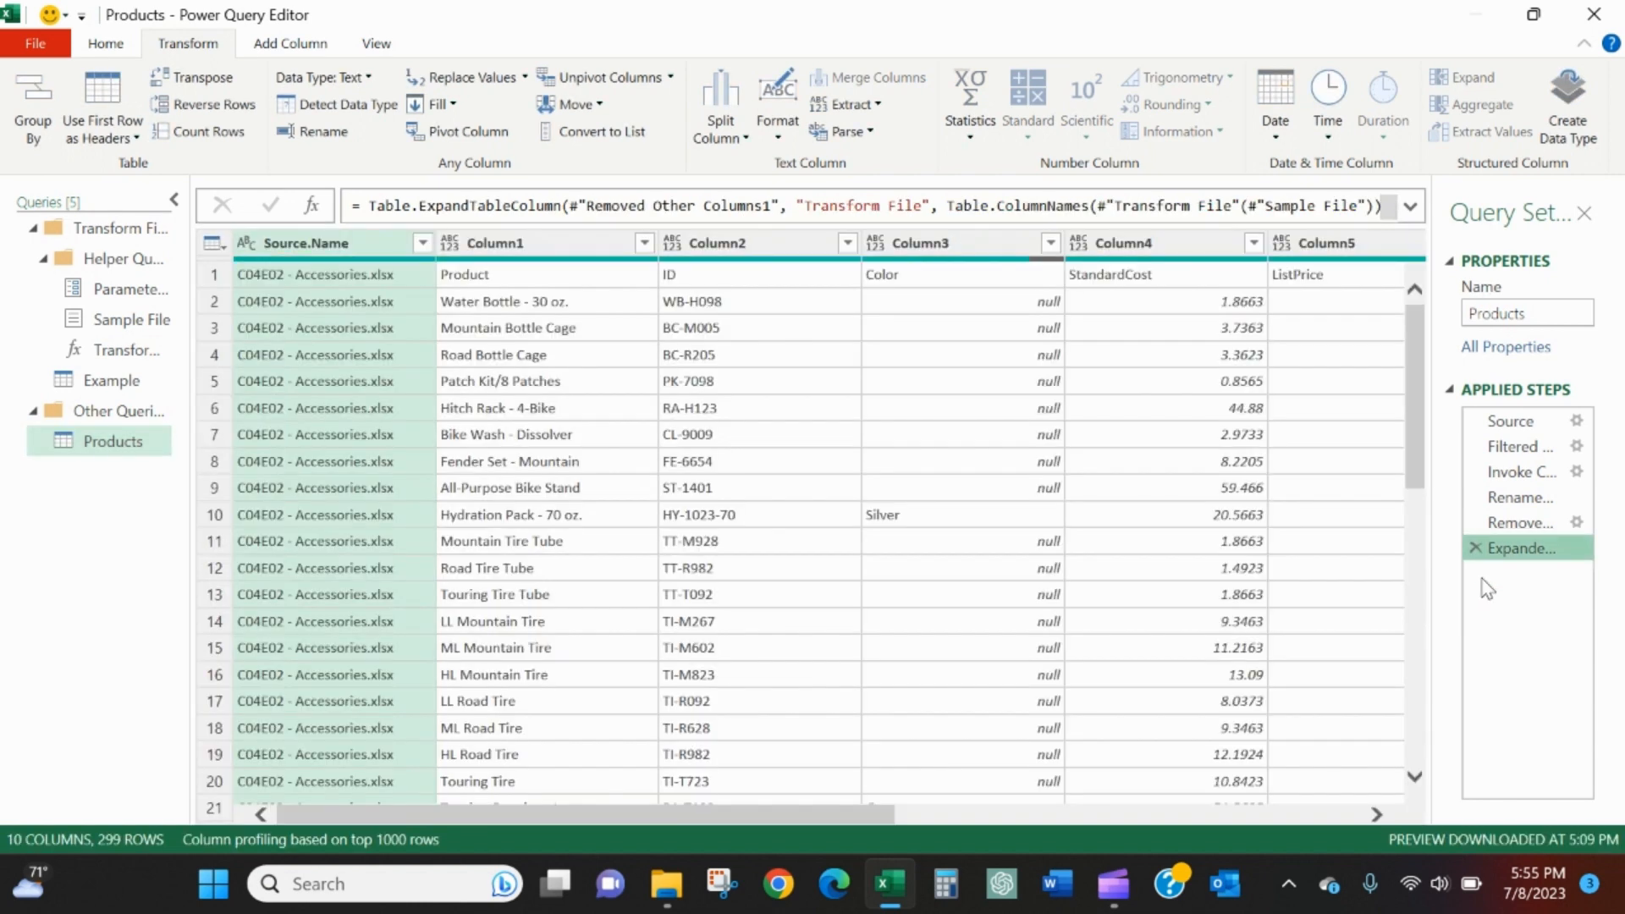
pyautogui.moveTo(561, 301)
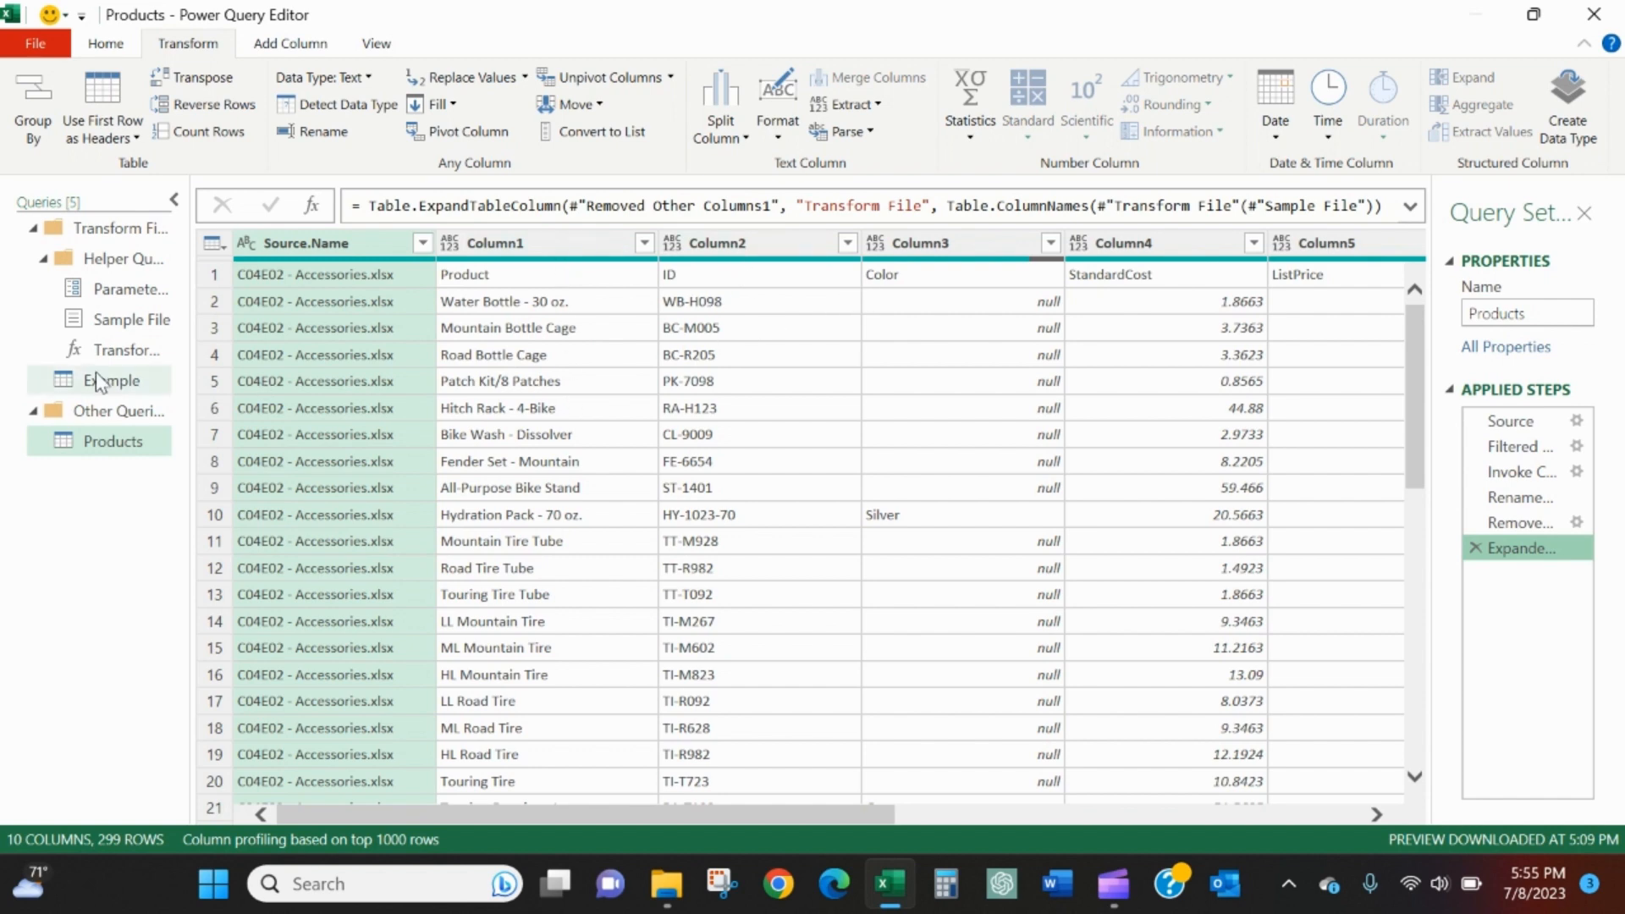
pyautogui.click(101, 379)
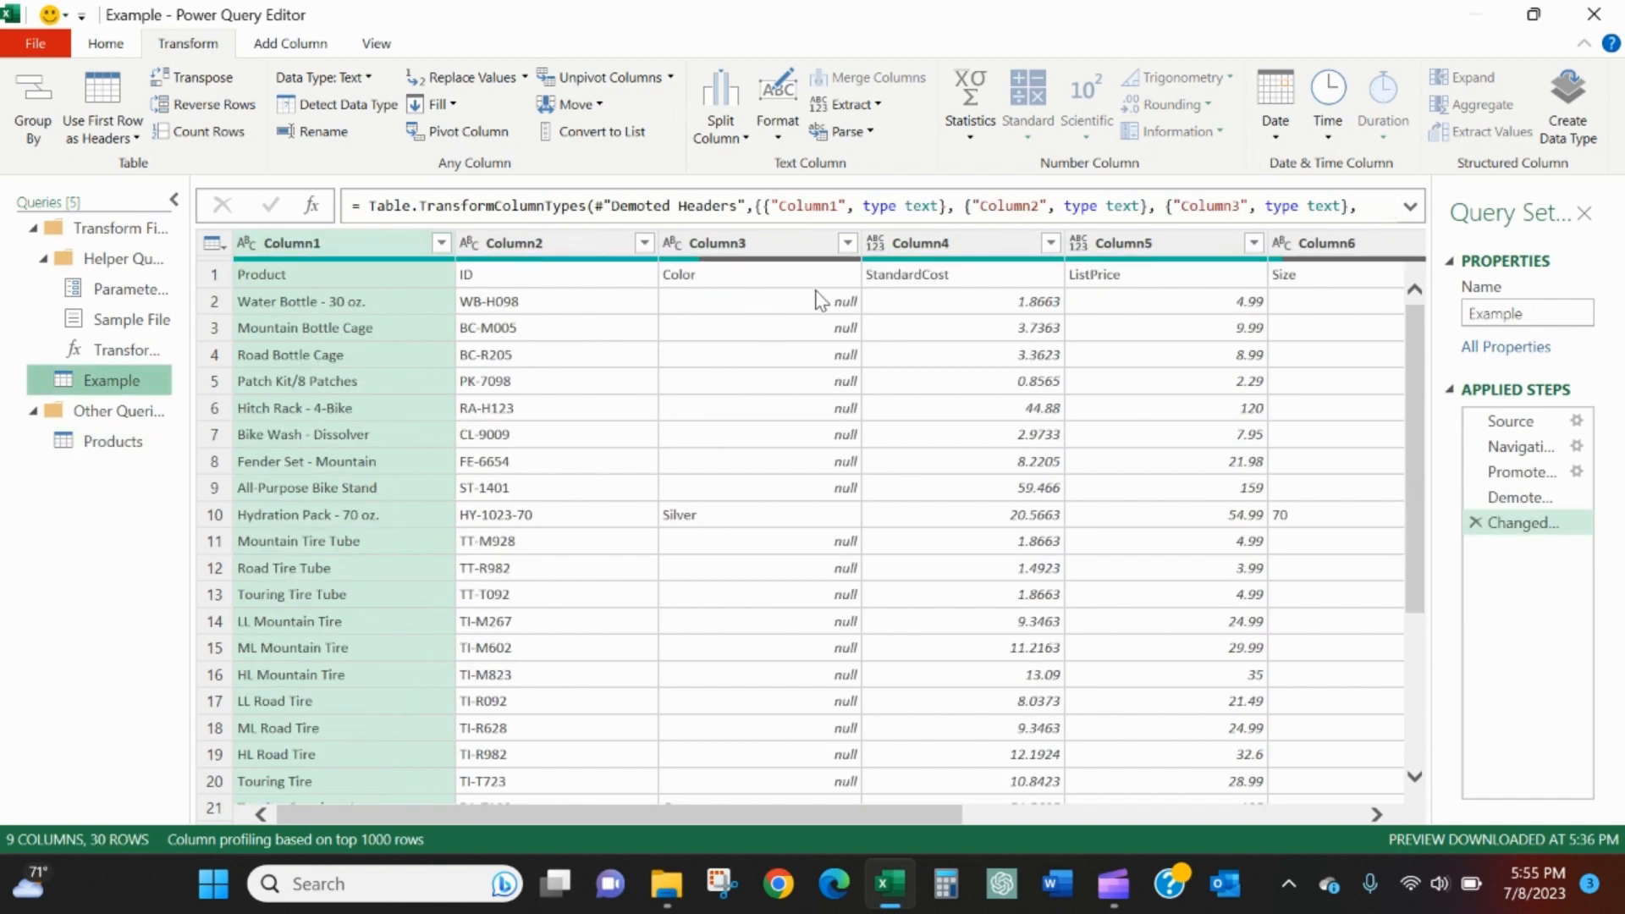
pyautogui.moveTo(197, 484)
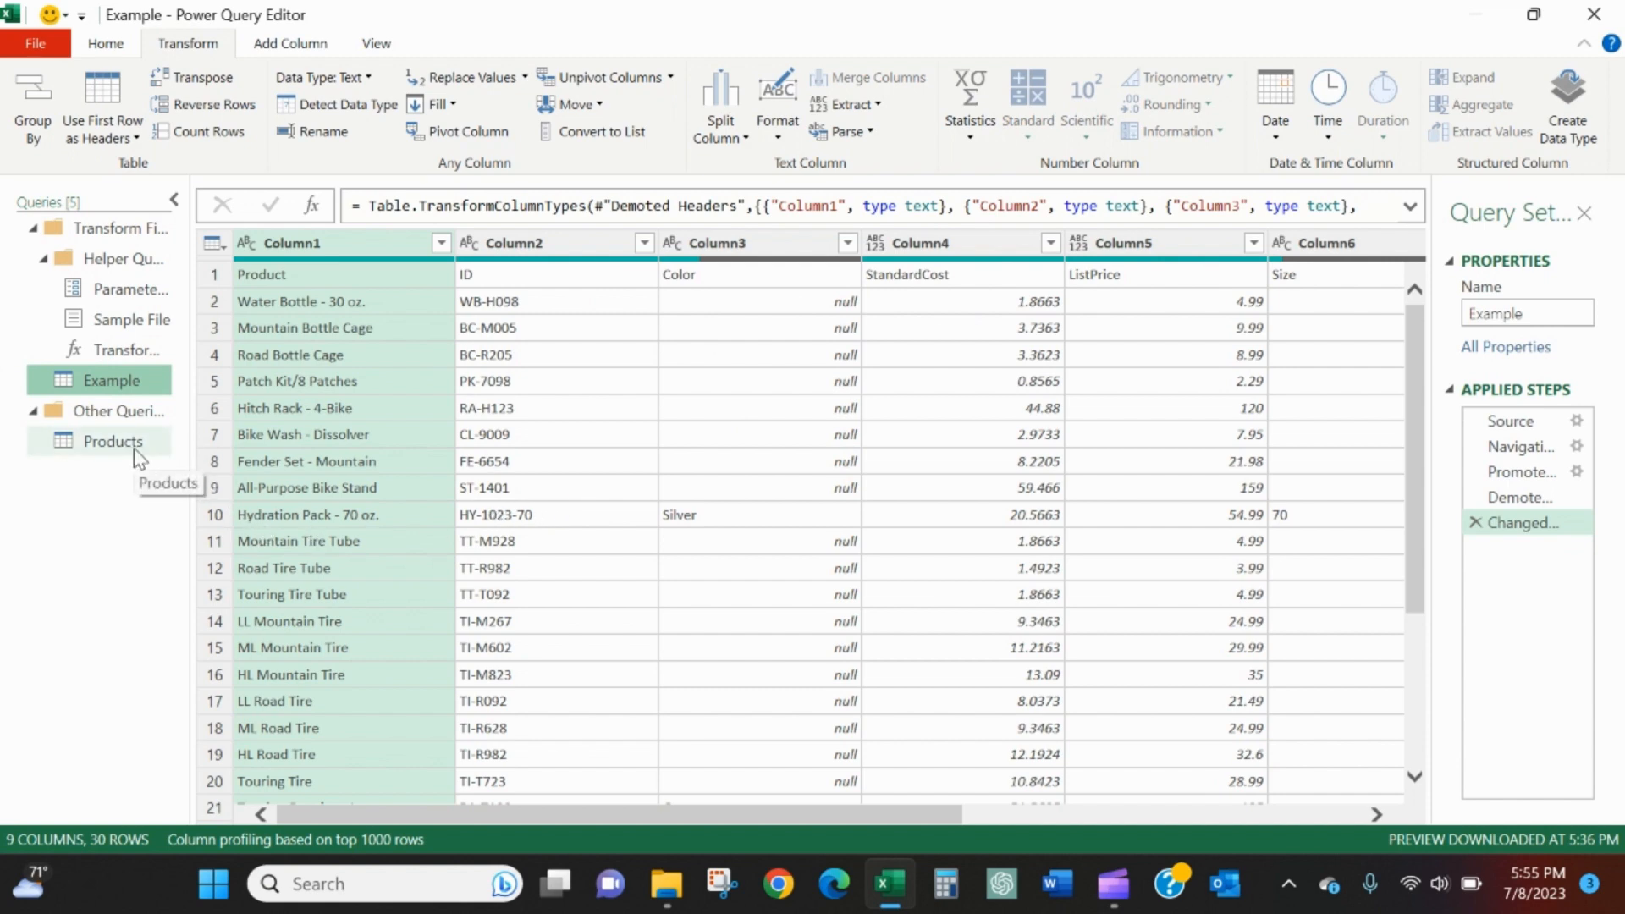
pyautogui.click(112, 440)
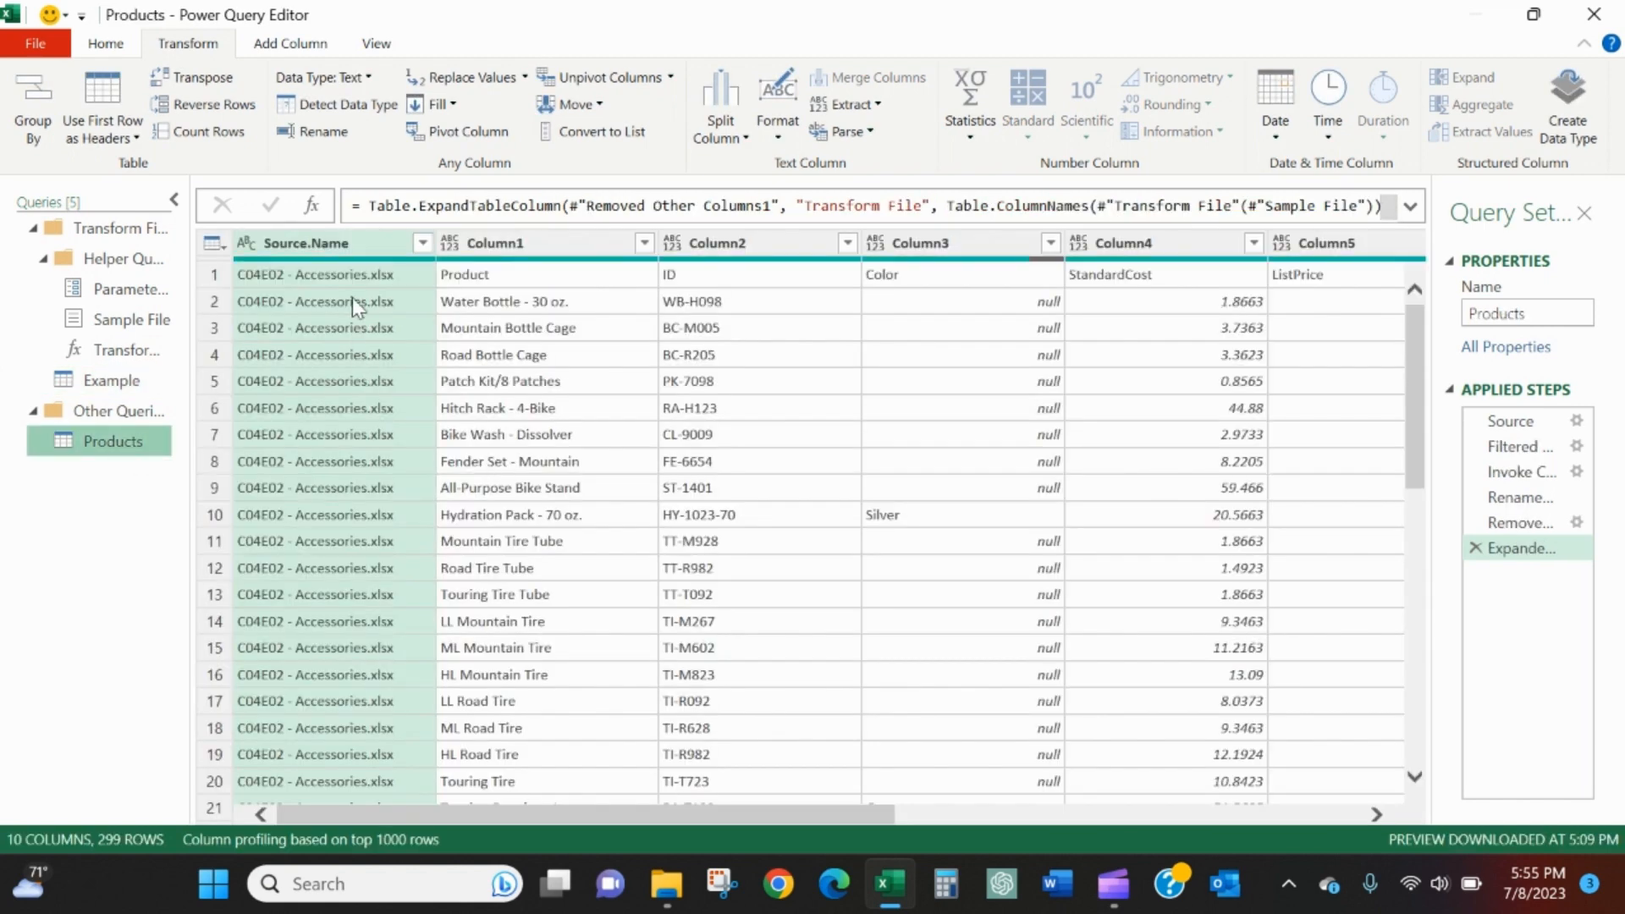
pyautogui.moveTo(304, 395)
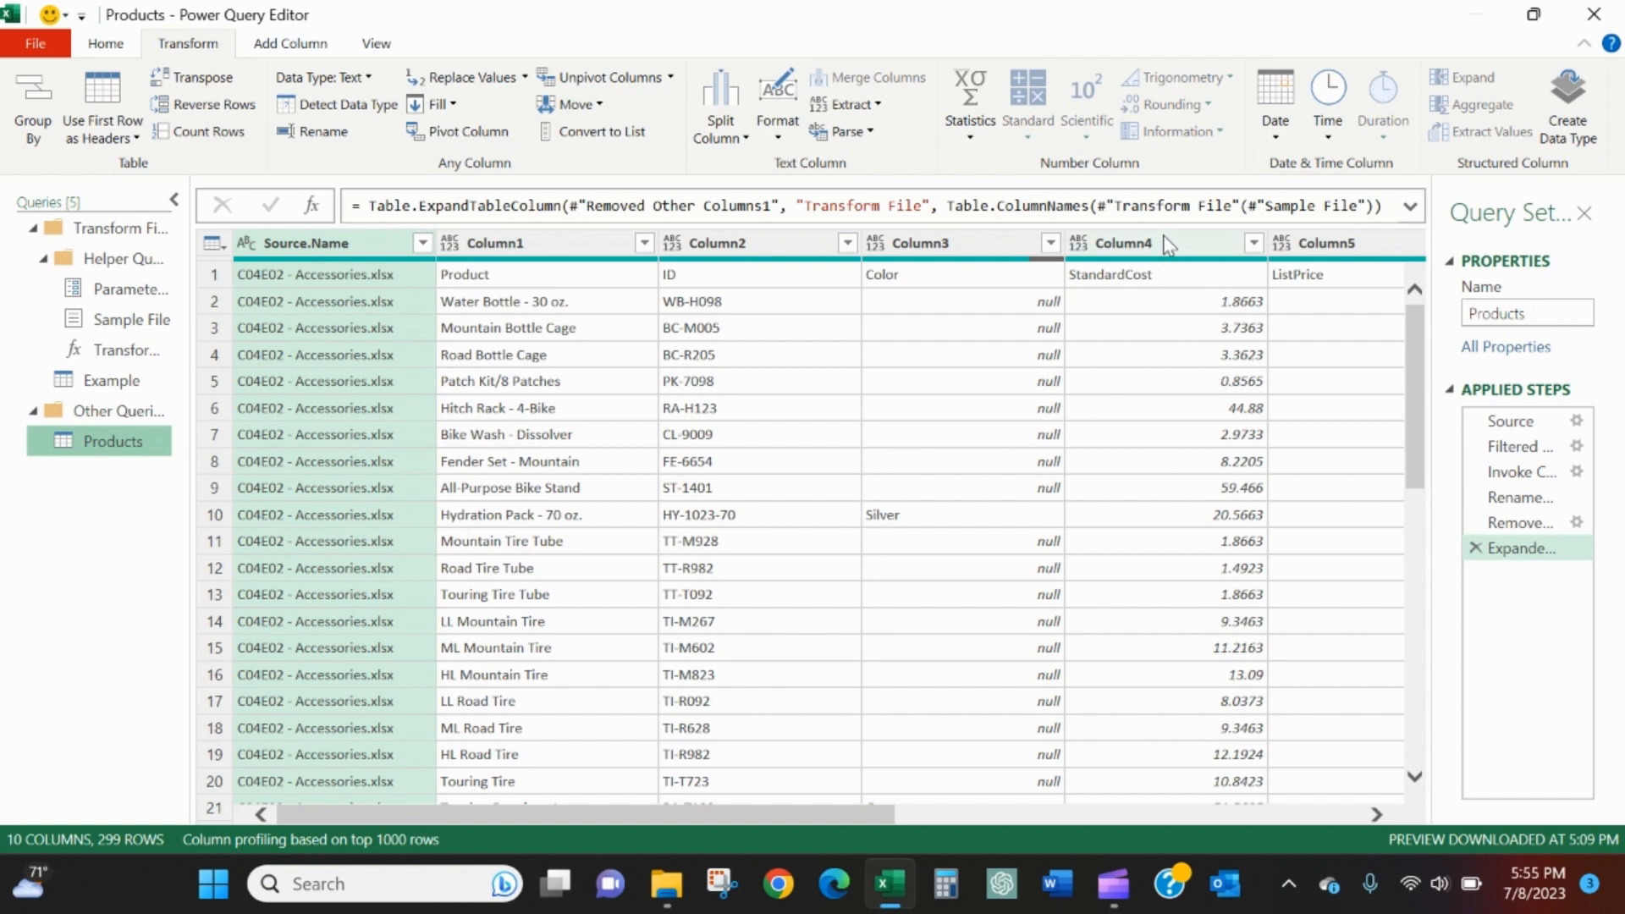
pyautogui.click(1152, 243)
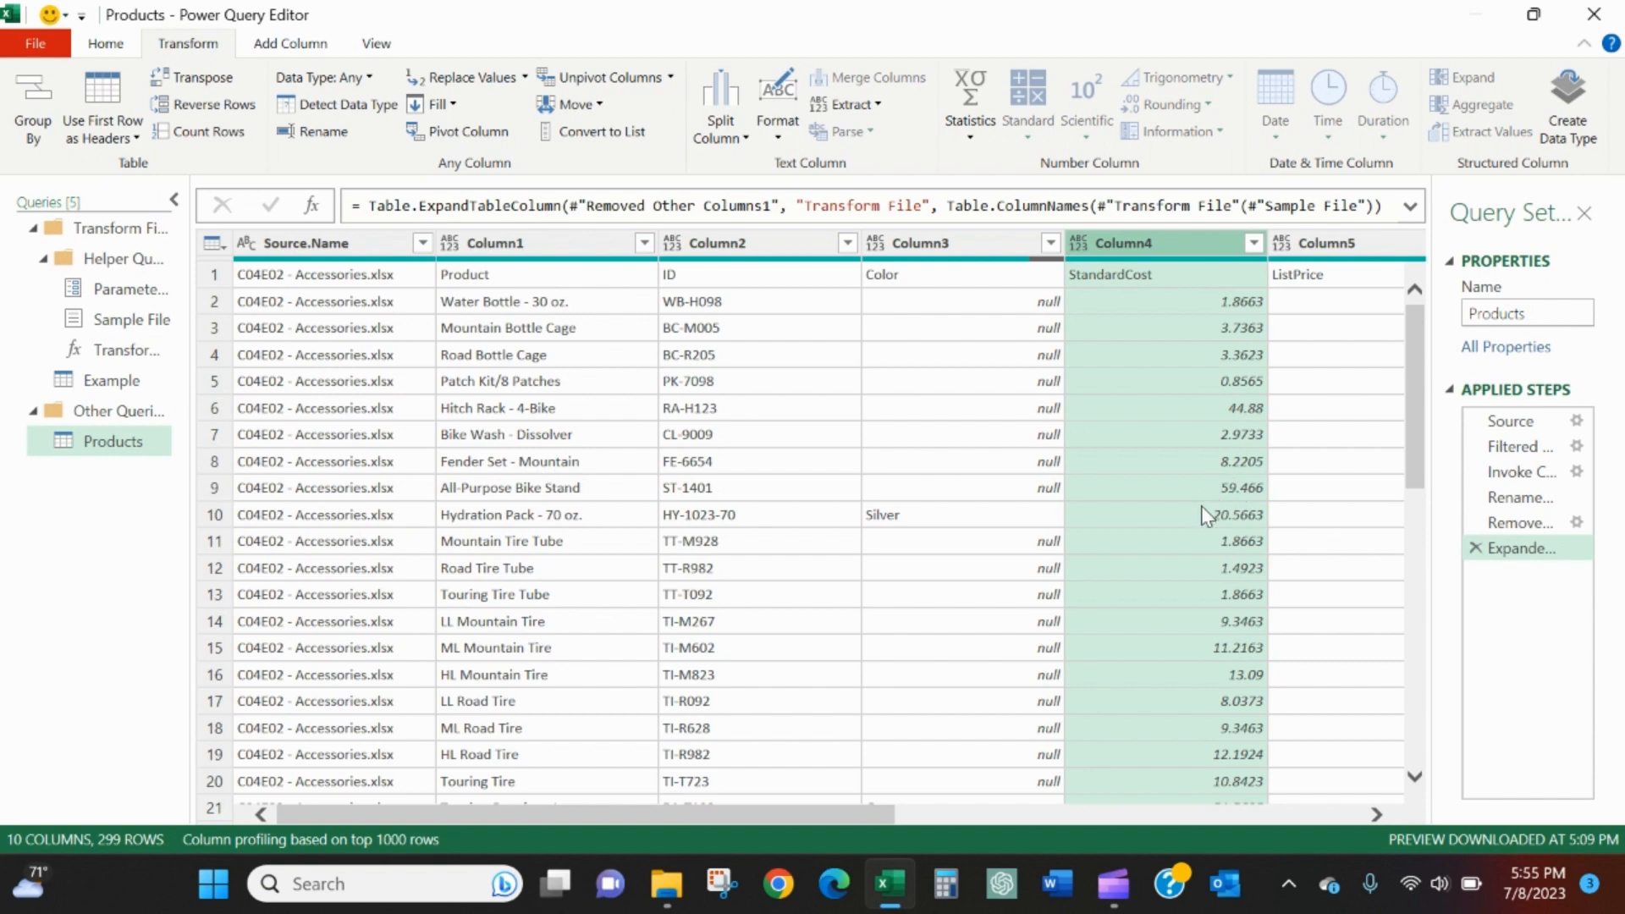
pyautogui.scroll(-3)
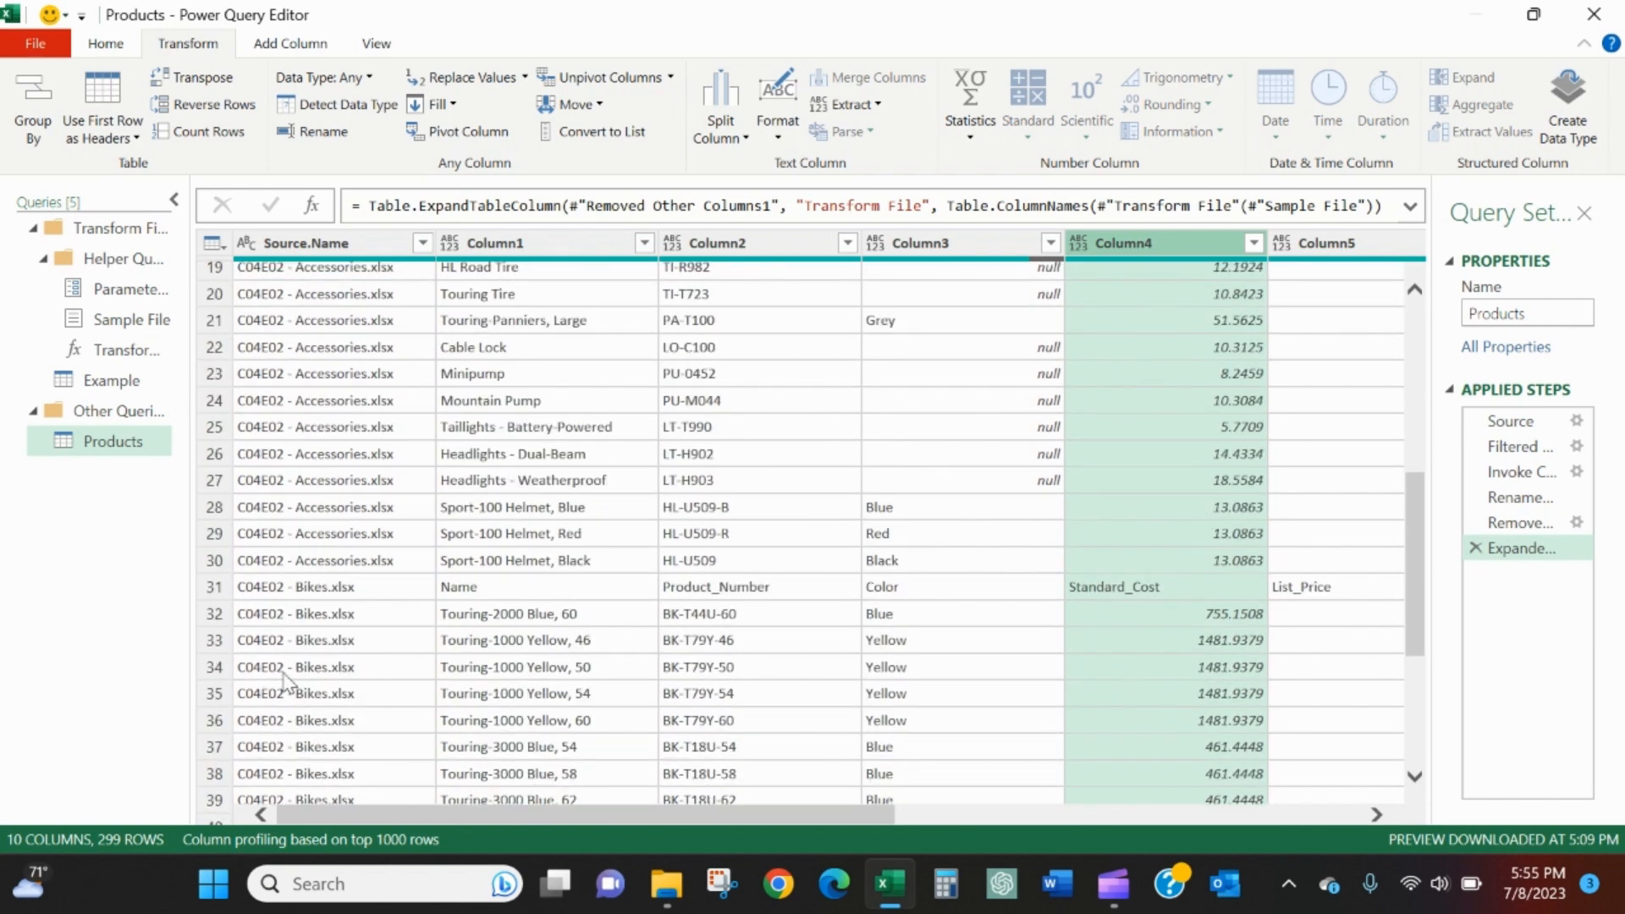
pyautogui.moveTo(1241, 670)
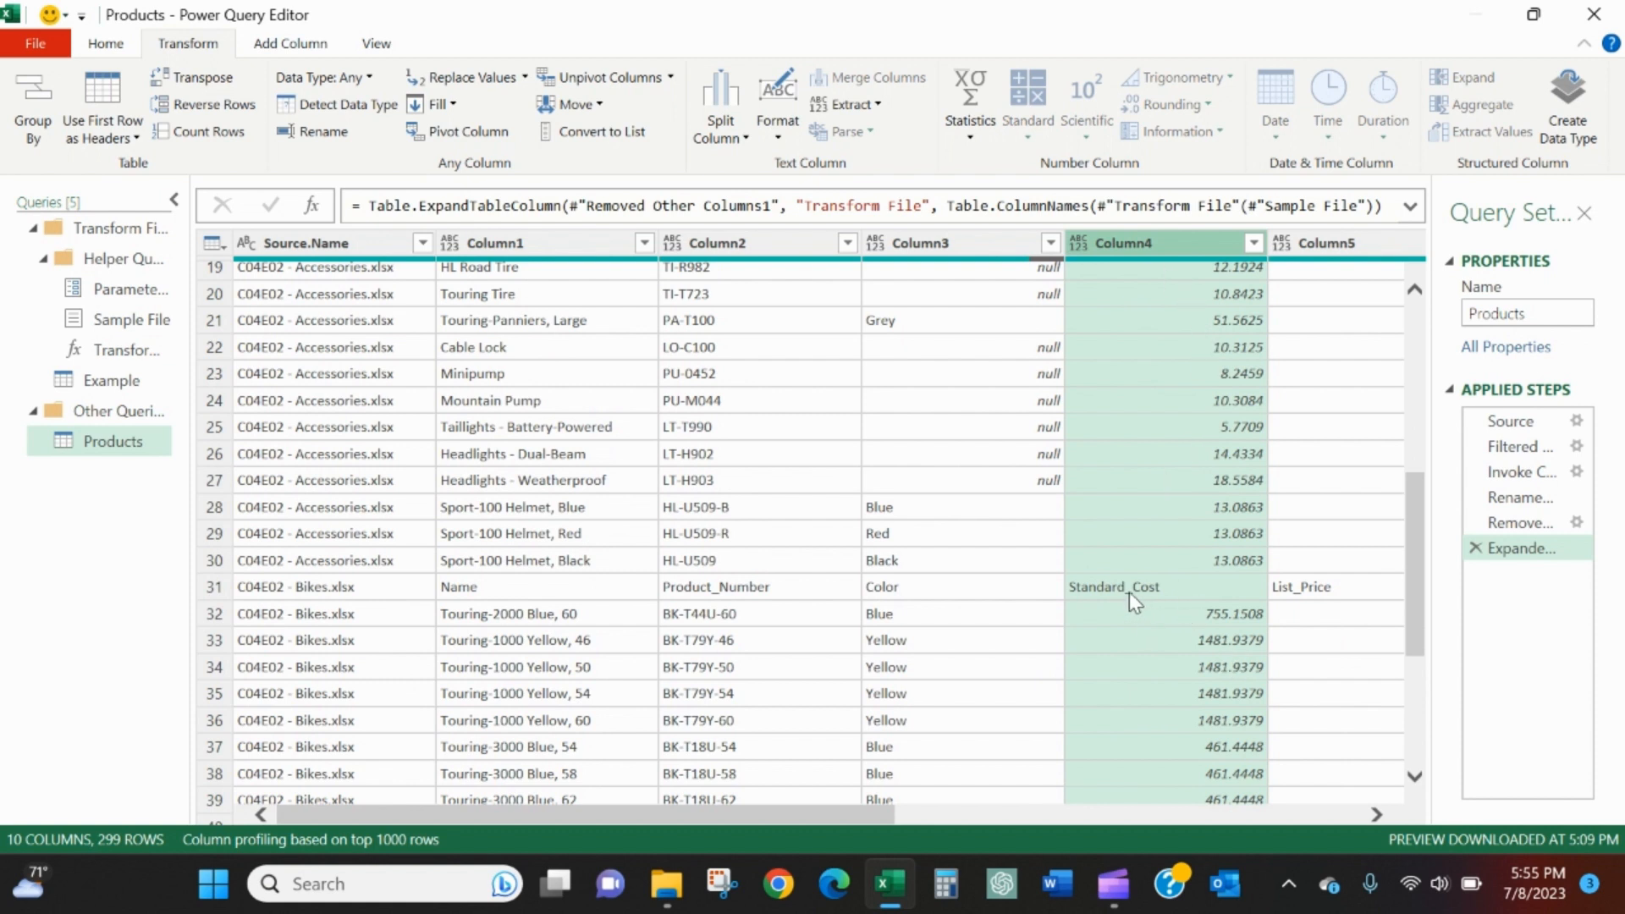
pyautogui.moveTo(1195, 684)
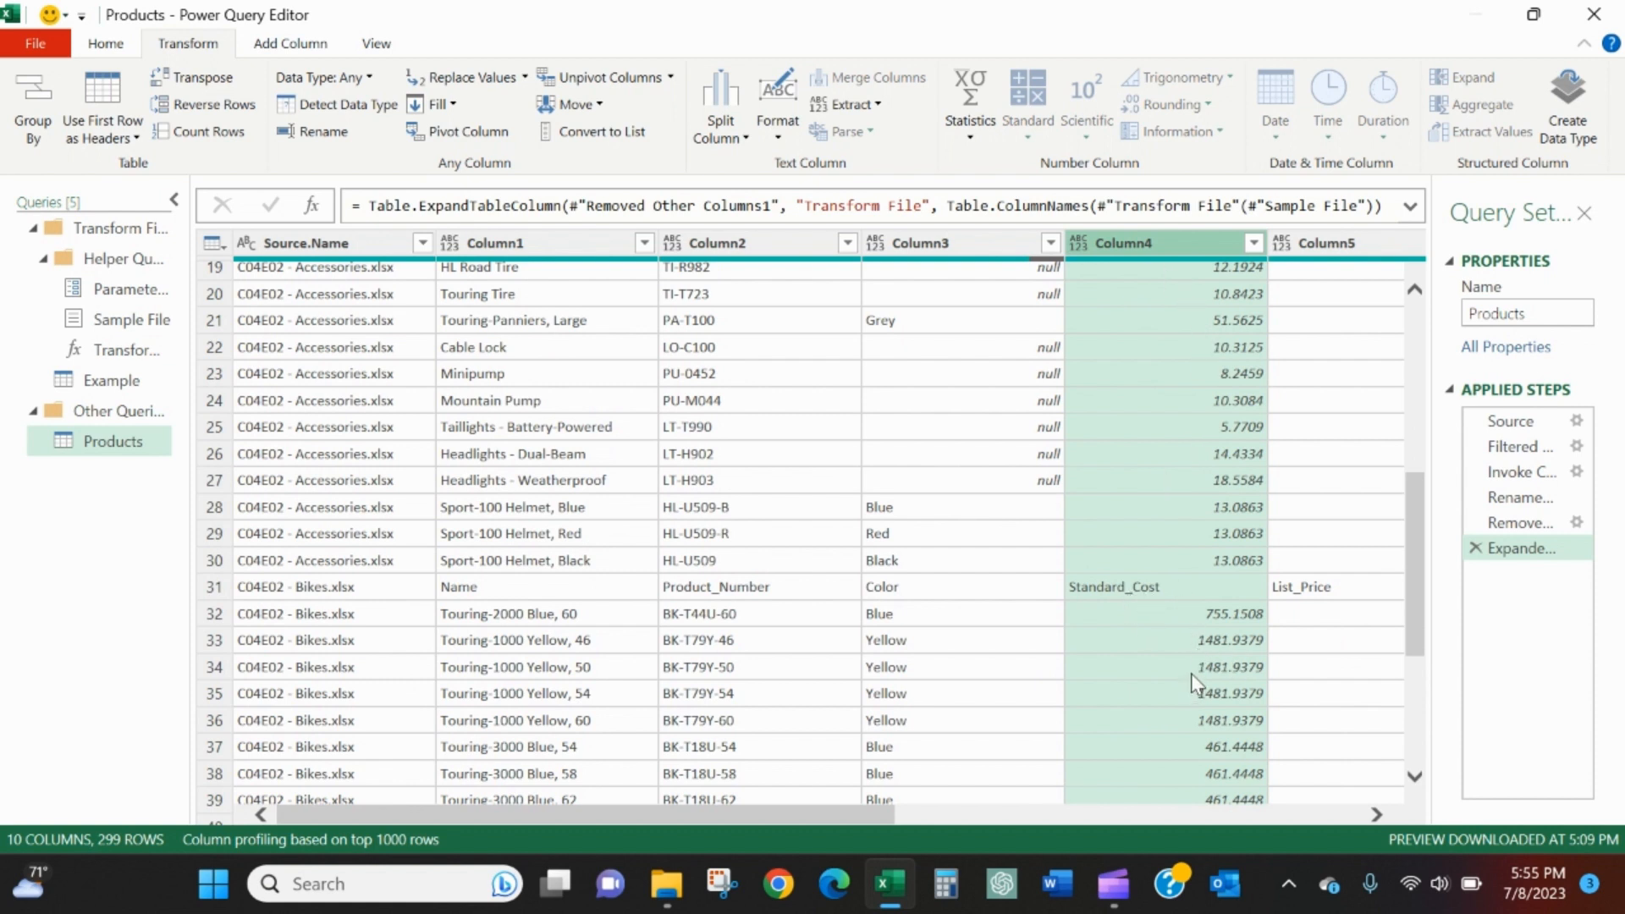
pyautogui.moveTo(1190, 666)
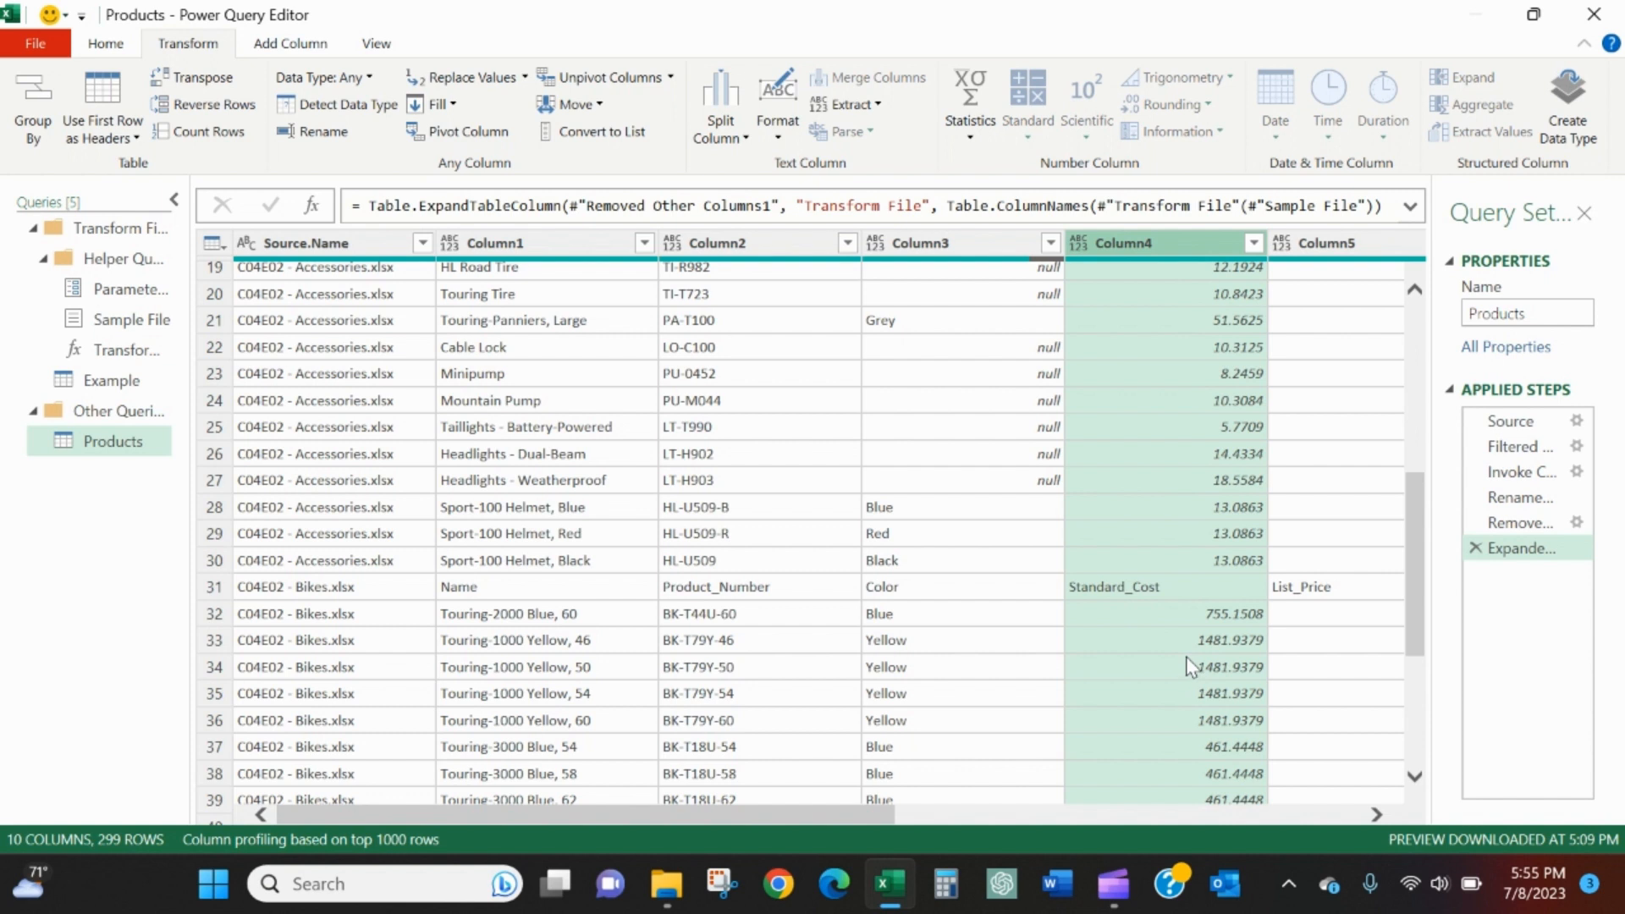
pyautogui.scroll(3)
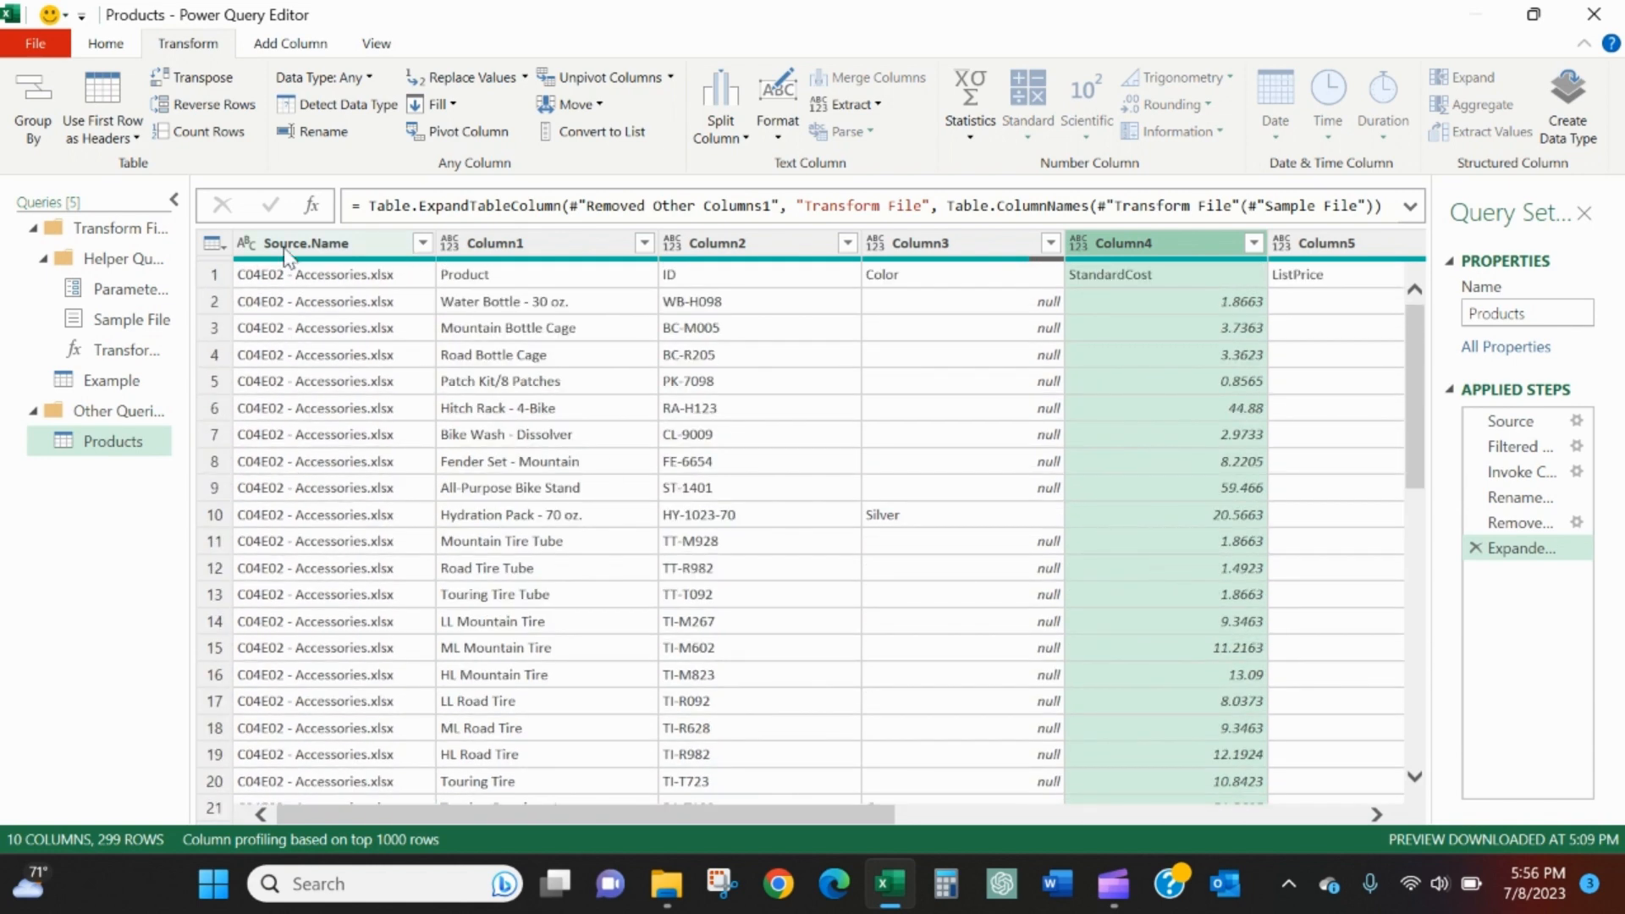
pyautogui.moveTo(215, 244)
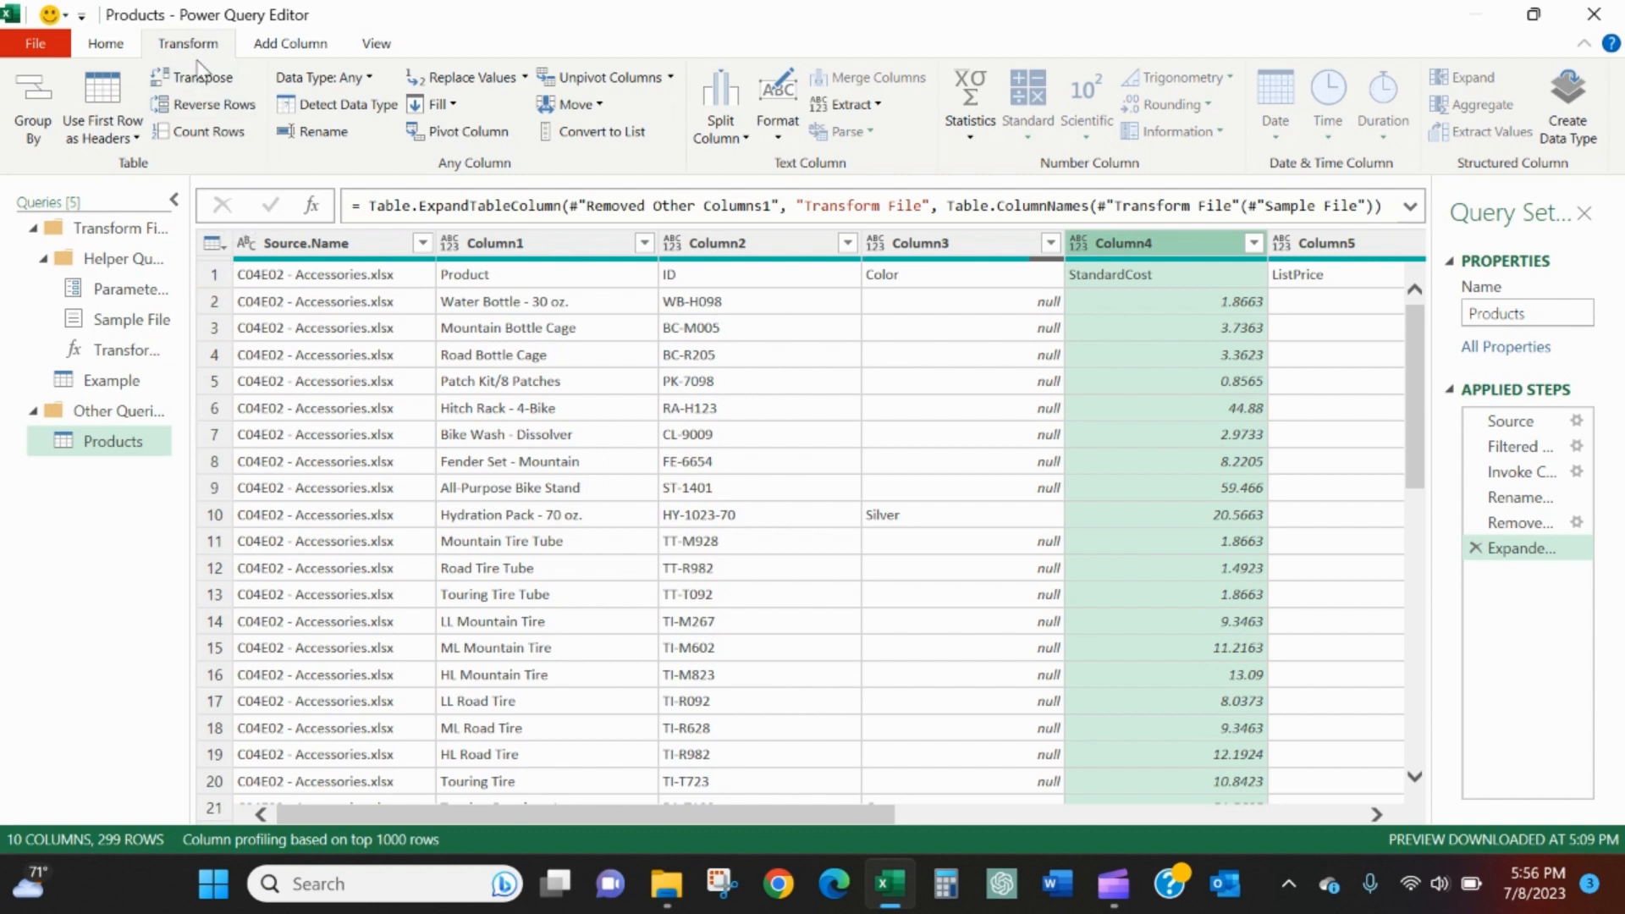
# - Promote the first row to headers, scroll through Products' embedded header rows like Prod_cost, then select Example
pyautogui.click(127, 137)
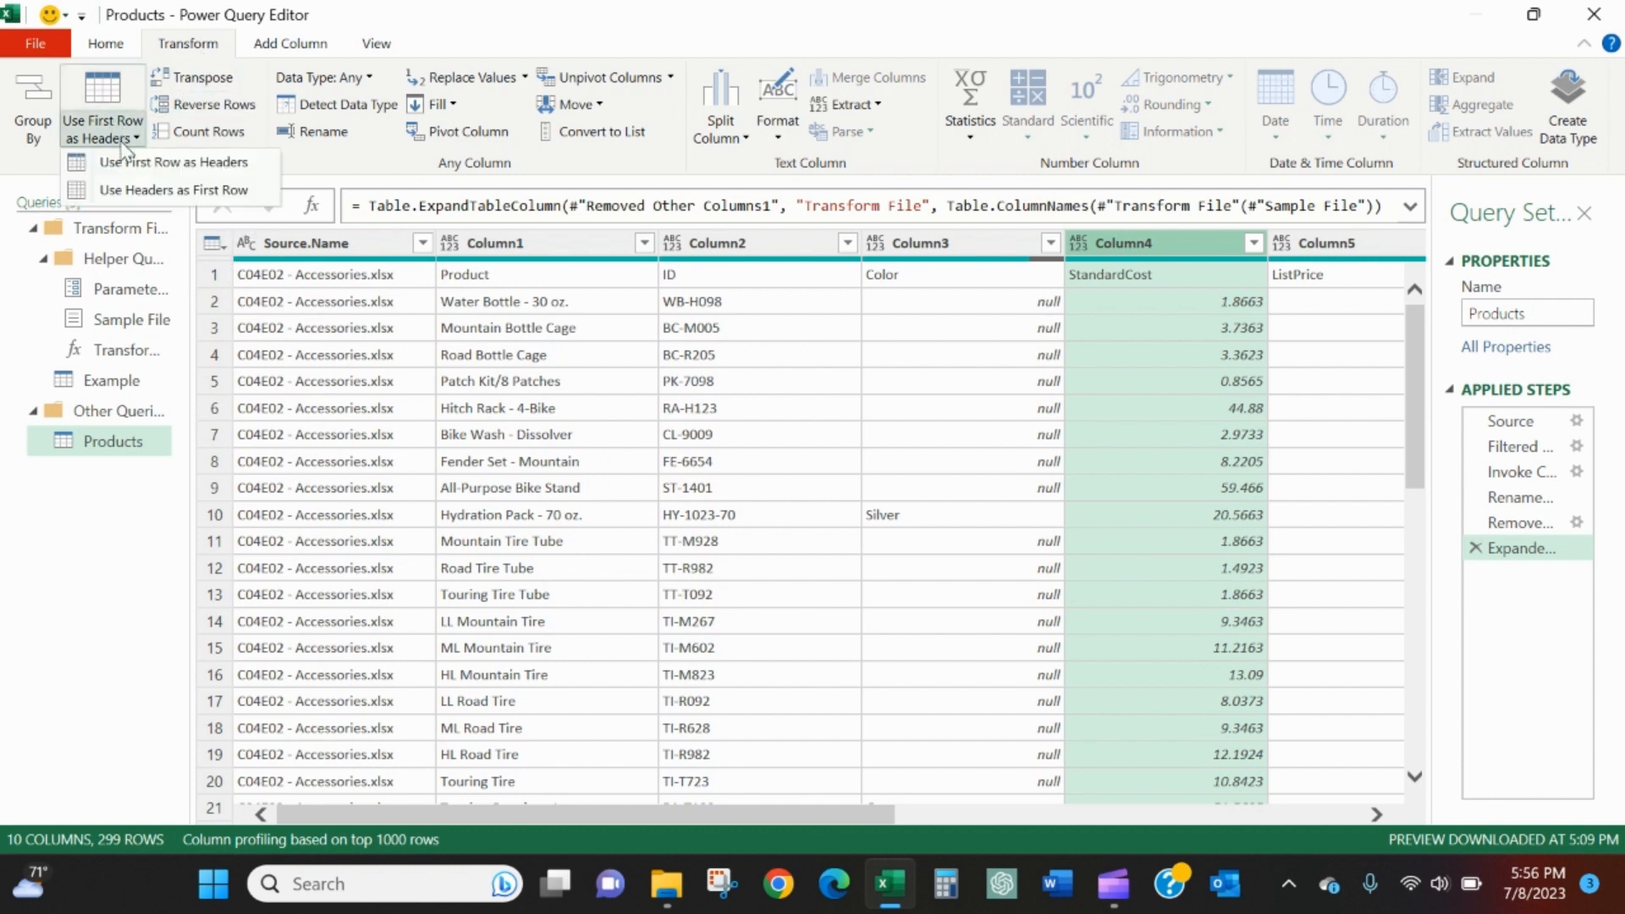
pyautogui.click(173, 163)
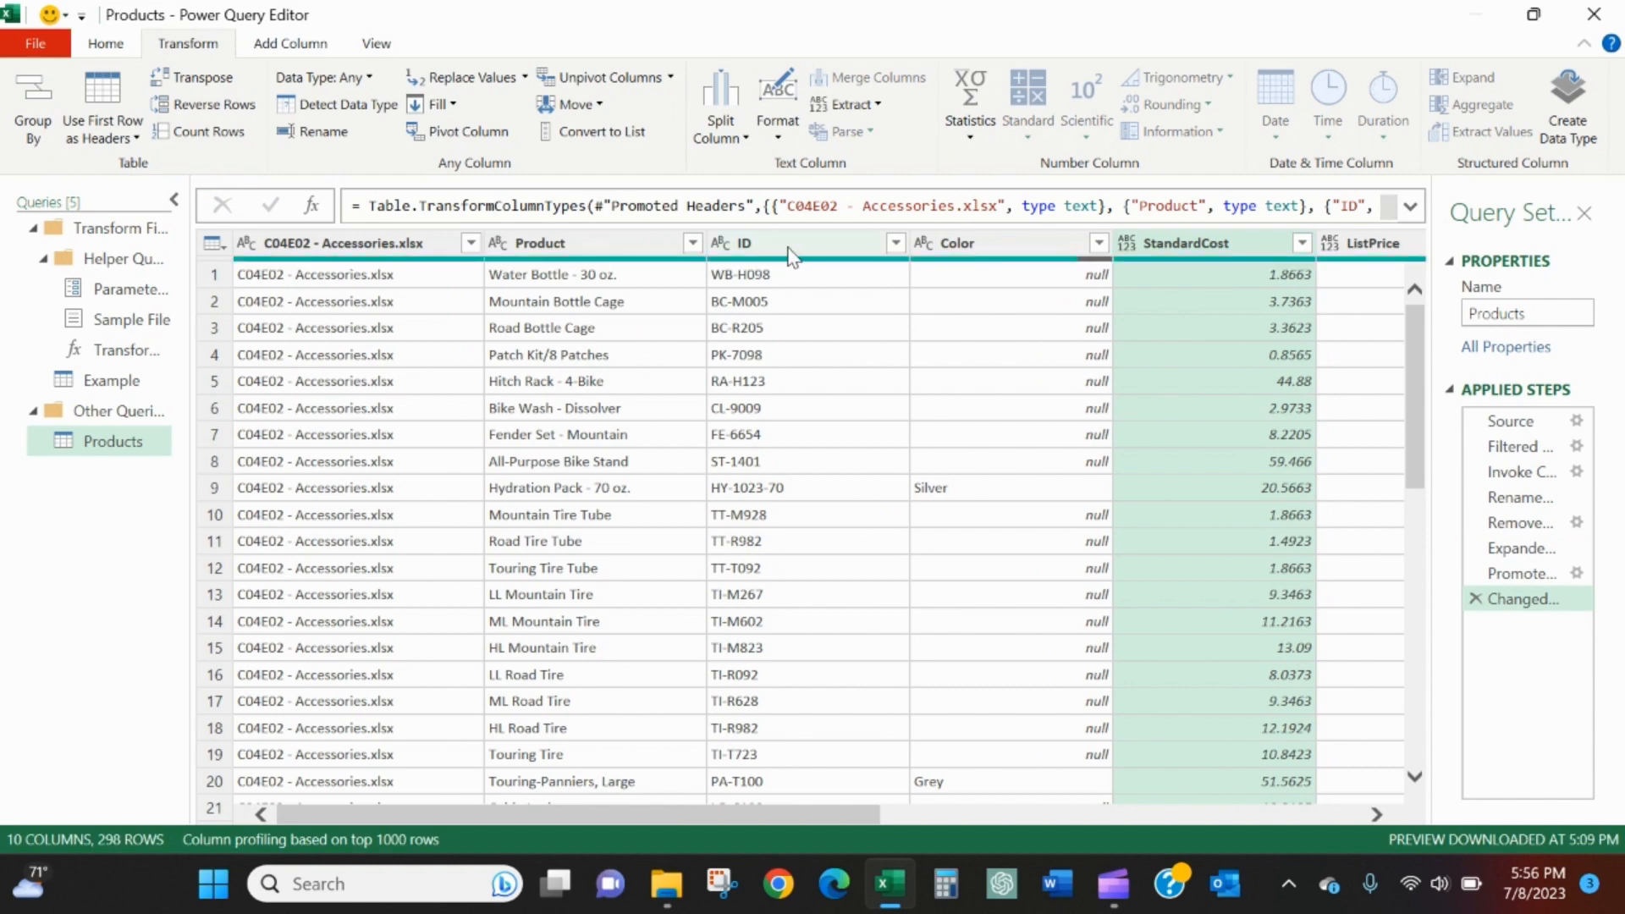
pyautogui.moveTo(1194, 250)
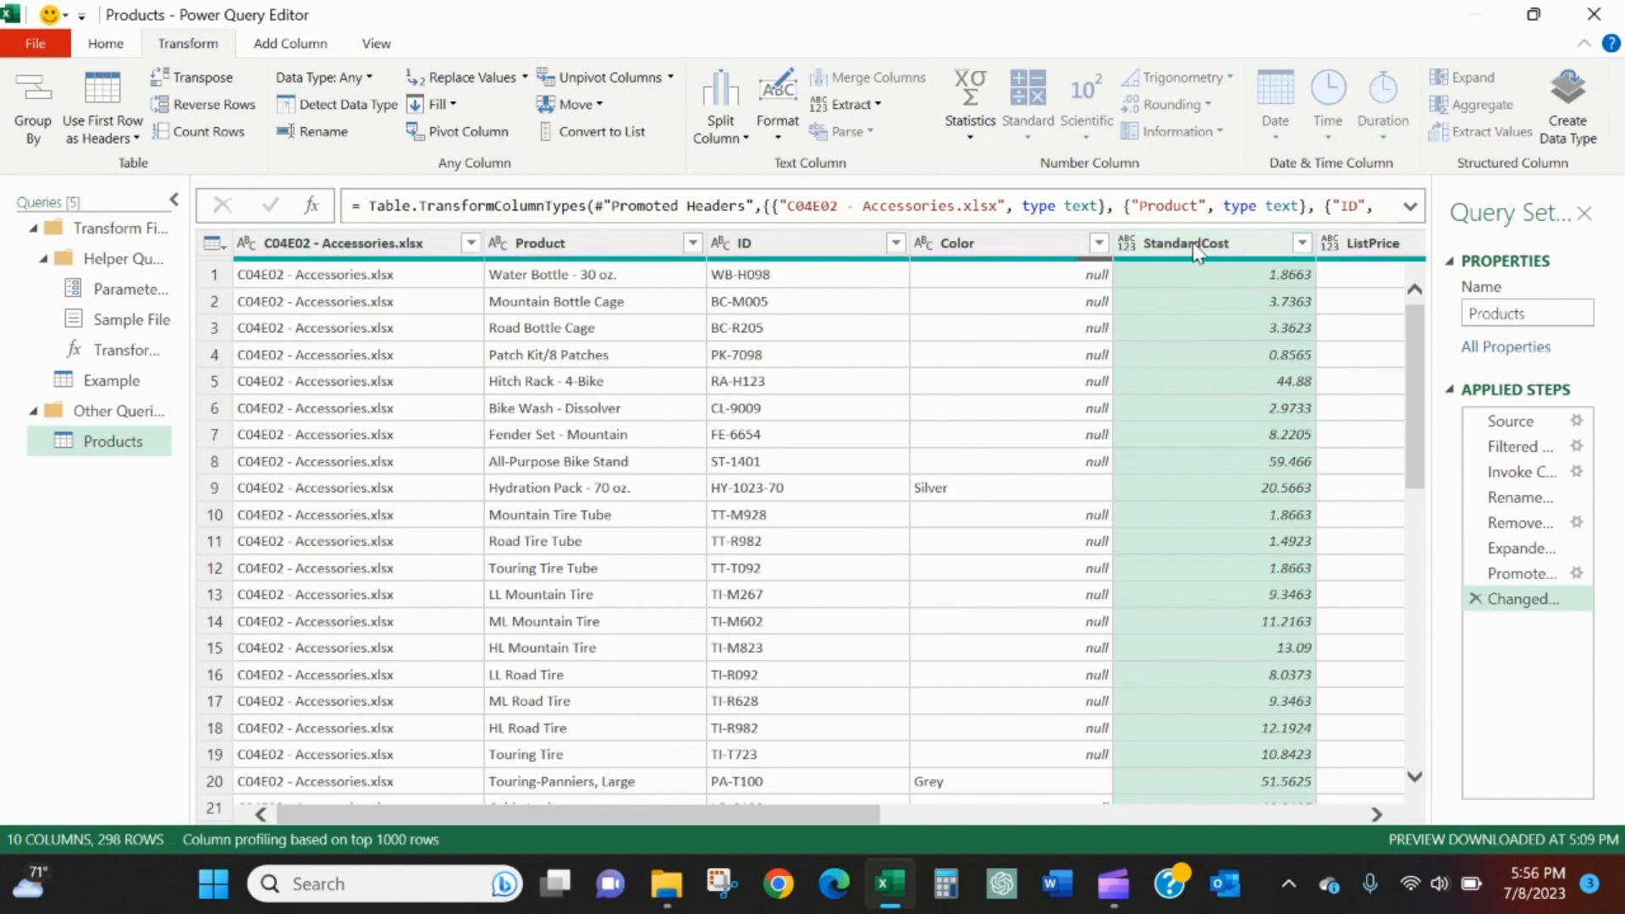
pyautogui.scroll(-3)
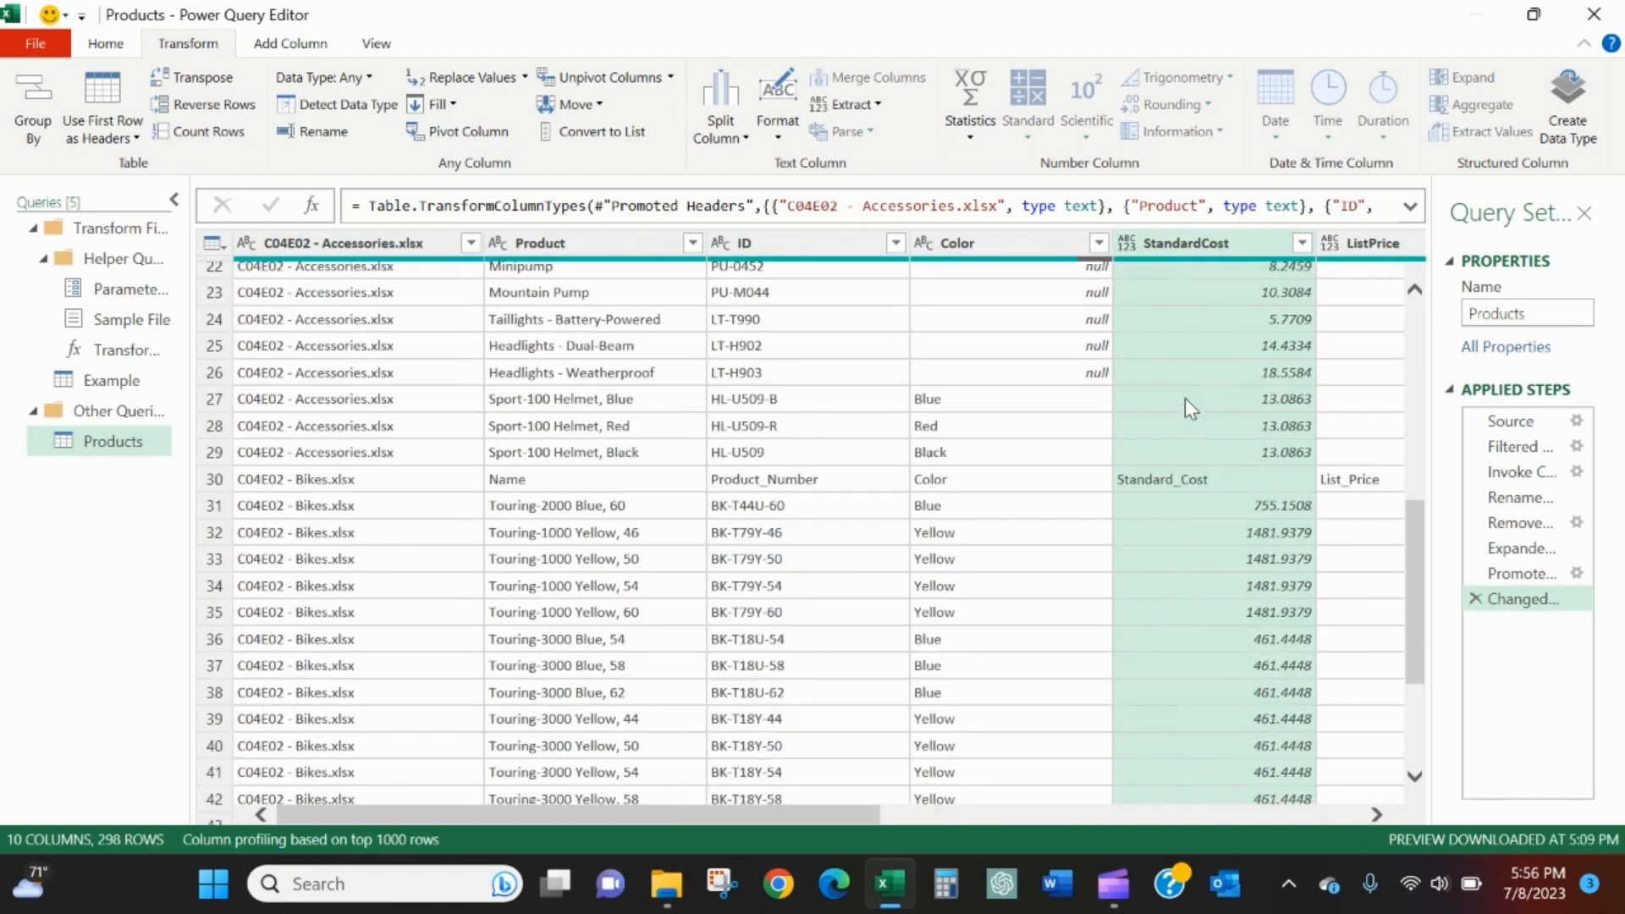
pyautogui.moveTo(352, 484)
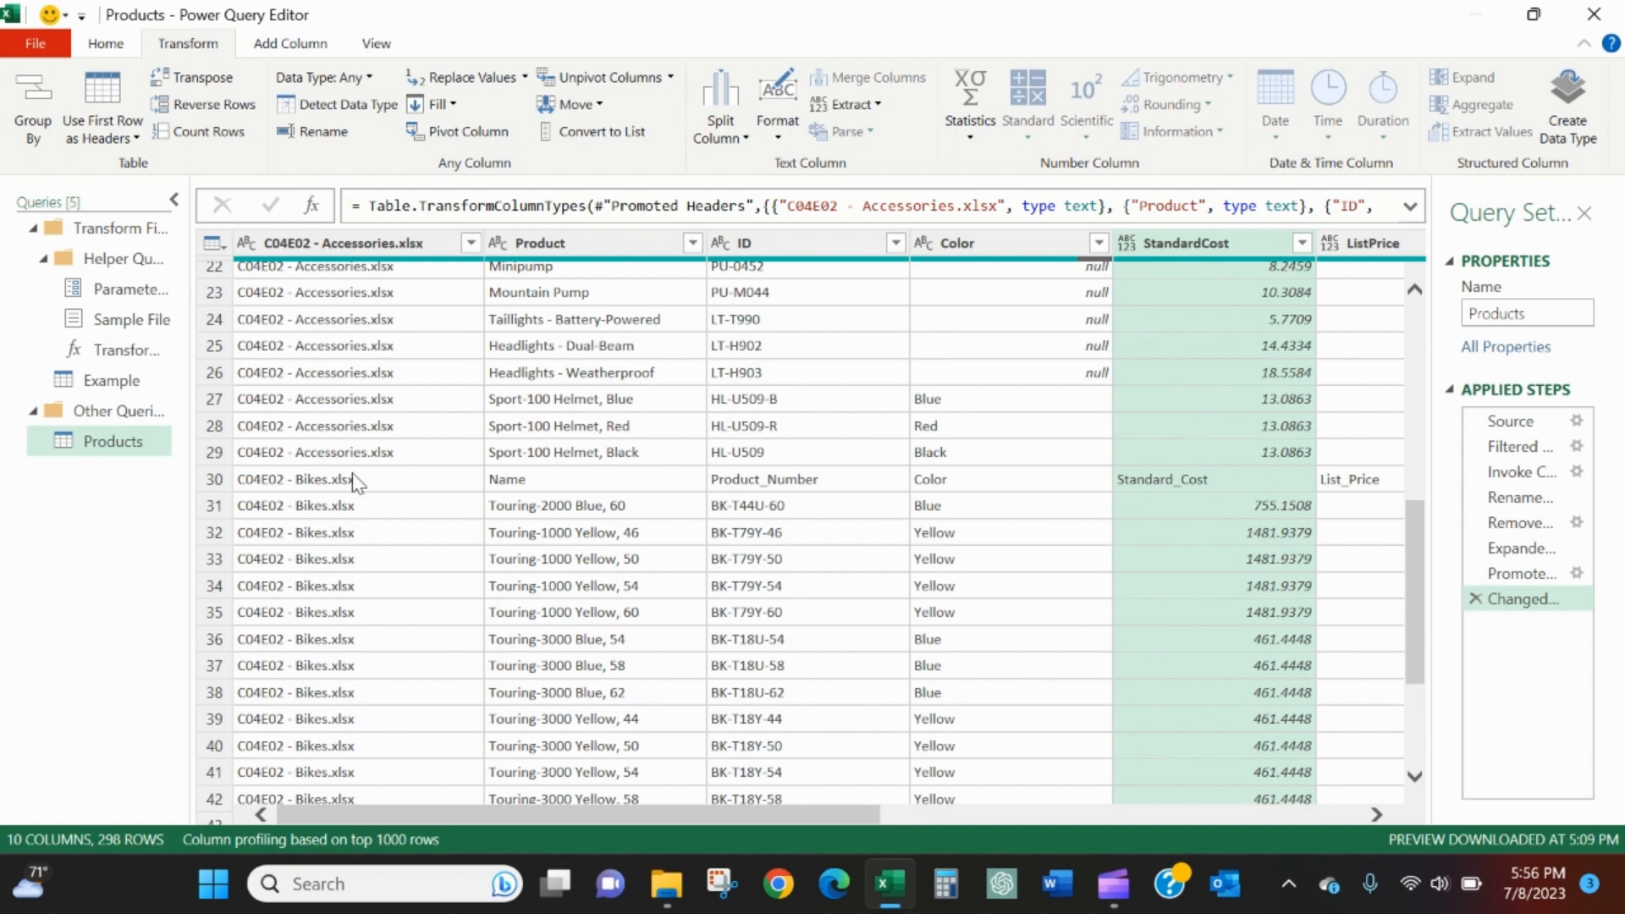
pyautogui.moveTo(760, 491)
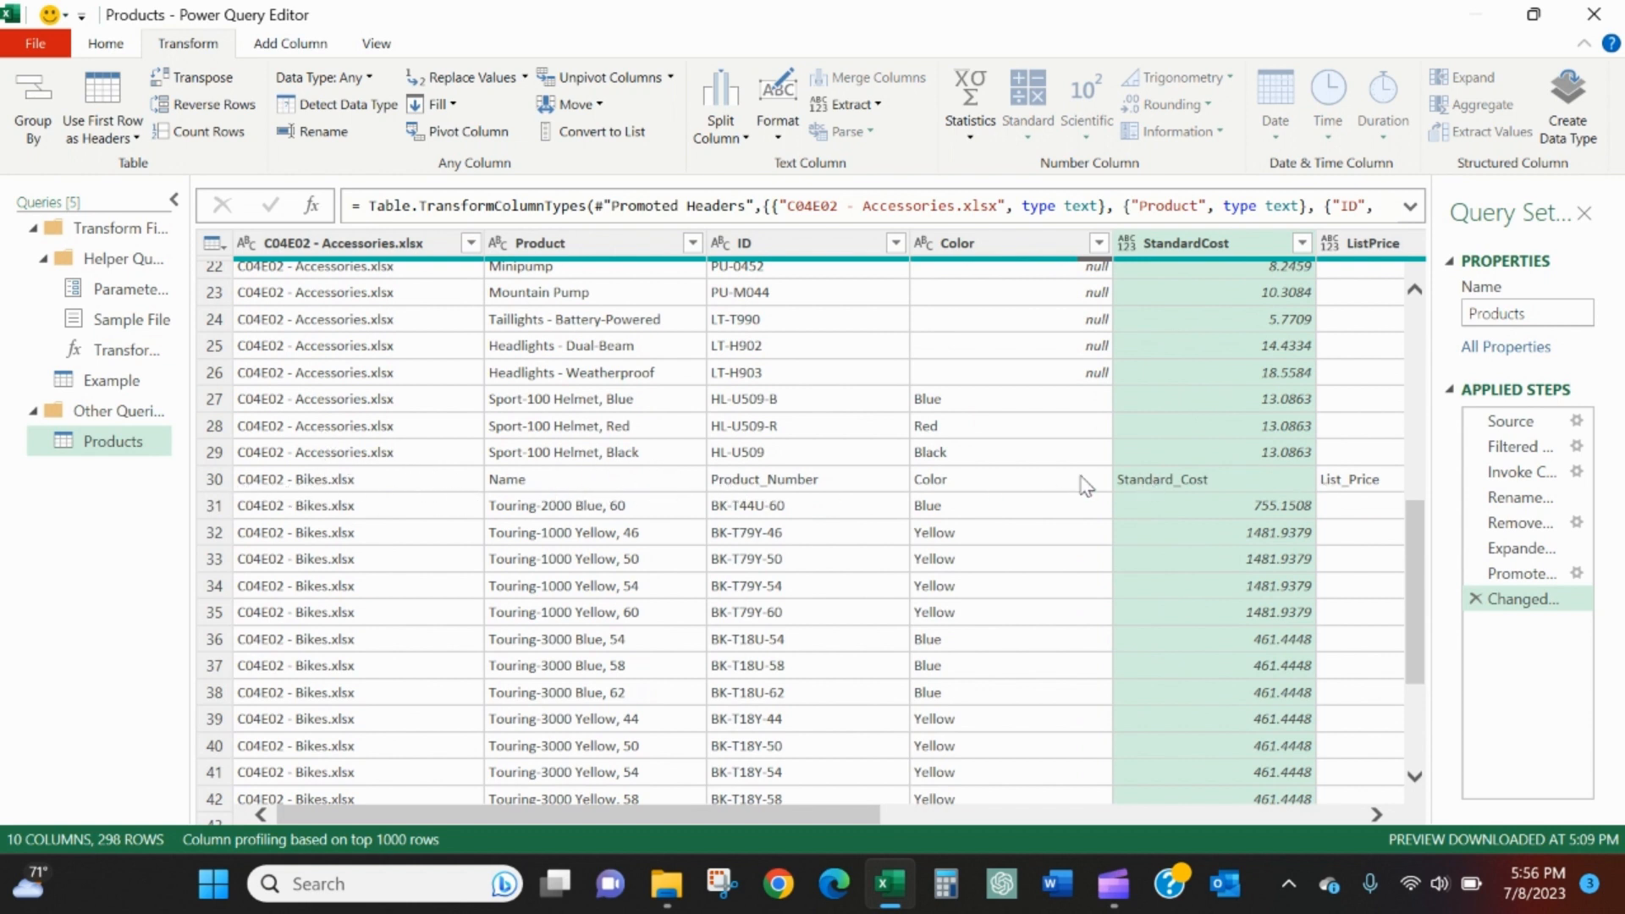
pyautogui.moveTo(1249, 560)
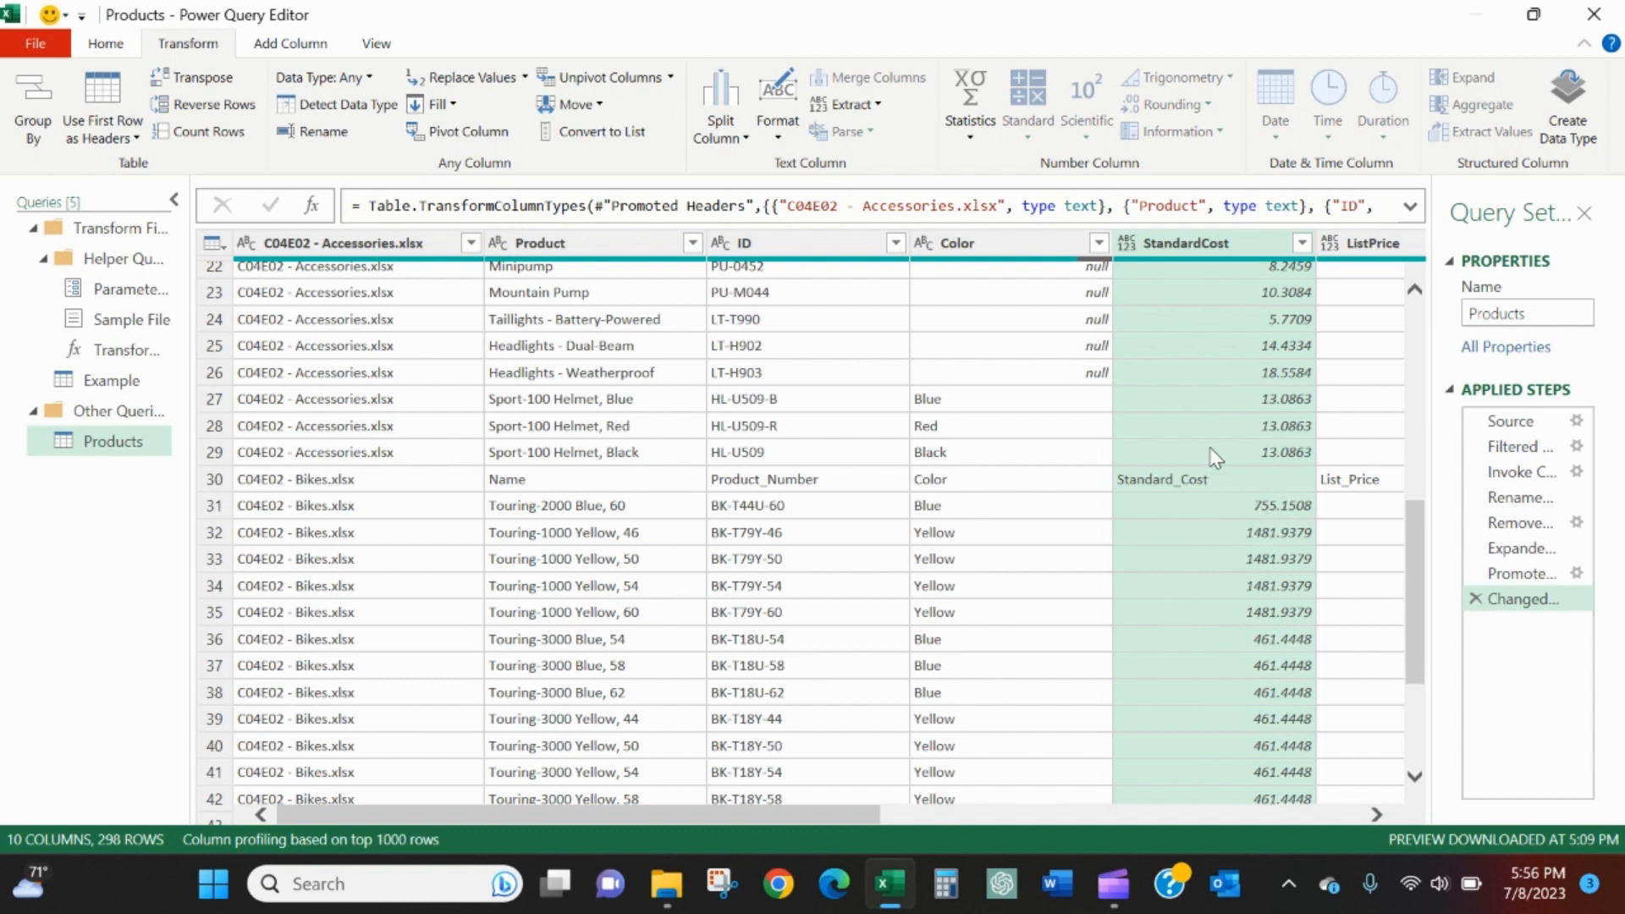
pyautogui.moveTo(918, 533)
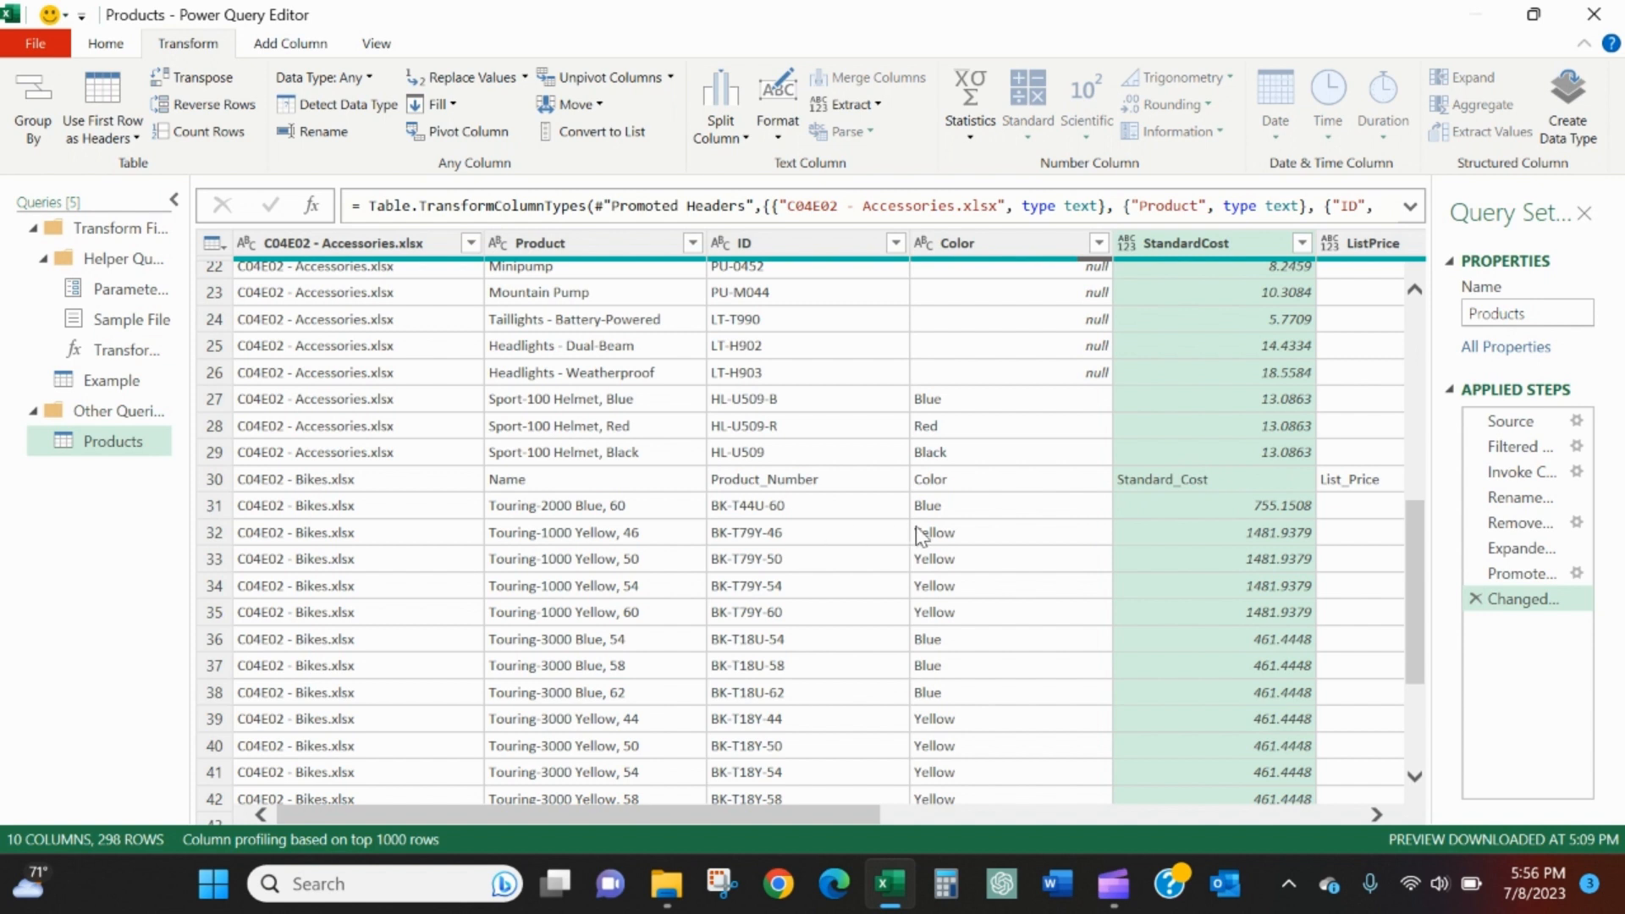
pyautogui.moveTo(359, 499)
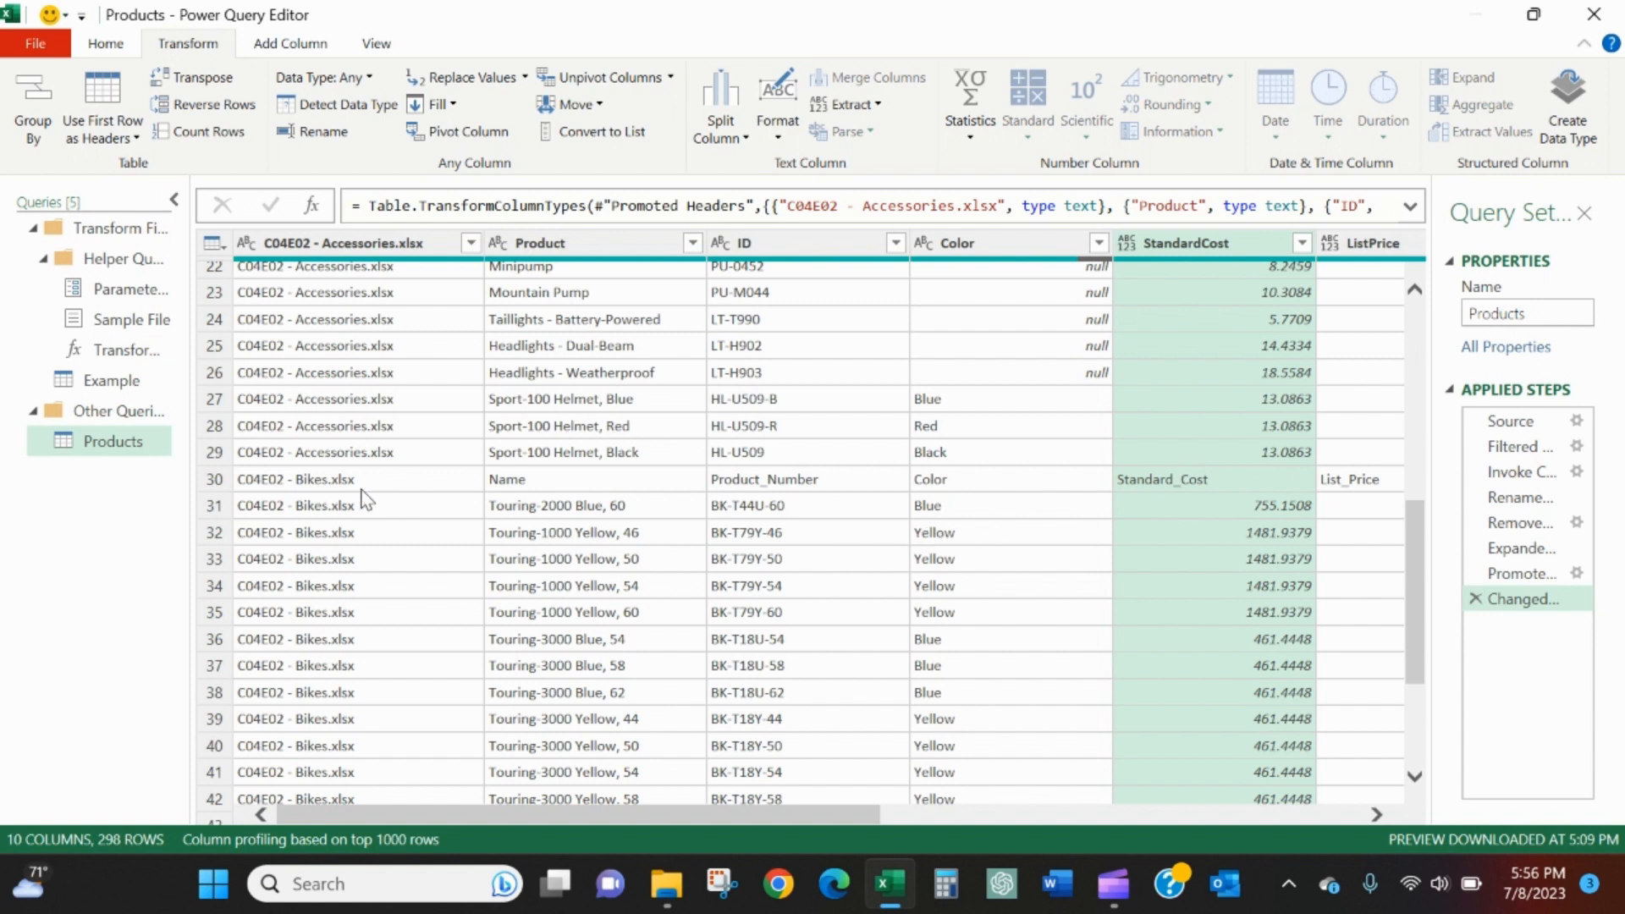
pyautogui.moveTo(402, 490)
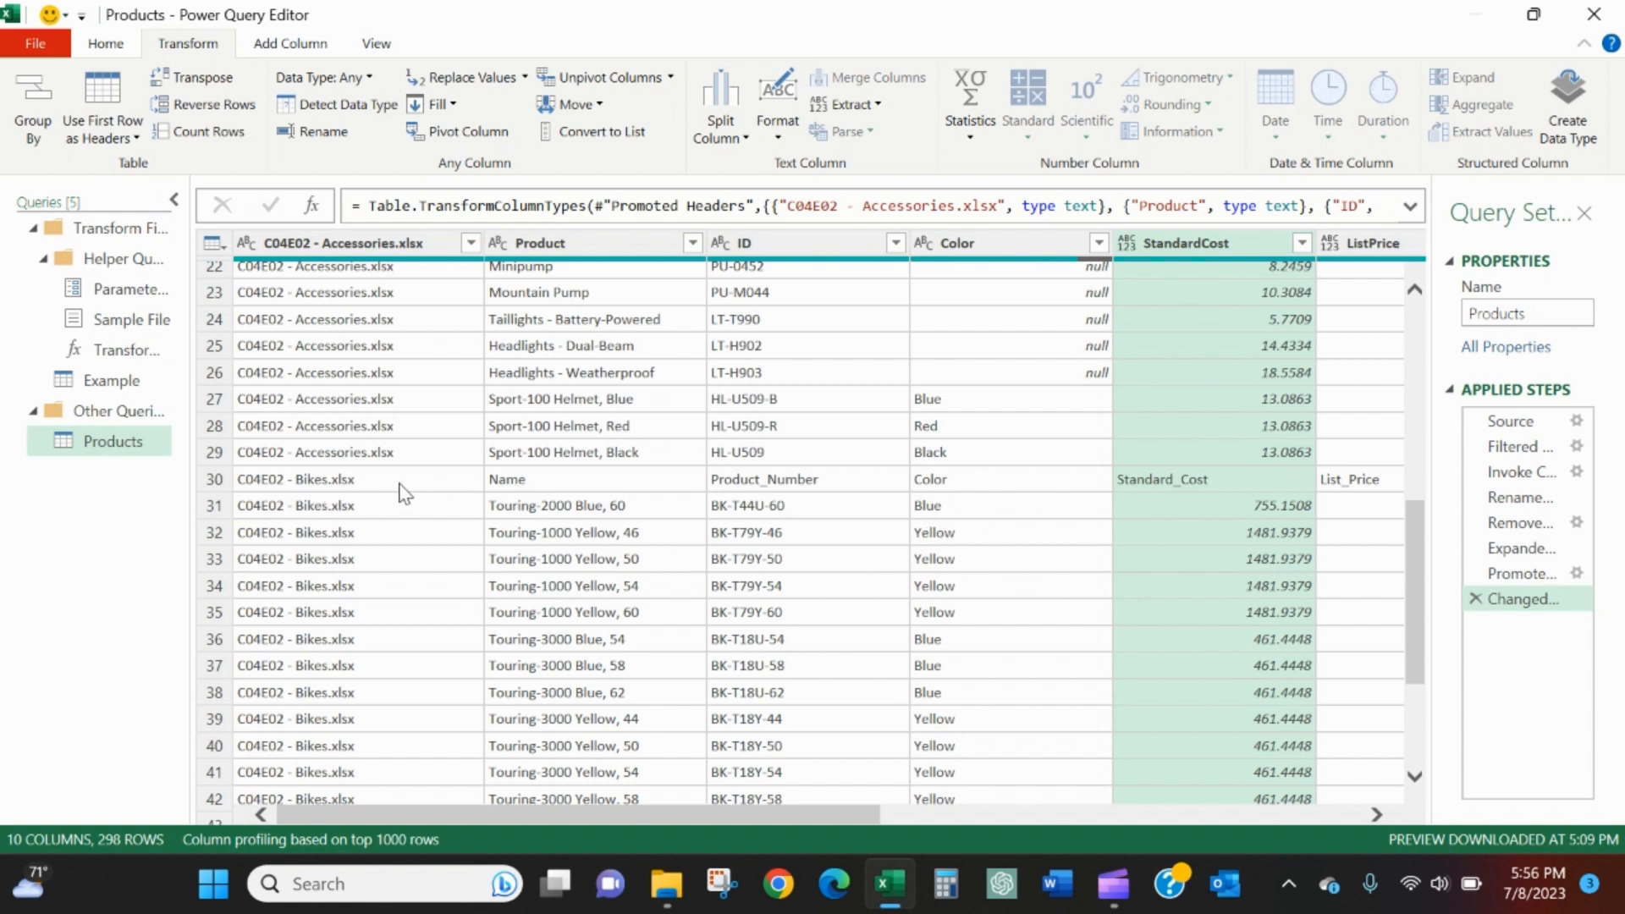
pyautogui.moveTo(555, 487)
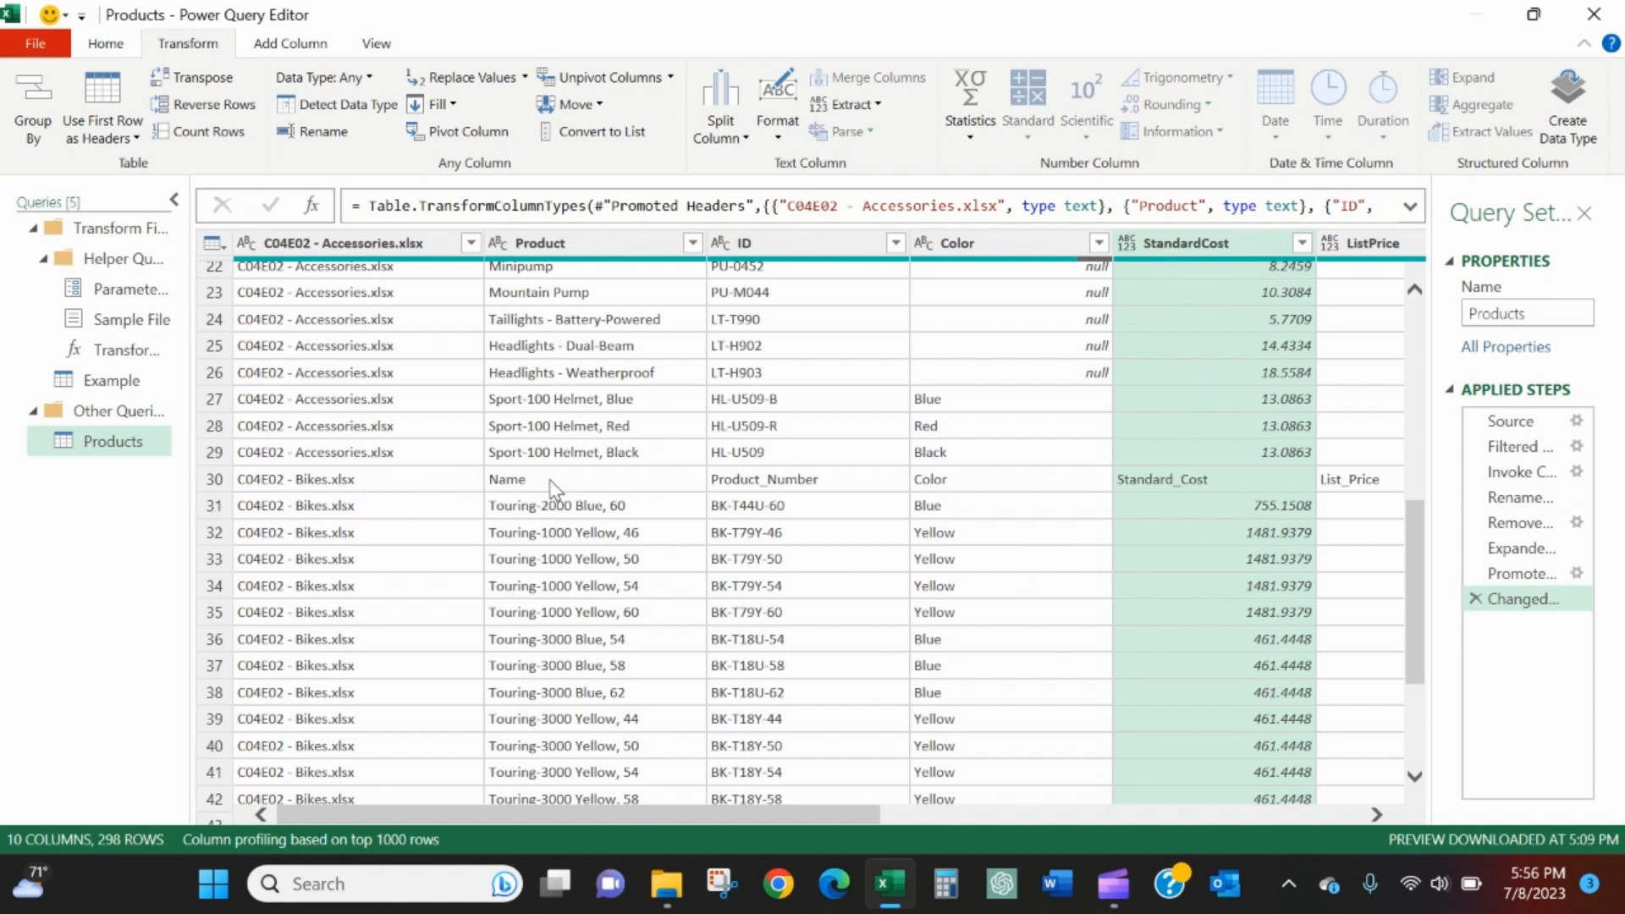
pyautogui.scroll(-3)
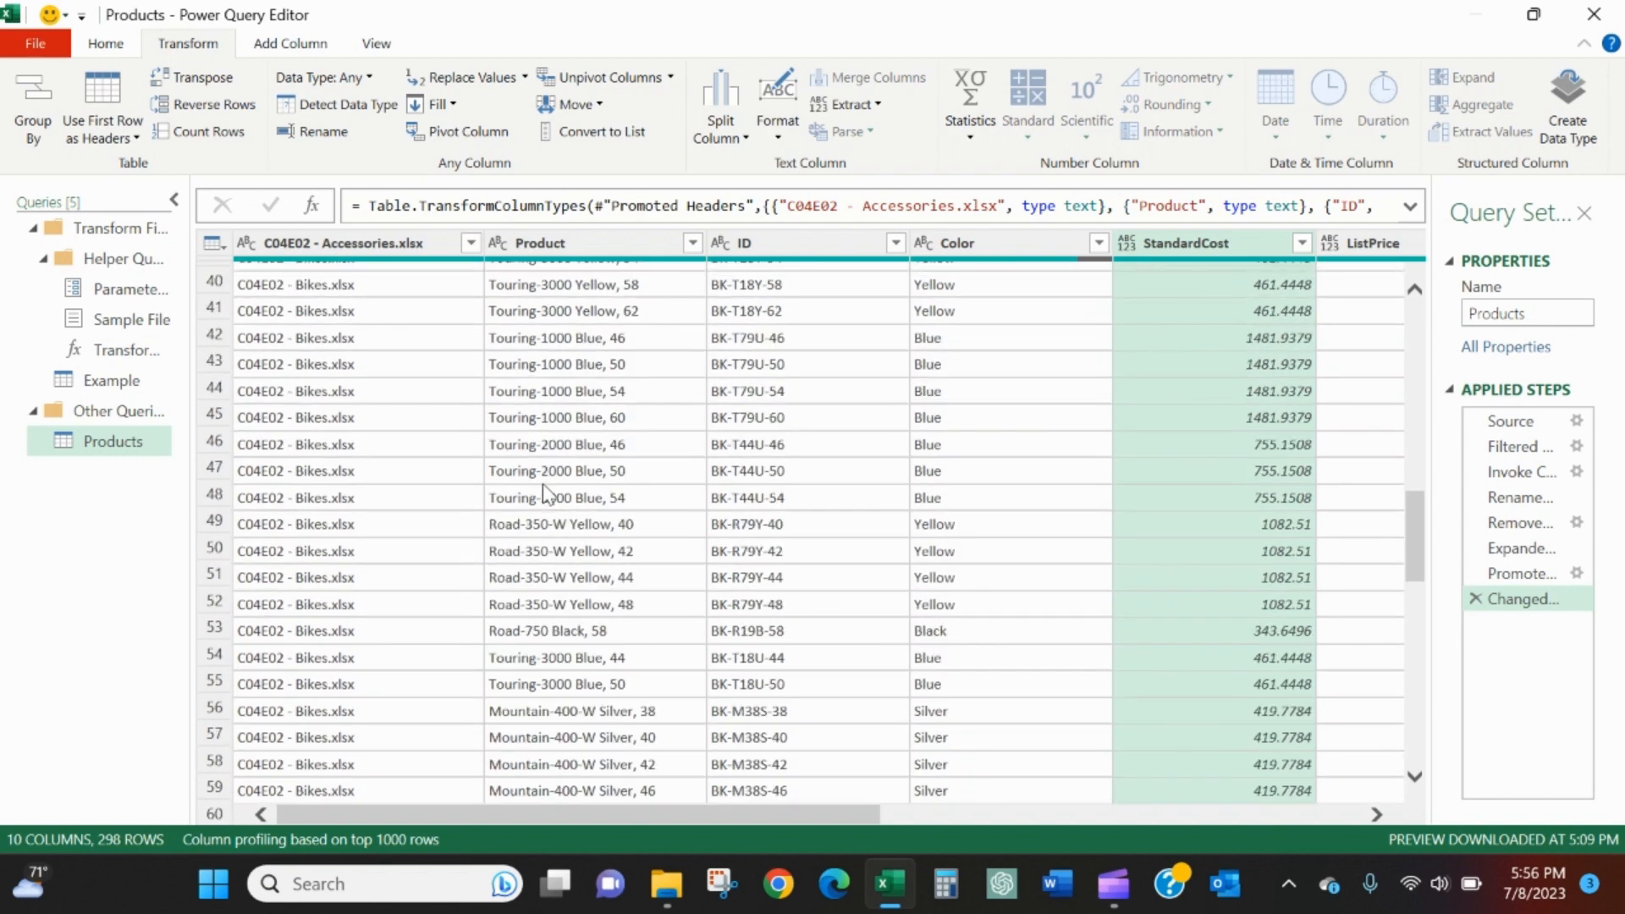
pyautogui.scroll(-3)
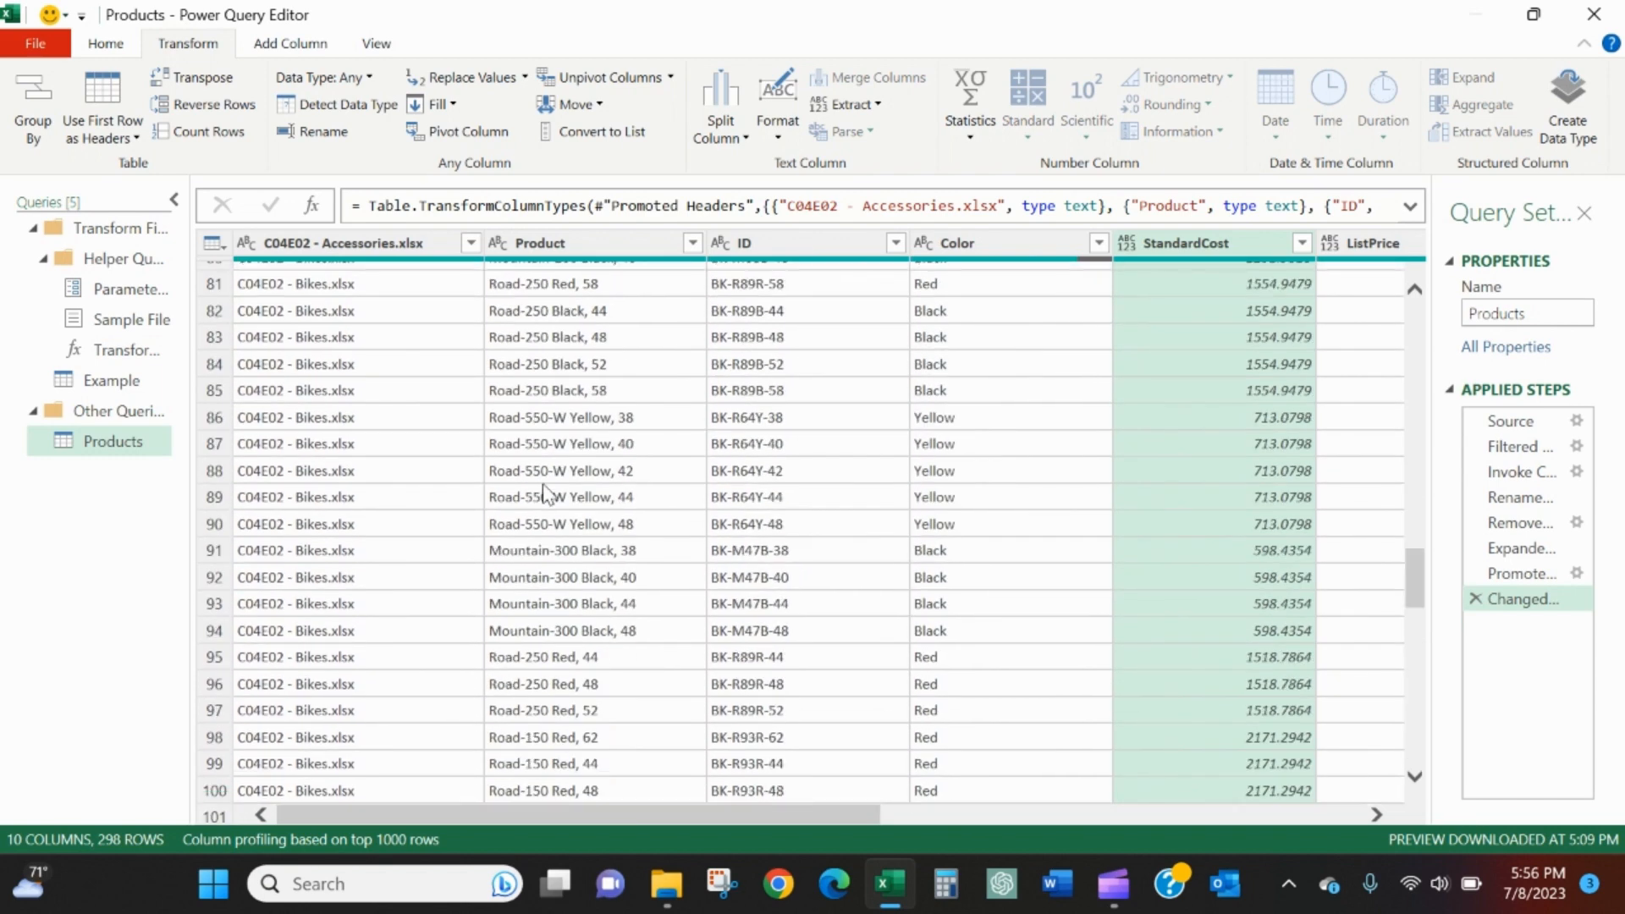
pyautogui.scroll(-3)
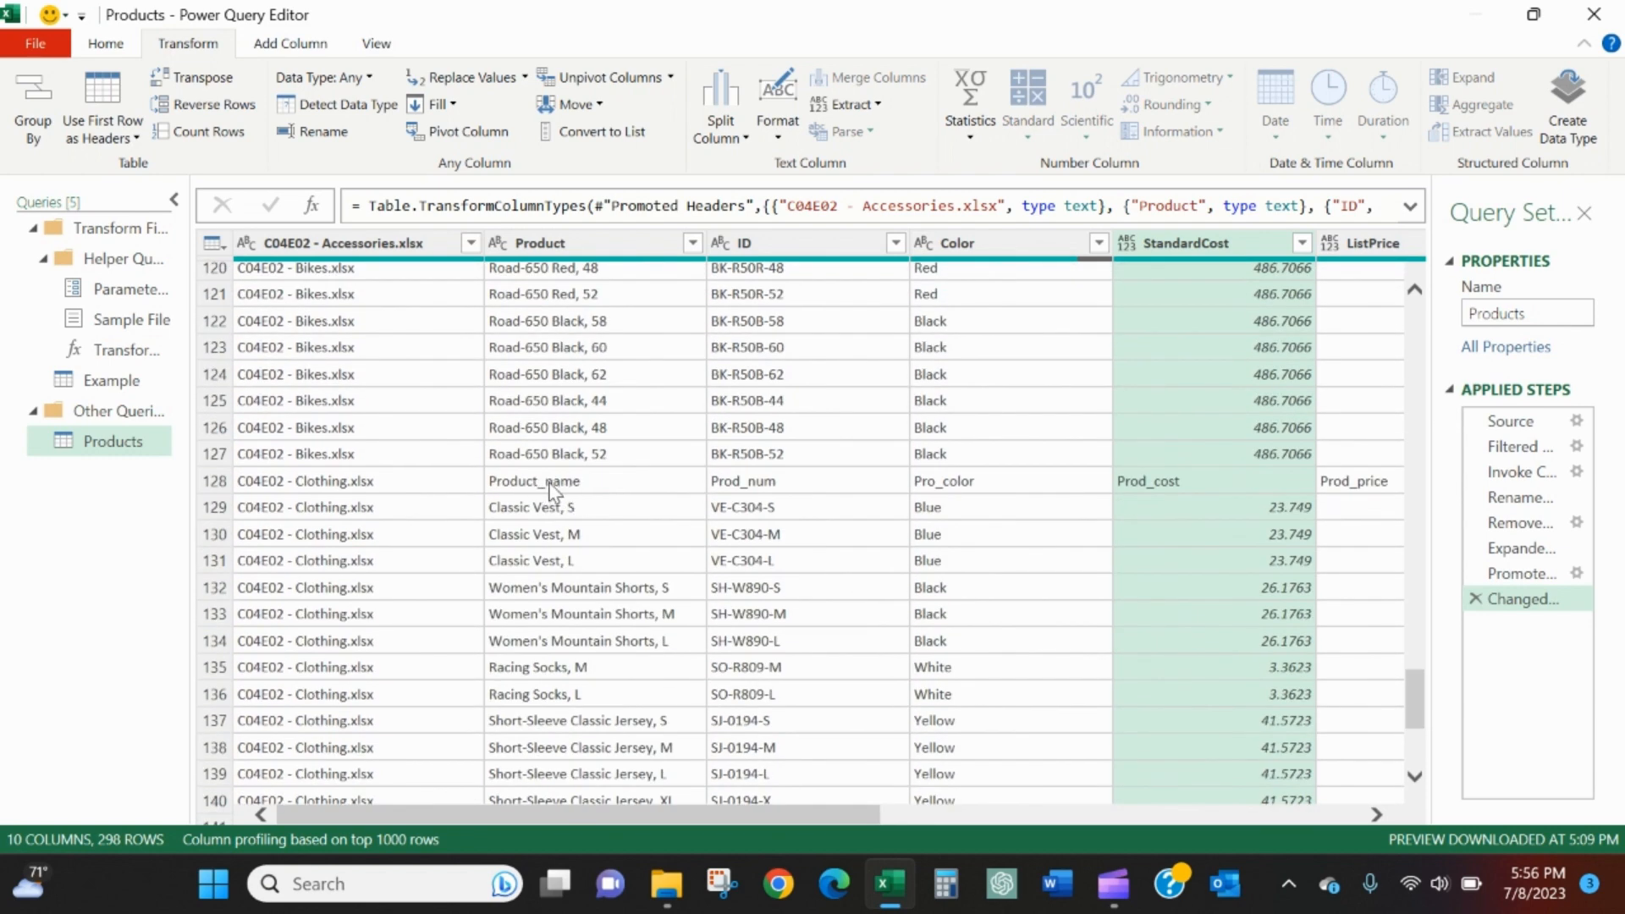
pyautogui.moveTo(549, 349)
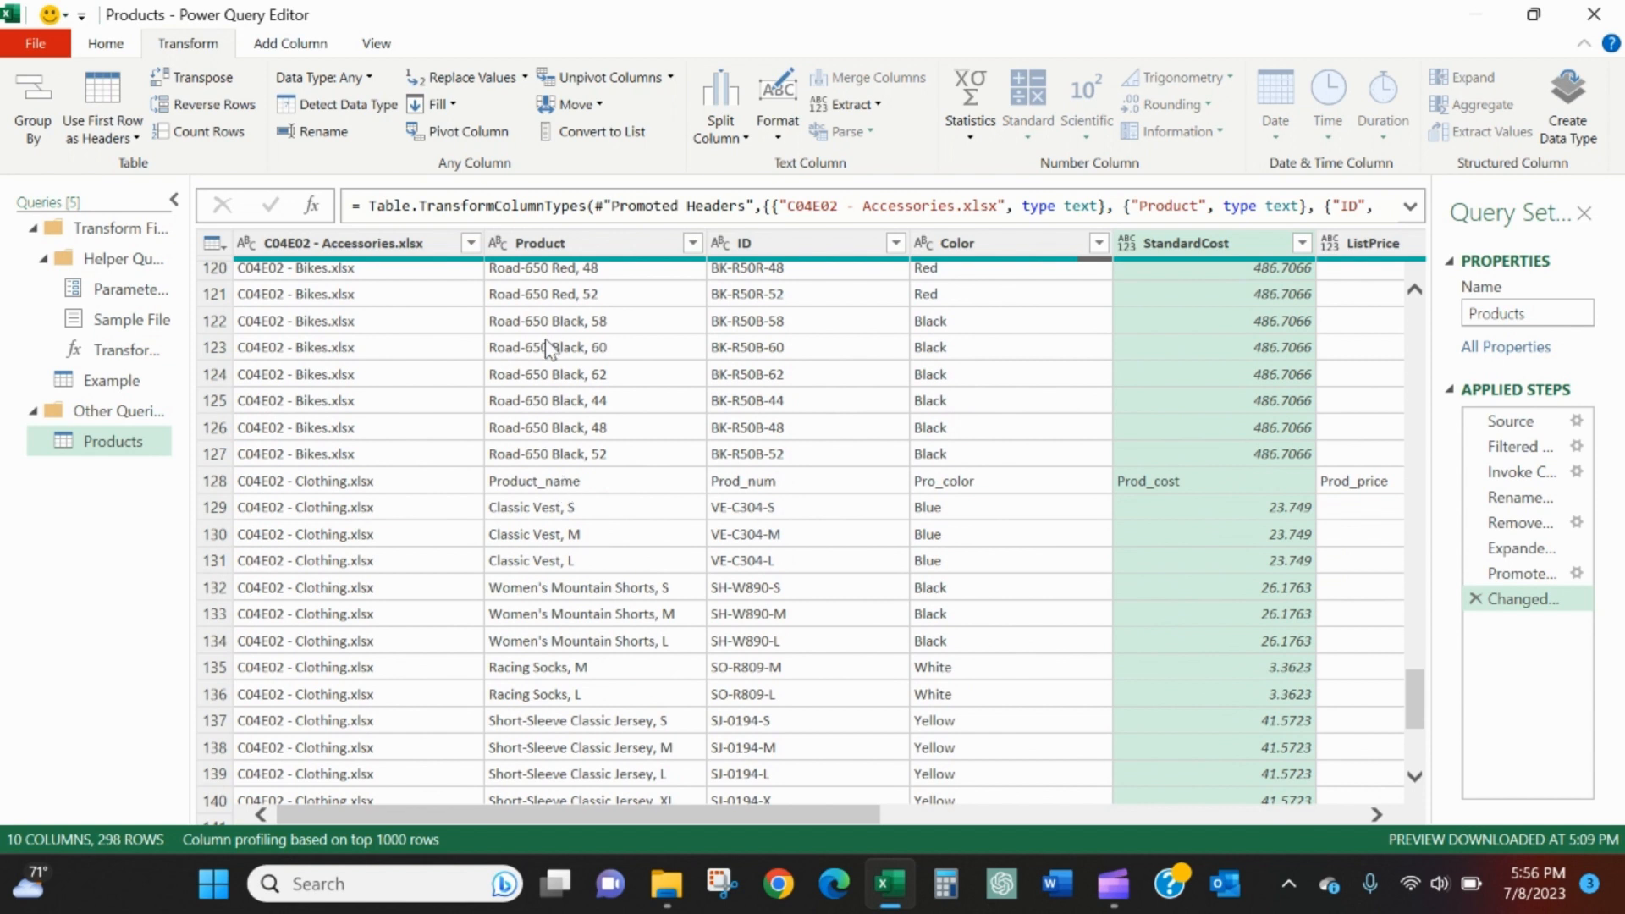
pyautogui.moveTo(555, 480)
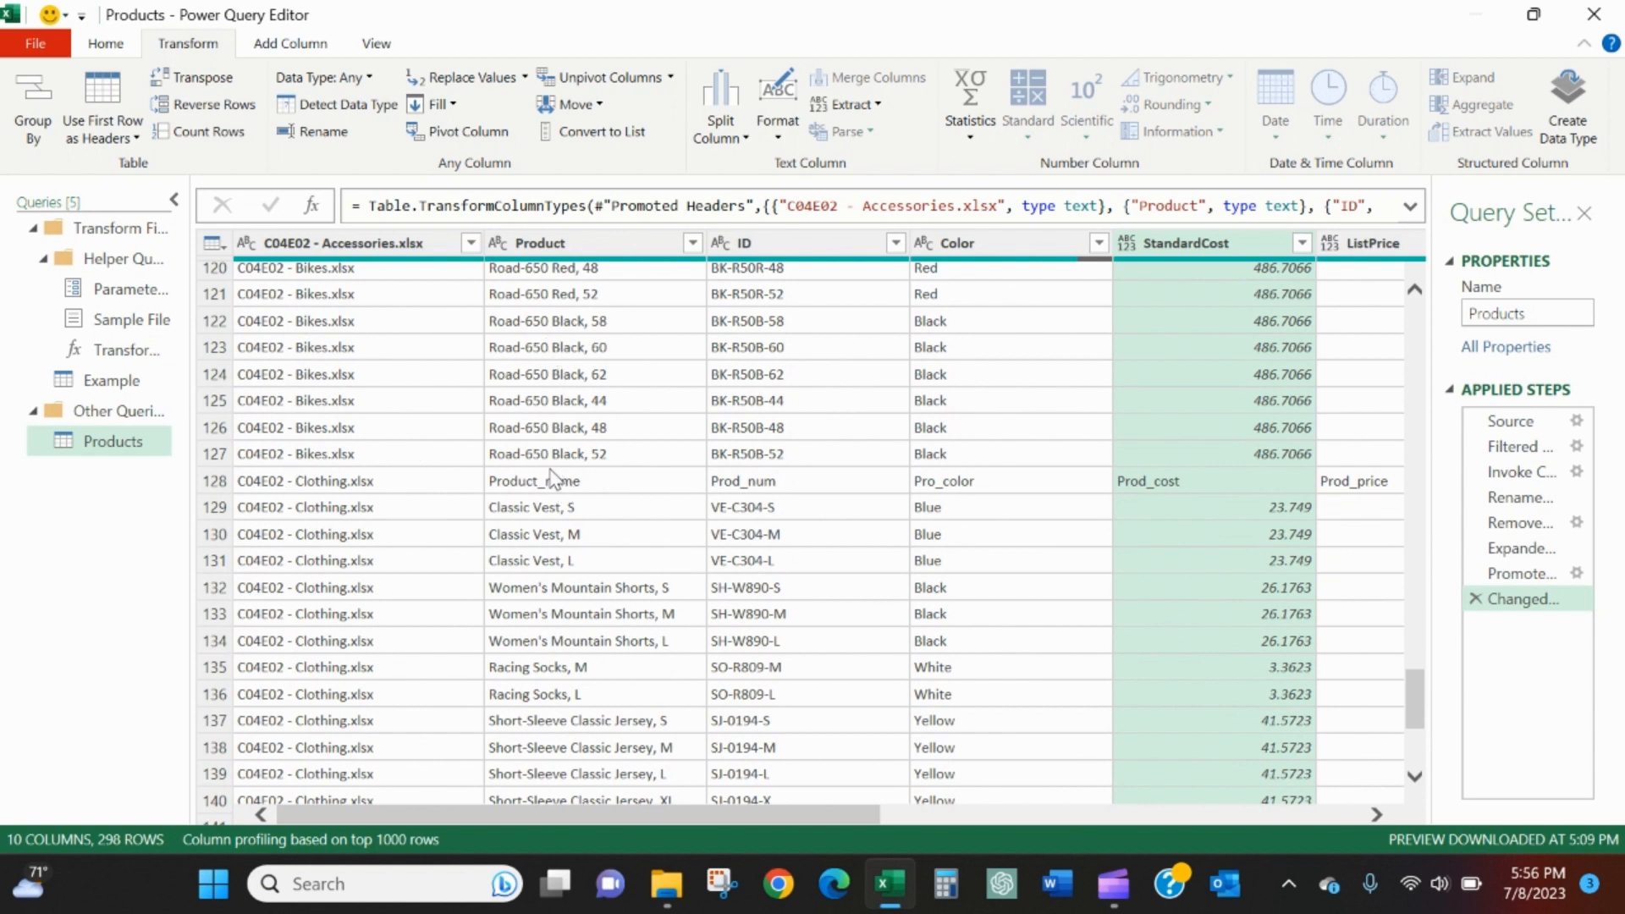
pyautogui.moveTo(579, 488)
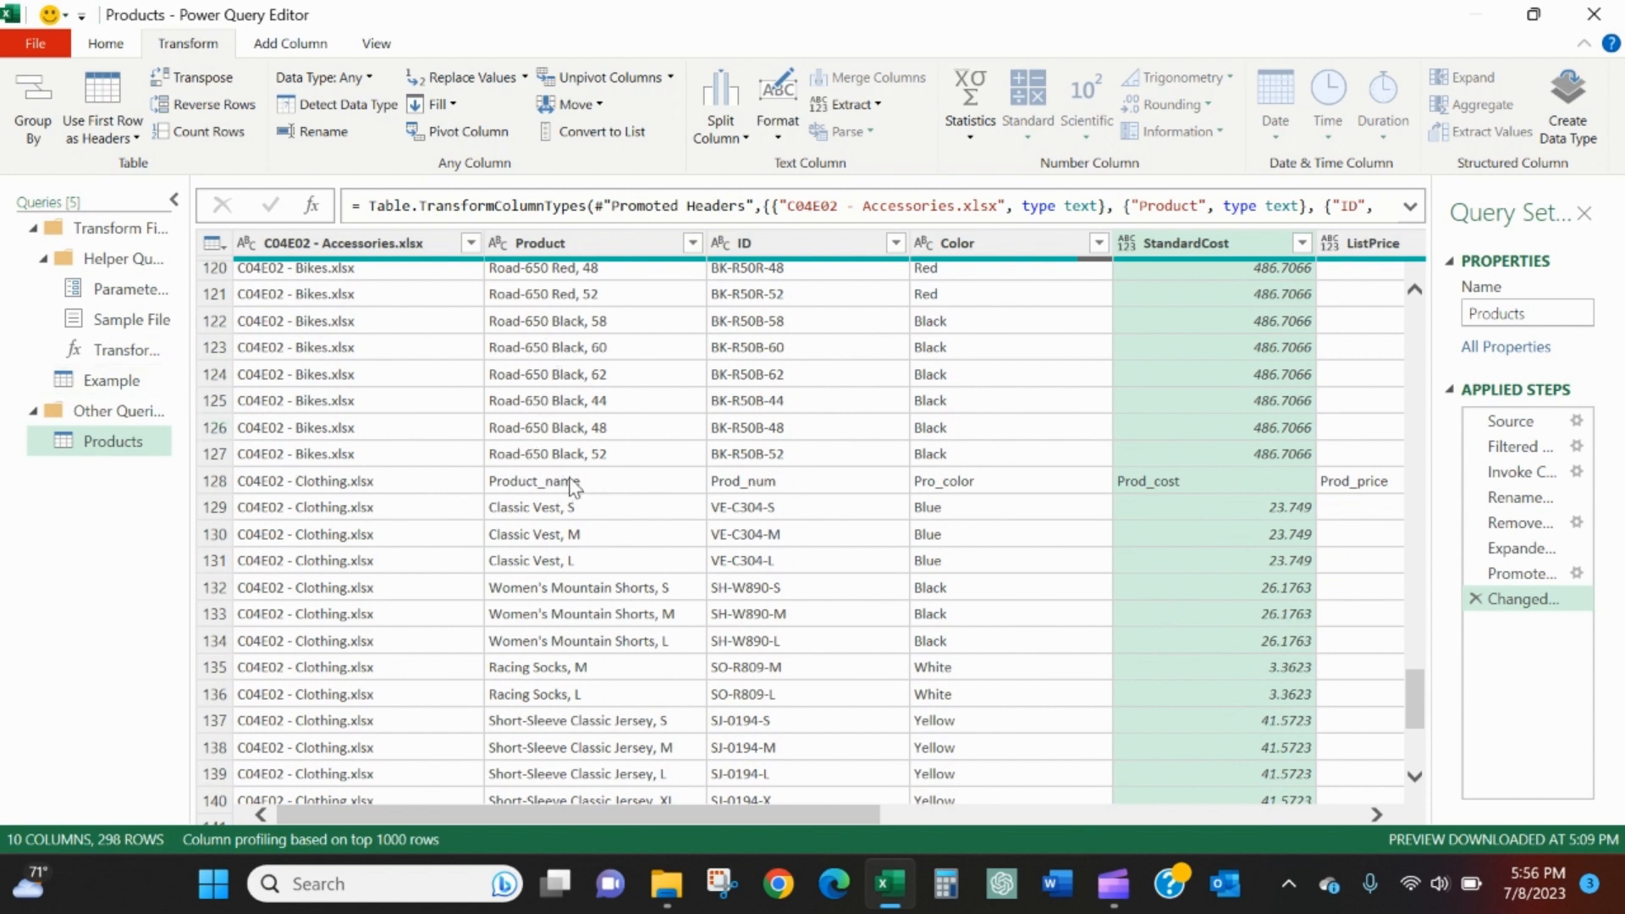
pyautogui.click(110, 379)
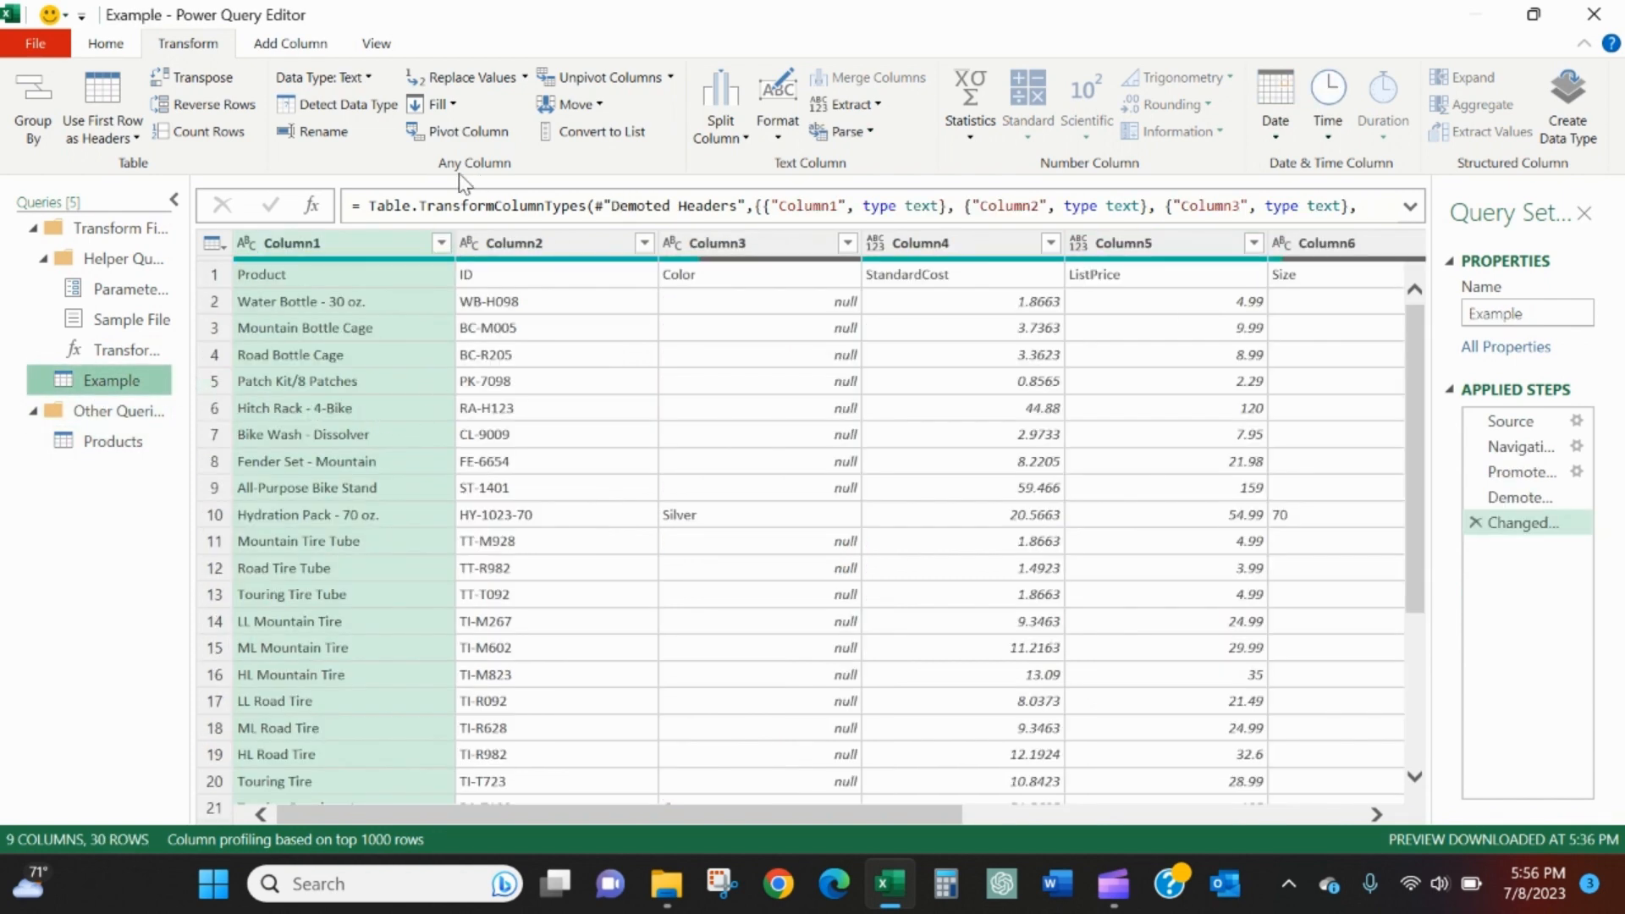
# - Add an Index column to Example numbered from 1
pyautogui.click(288, 44)
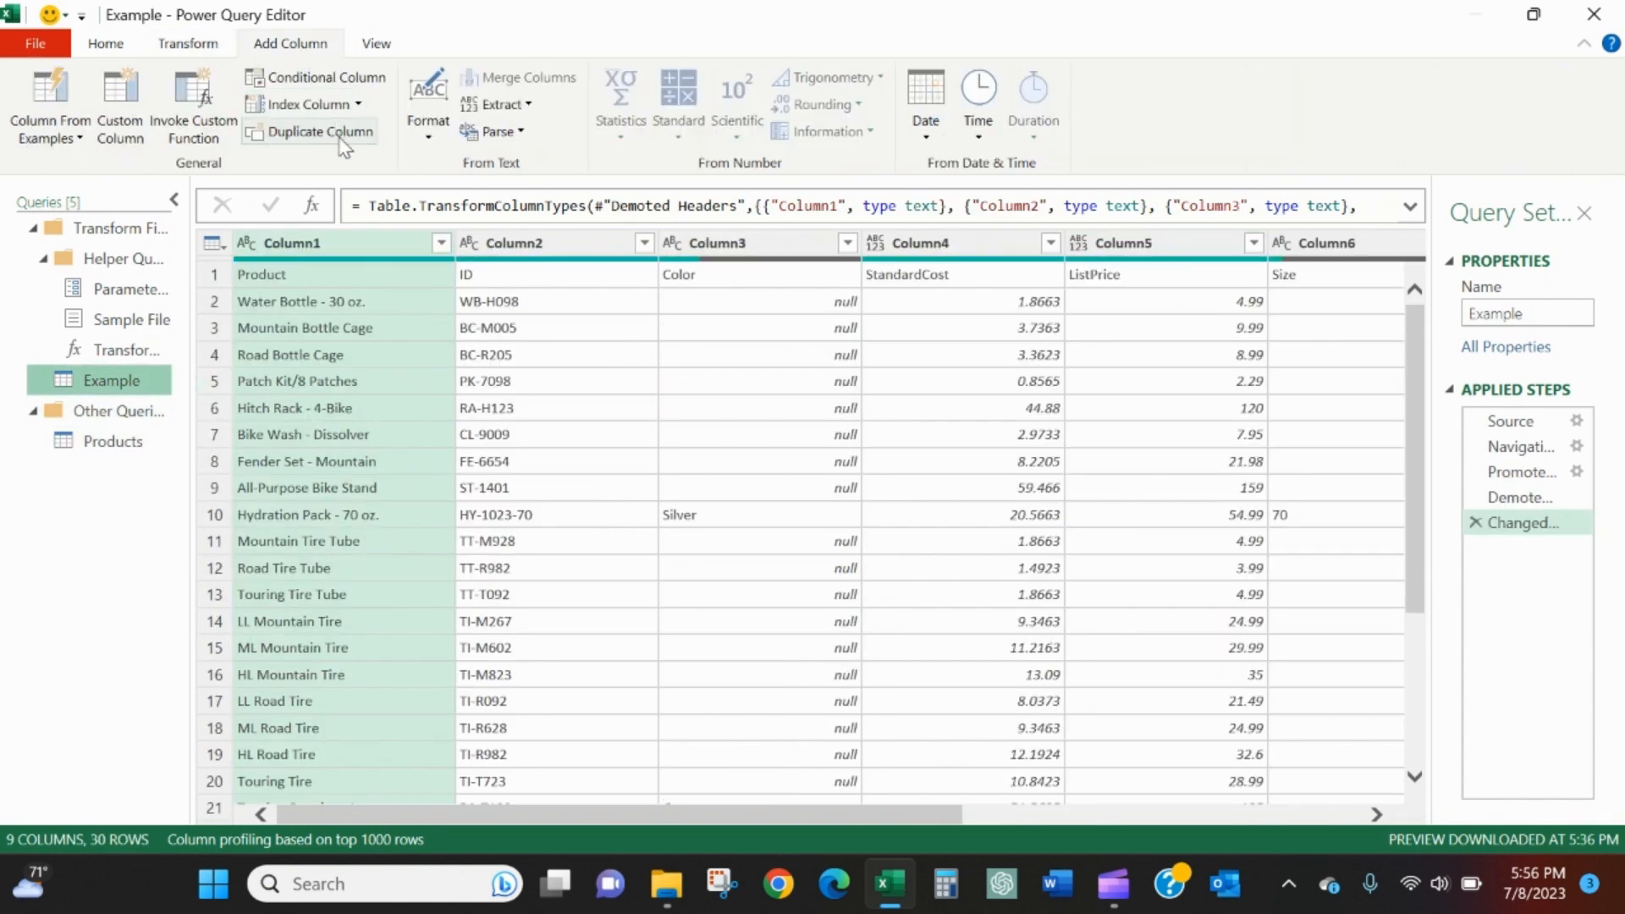
pyautogui.moveTo(324, 108)
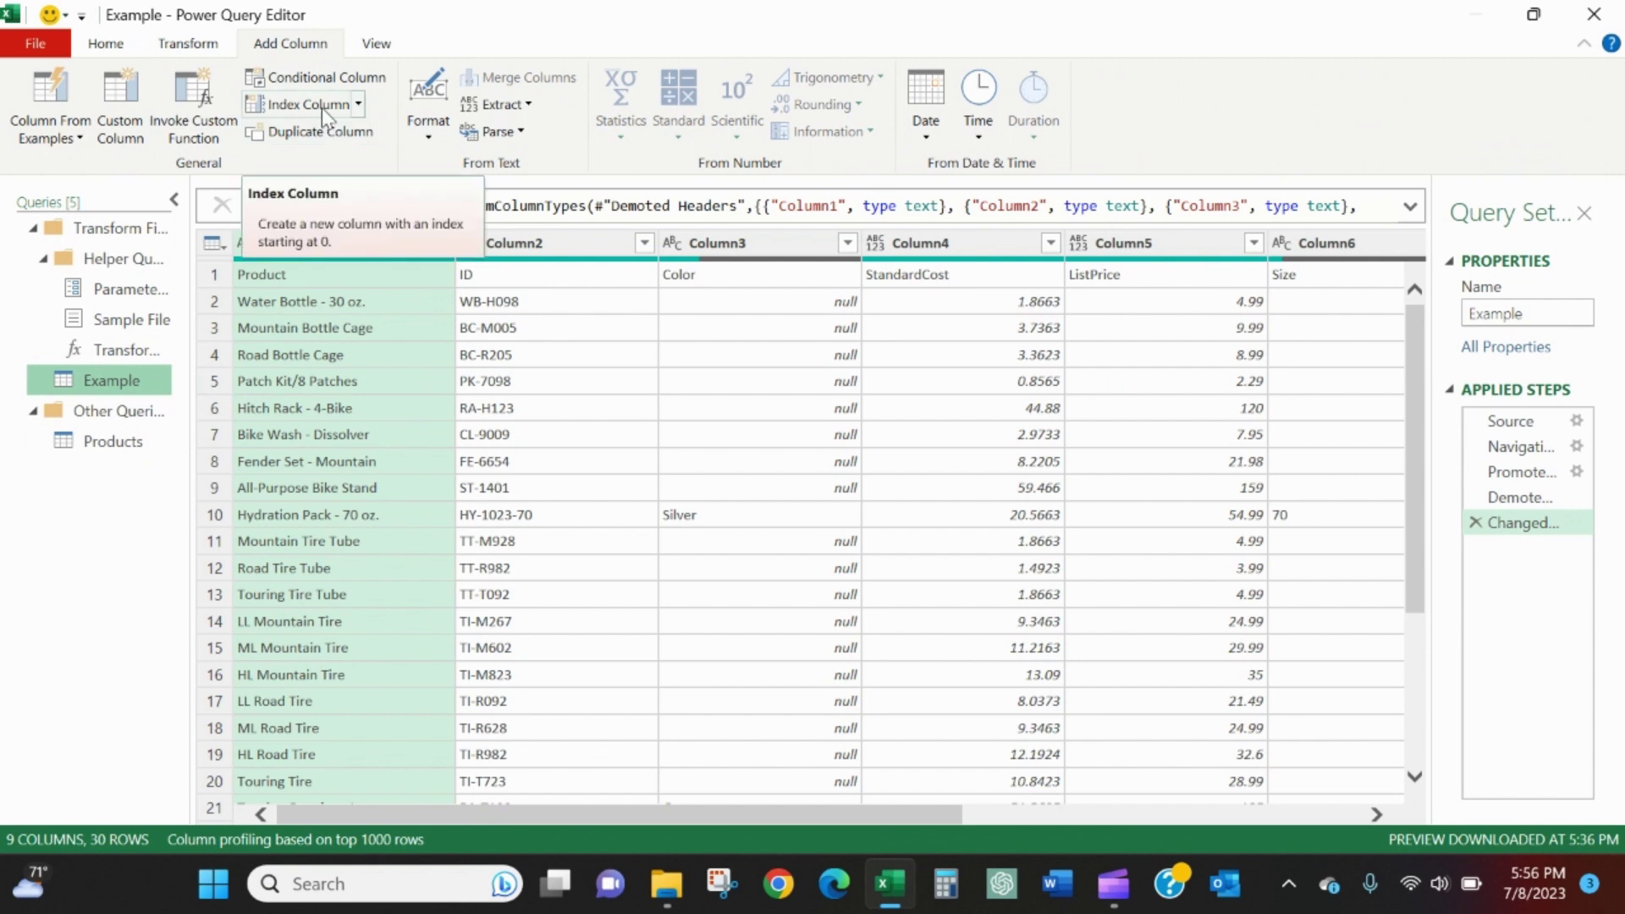
pyautogui.click(352, 103)
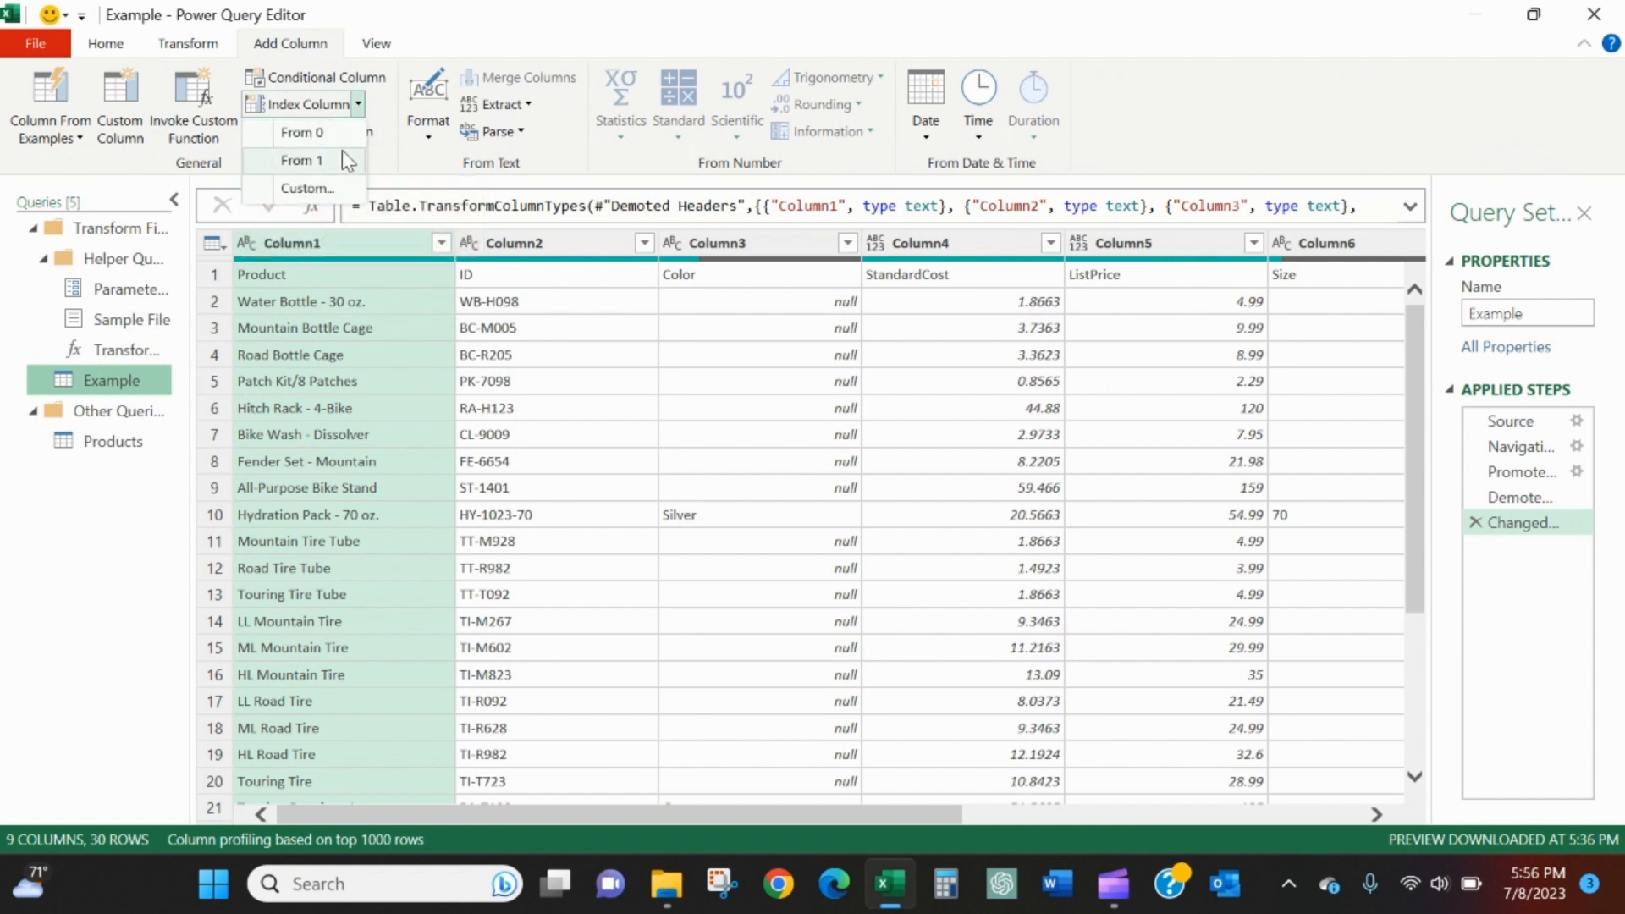
pyautogui.click(301, 159)
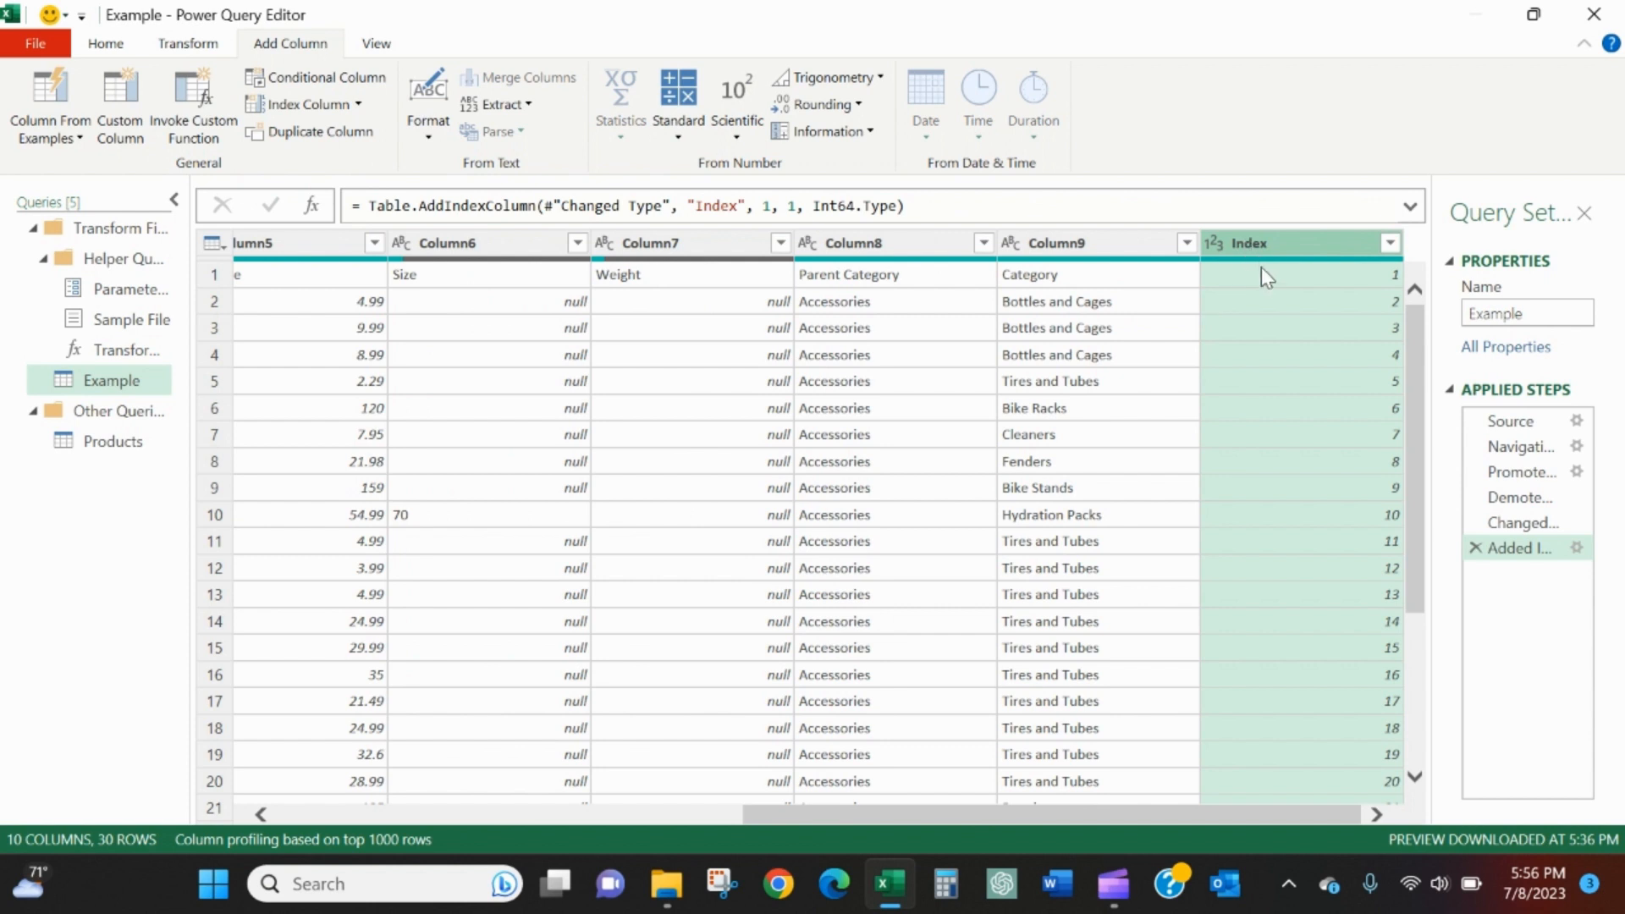
pyautogui.moveTo(1323, 284)
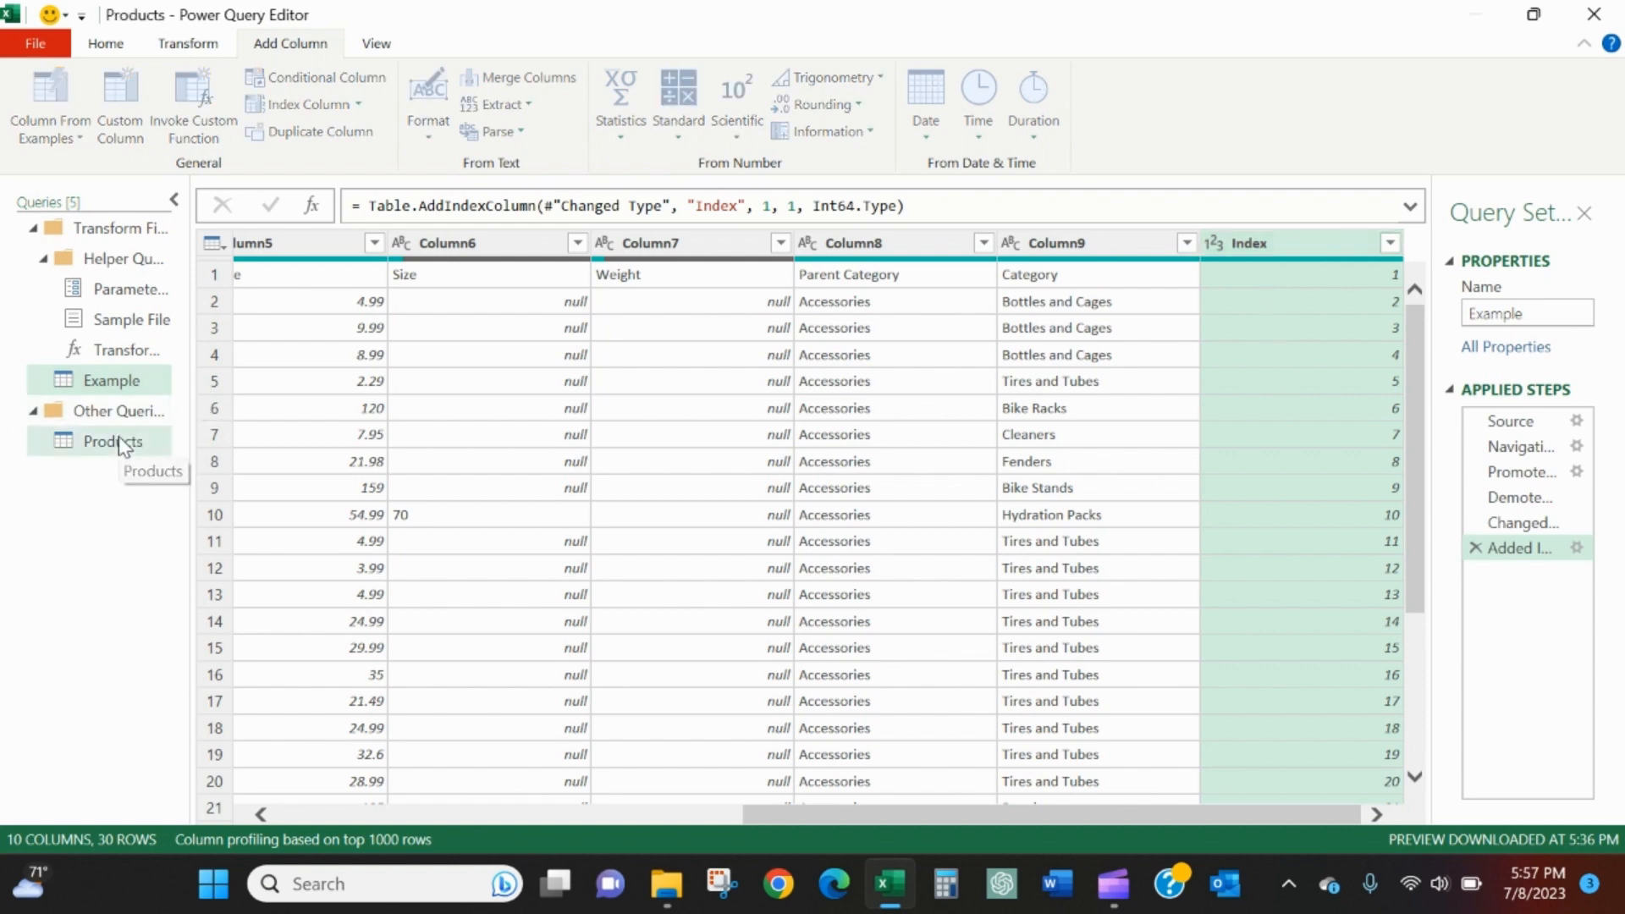
pyautogui.click(110, 440)
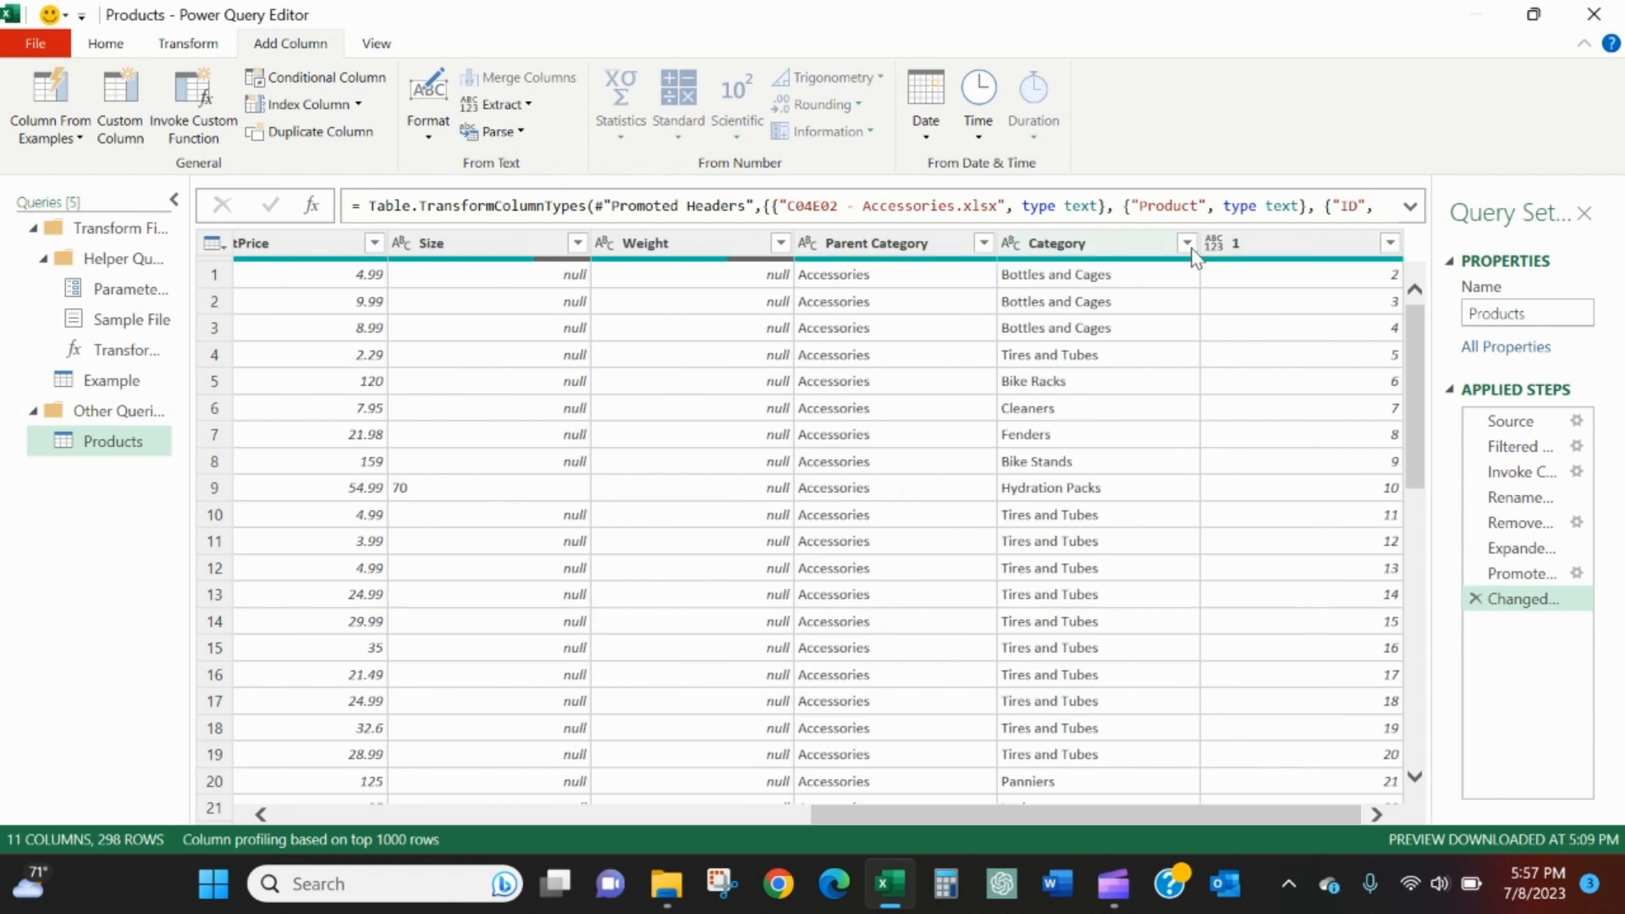
pyautogui.rightClick(1244, 244)
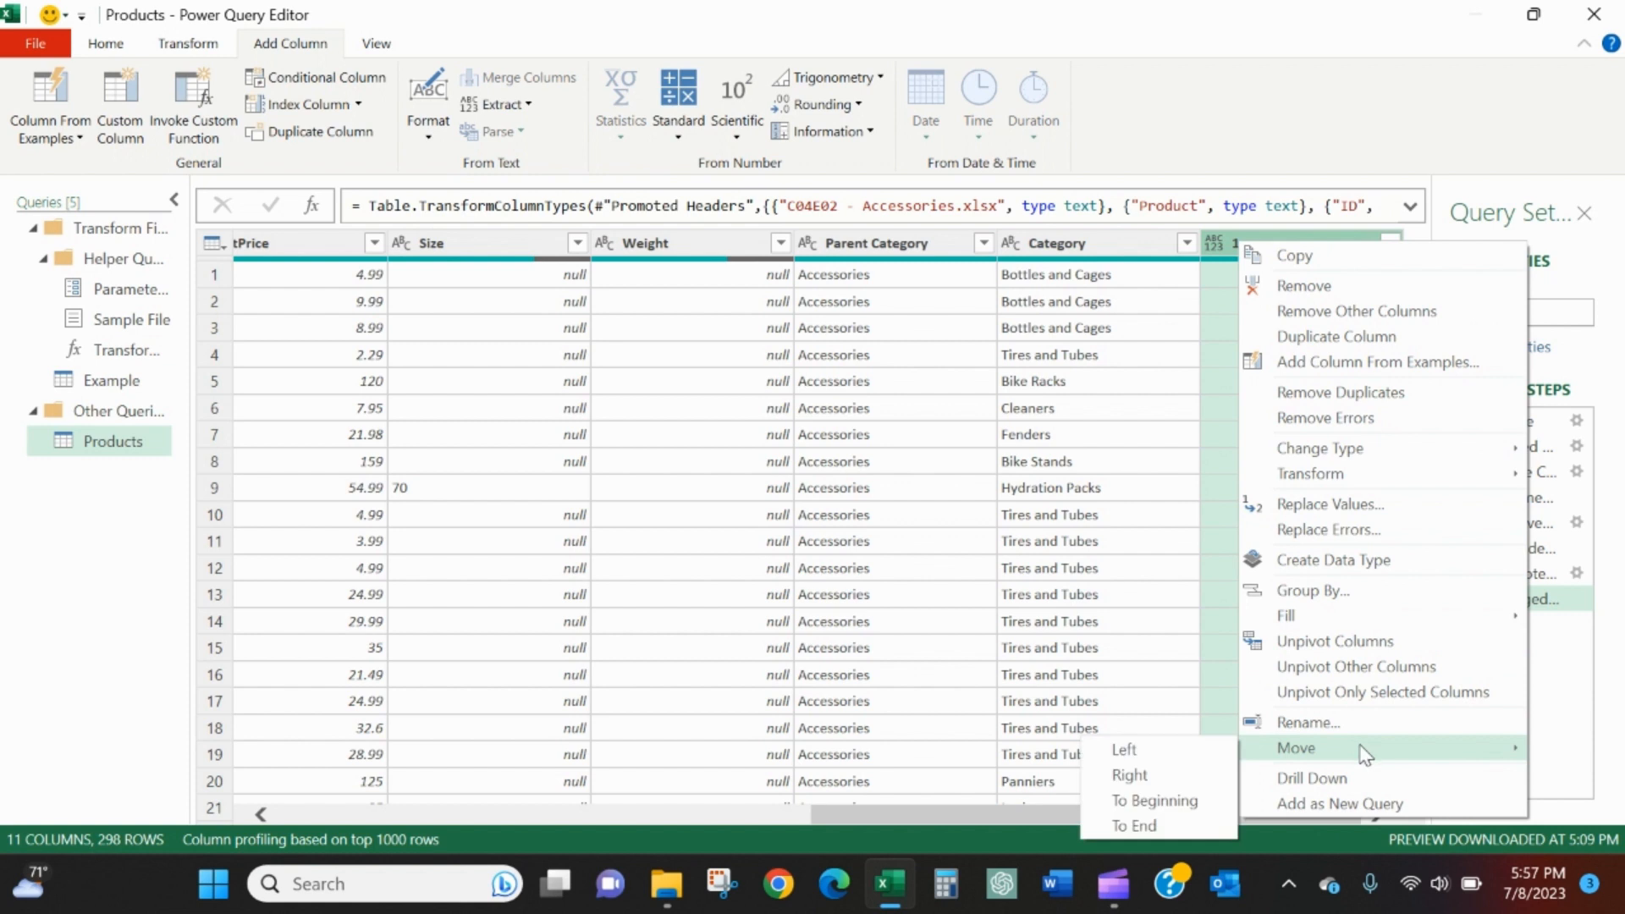
pyautogui.moveTo(1272, 777)
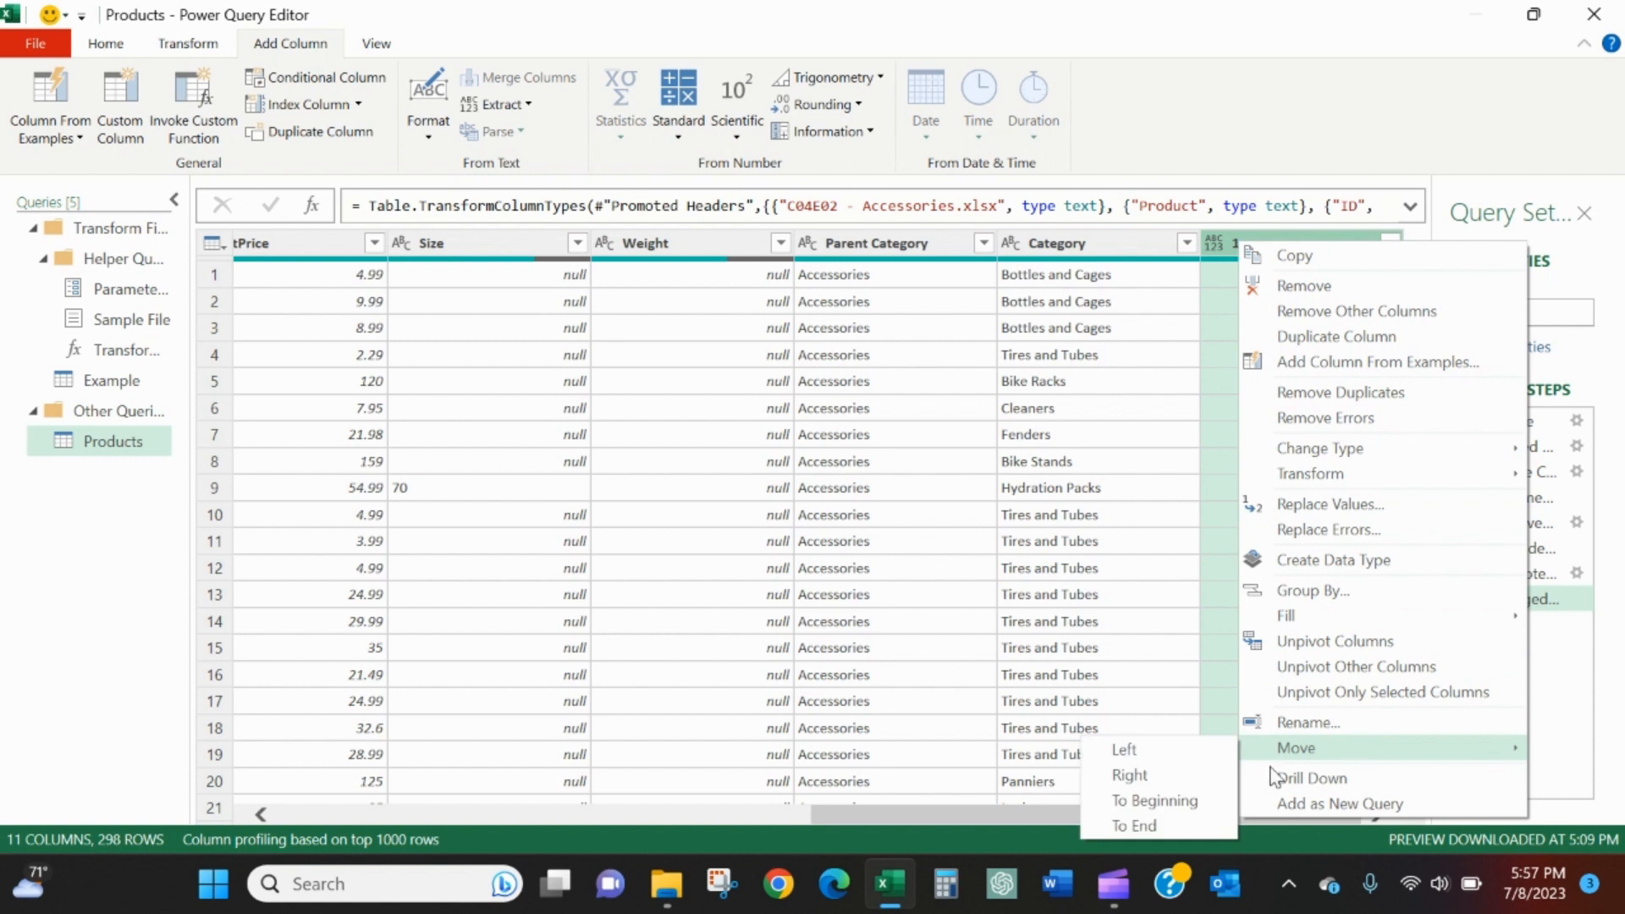
pyautogui.click(1154, 800)
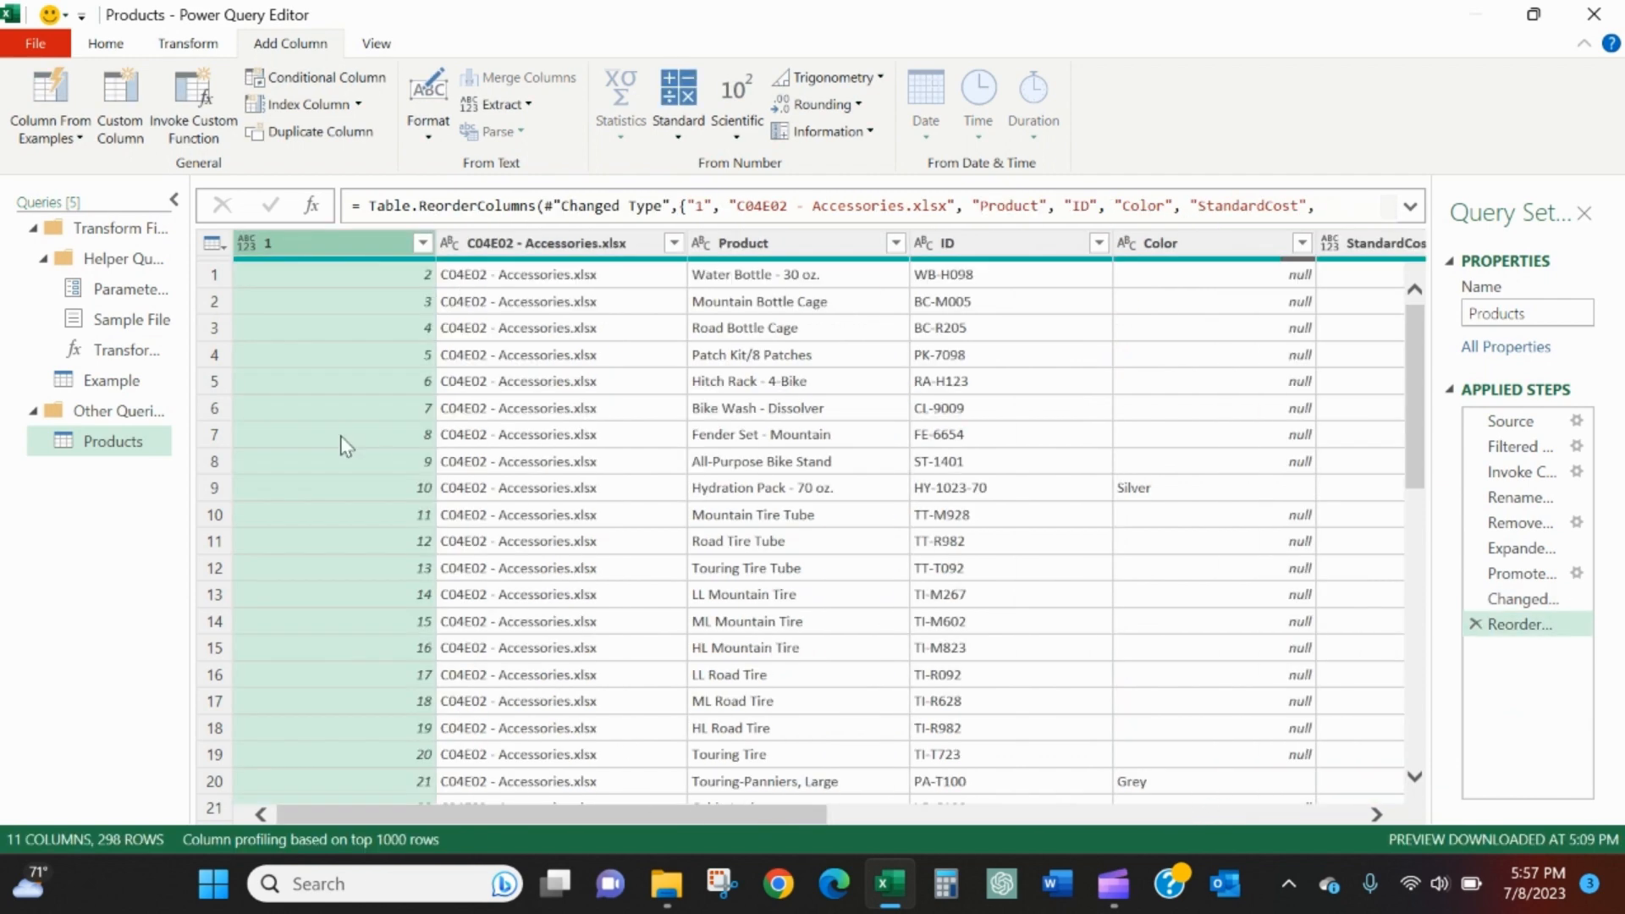
pyautogui.moveTo(497, 301)
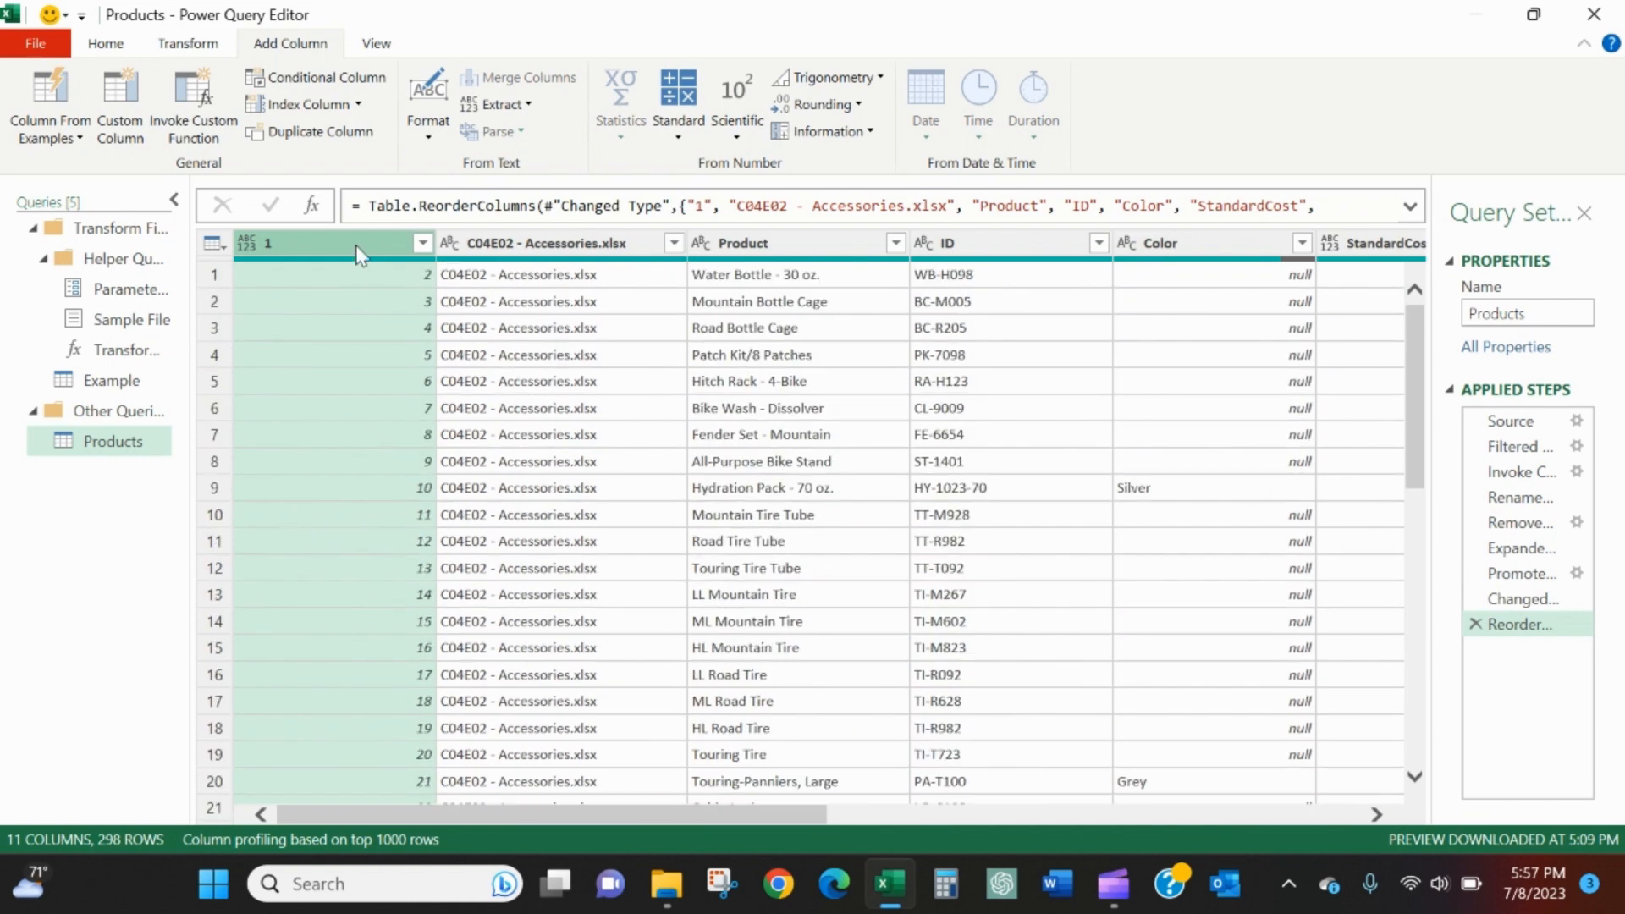
pyautogui.moveTo(323, 257)
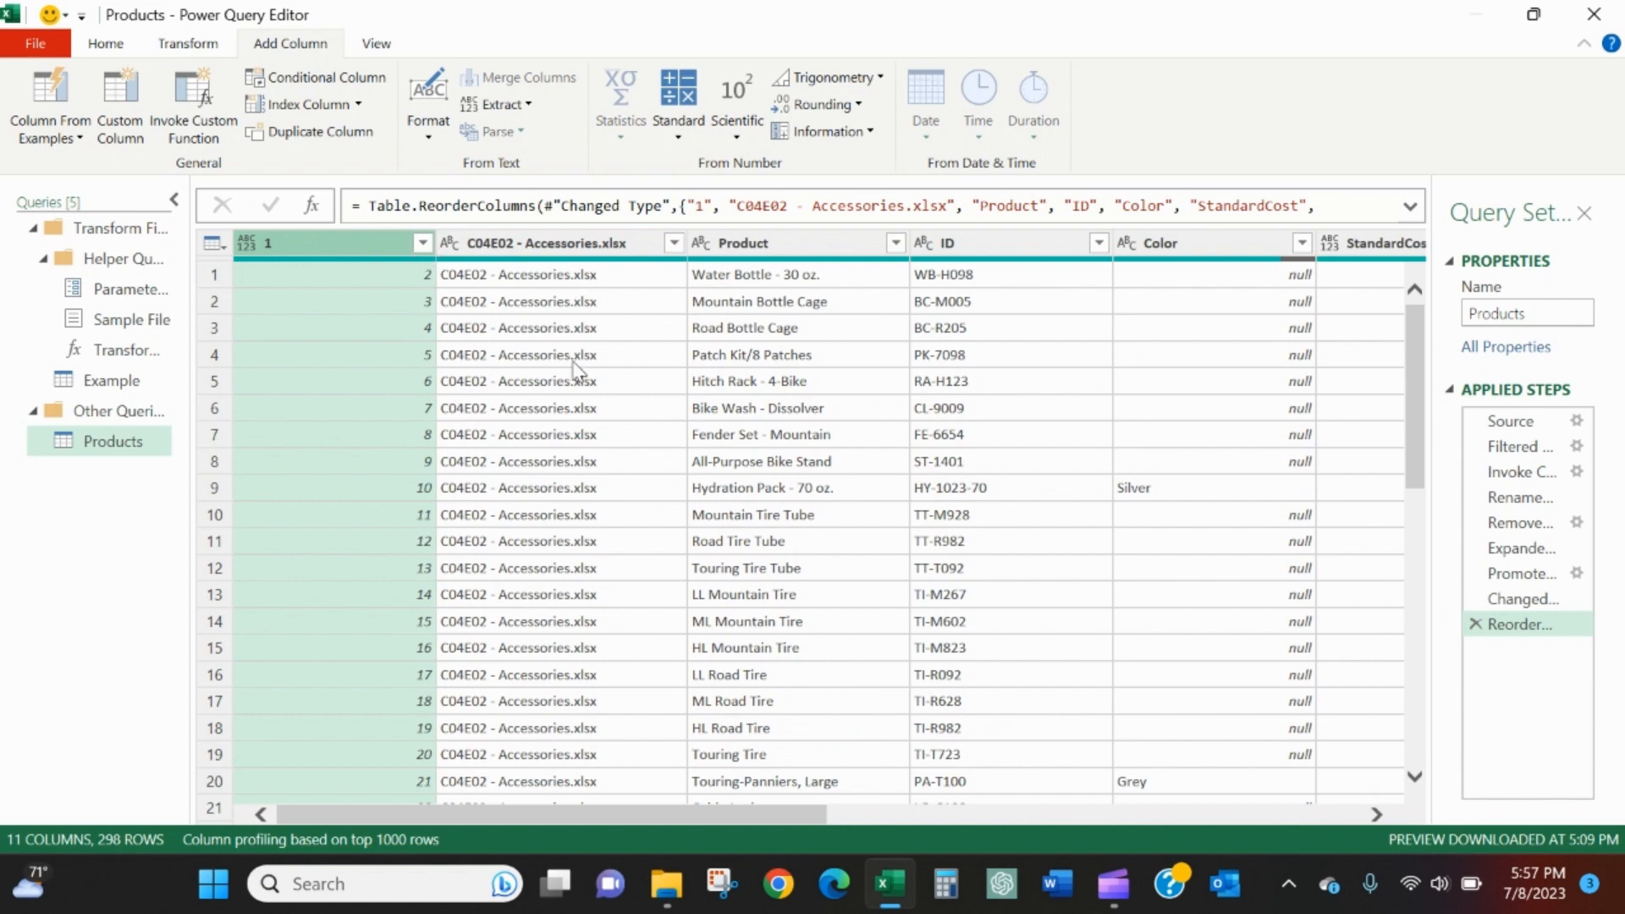
pyautogui.scroll(-3)
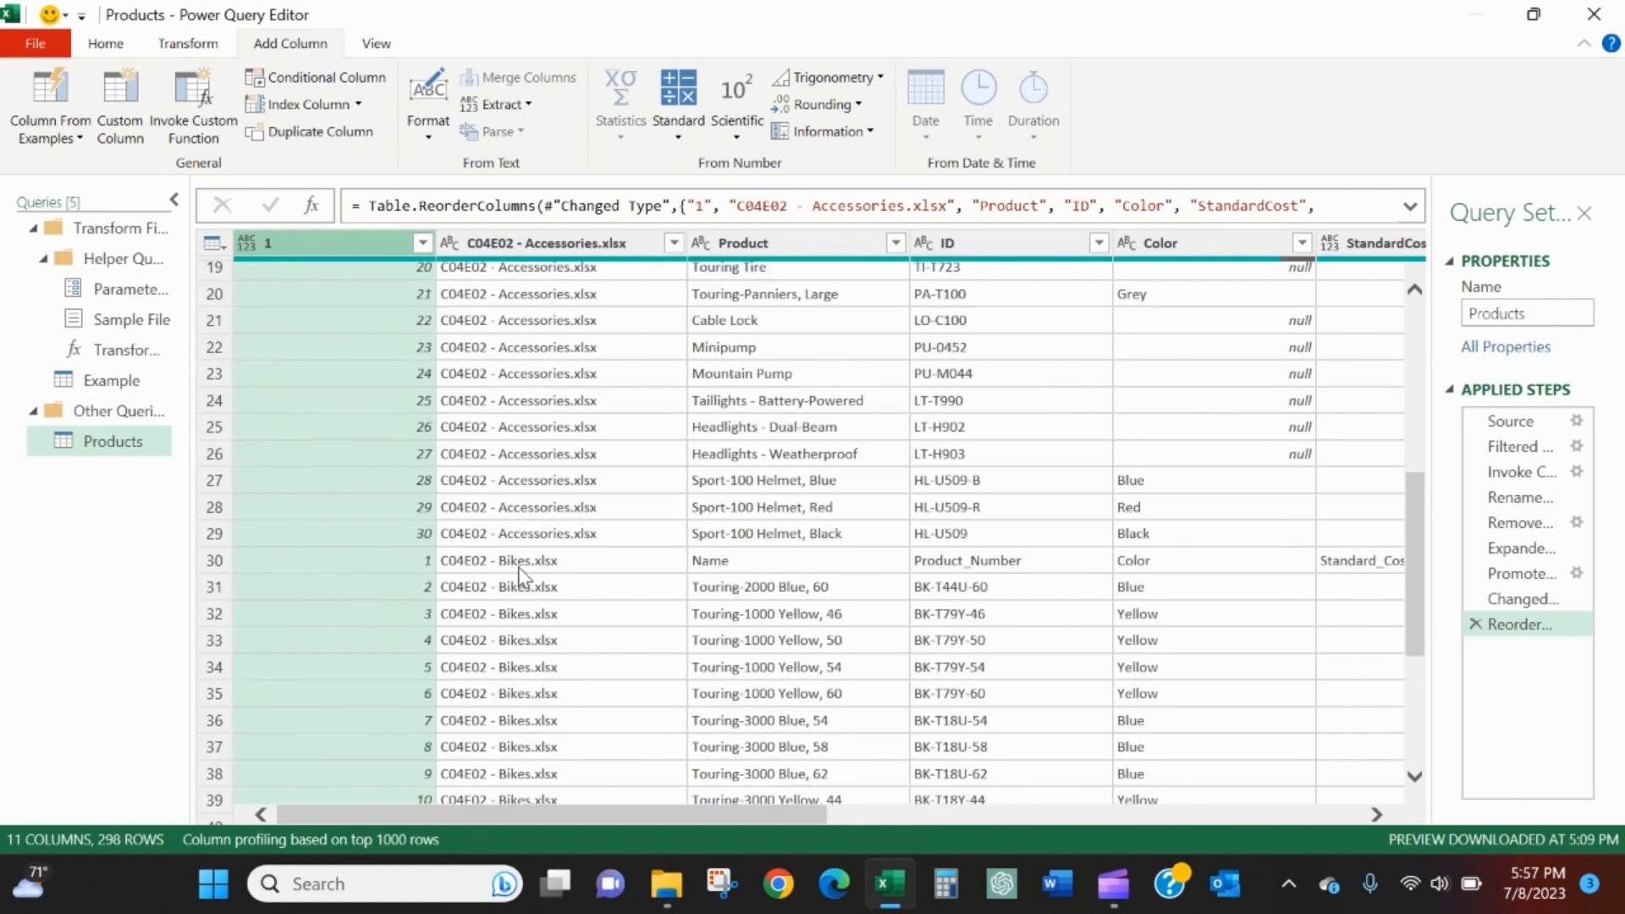
pyautogui.click(449, 560)
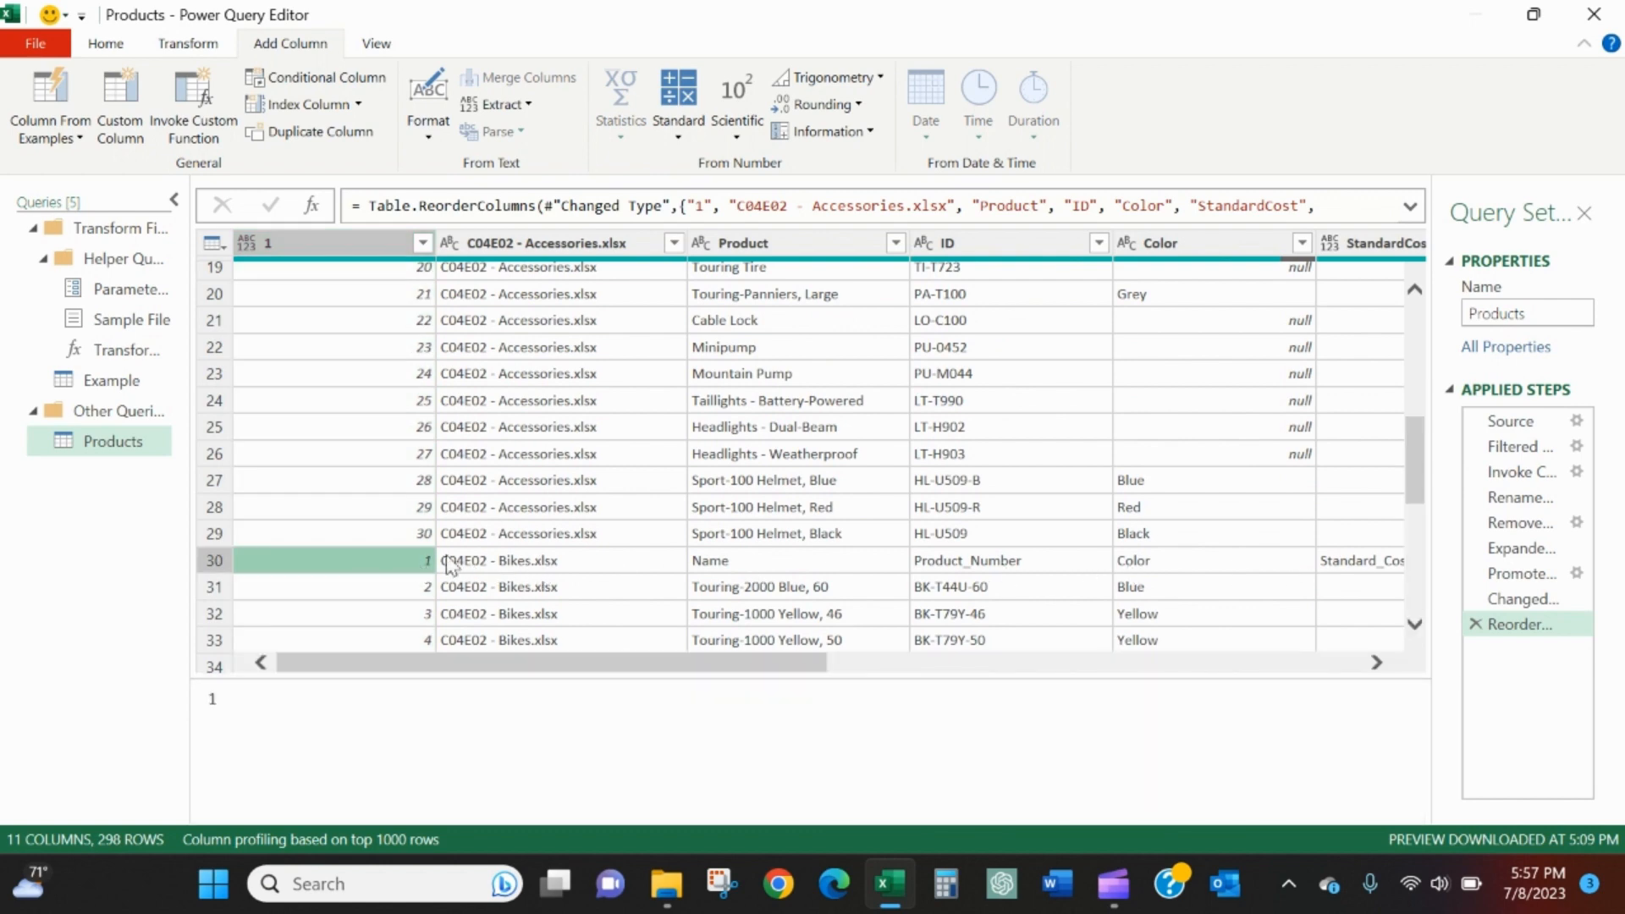
pyautogui.scroll(-3)
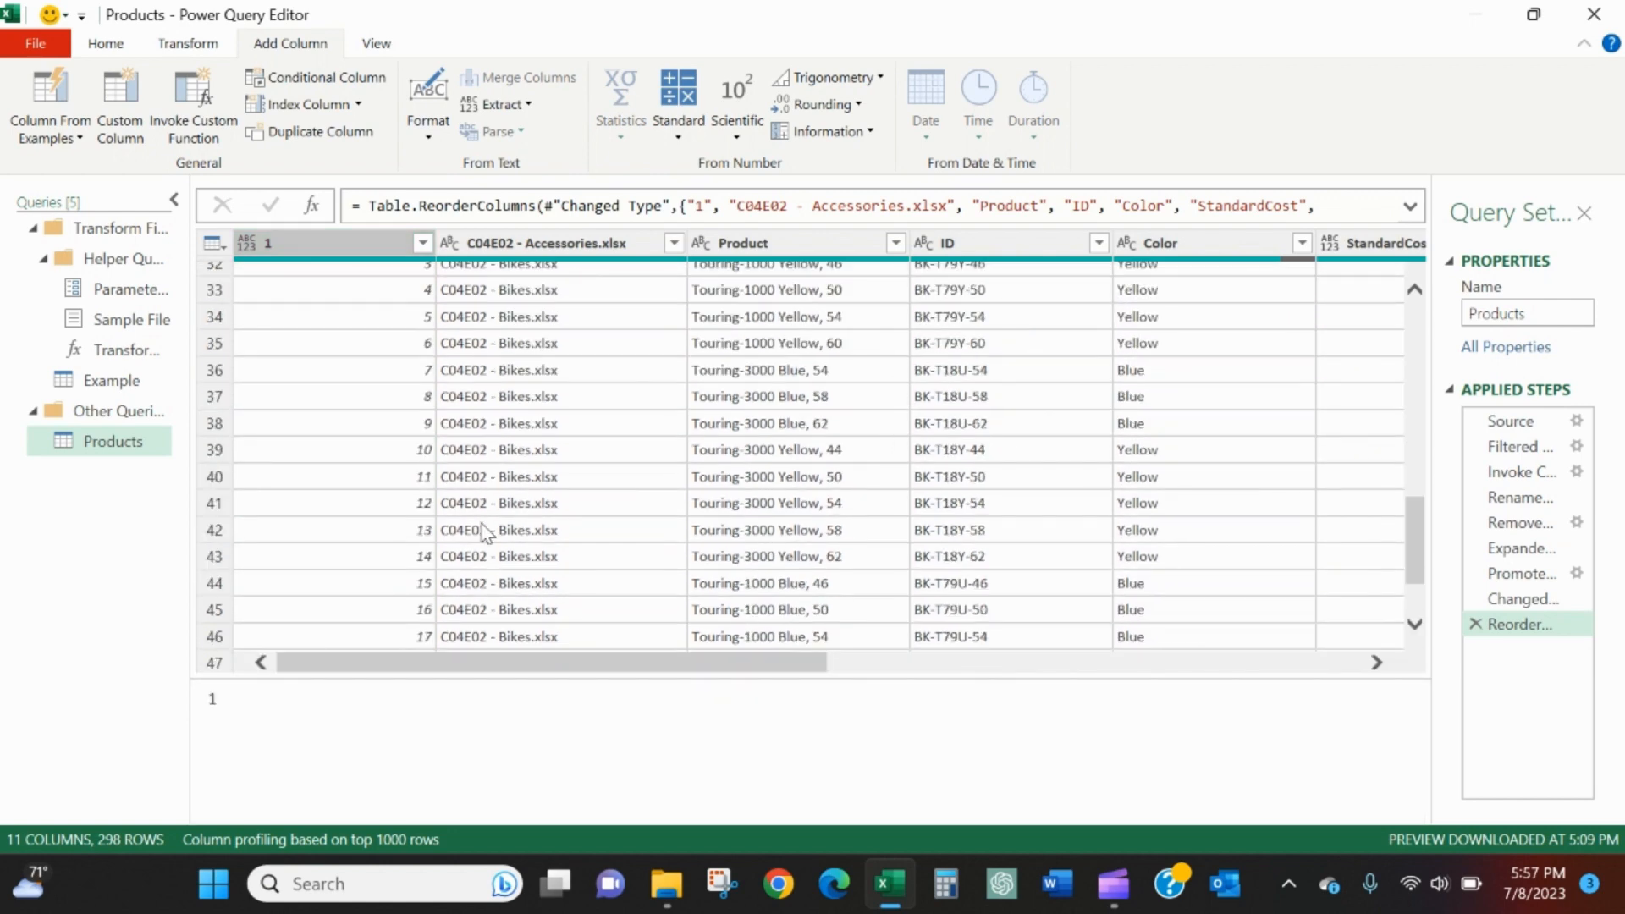
pyautogui.scroll(-3)
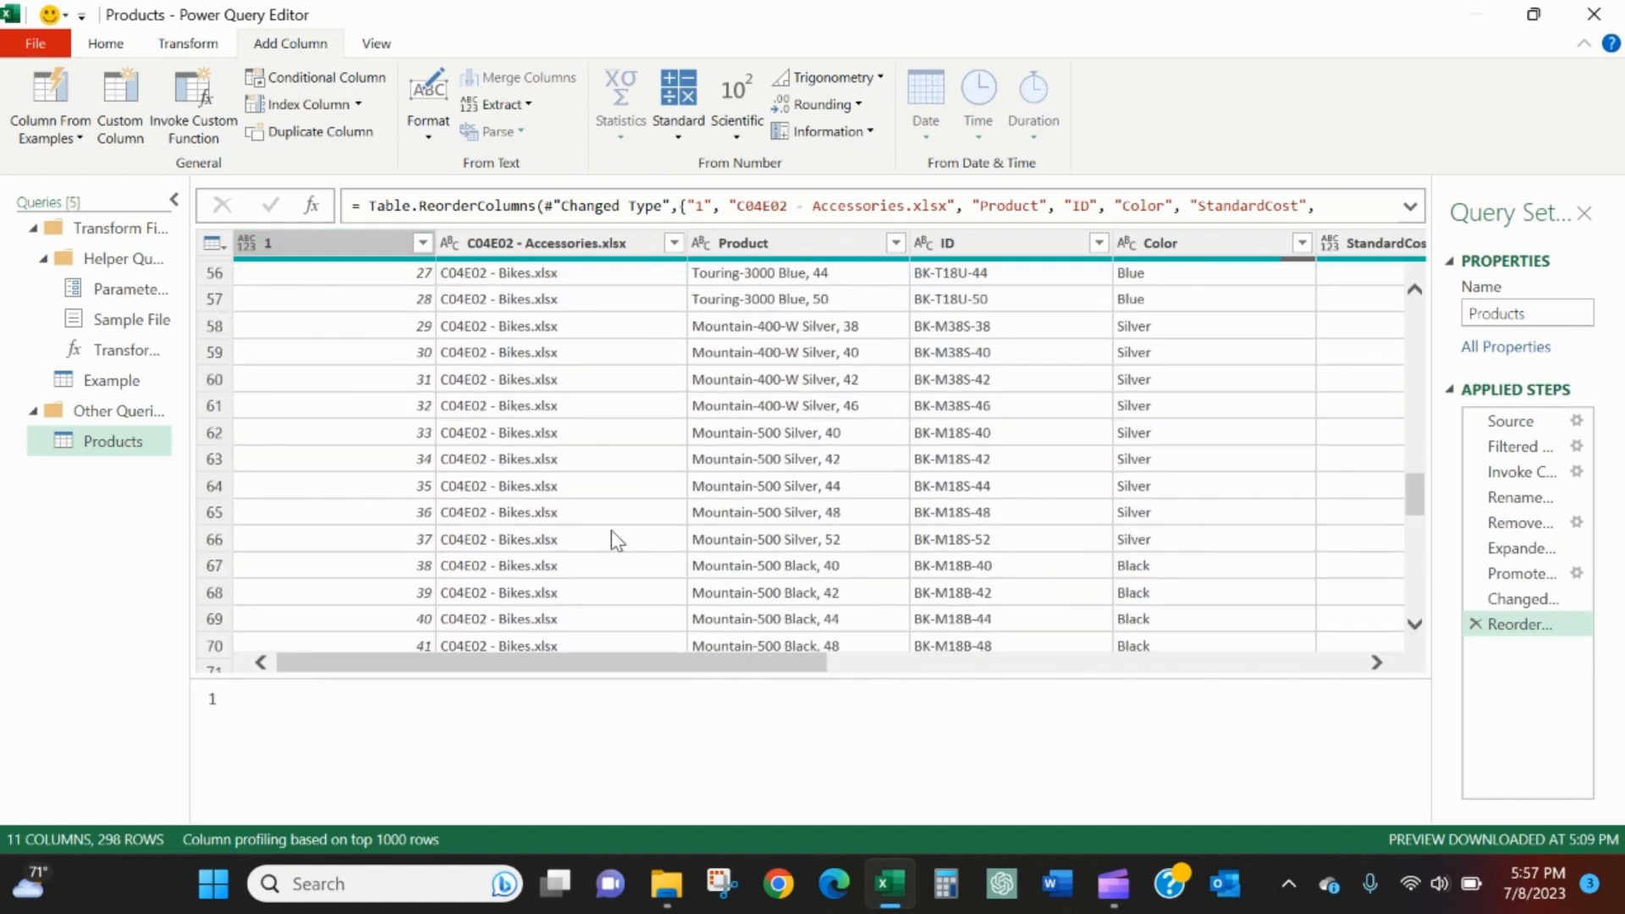
pyautogui.scroll(-3)
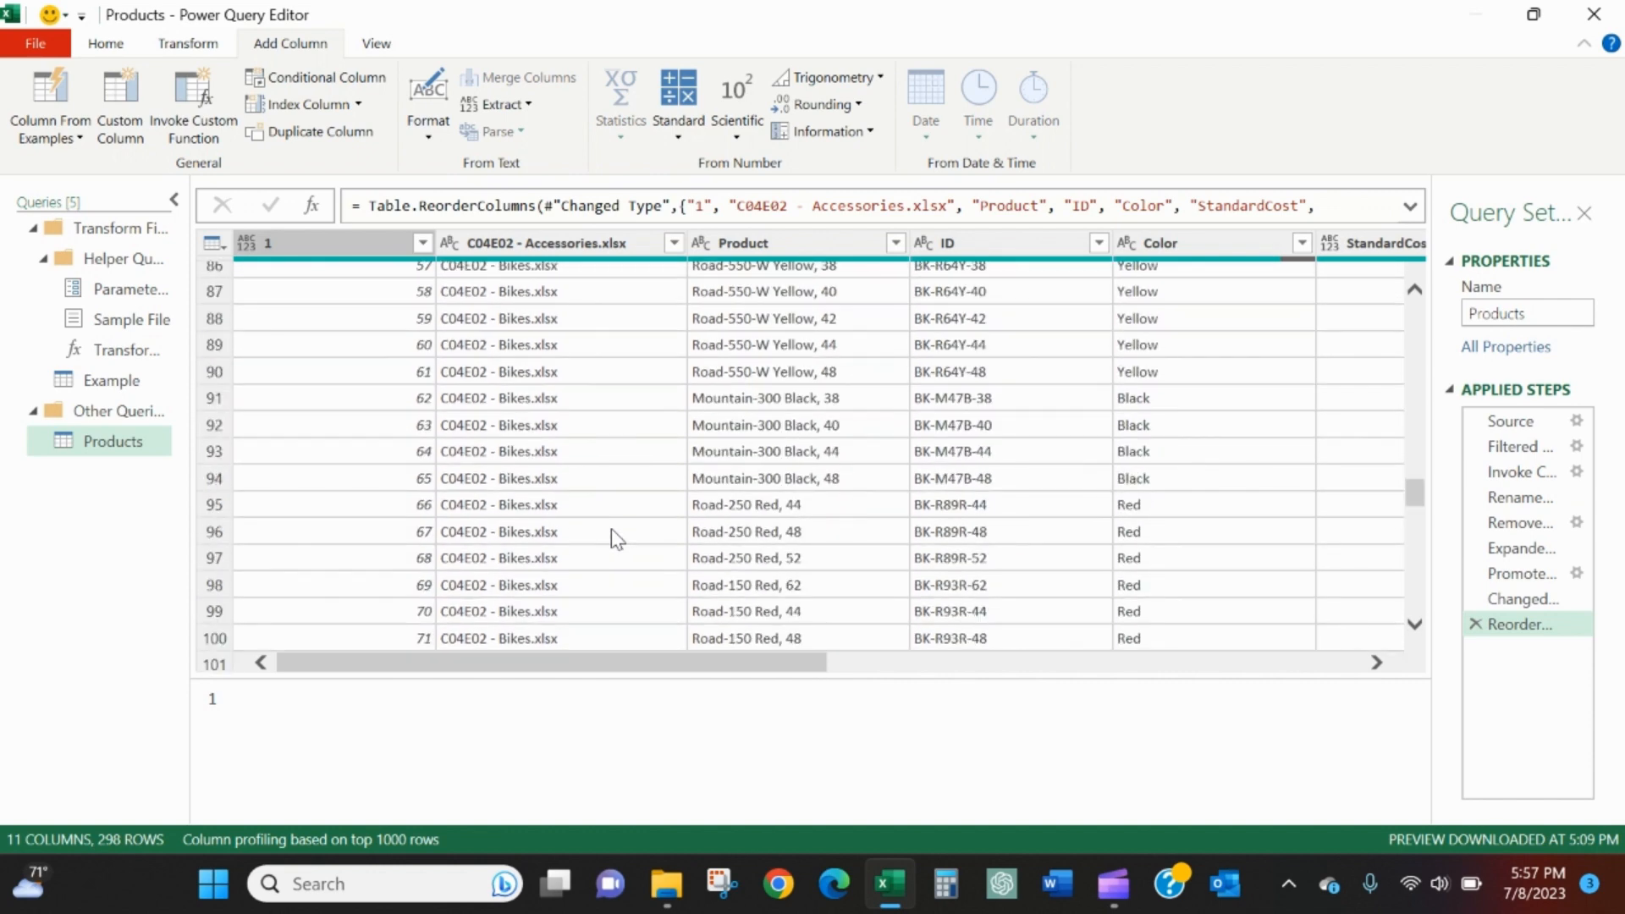
pyautogui.scroll(-3)
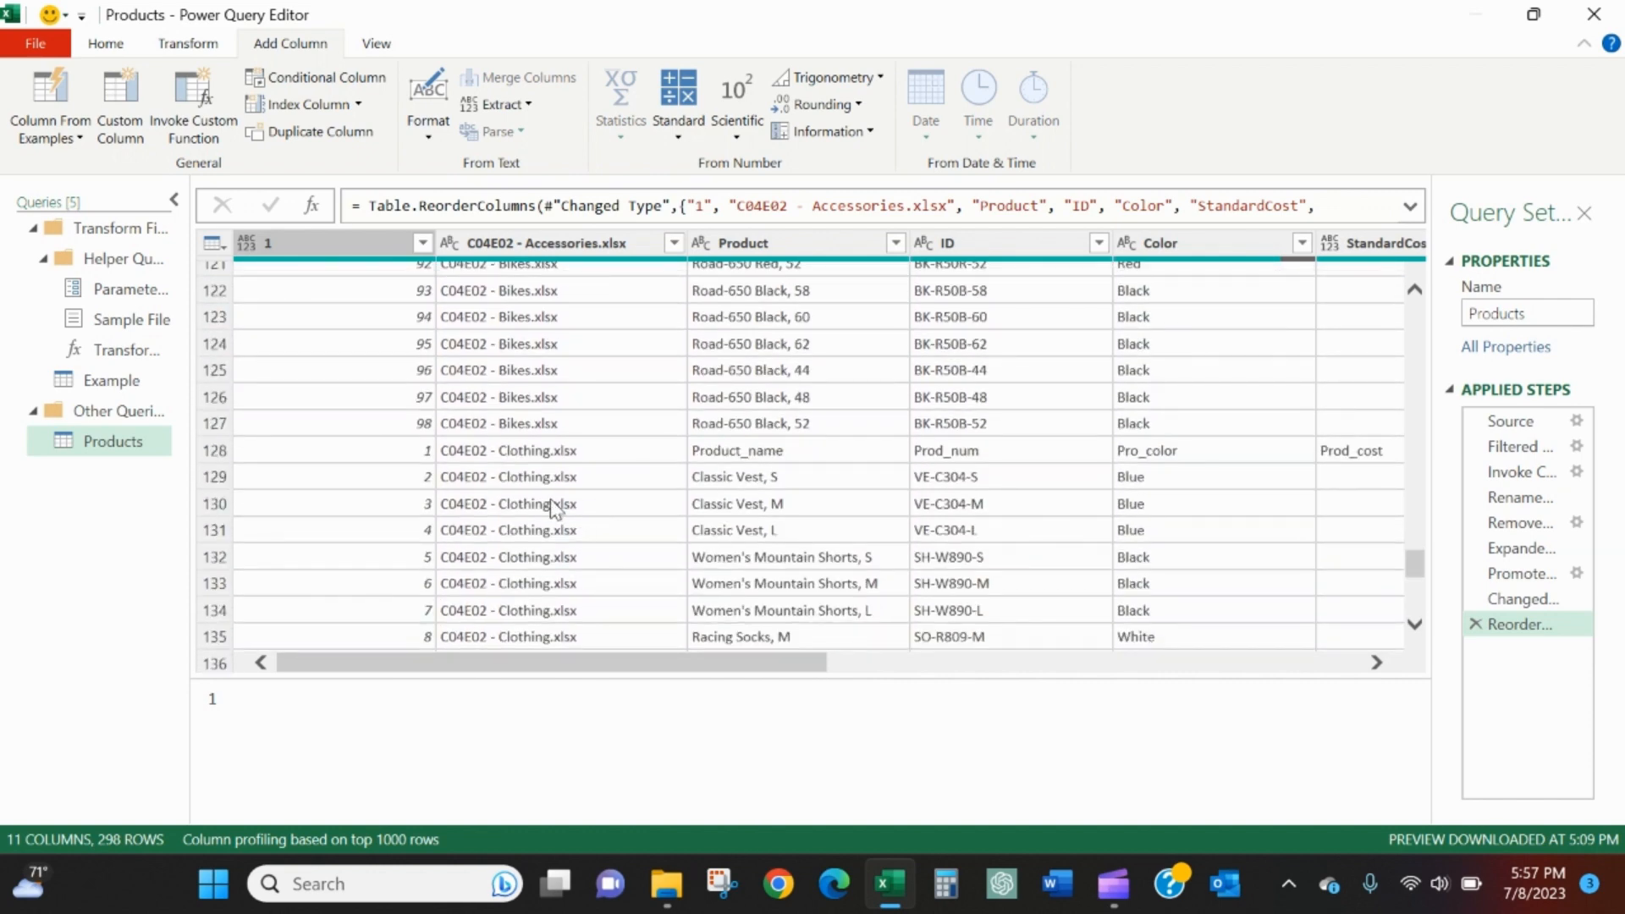
pyautogui.moveTo(386, 454)
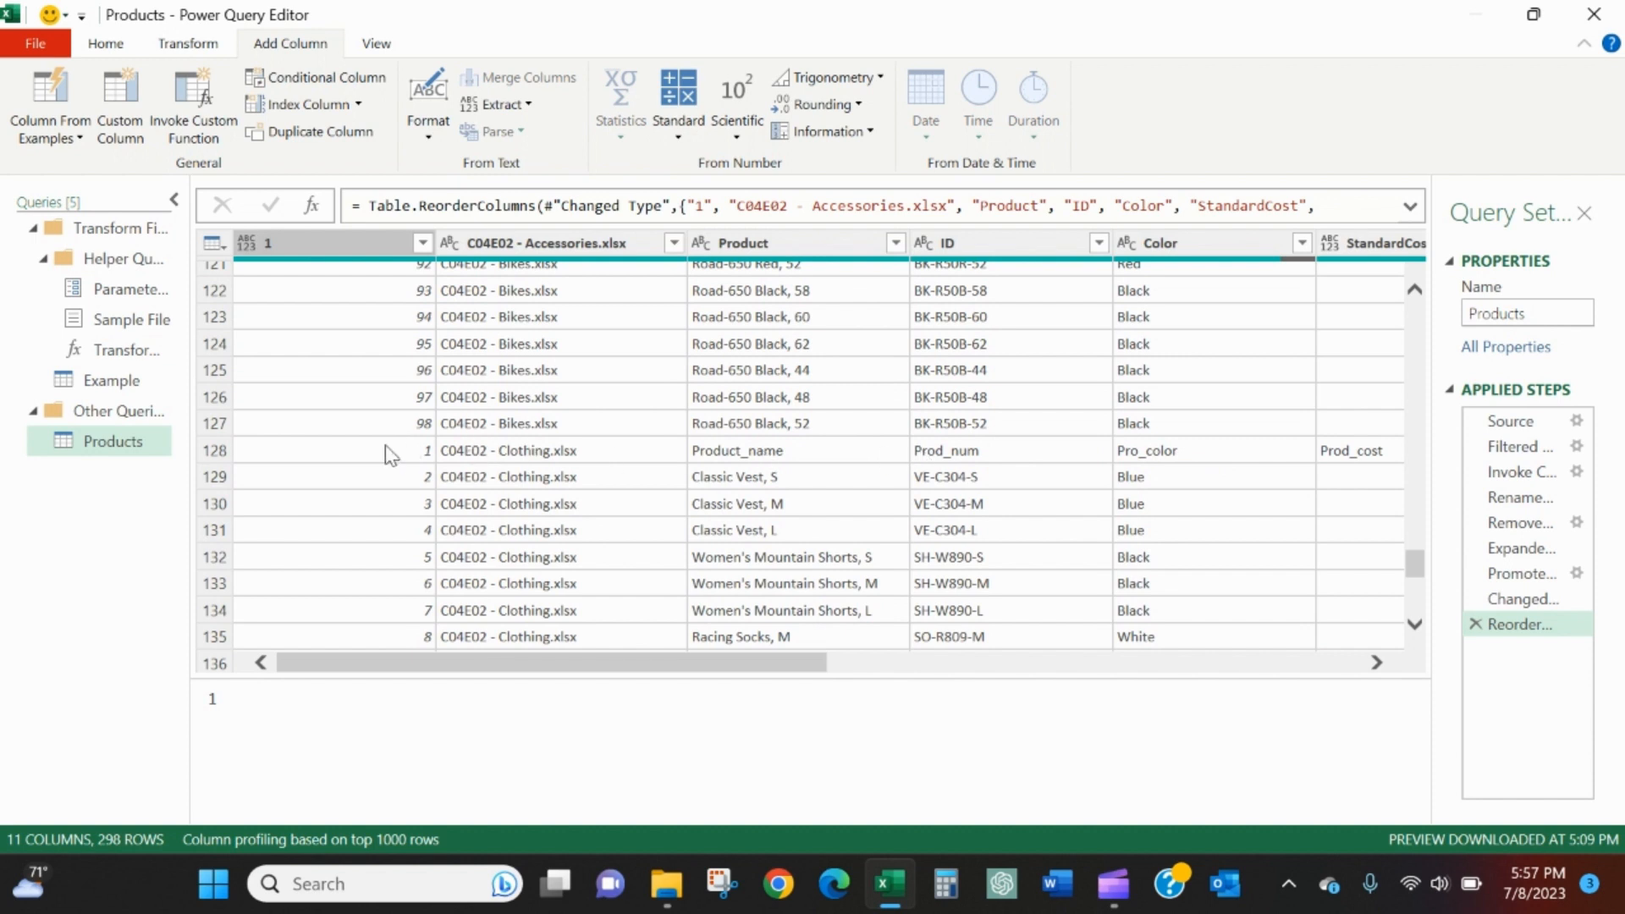
# - Uncheck value 1 in column 1's filter so each file's header row is removed
pyautogui.click(422, 244)
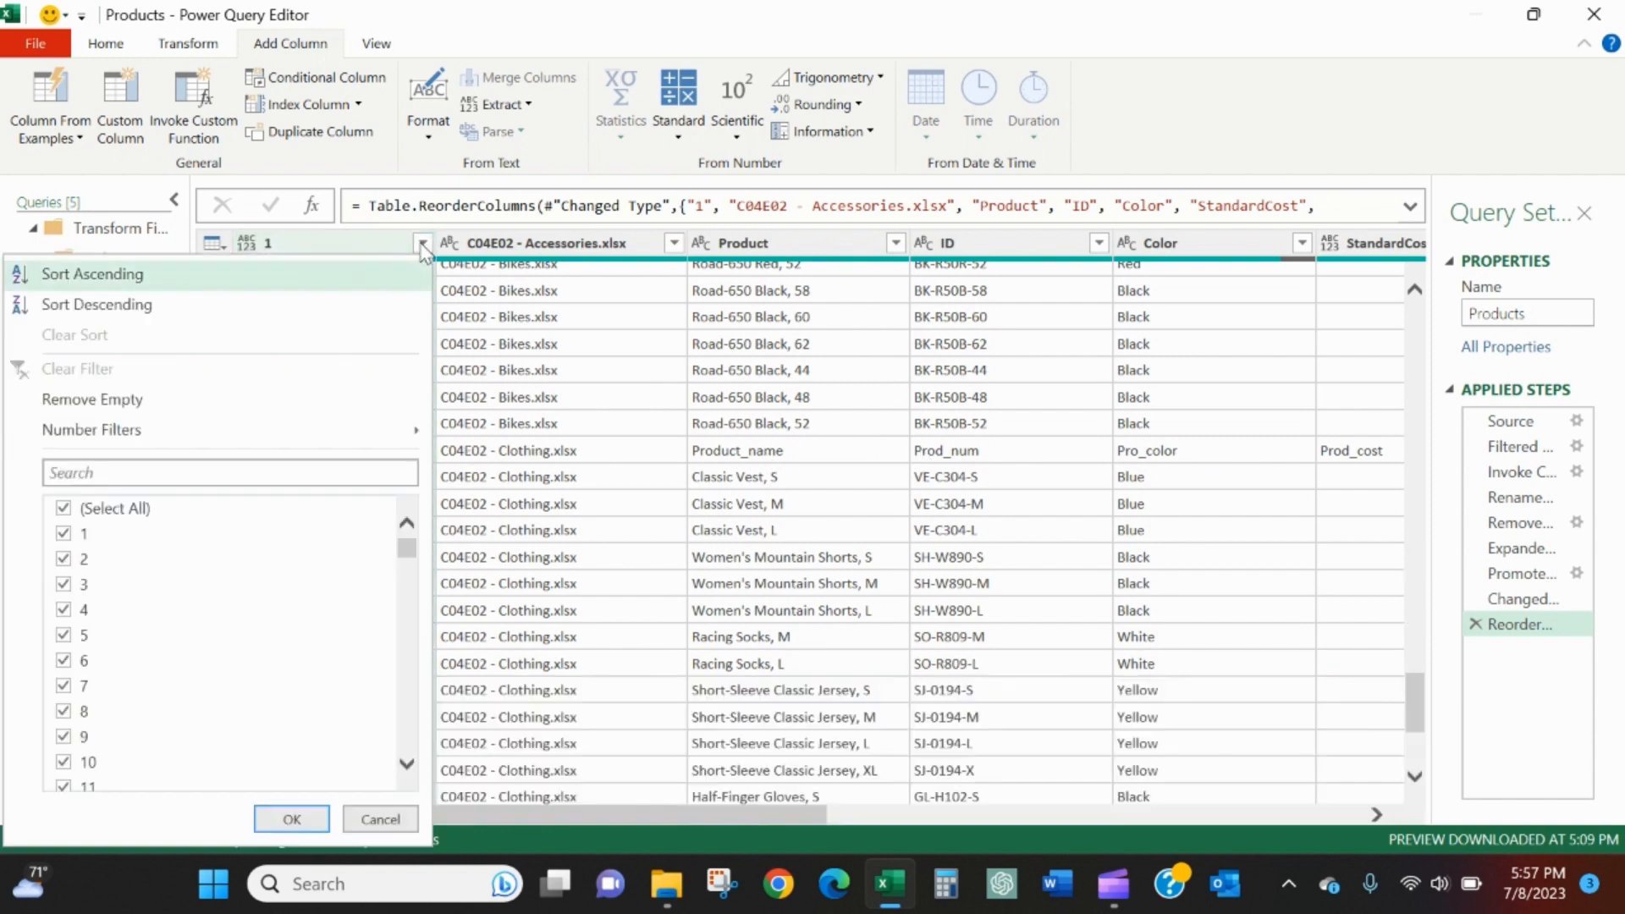
pyautogui.click(61, 533)
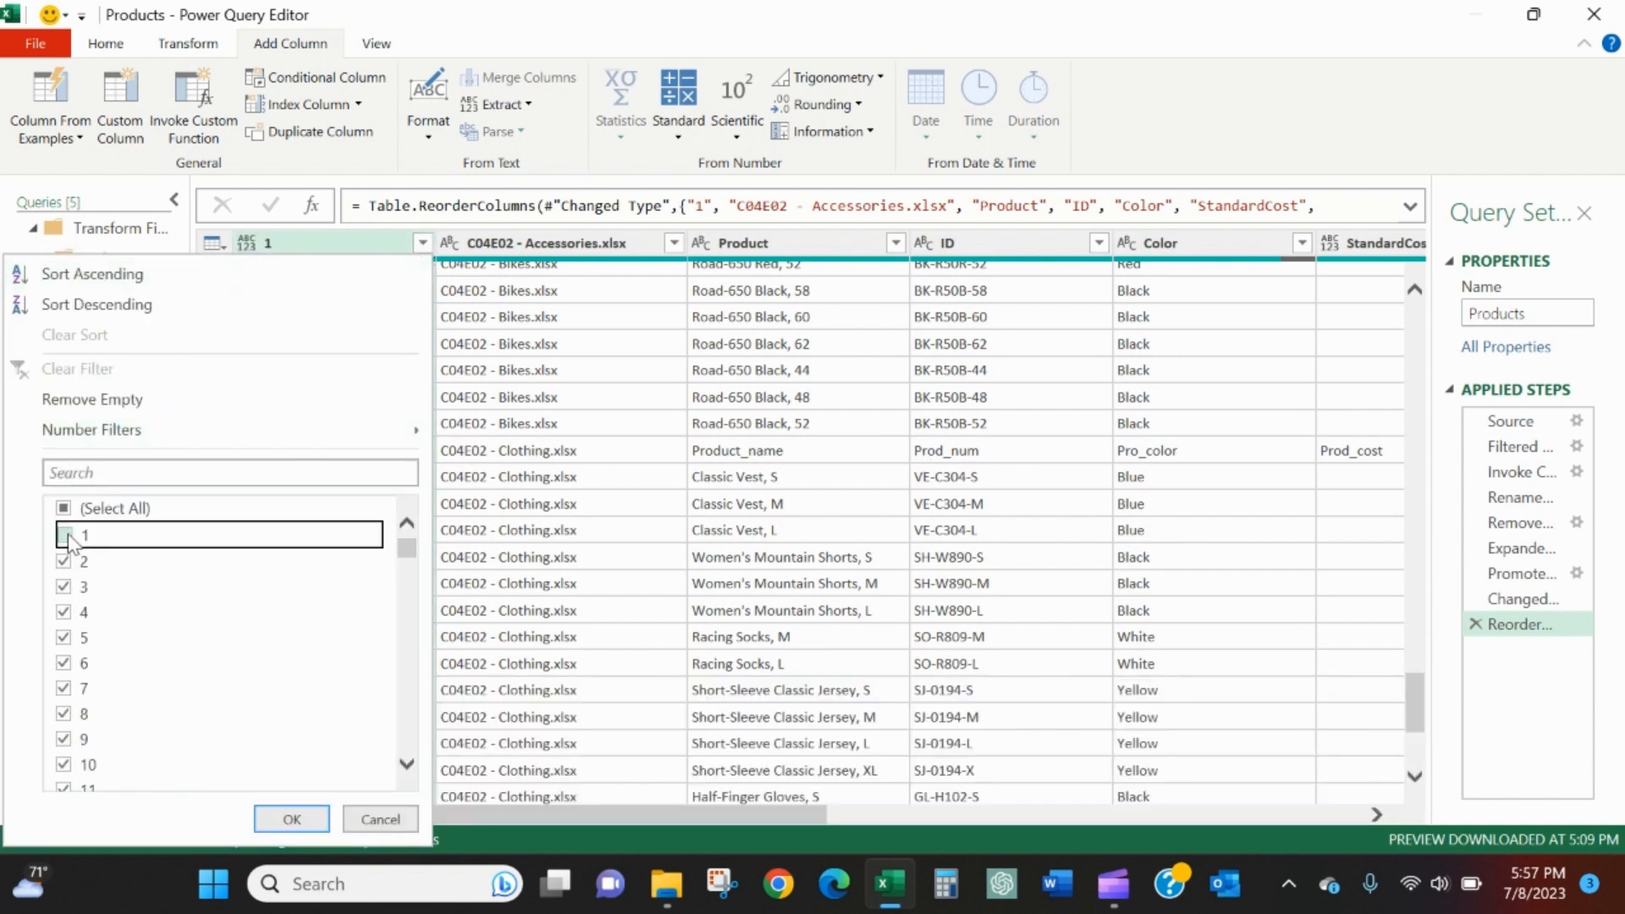
pyautogui.click(291, 819)
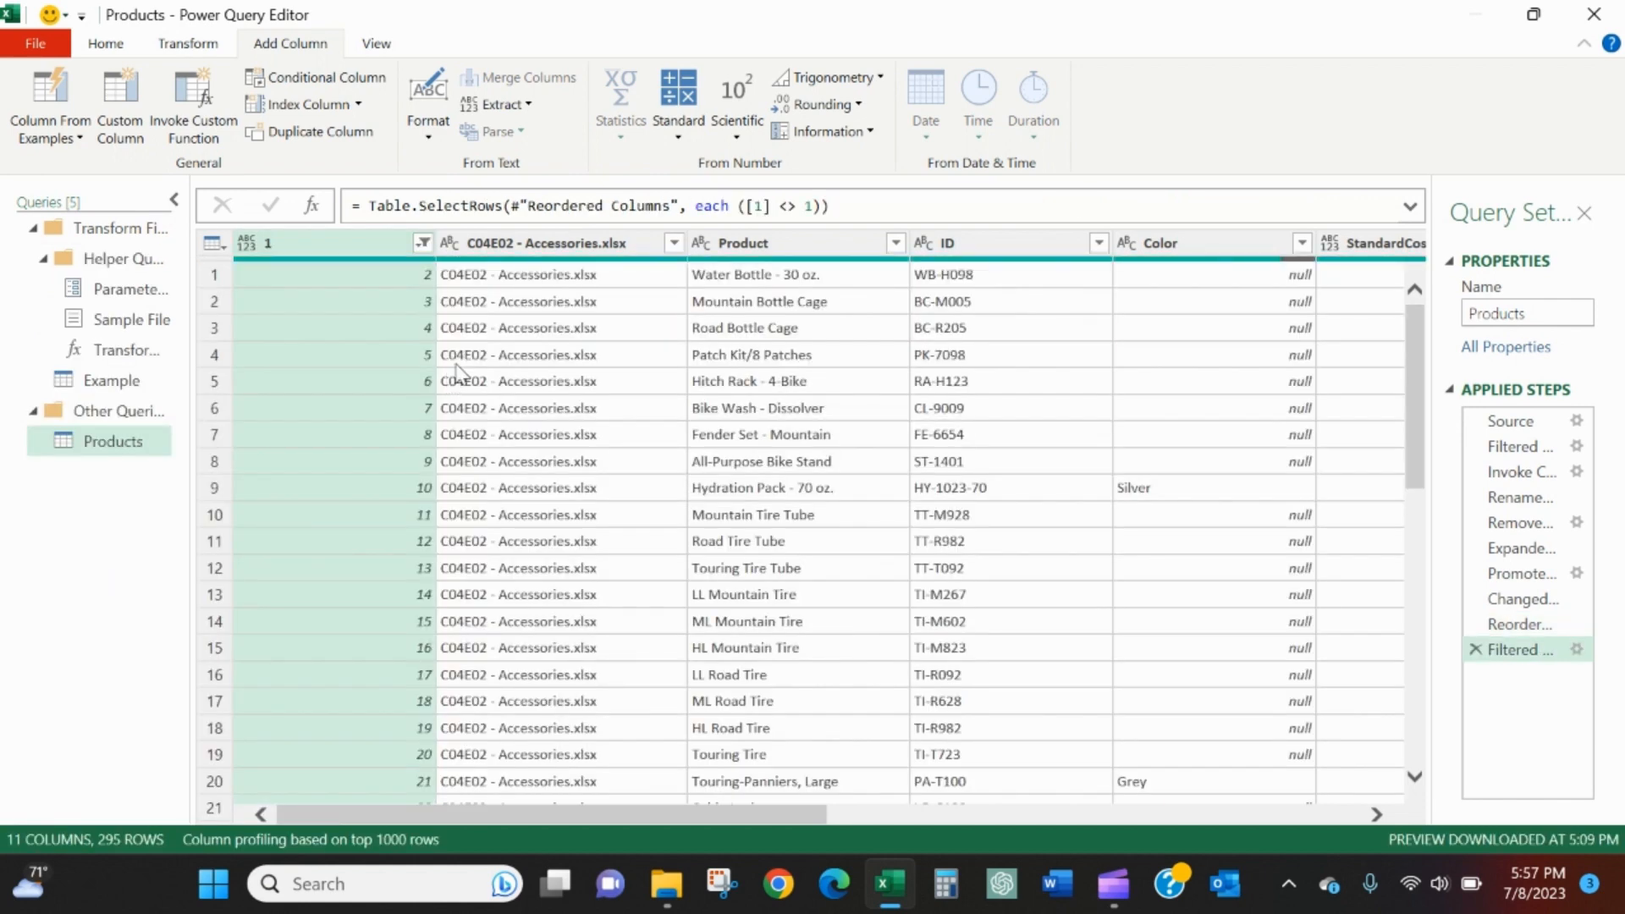
pyautogui.moveTo(1232, 382)
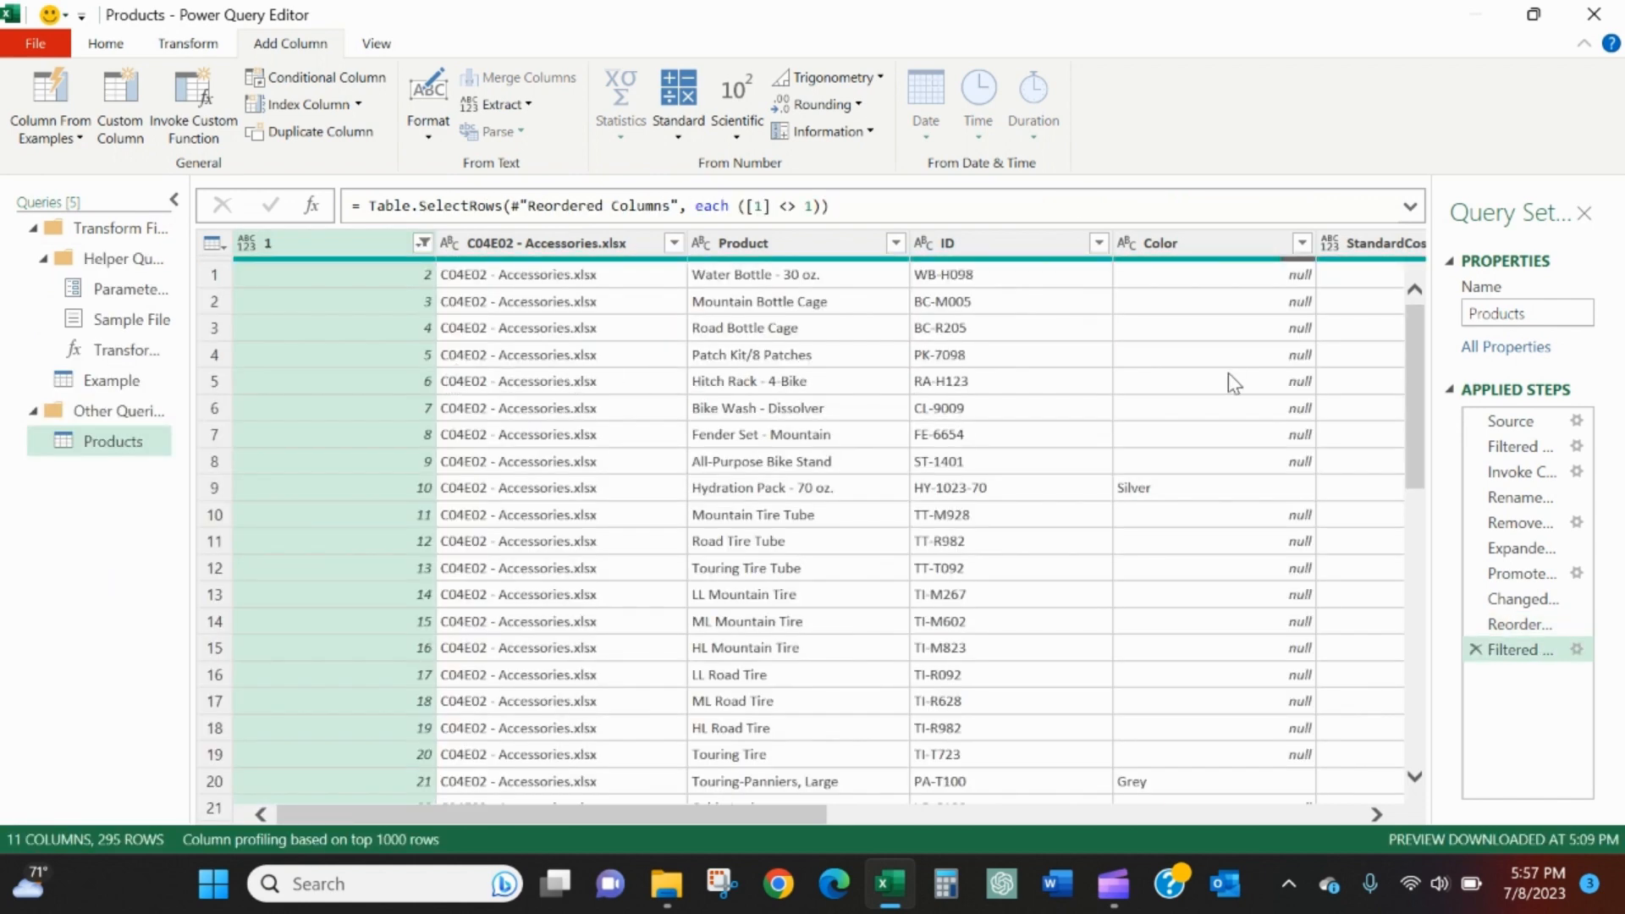
pyautogui.moveTo(1393, 709)
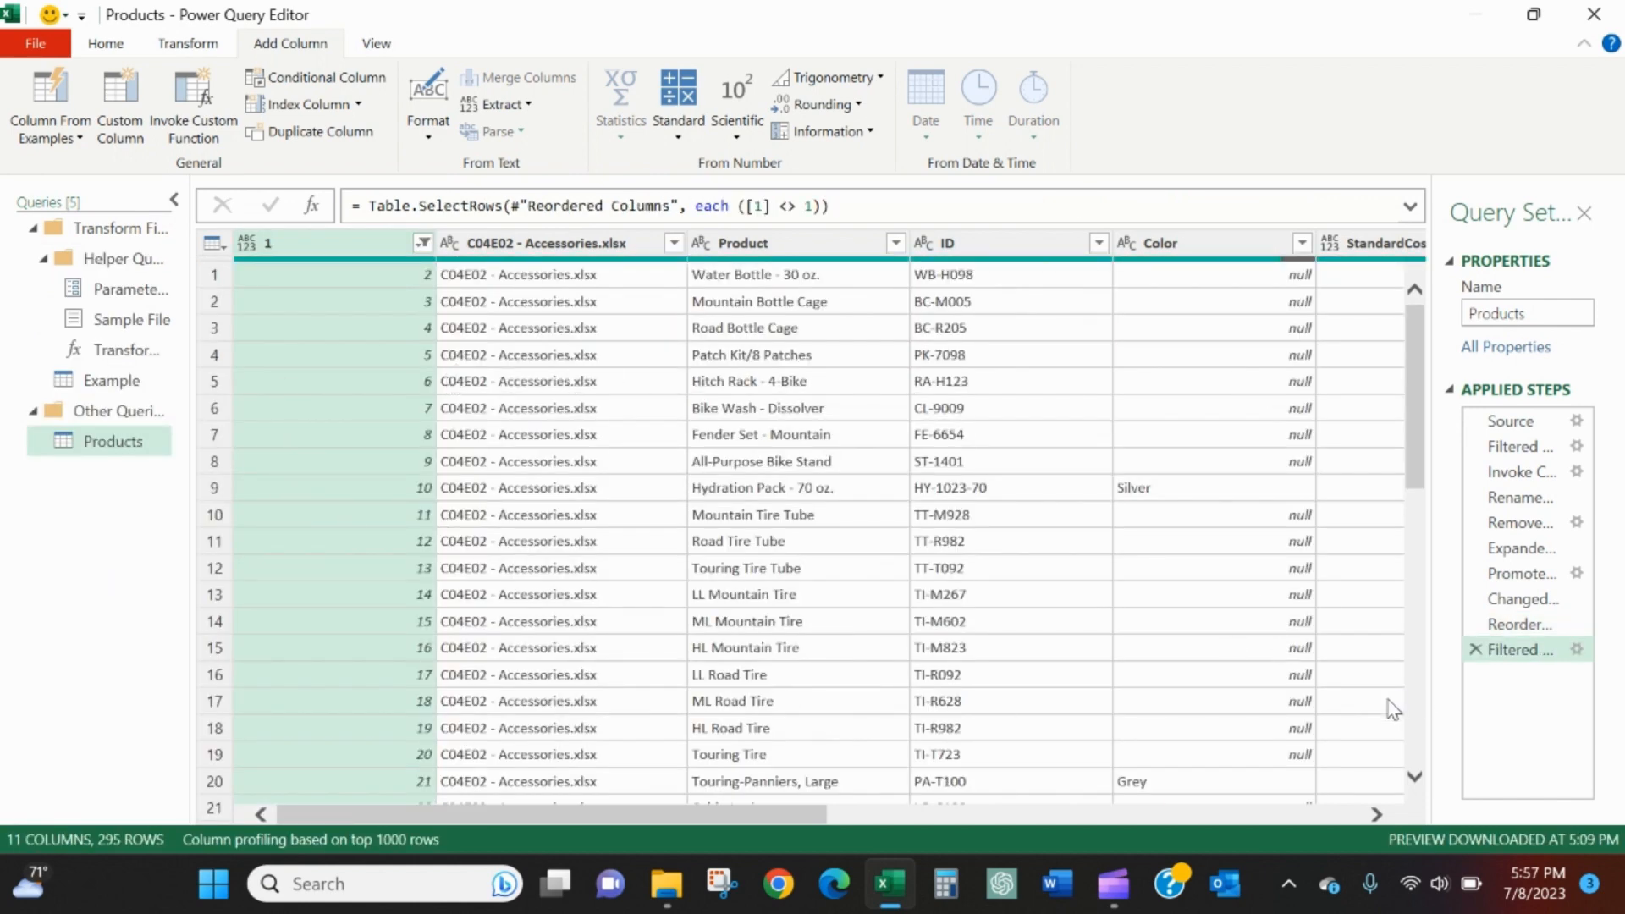
pyautogui.moveTo(1181, 621)
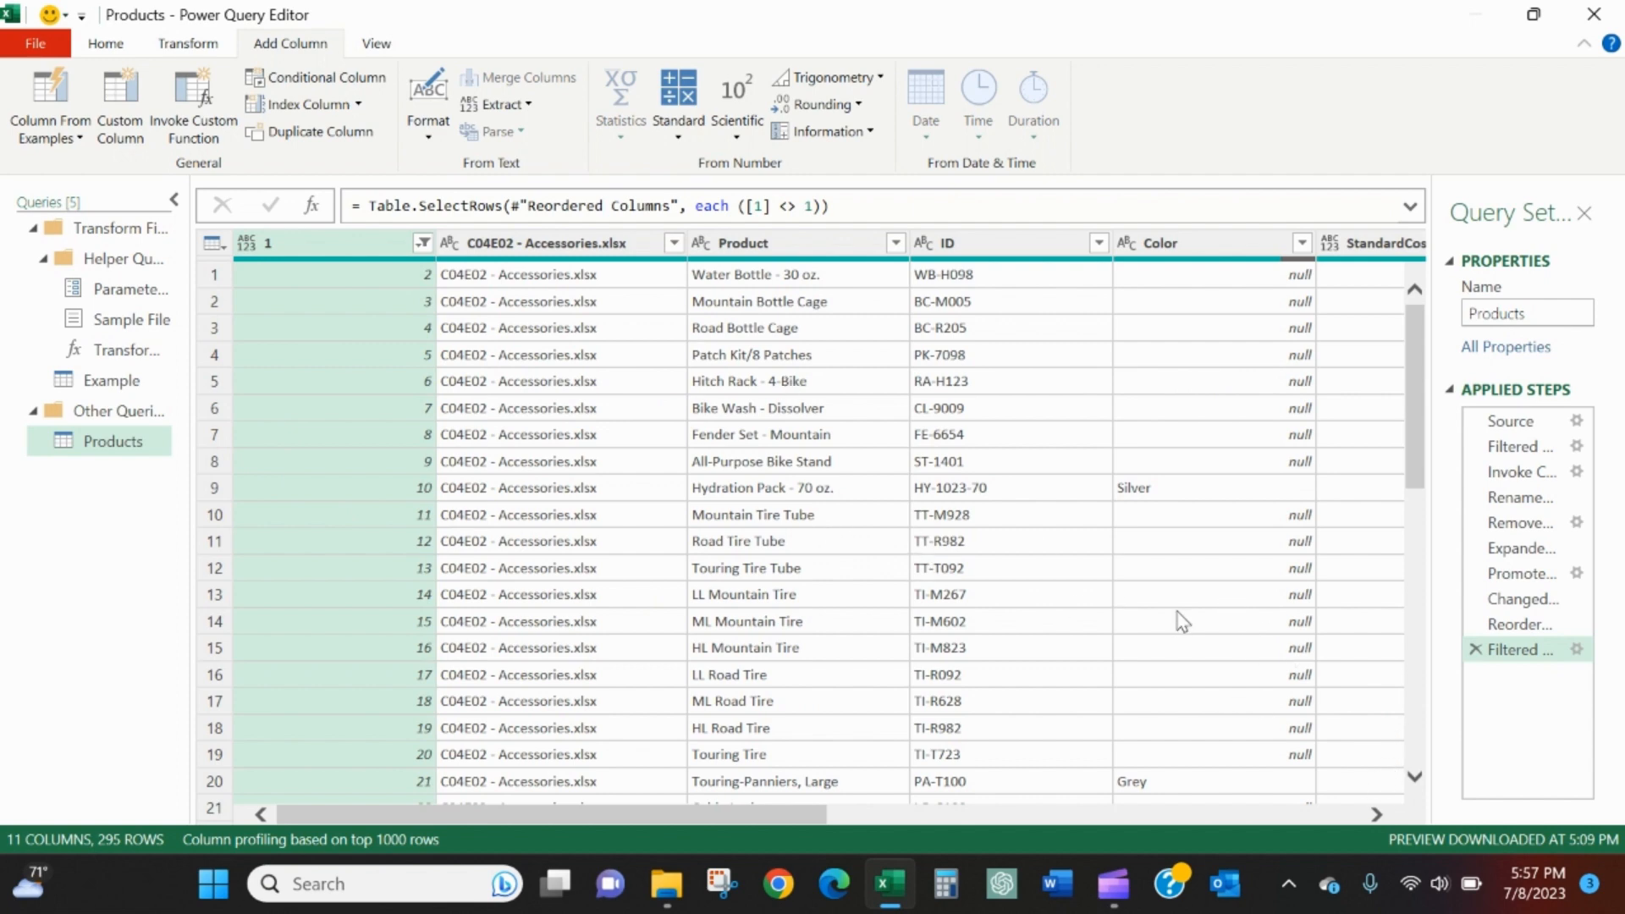
pyautogui.moveTo(633, 518)
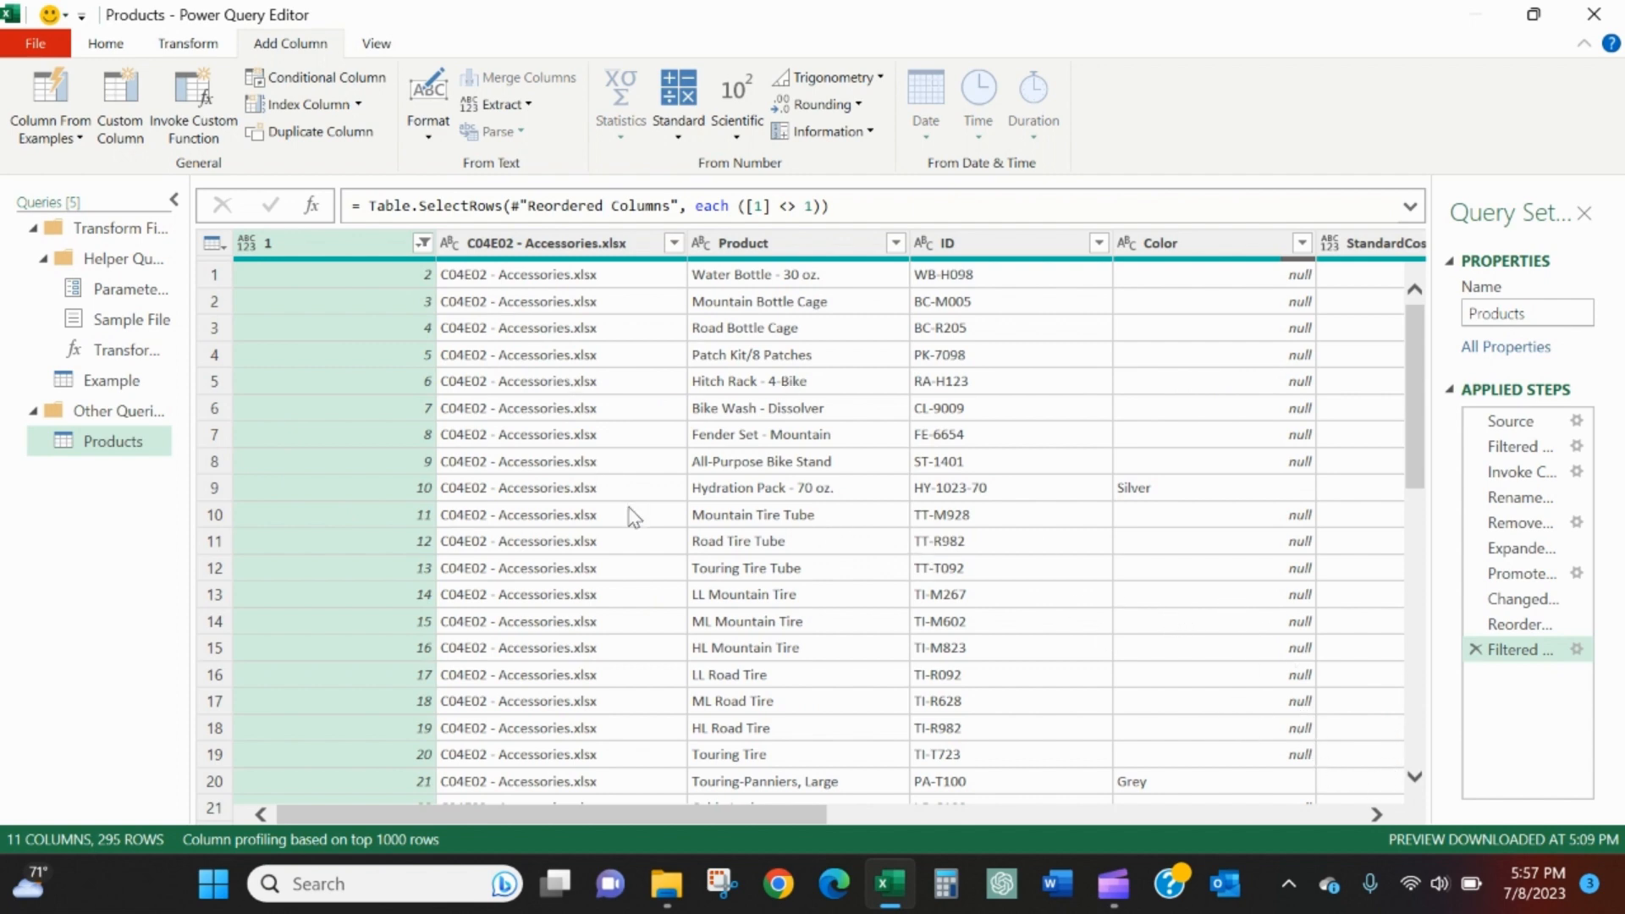
pyautogui.scroll(-3)
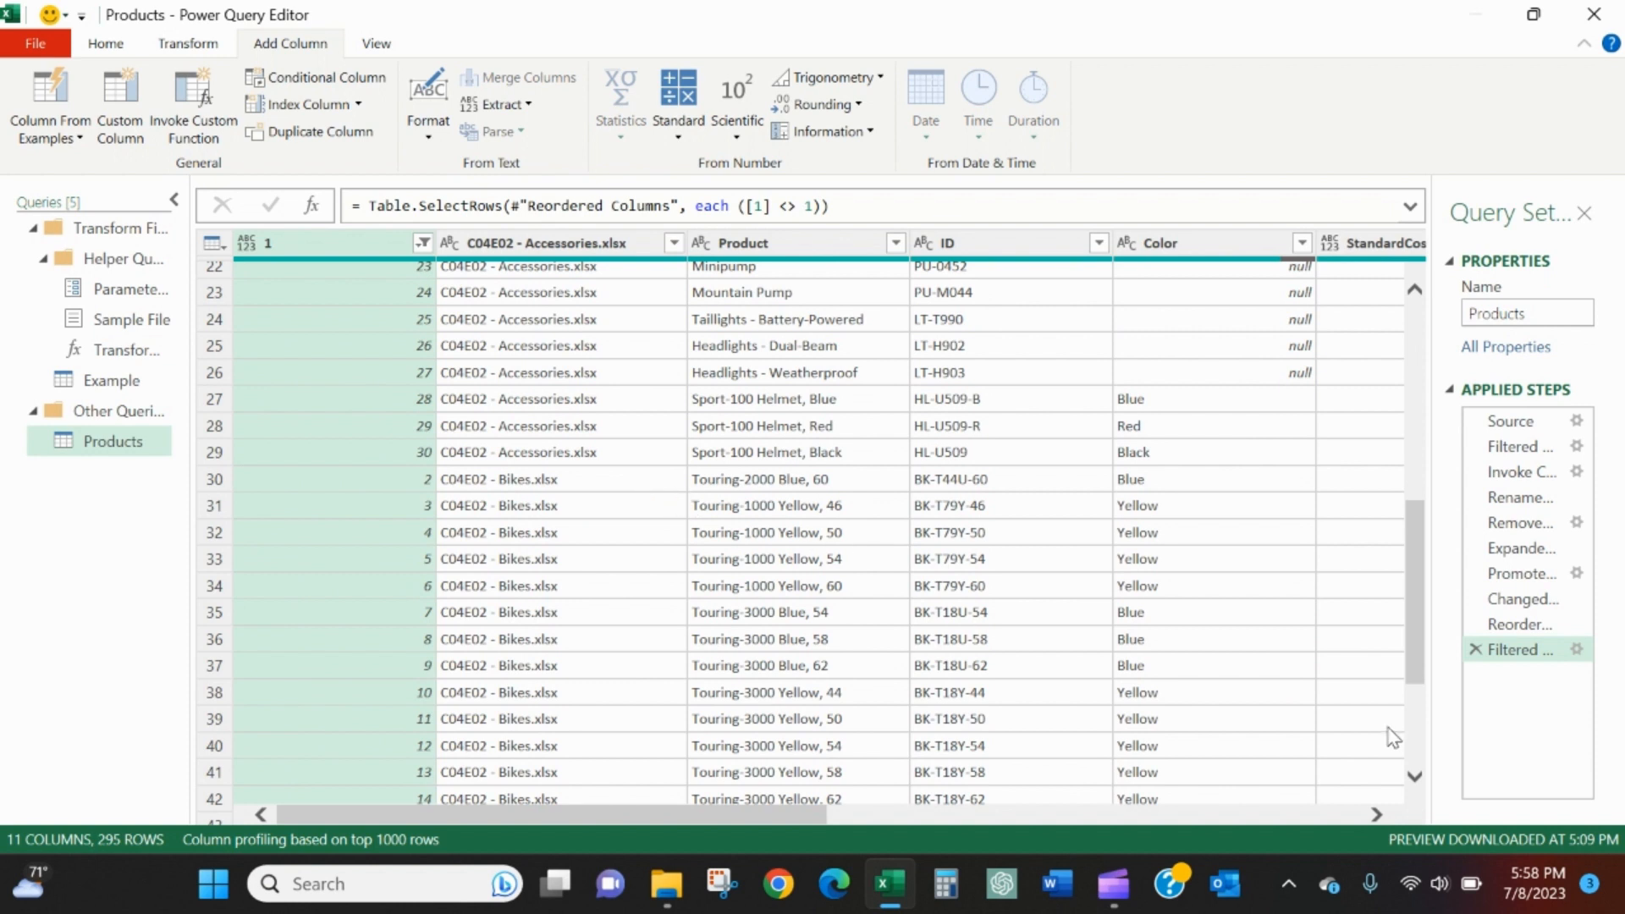
pyautogui.moveTo(734, 454)
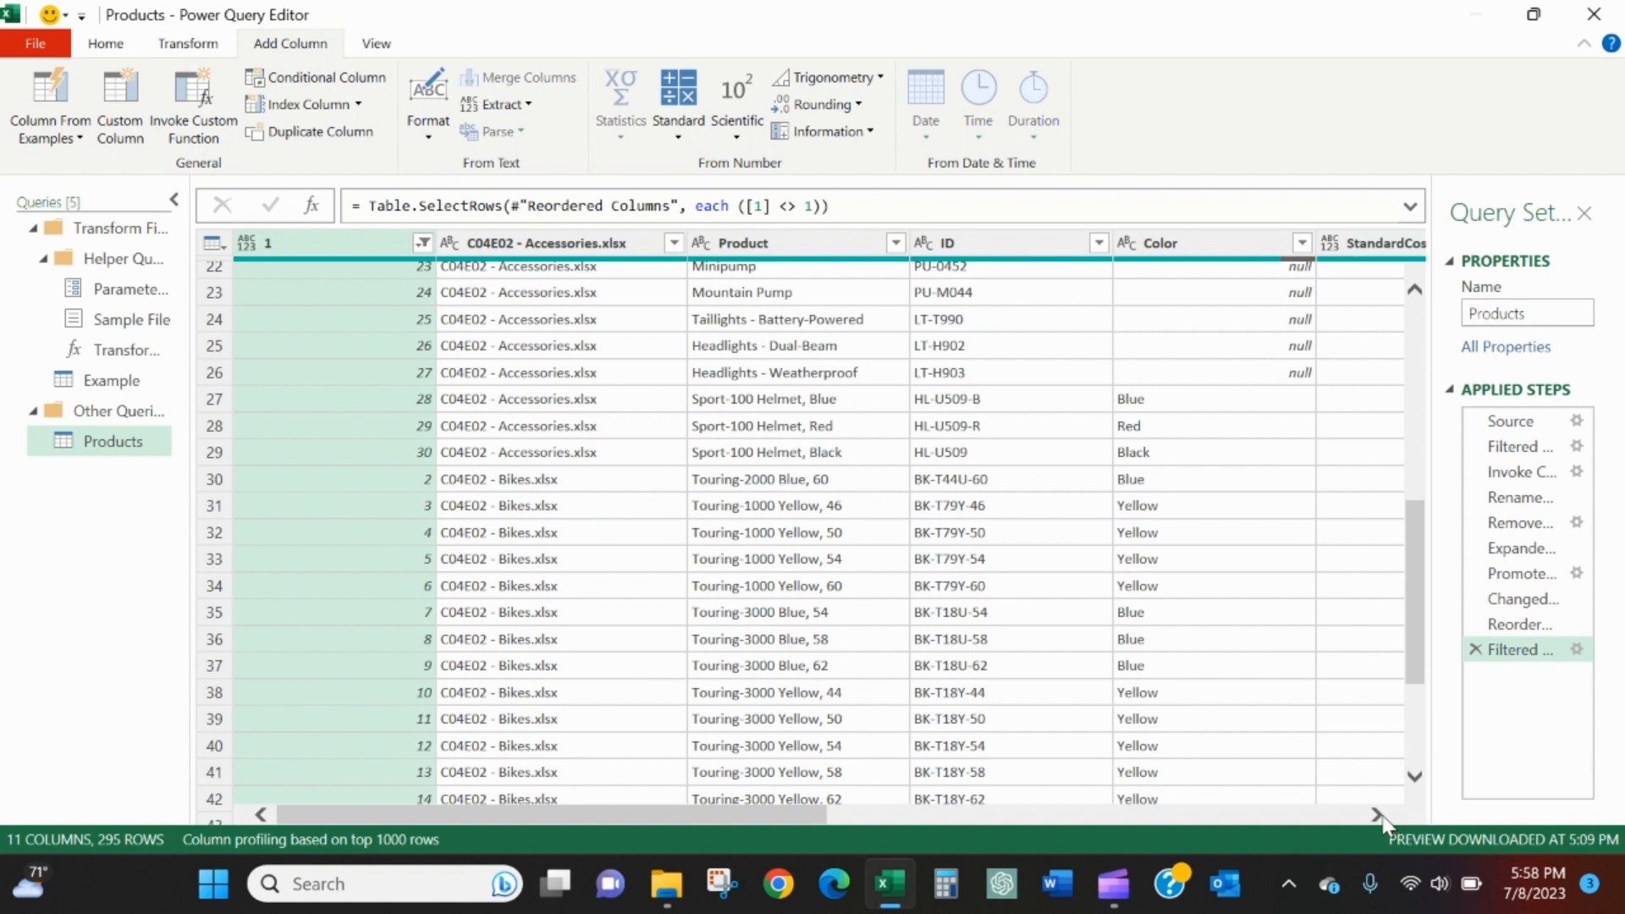
pyautogui.hscroll(3)
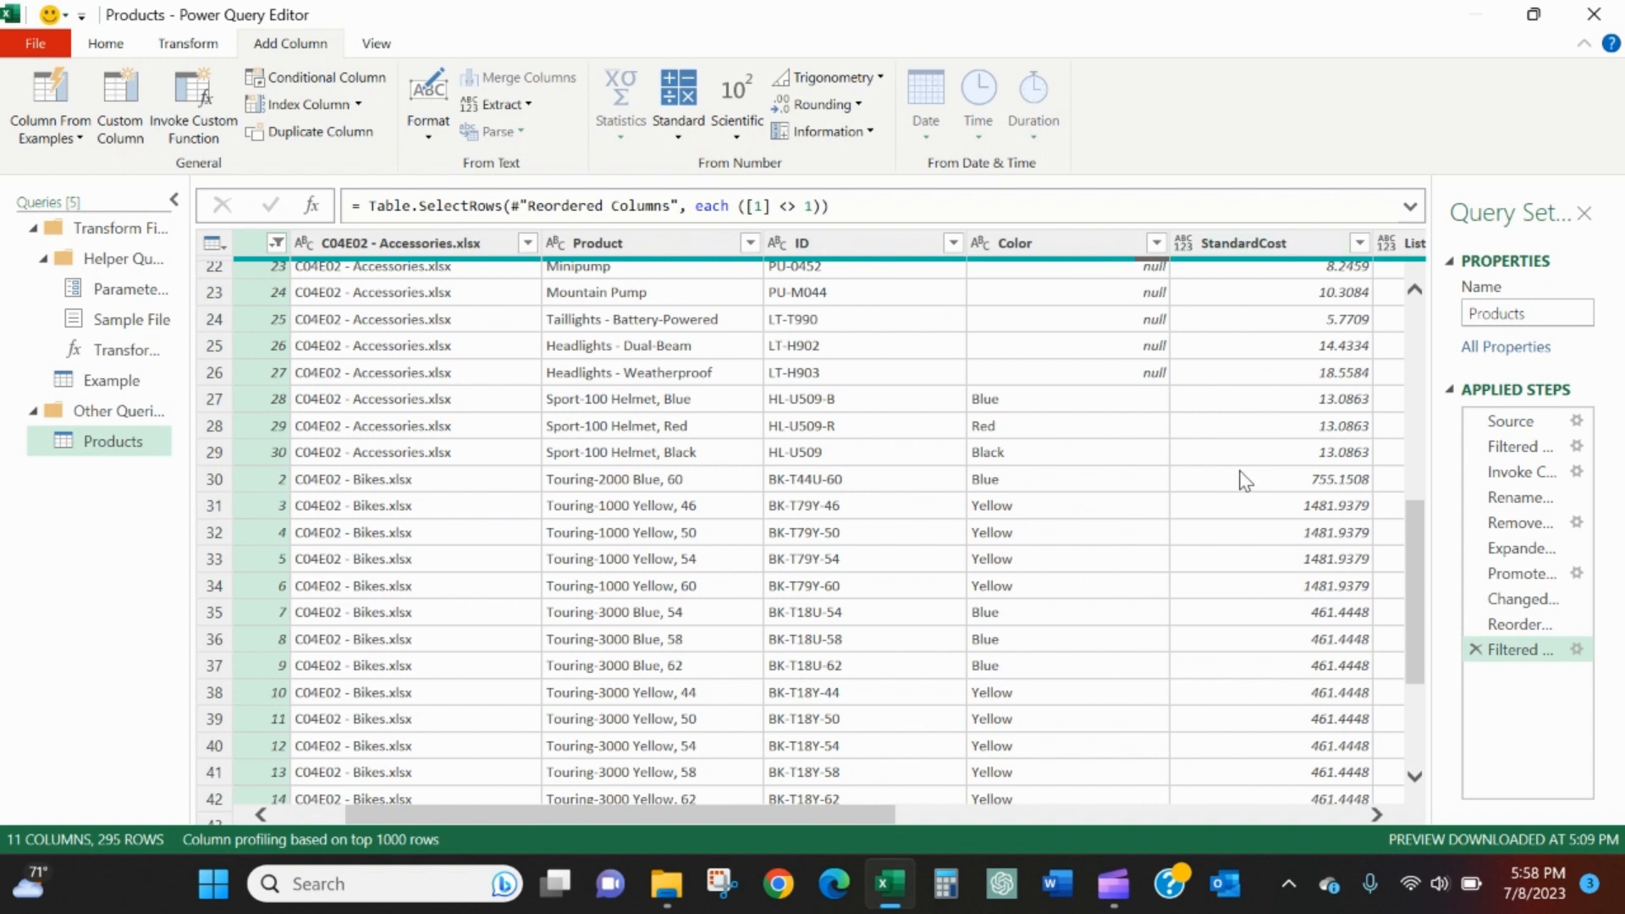
pyautogui.moveTo(1181, 569)
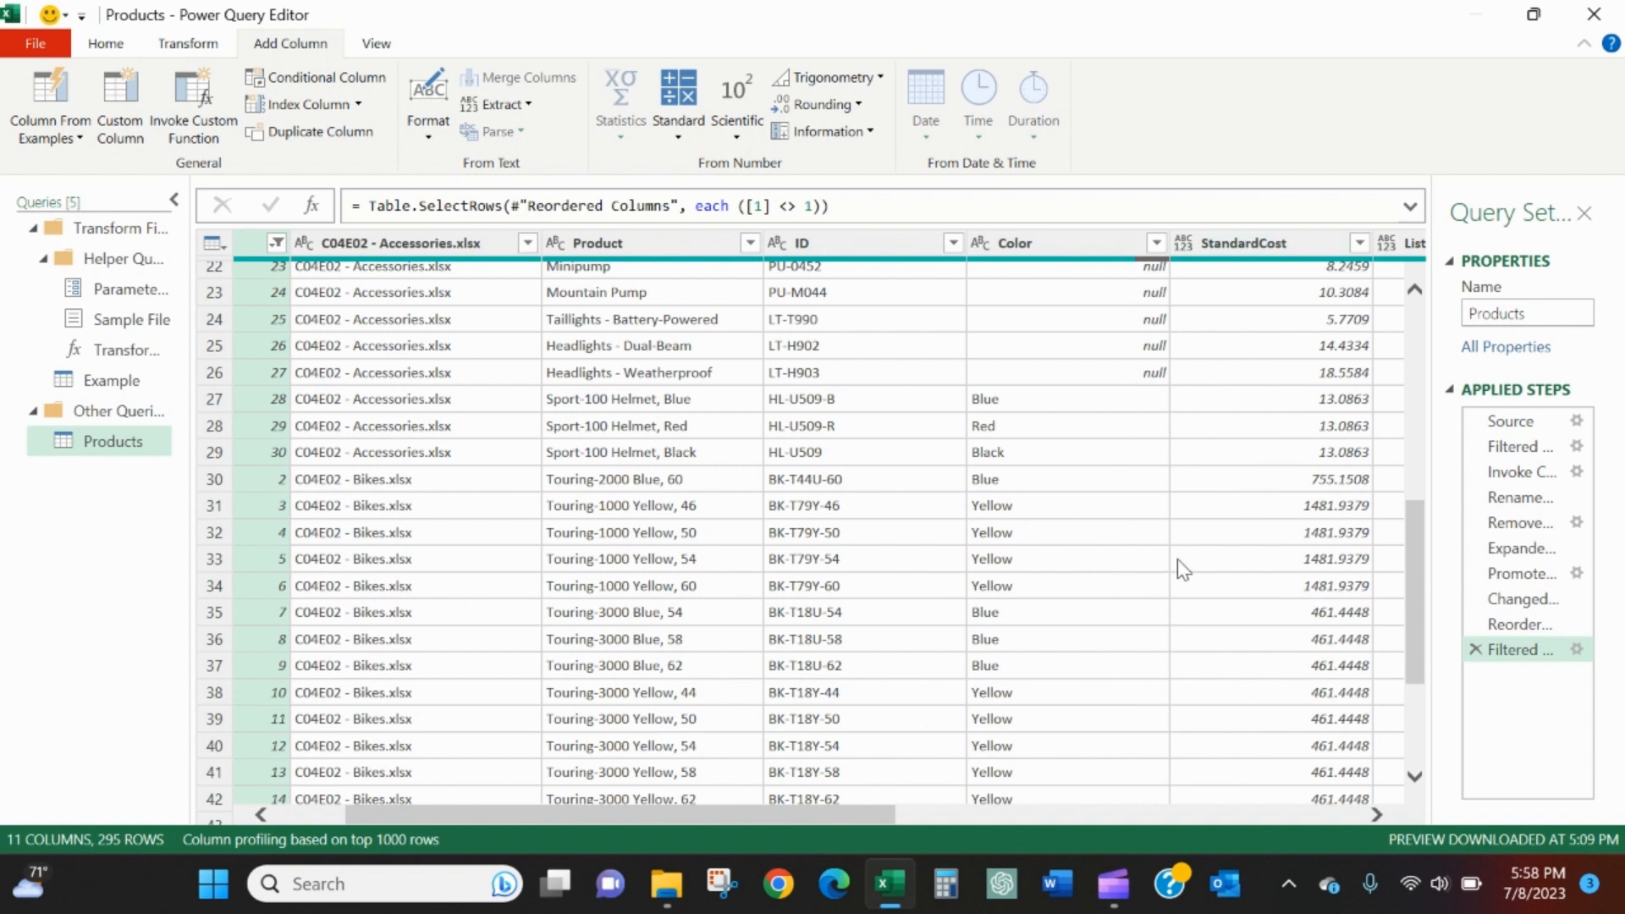
pyautogui.moveTo(672, 121)
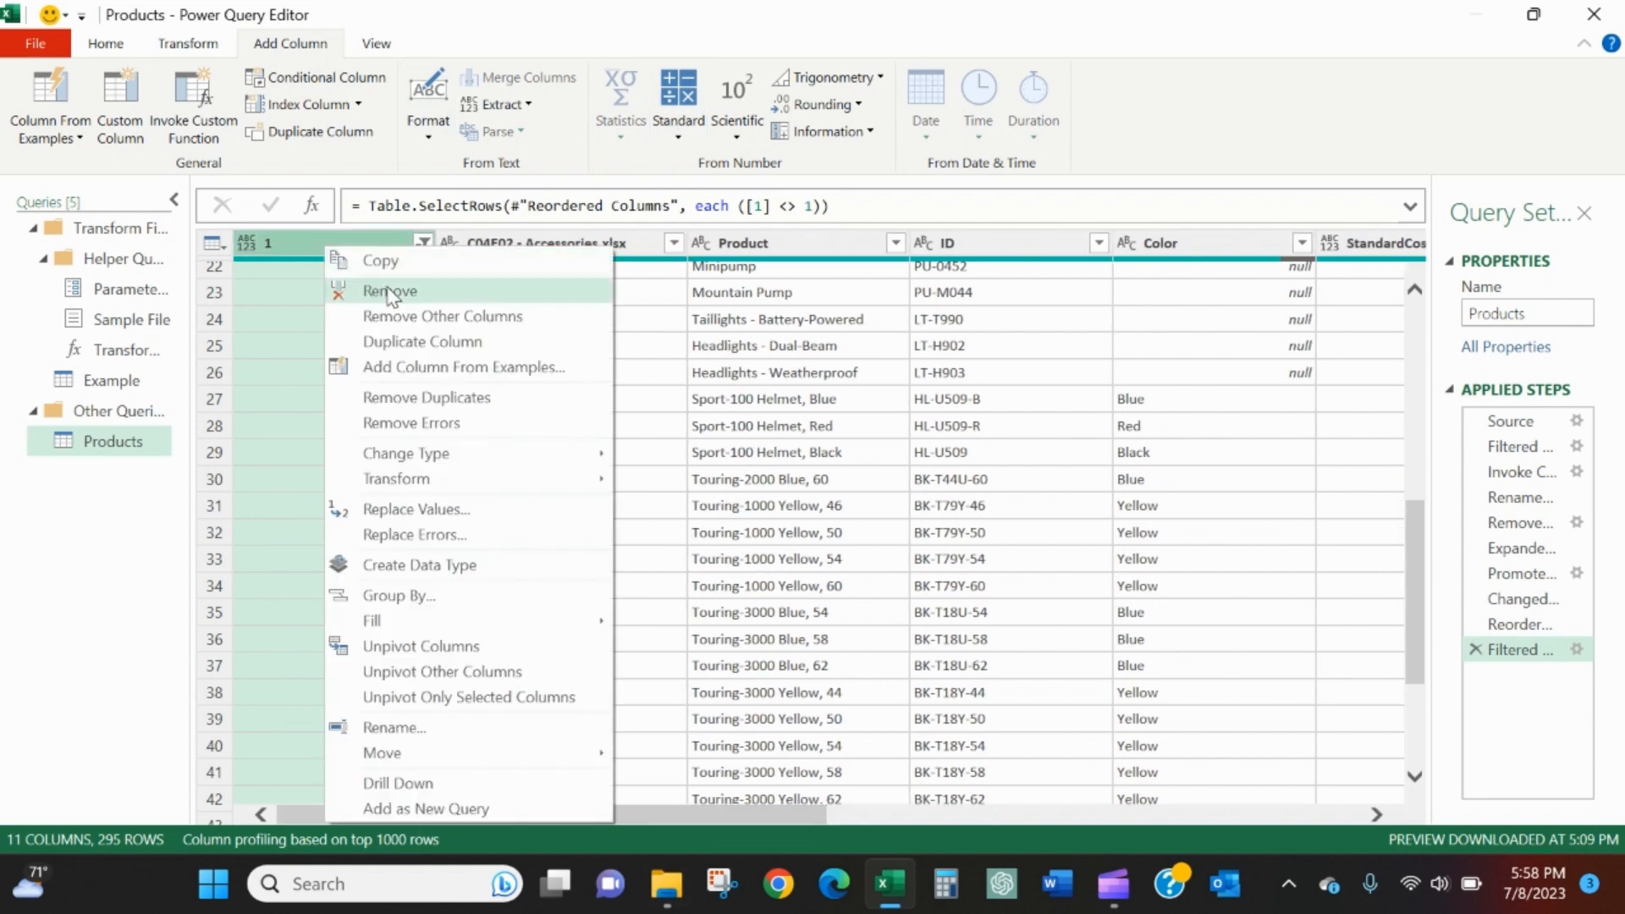
# - Remove helper column 1 and the C04E02 - Accessories.xlsx column, leaving nine columns from Product
pyautogui.click(389, 292)
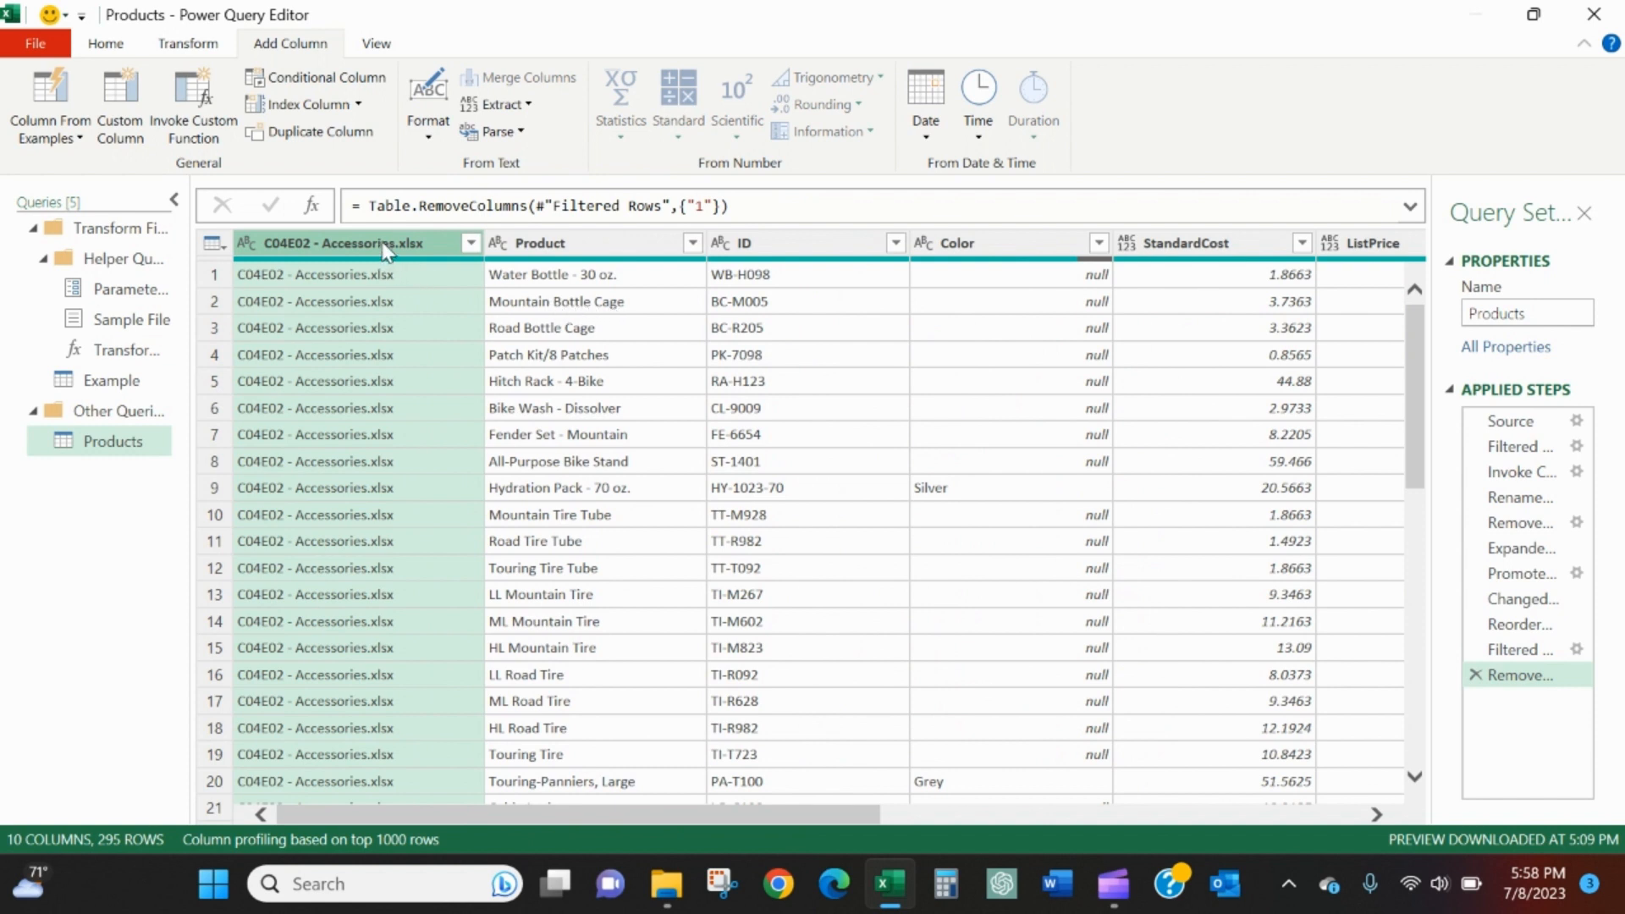
pyautogui.rightClick(386, 246)
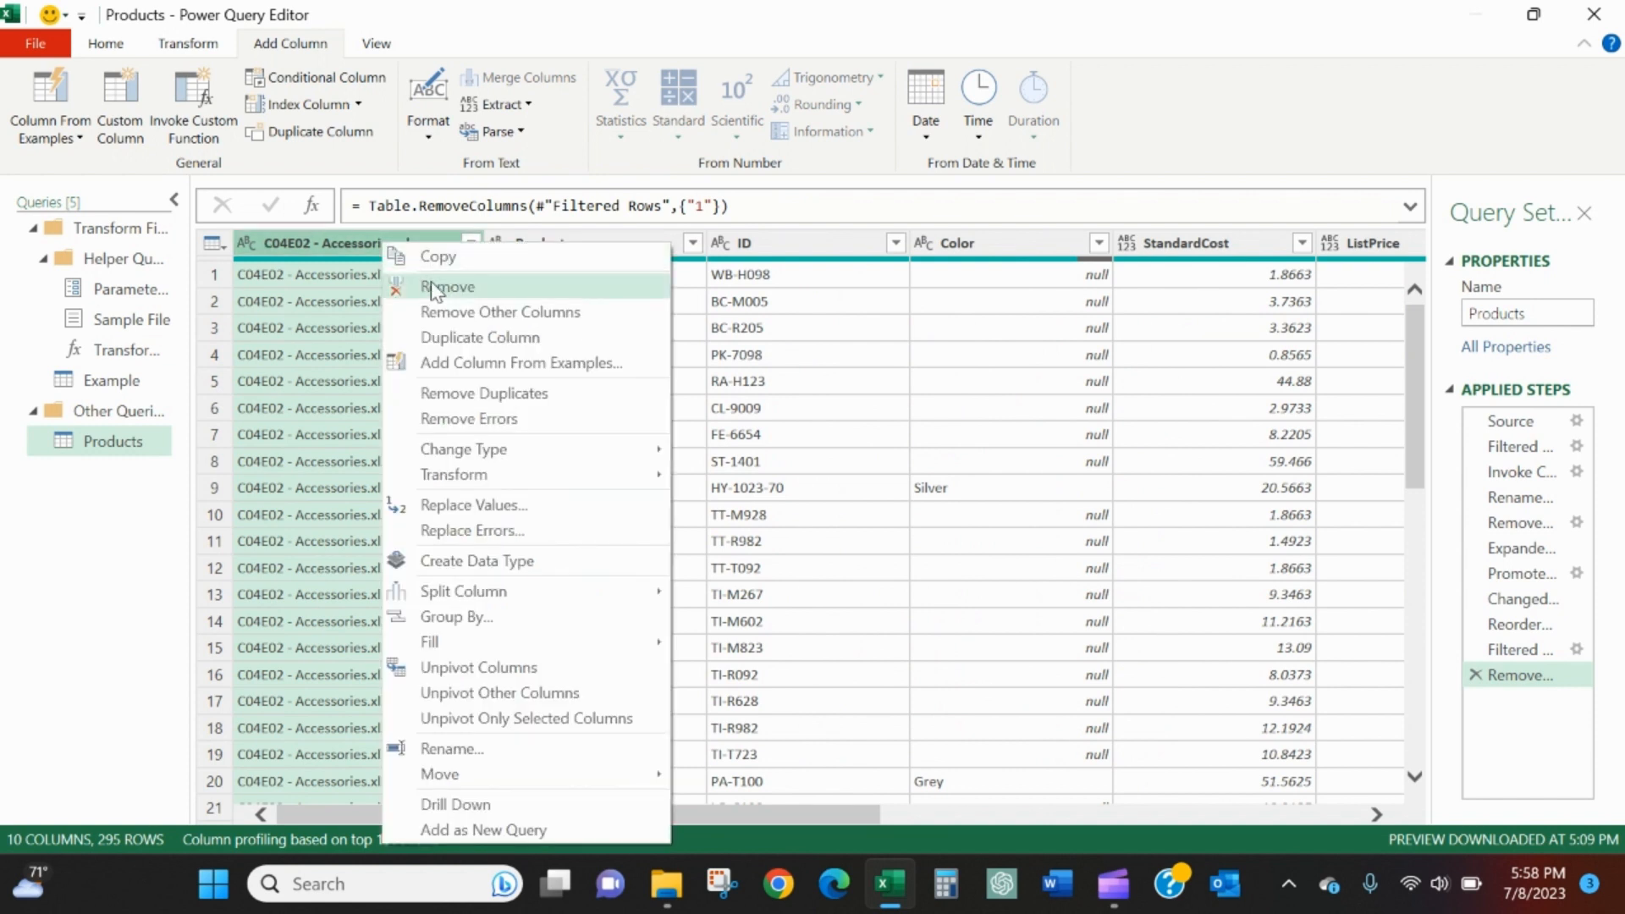
pyautogui.click(446, 286)
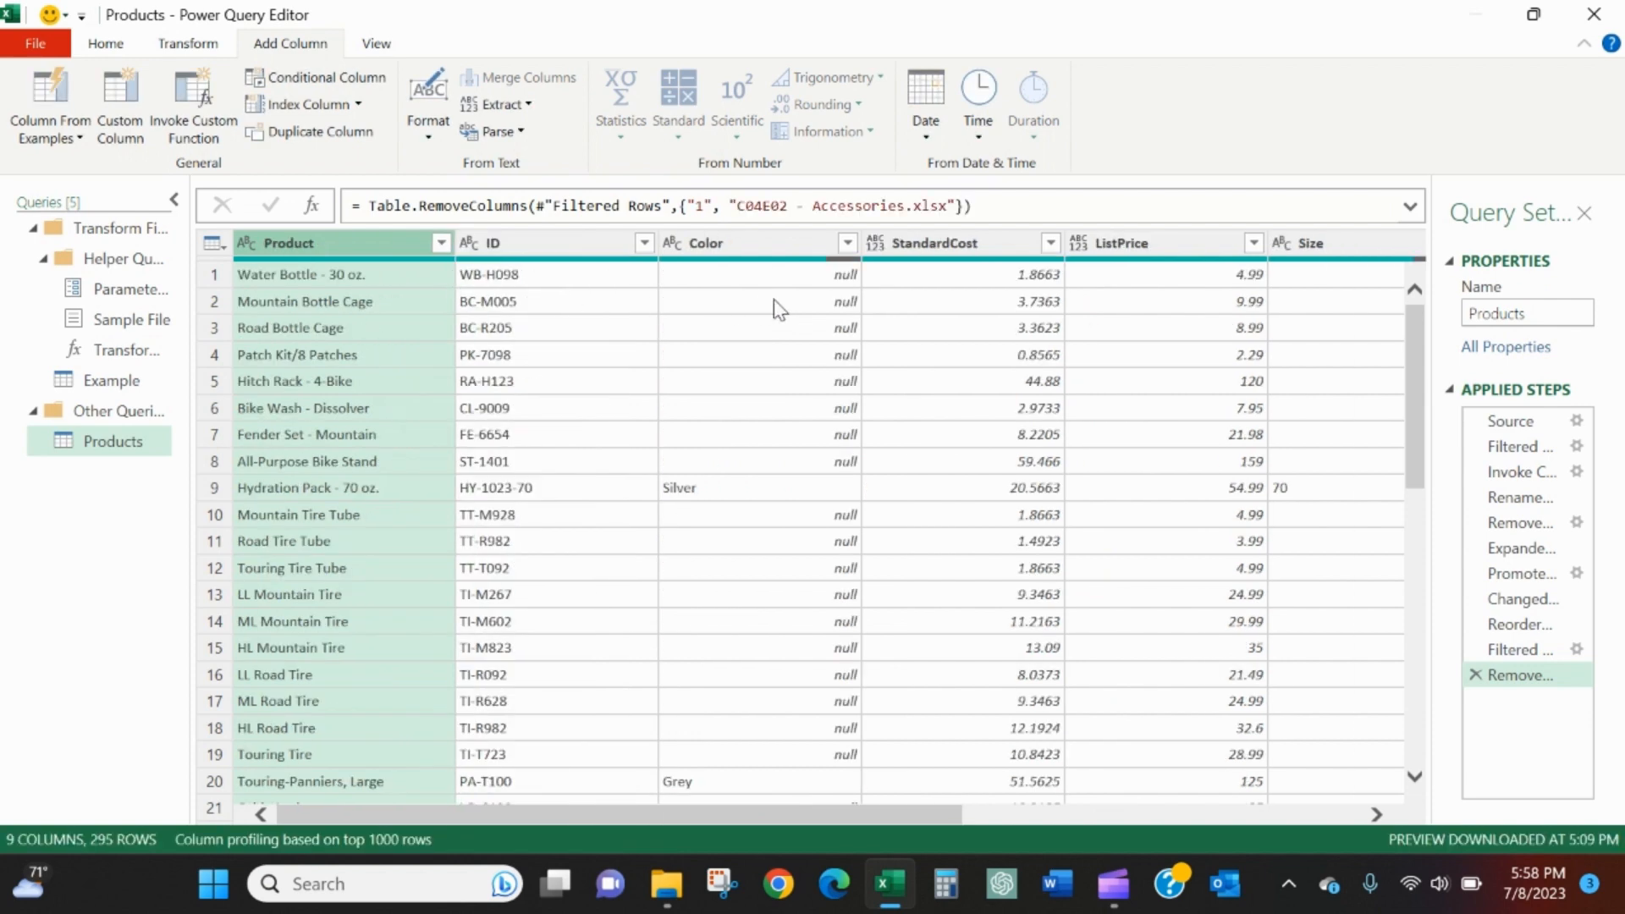
pyautogui.moveTo(788, 232)
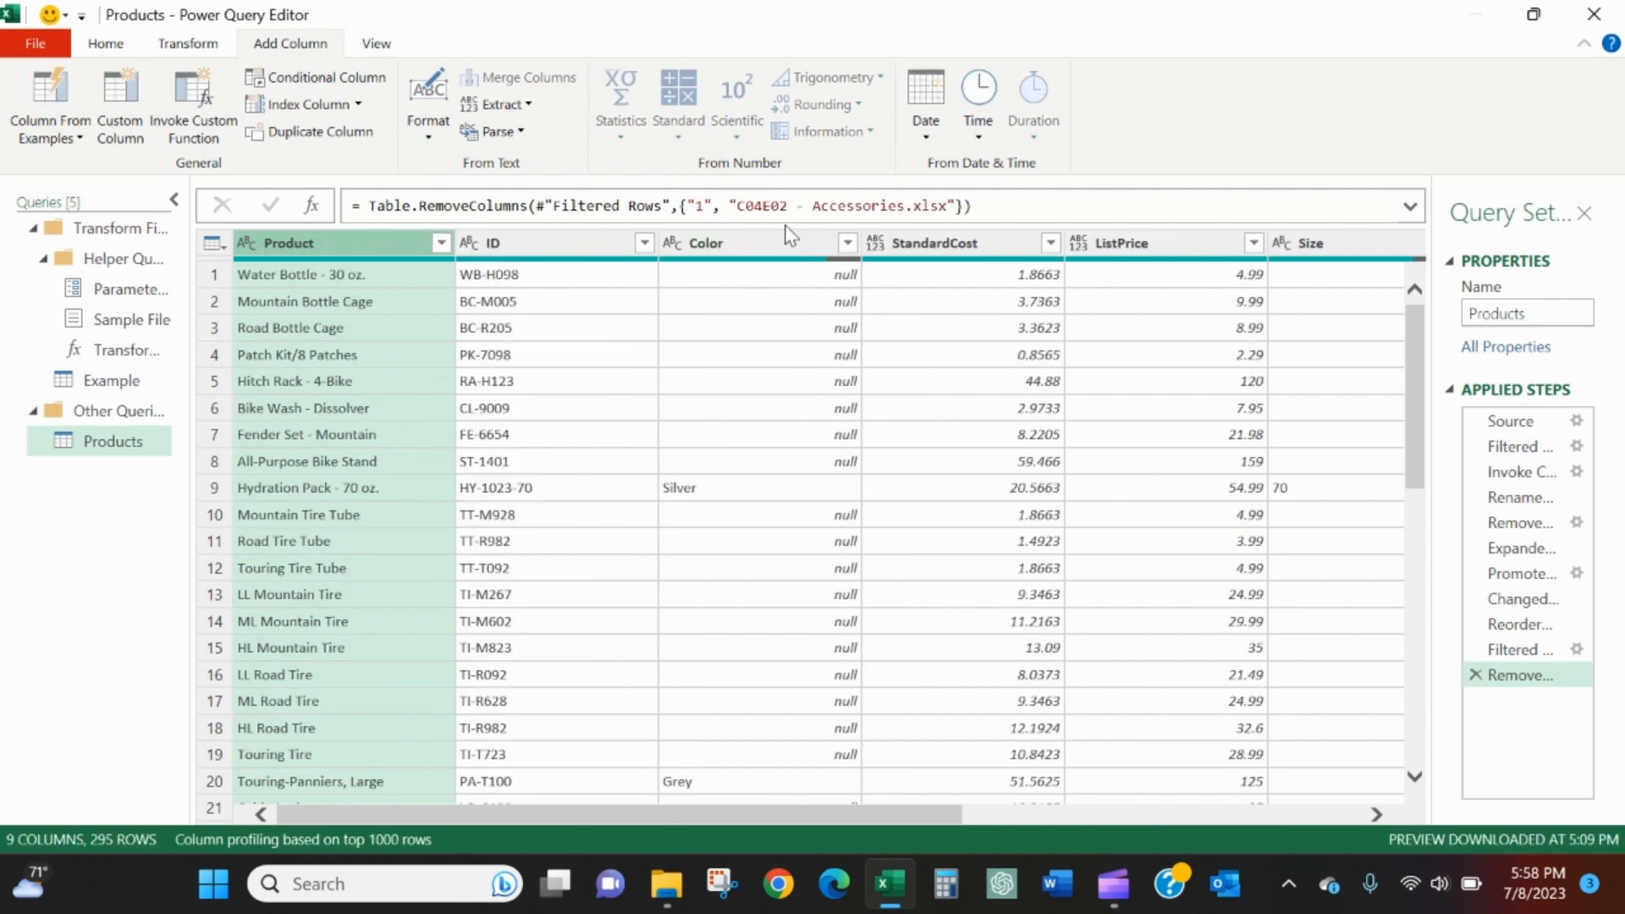
pyautogui.click(741, 205)
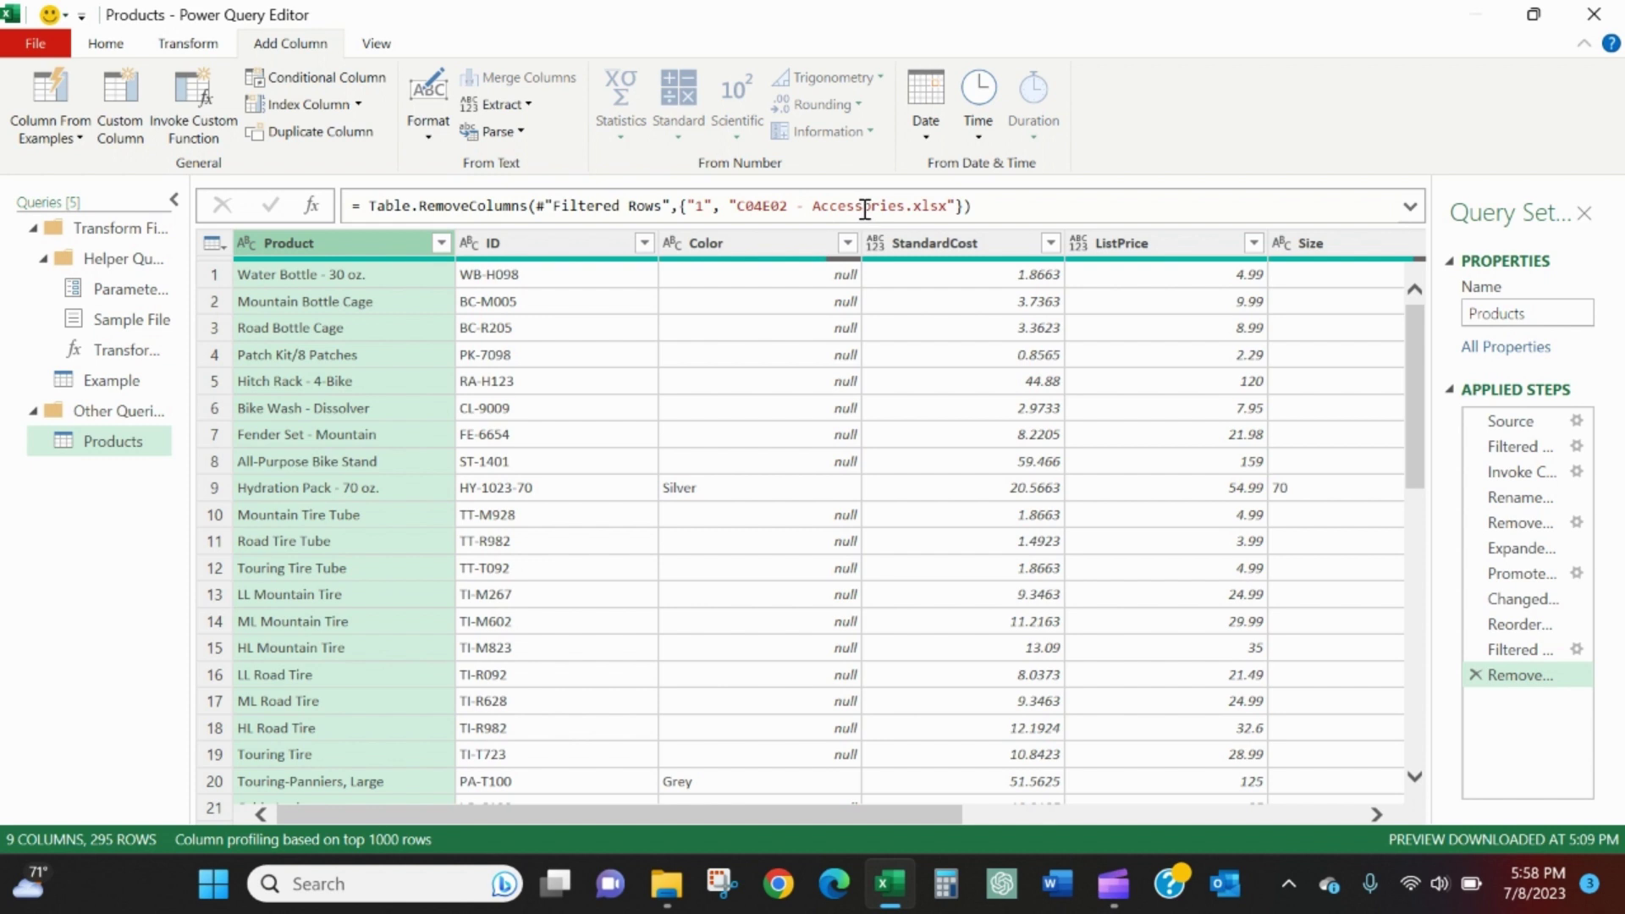
pyautogui.moveTo(865, 206)
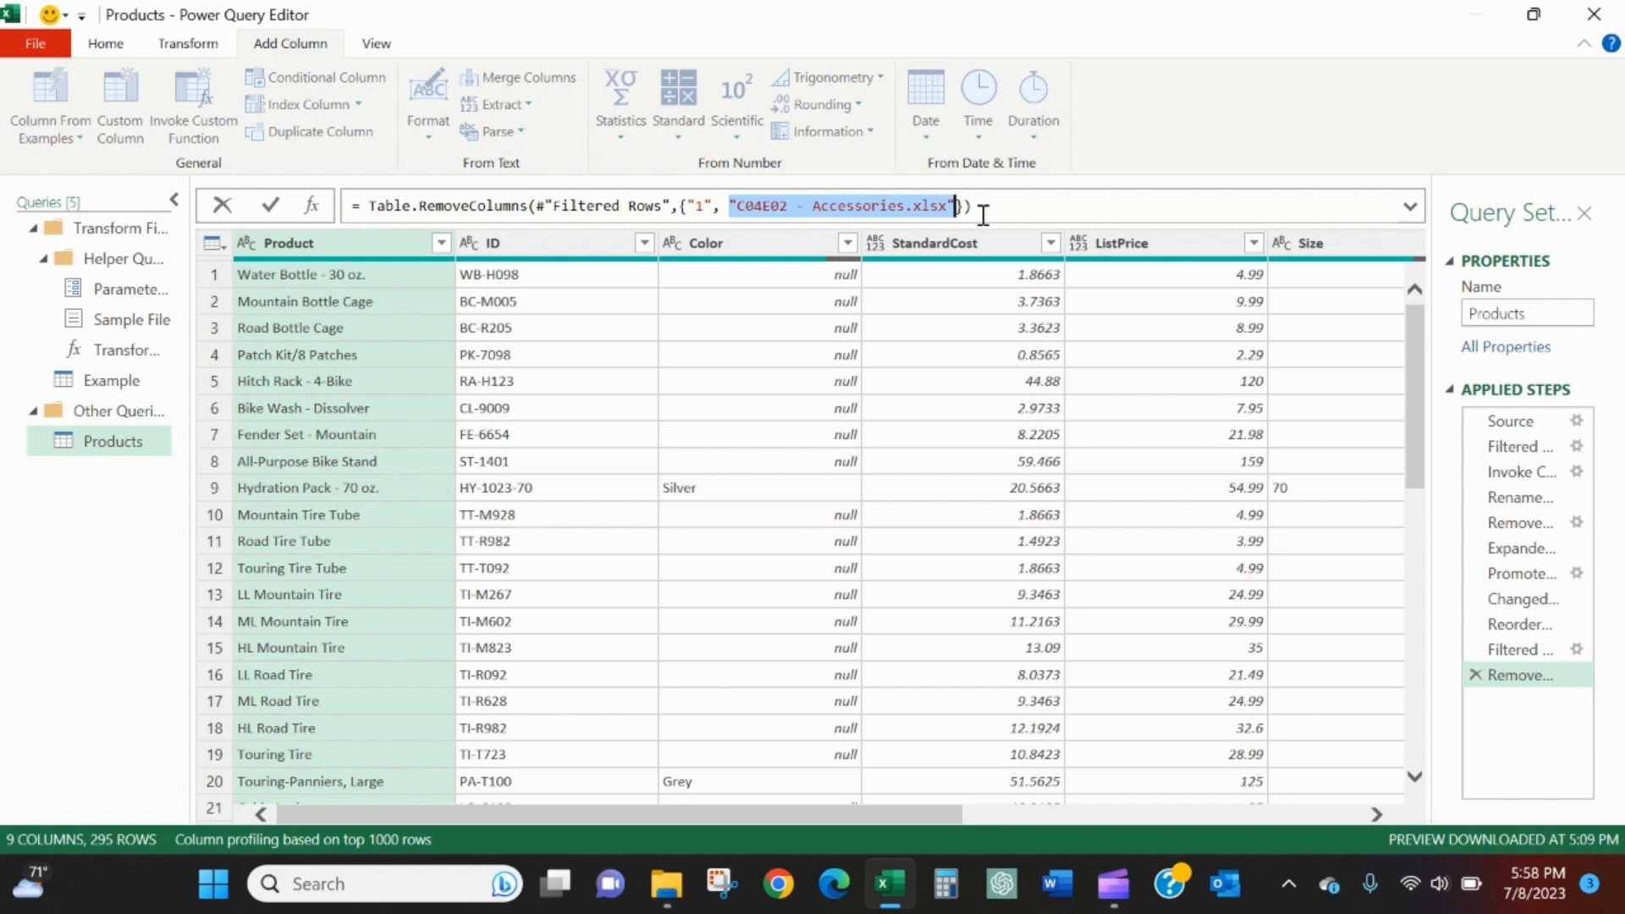
# - Replace the hard-coded filename column with Table.ColumnNames(#"Filtered Rows") in the formula bar
pyautogui.write('Table.')
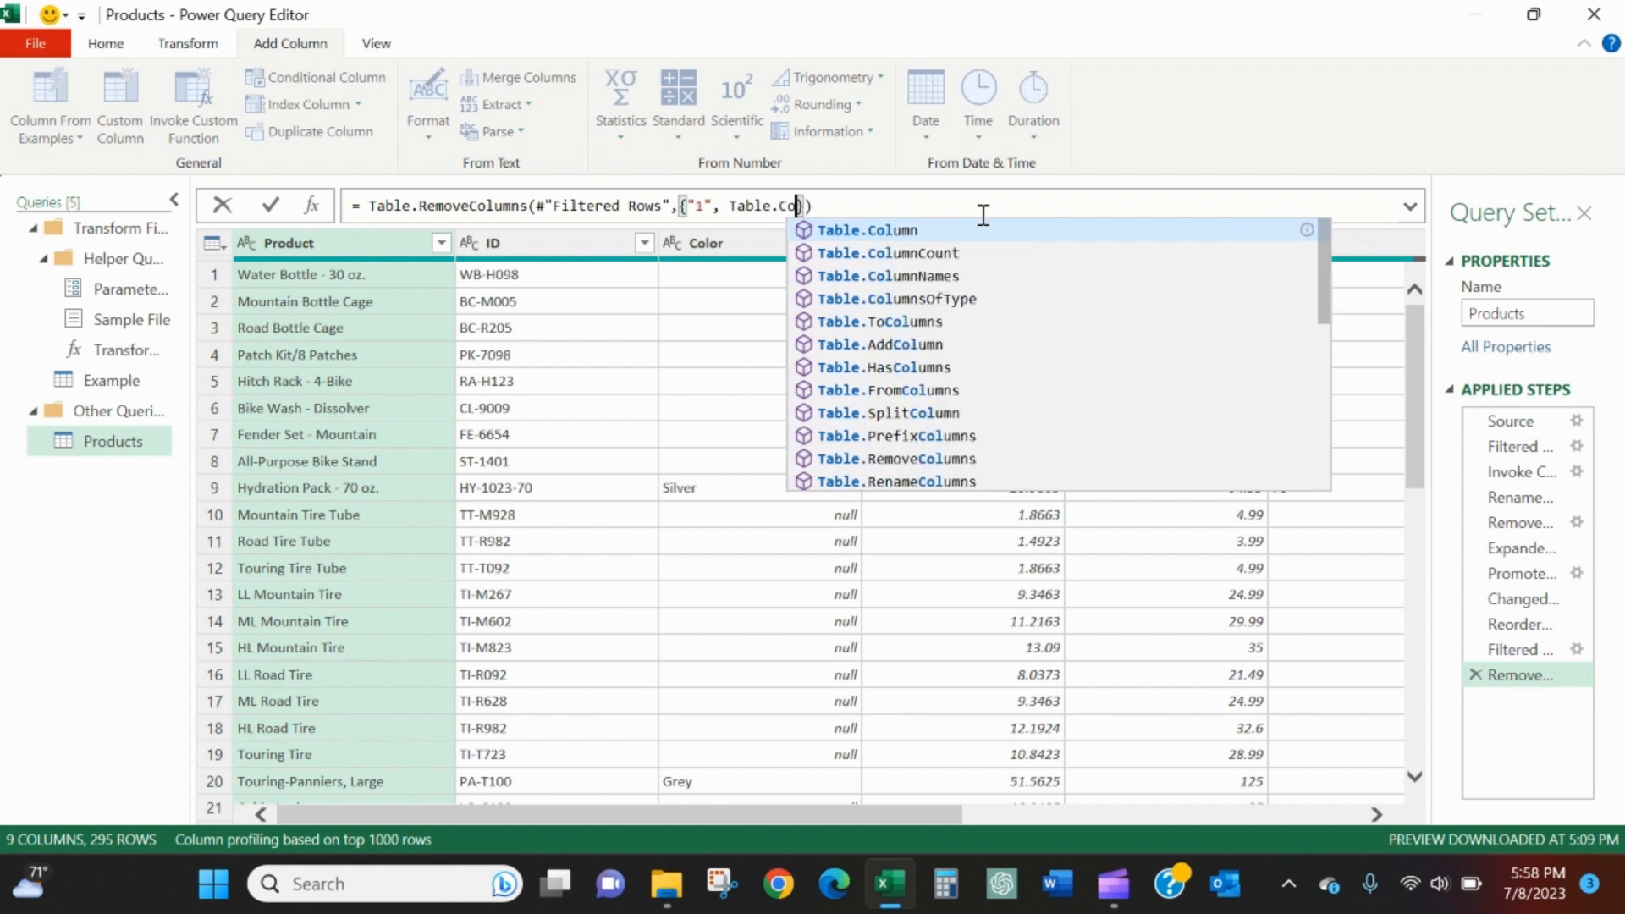
pyautogui.write('lumnNames')
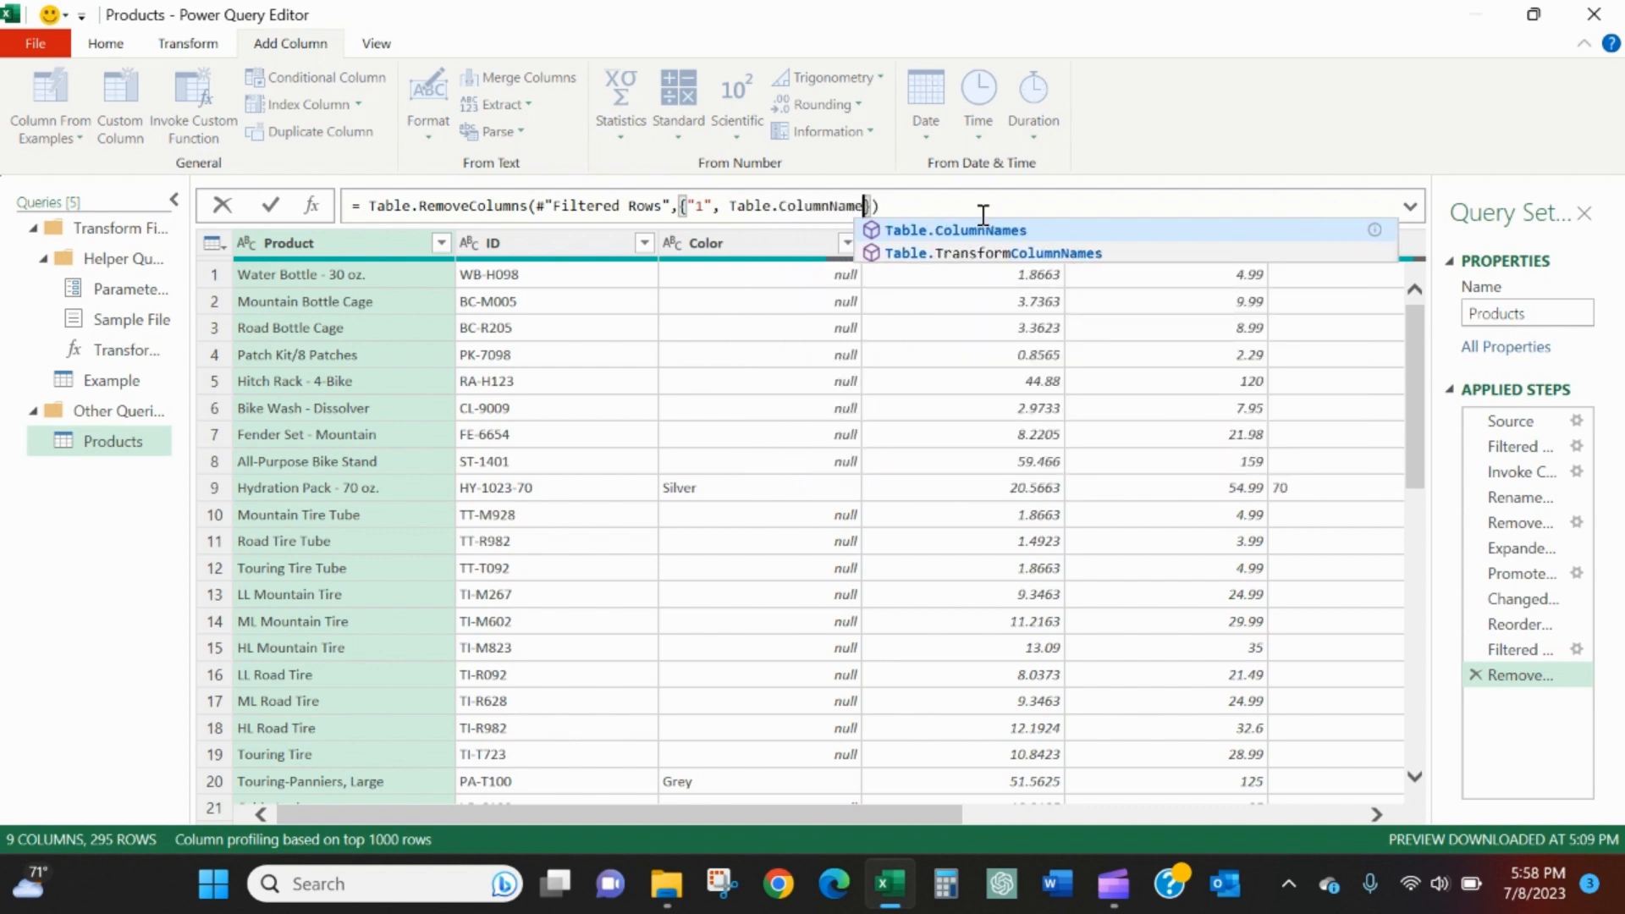
pyautogui.write('(#"Filtered Rows')
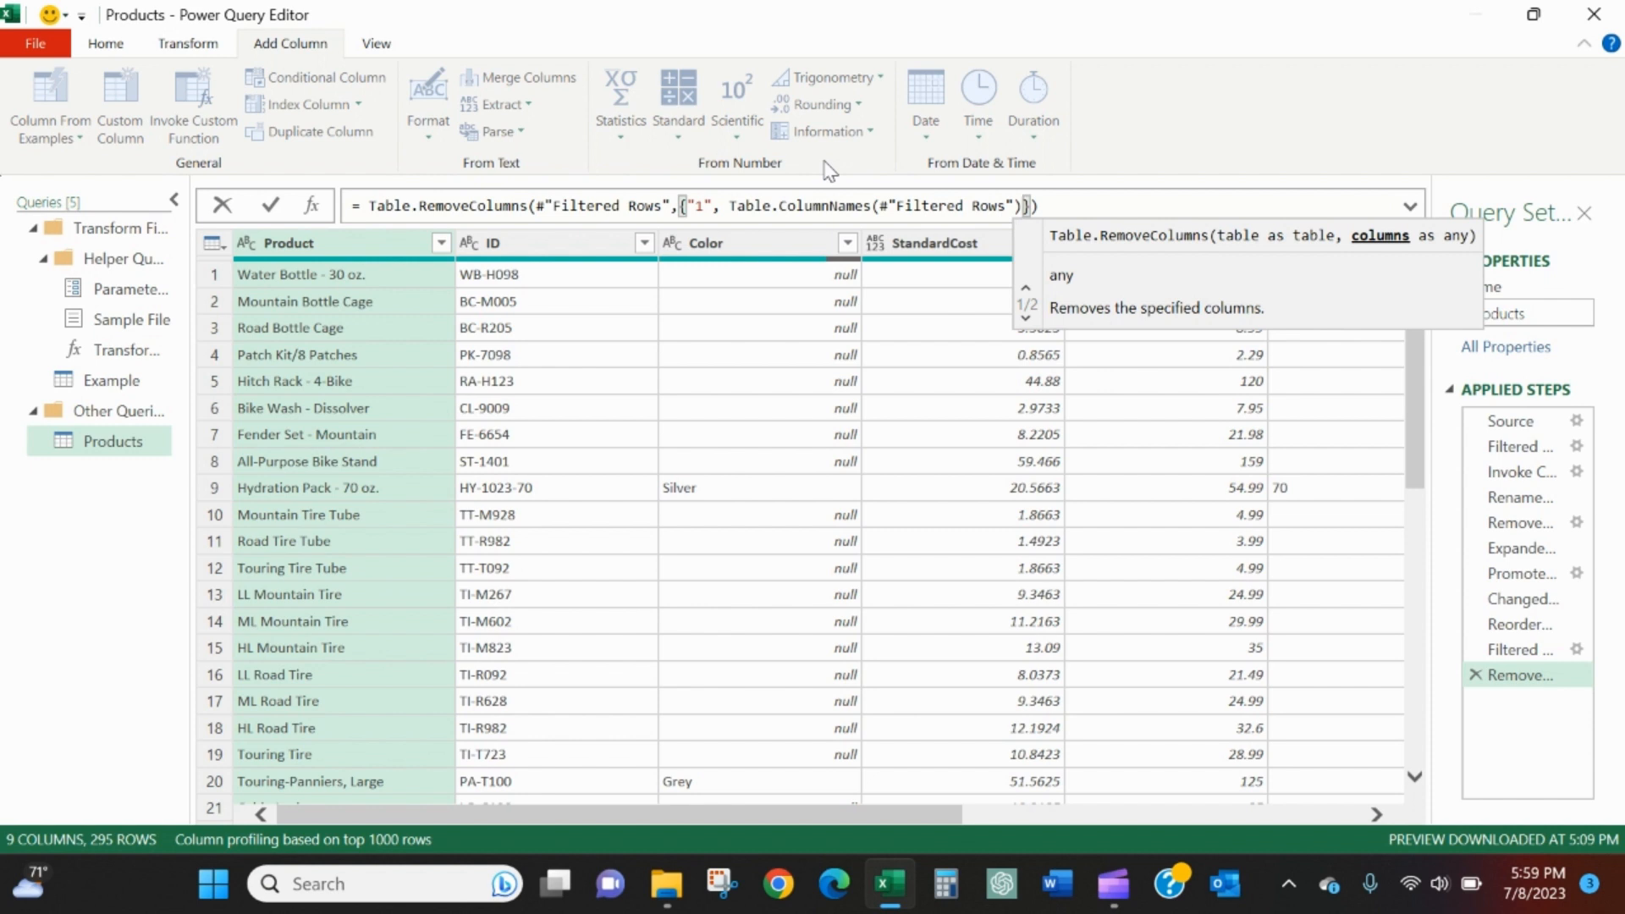
pyautogui.moveTo(650, 196)
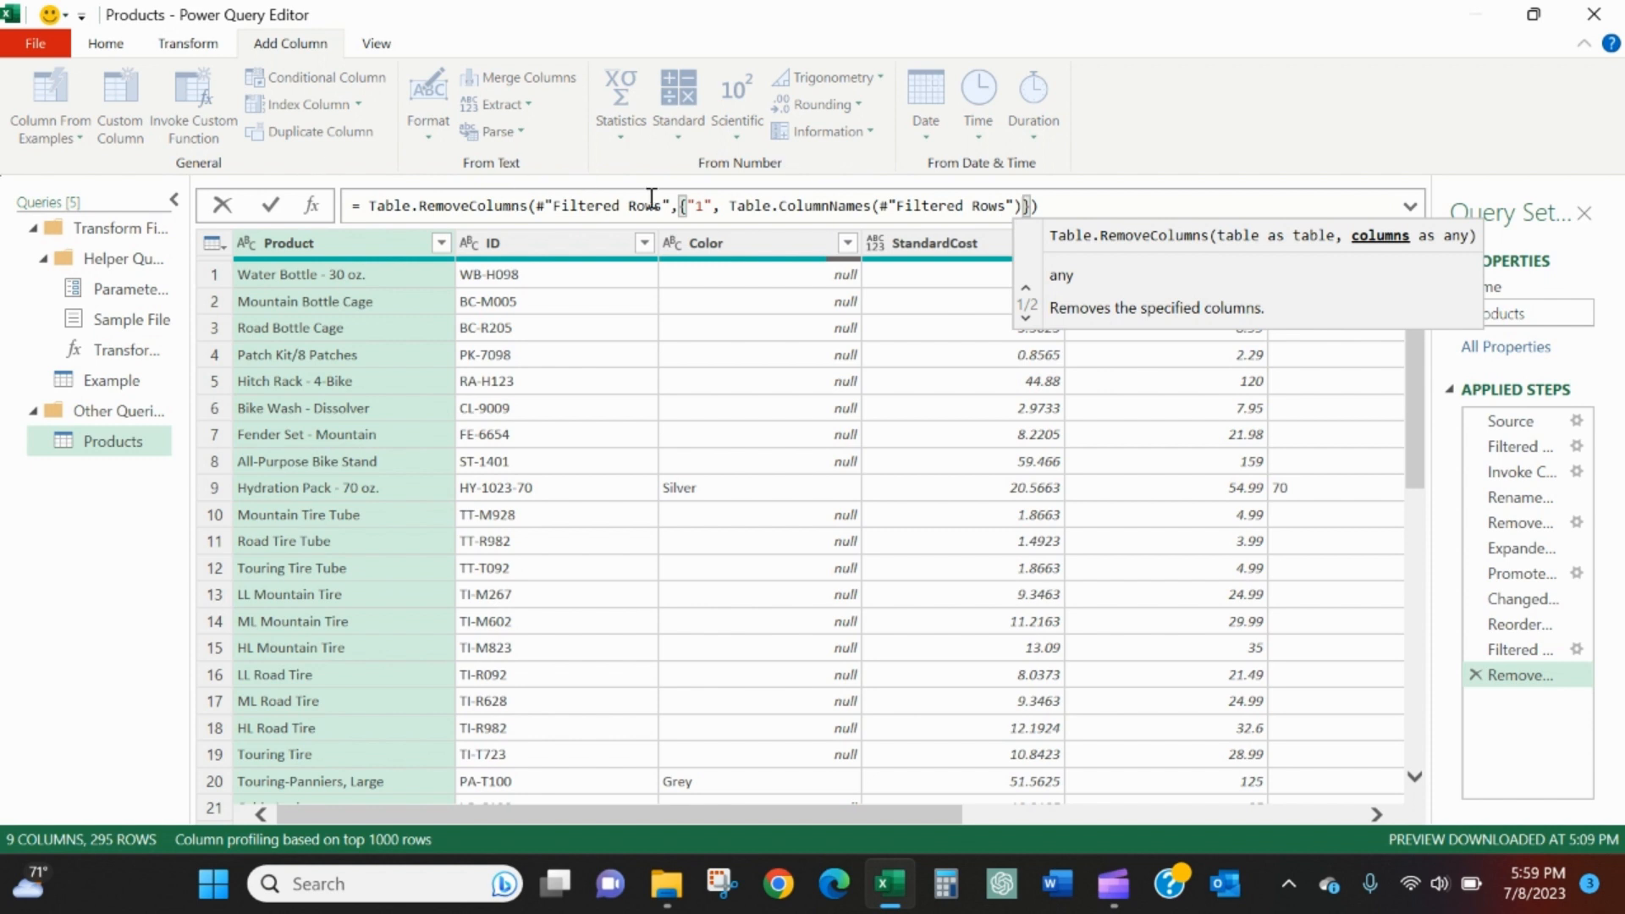